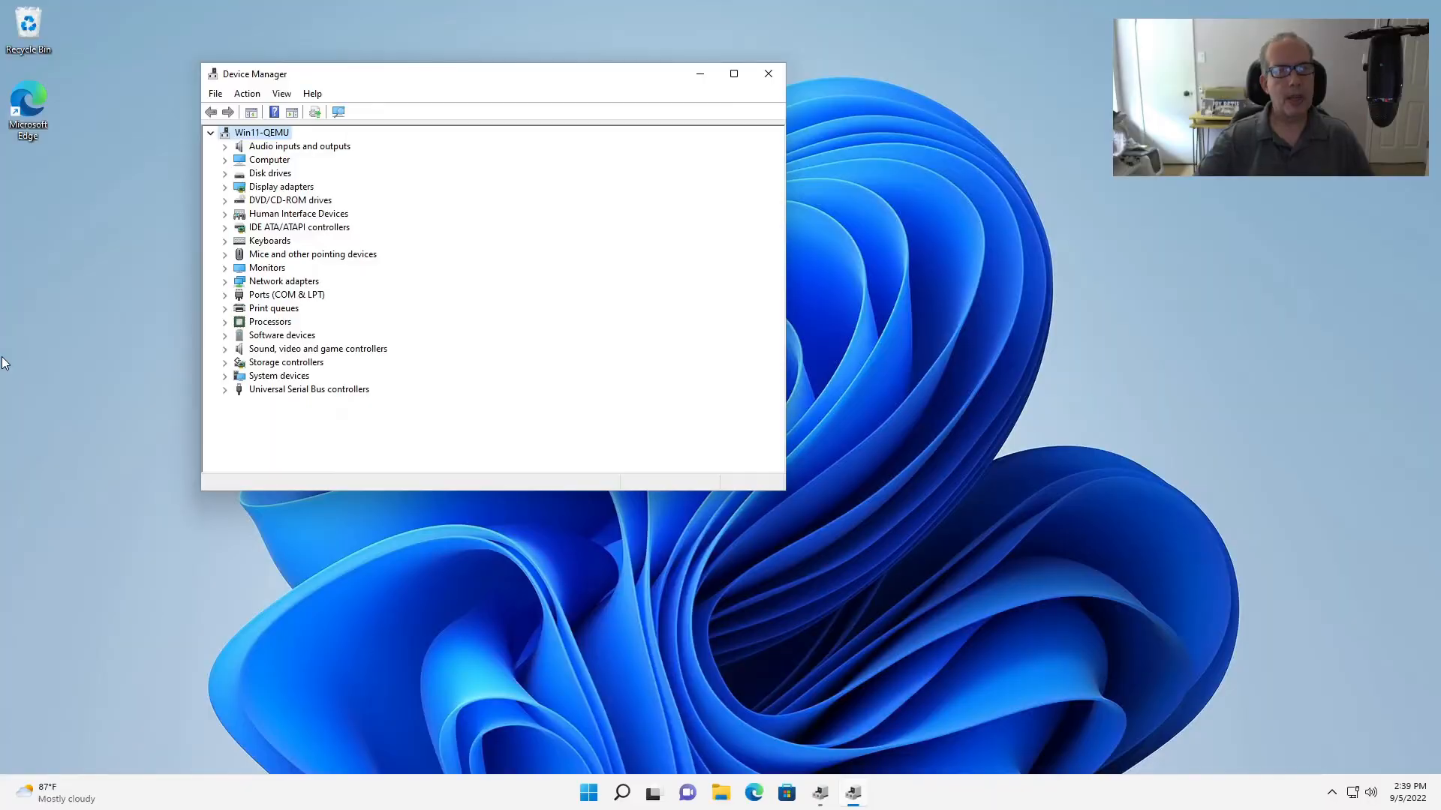
mouse_move(468, 392)
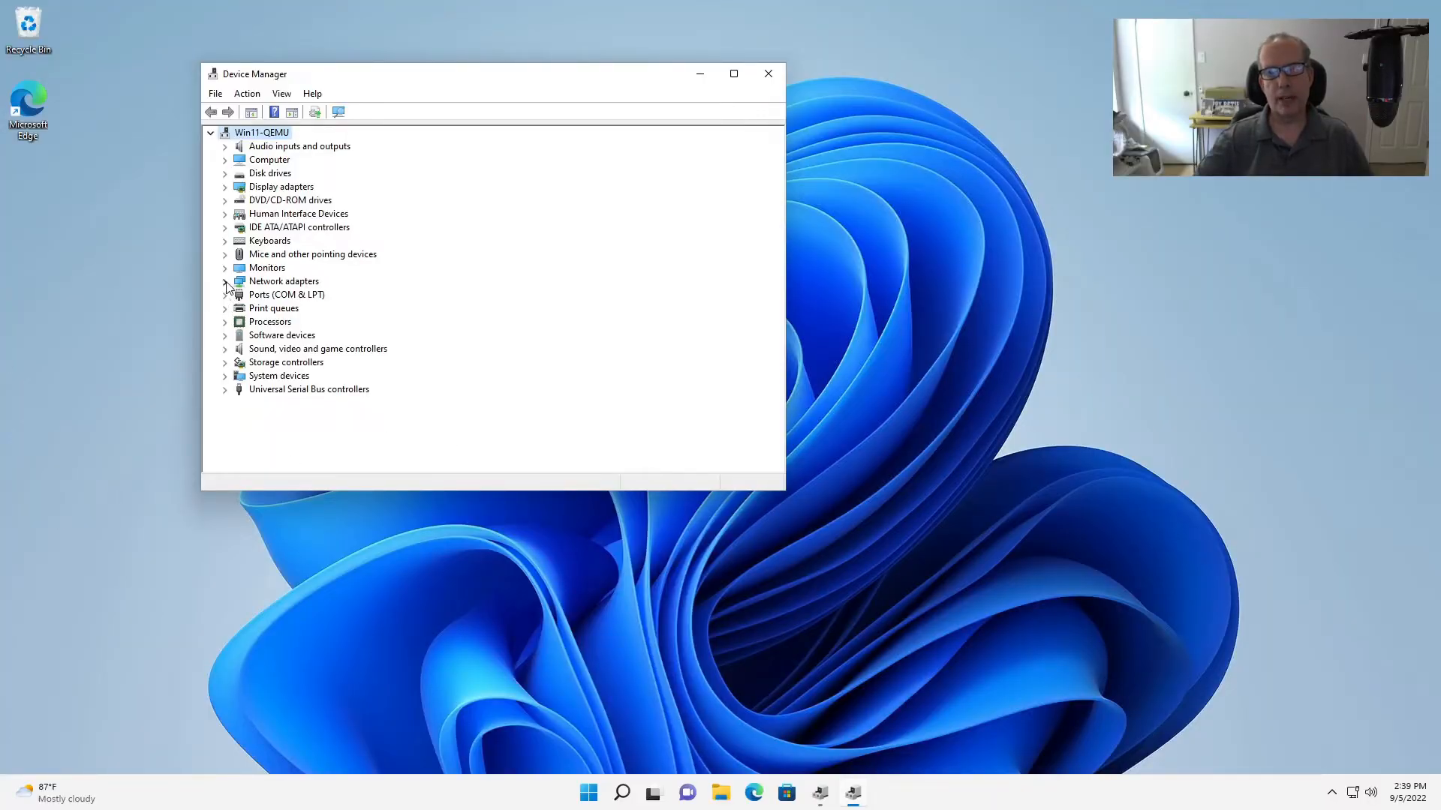
Open the Intel 82574L adapter's Advanced properties and select Packet Priority & VLAN
left_click(225, 281)
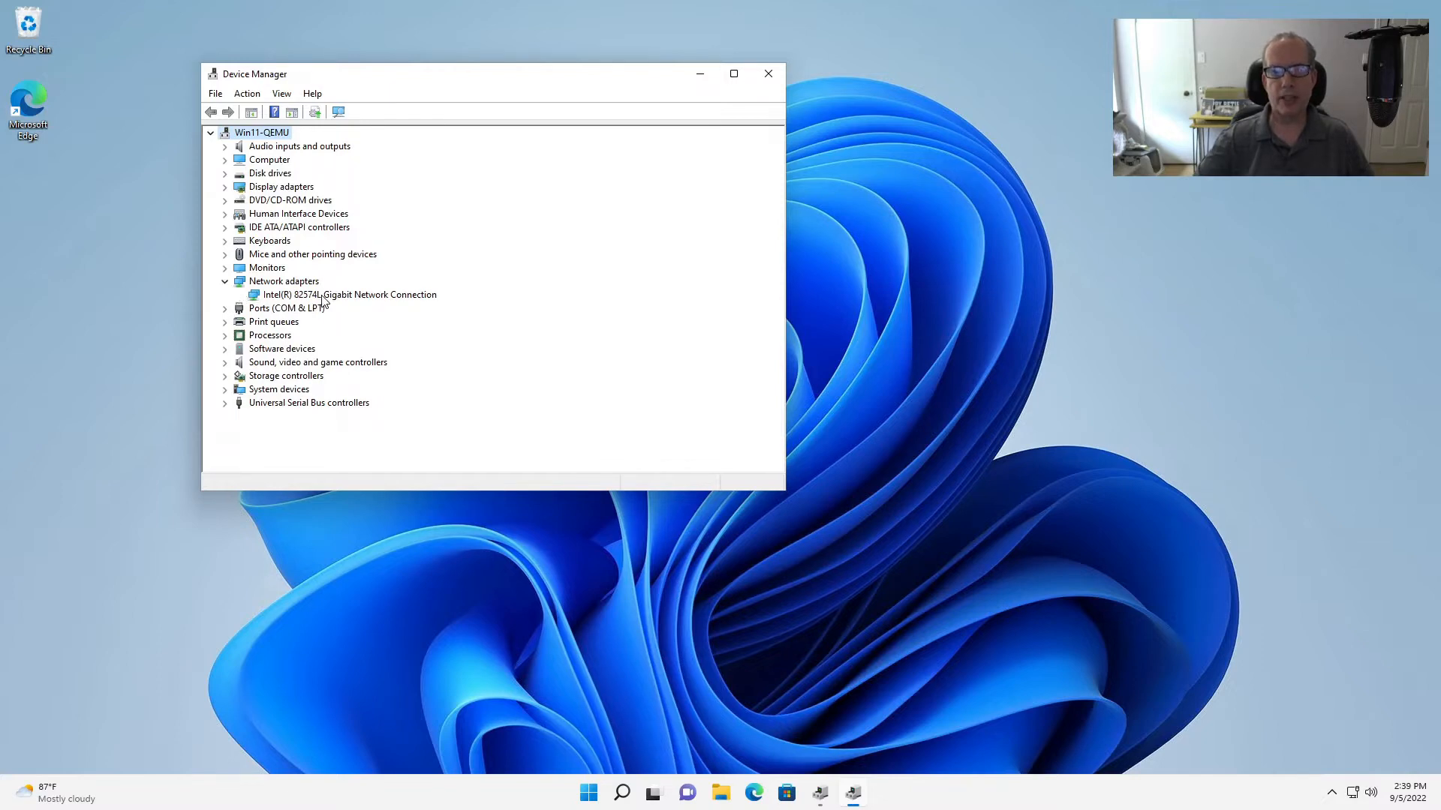
right_click(346, 294)
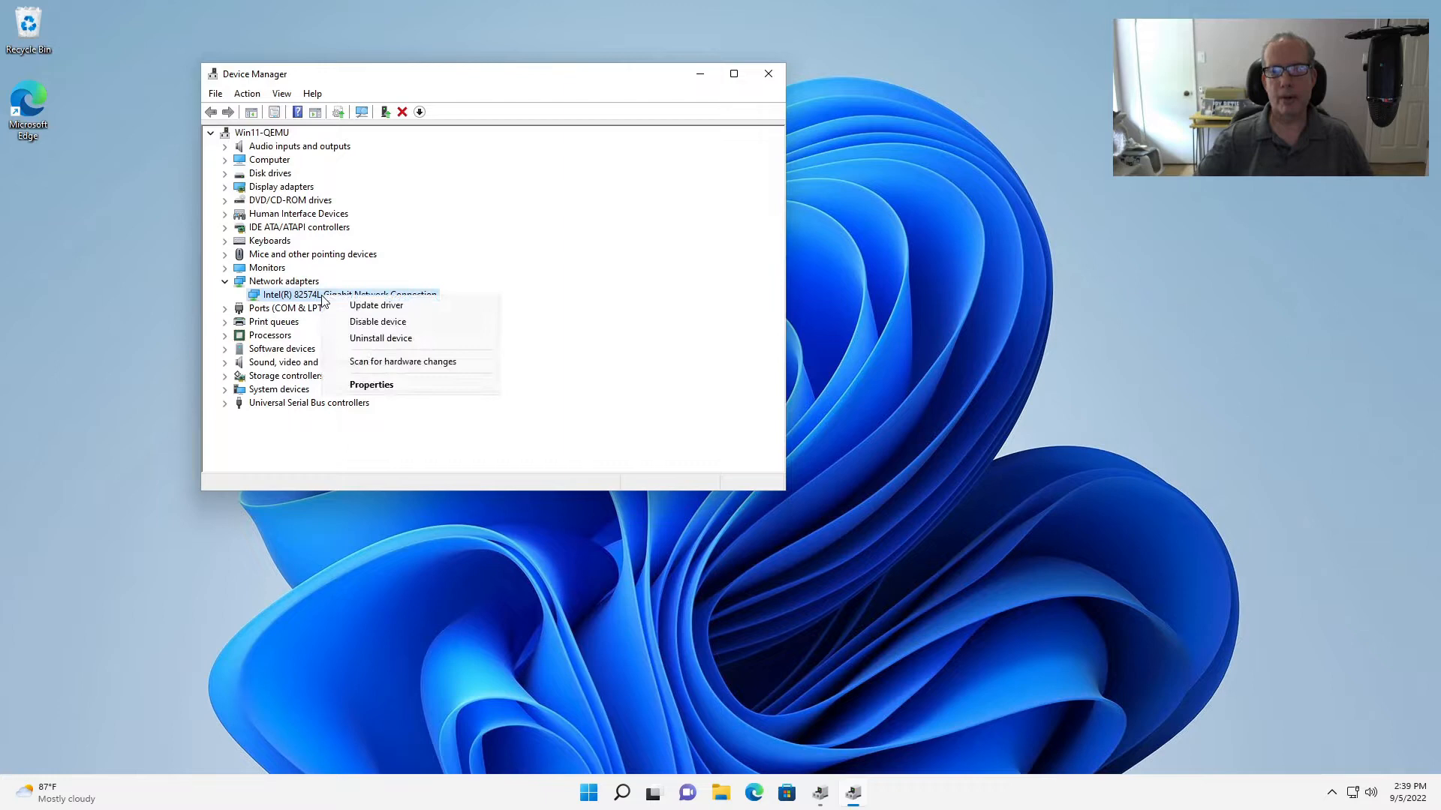
left_click(371, 384)
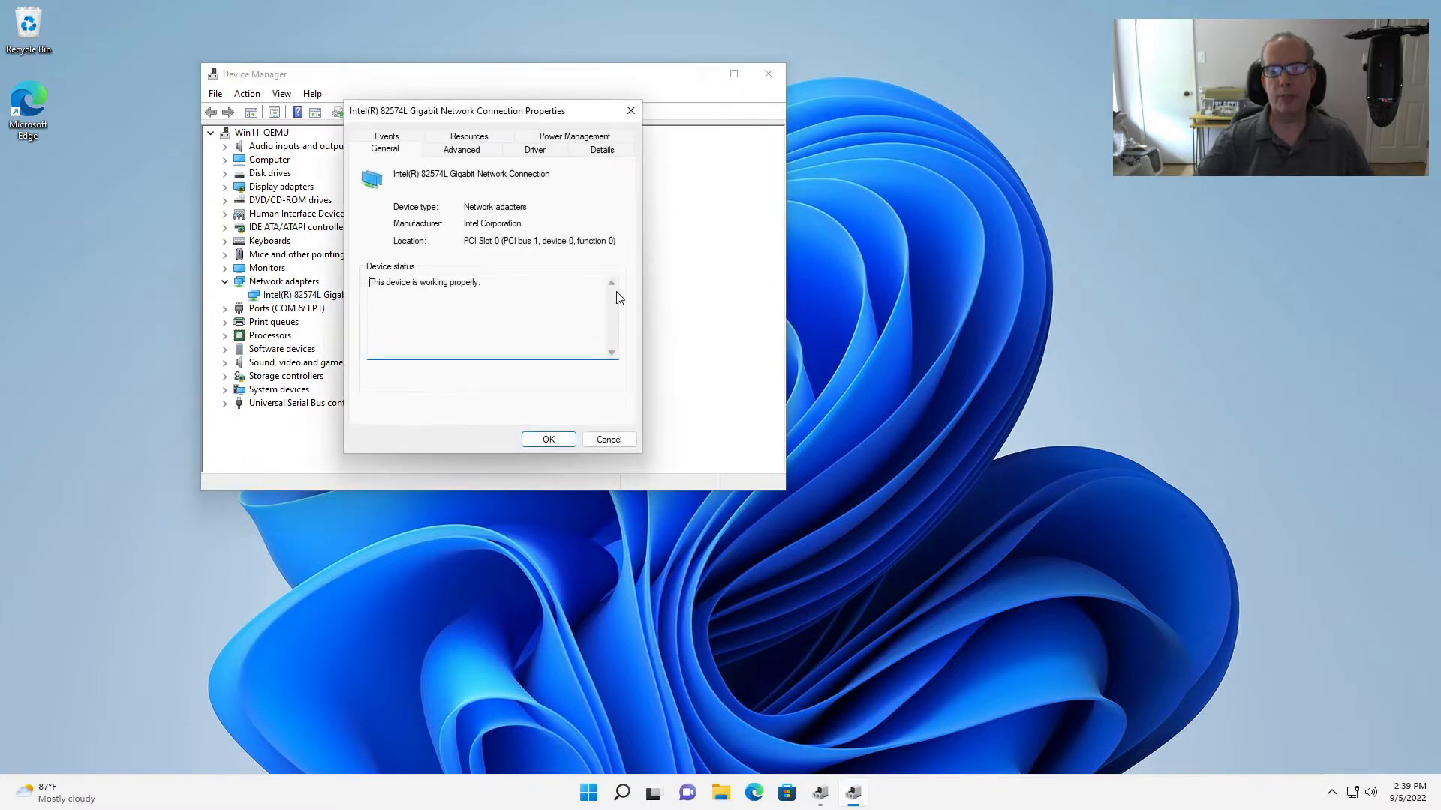
left_click(462, 150)
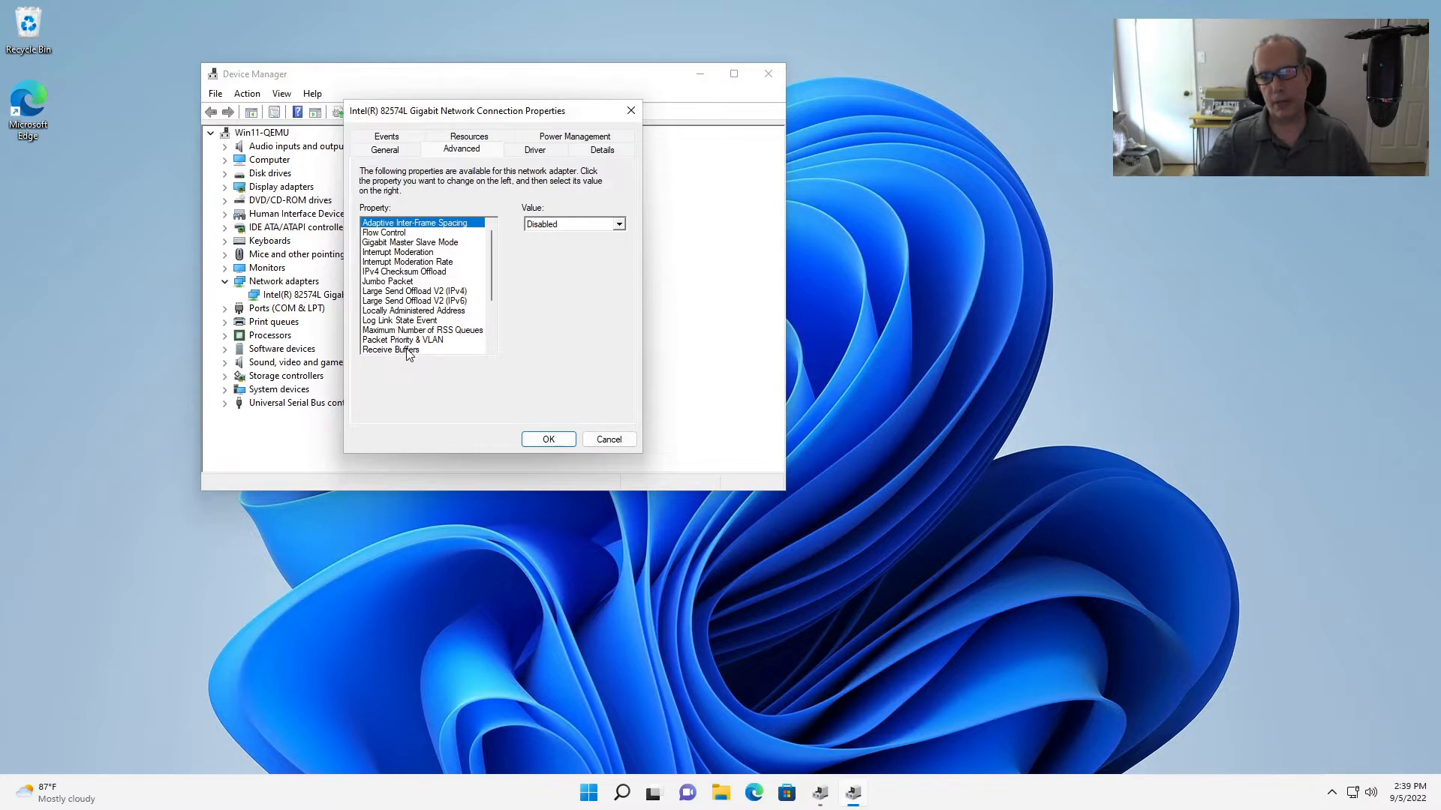
left_click(401, 339)
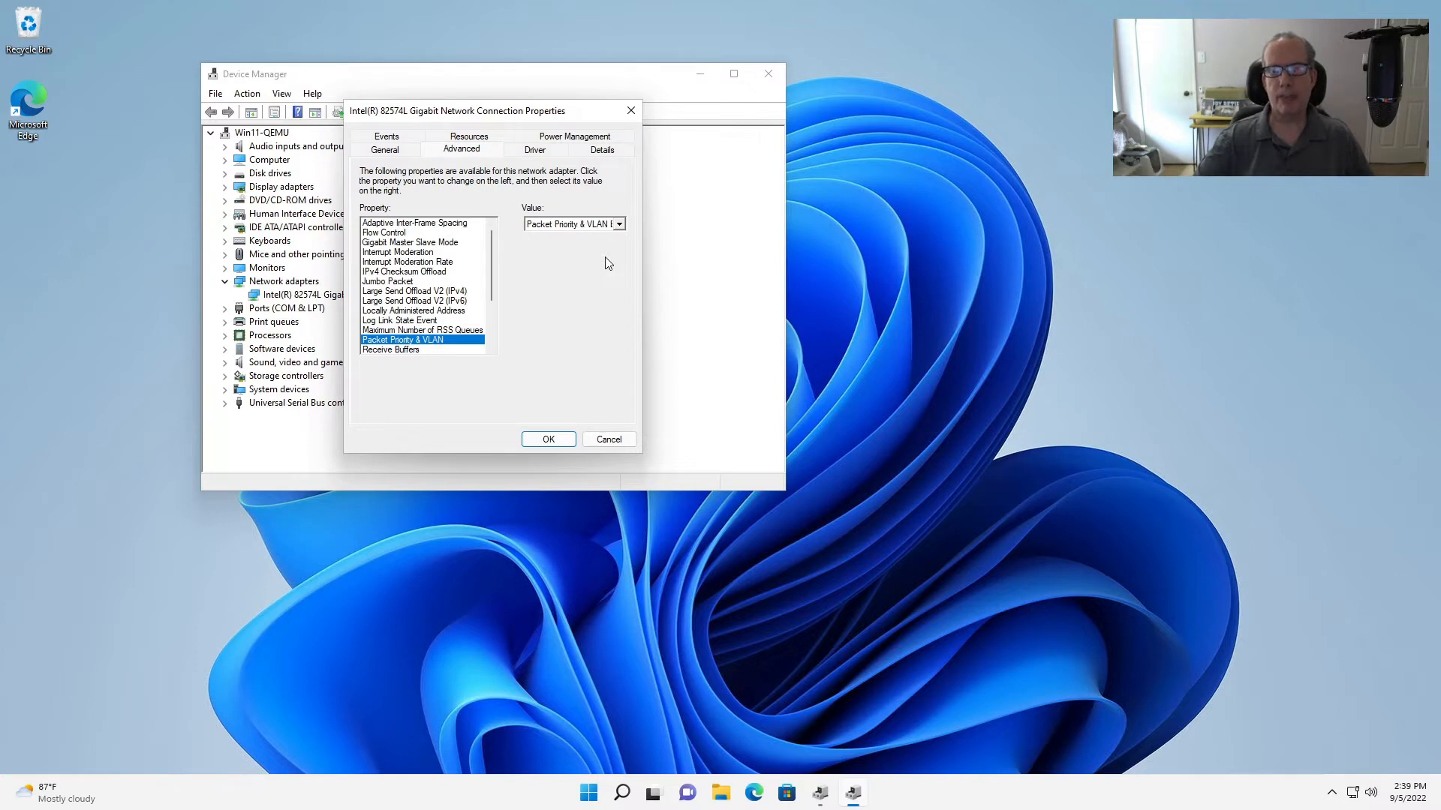
mouse_move(607, 333)
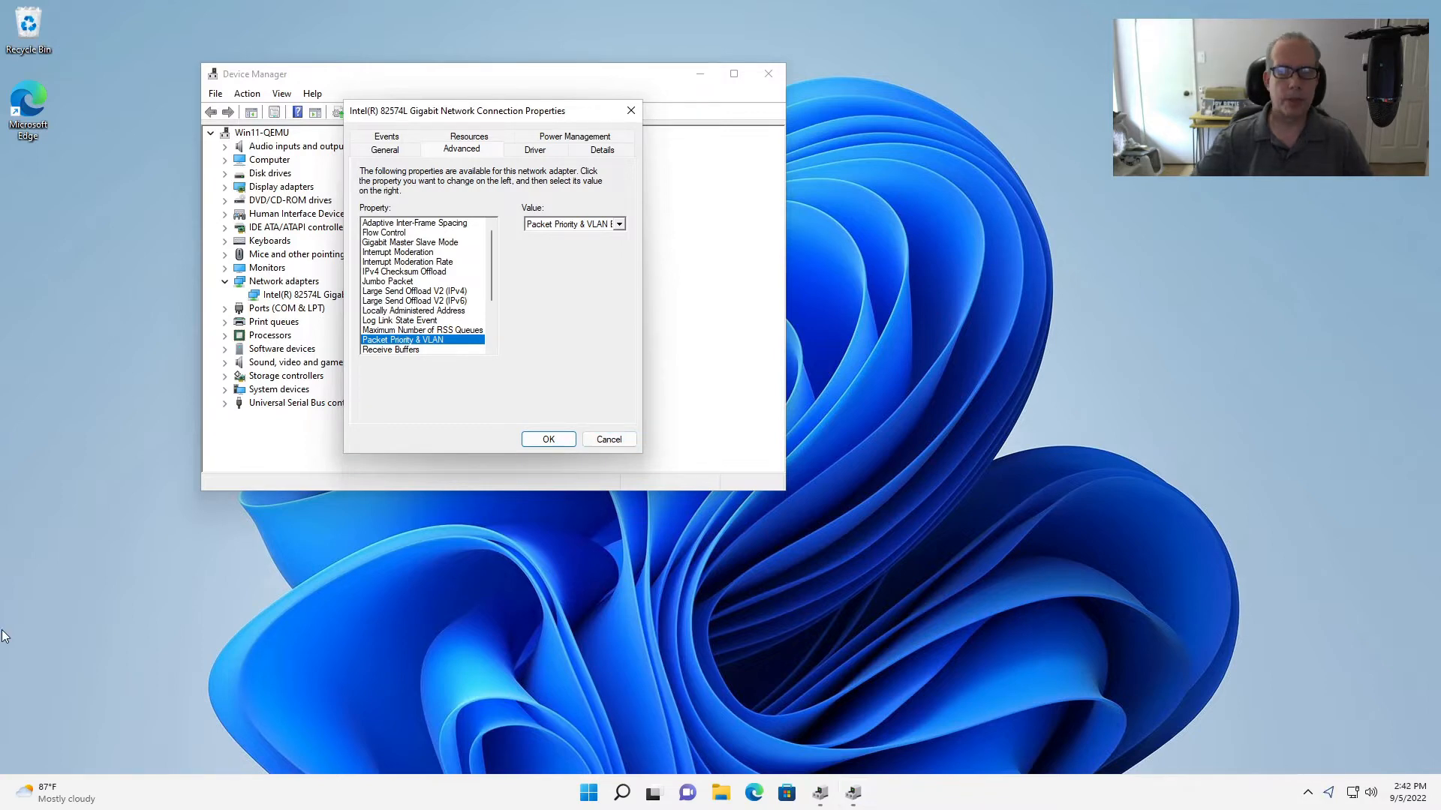
mouse_move(287, 531)
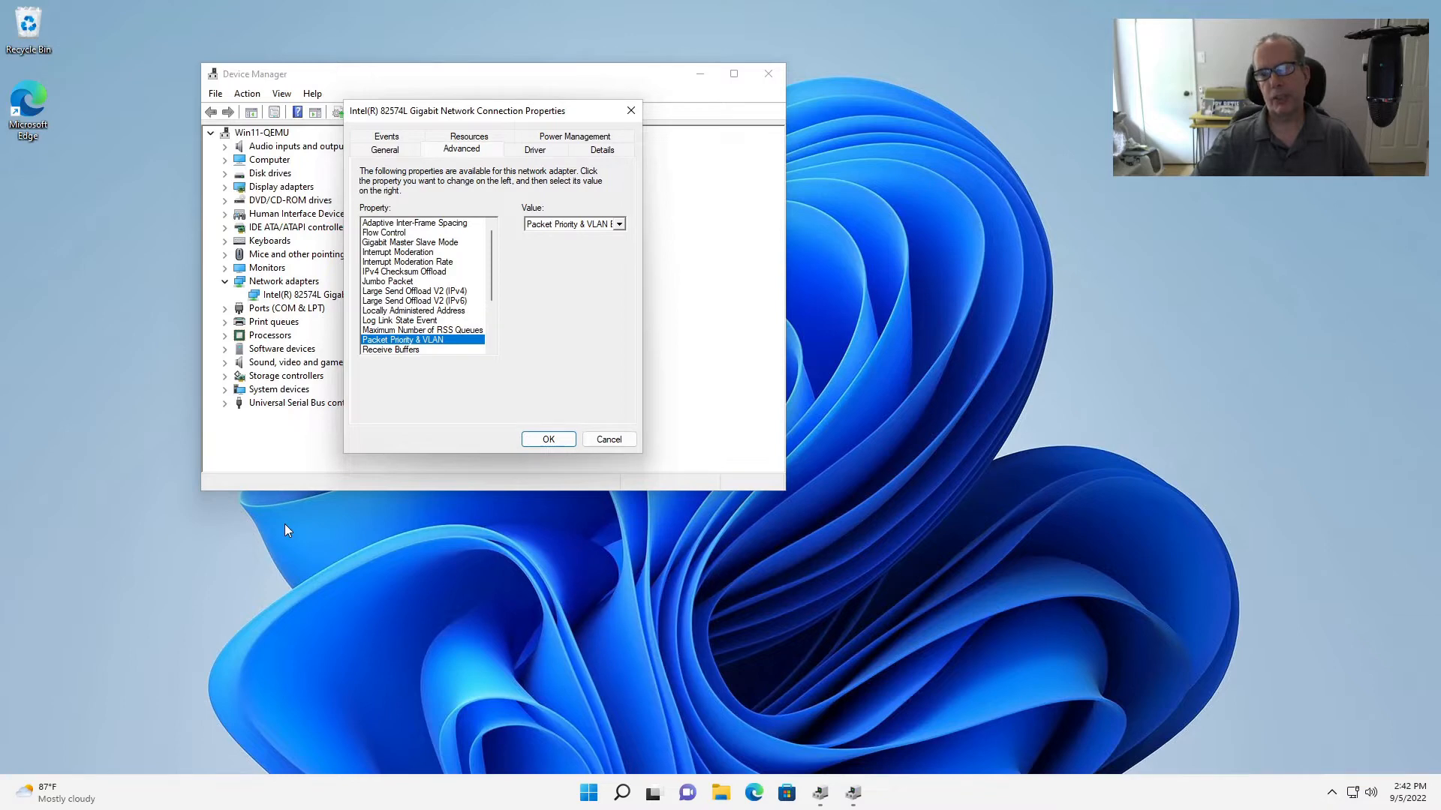
mouse_move(375, 451)
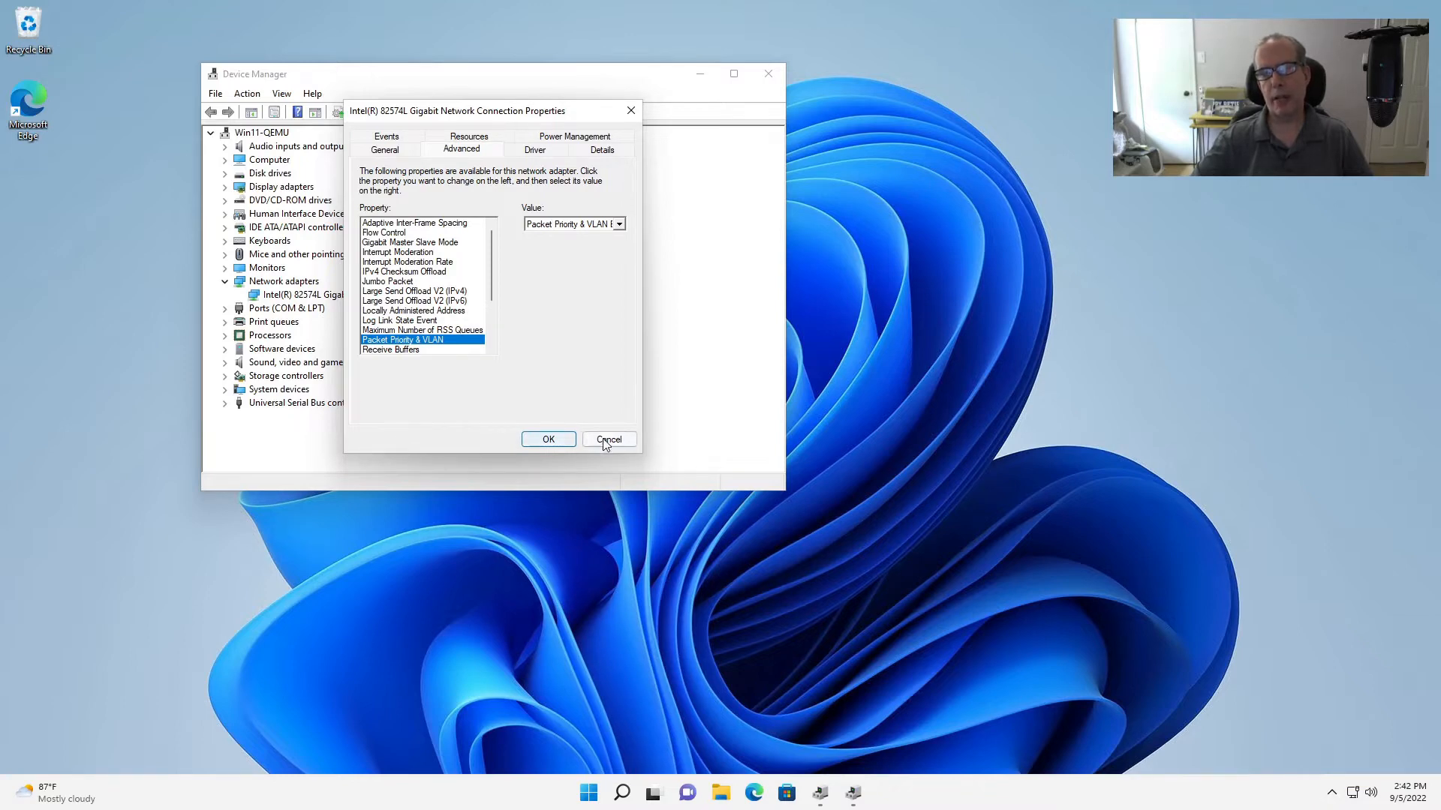
Cancel the adapter properties, search Start for 'optional features', then reopen the Start menu
left_click(608, 438)
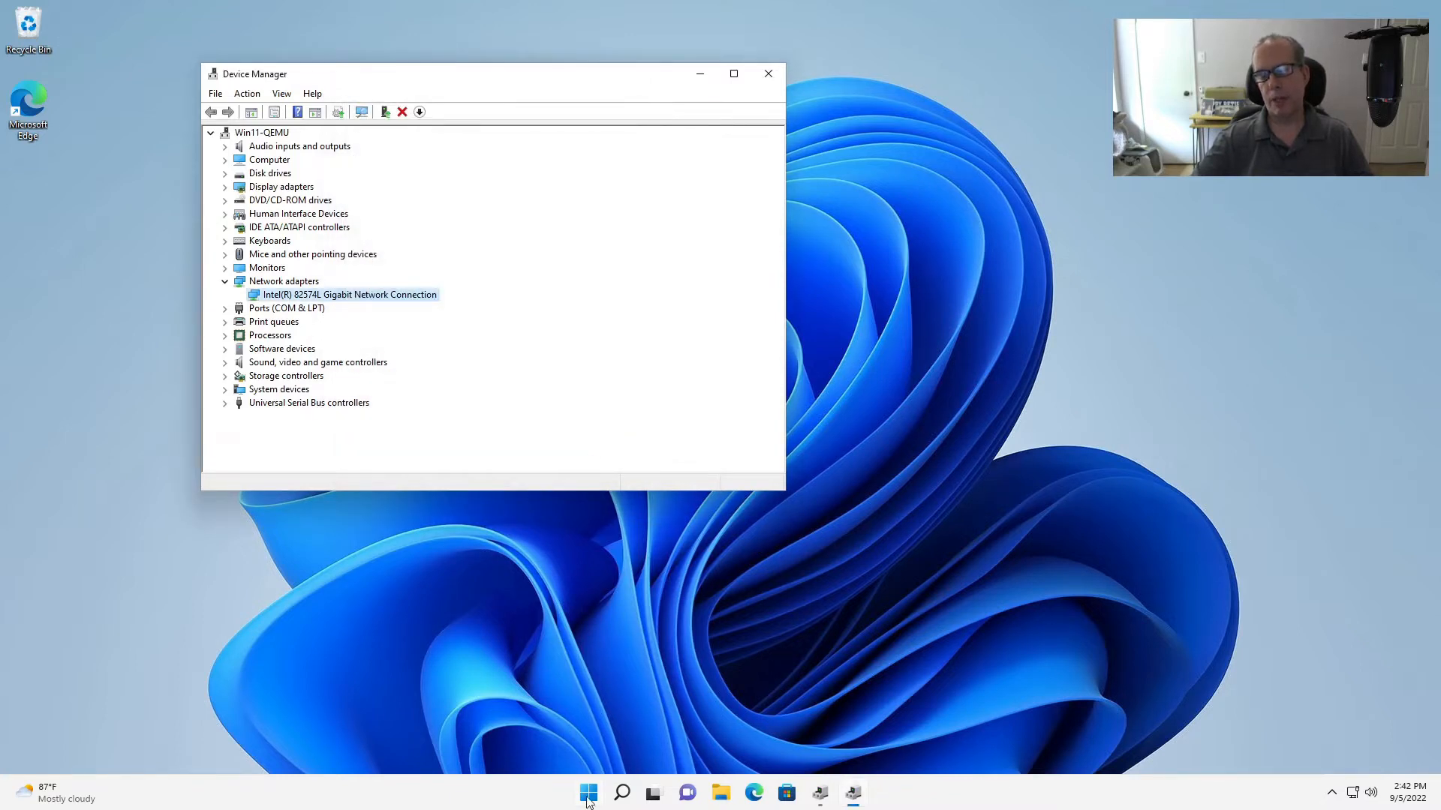
left_click(588, 793)
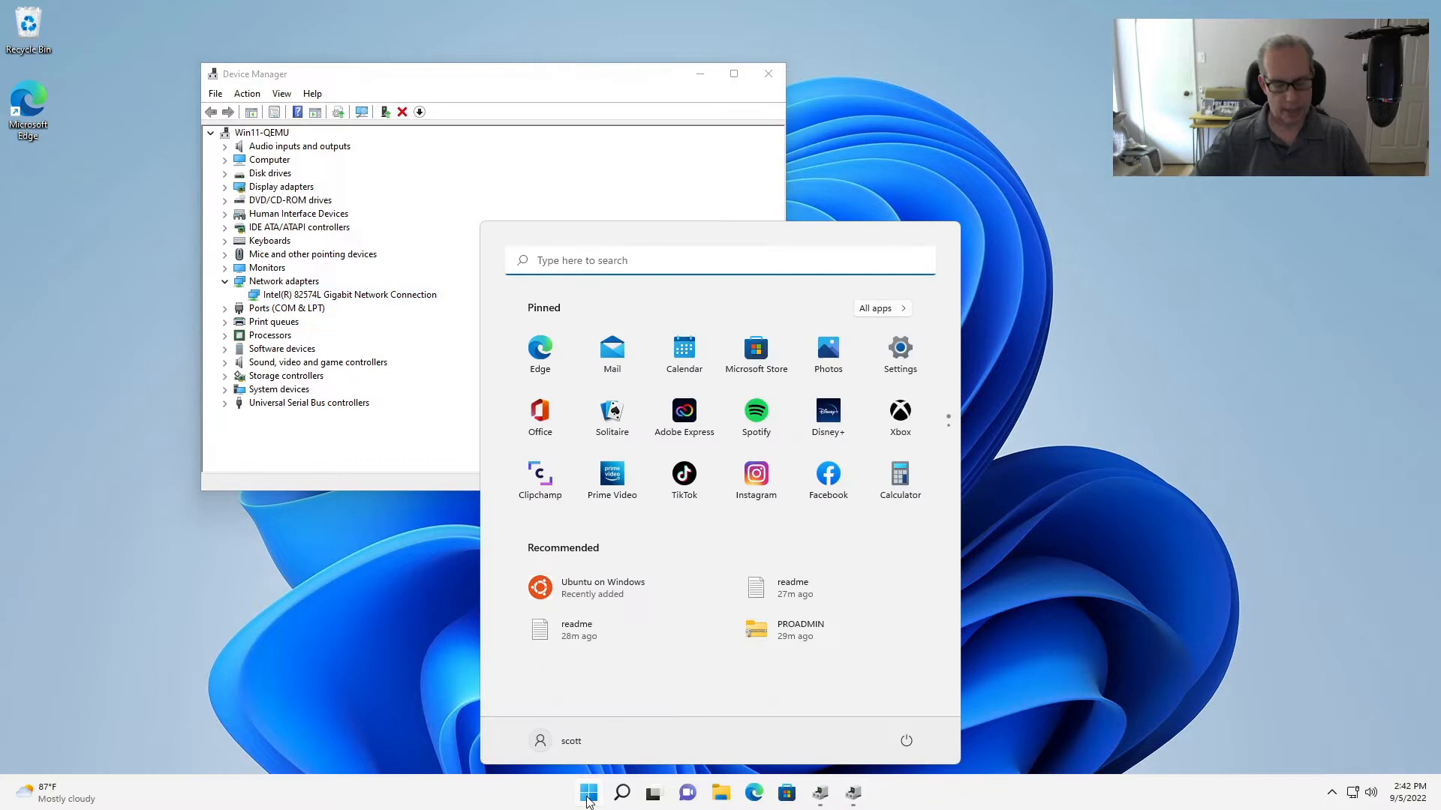
type("optional features")
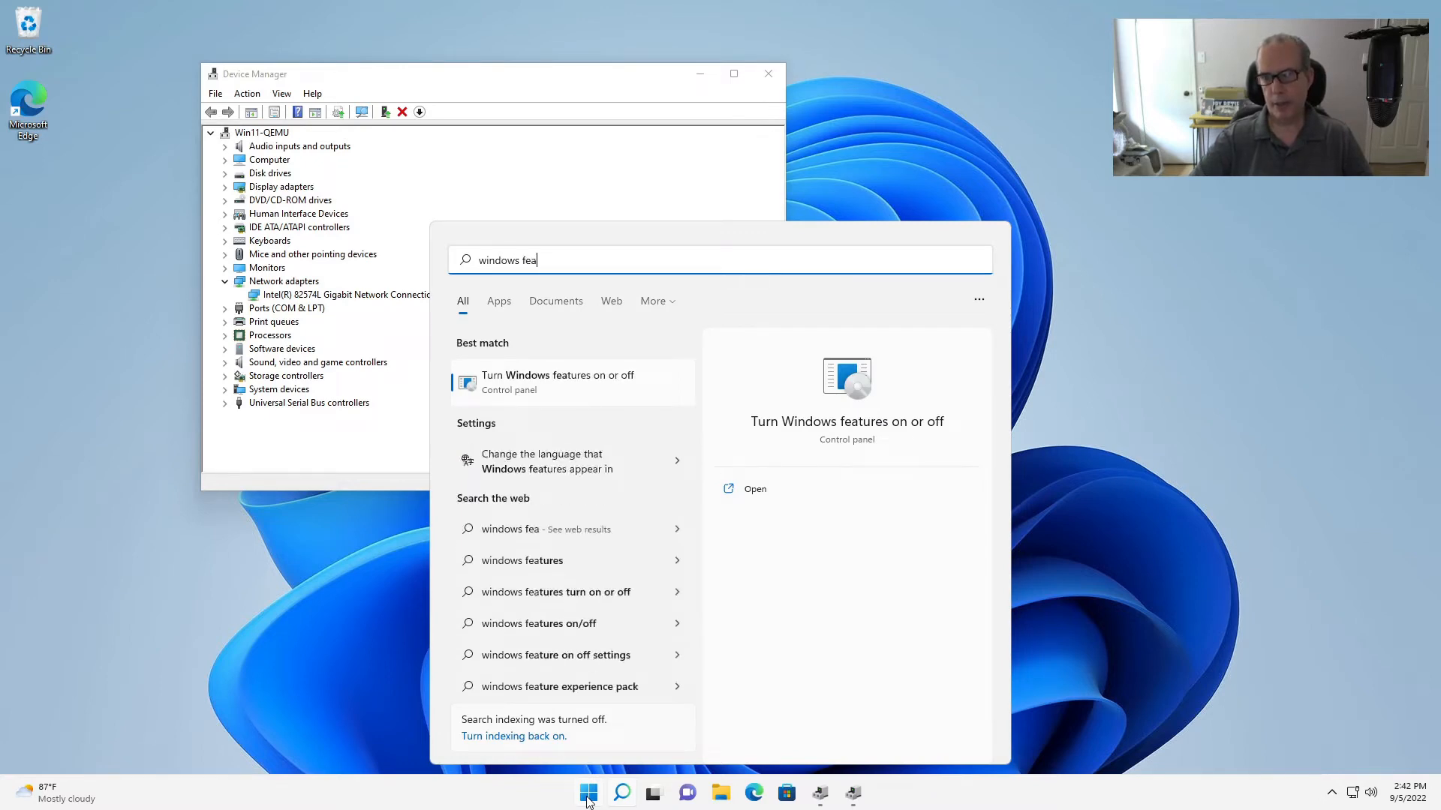
mouse_move(524, 430)
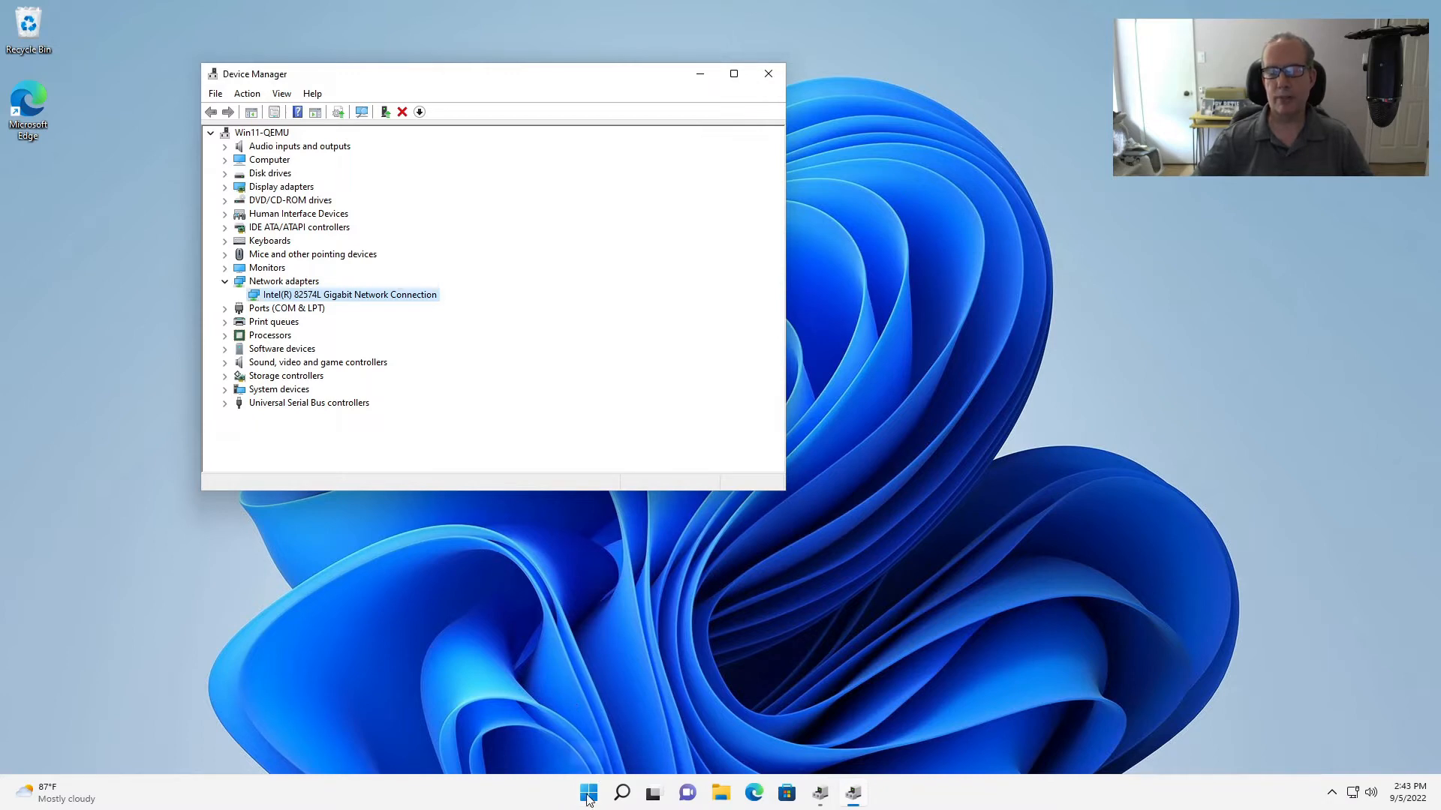
left_click(588, 793)
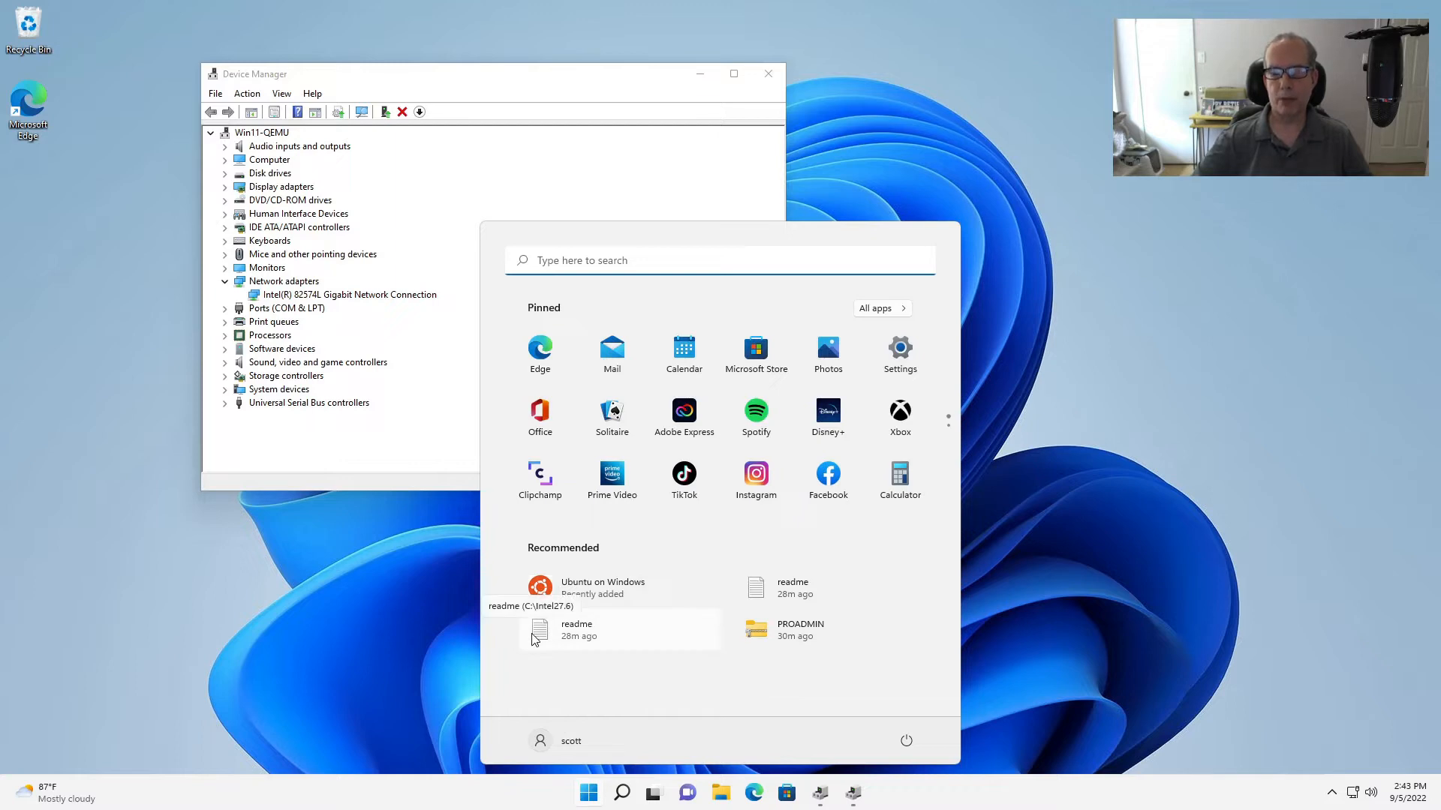
mouse_move(621, 736)
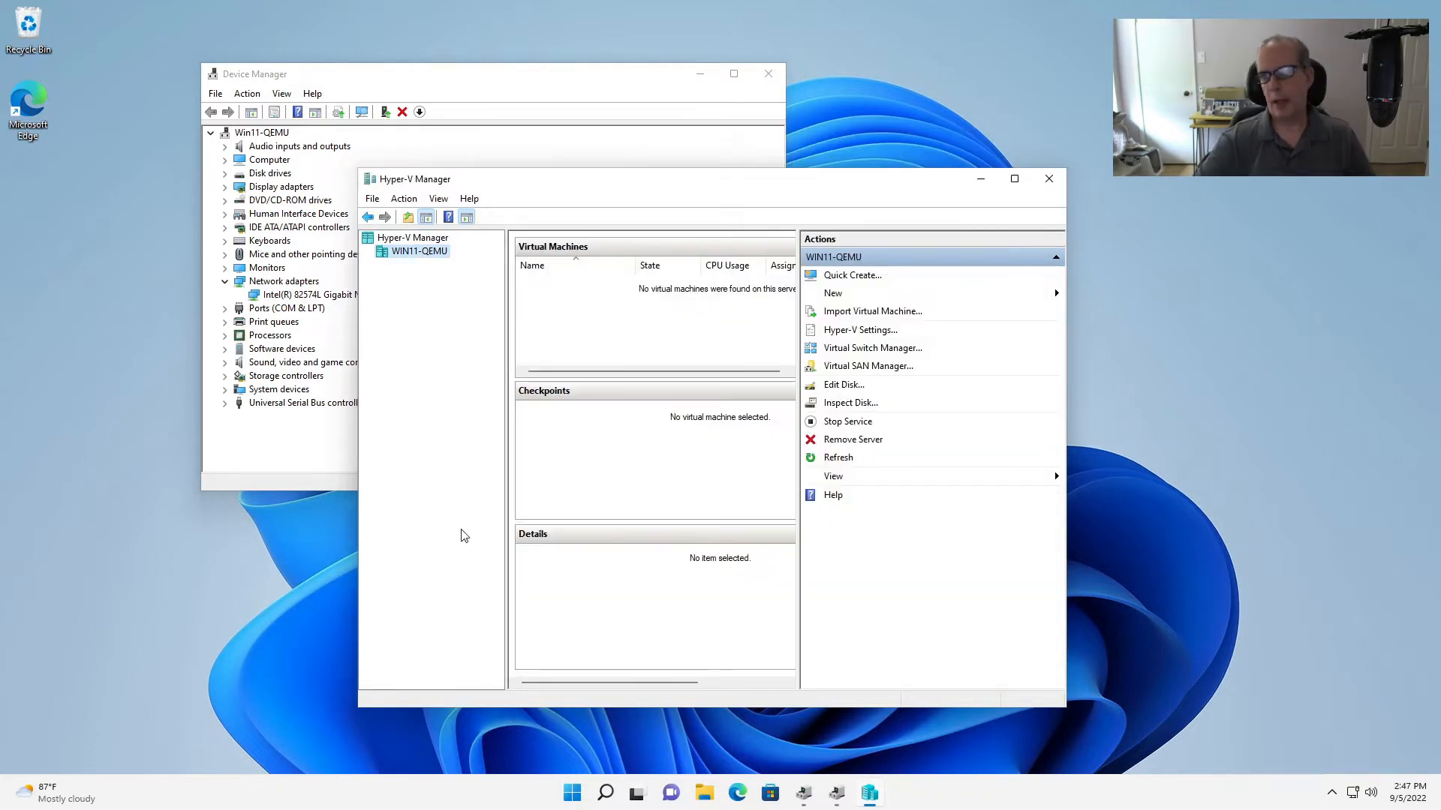
mouse_move(872, 347)
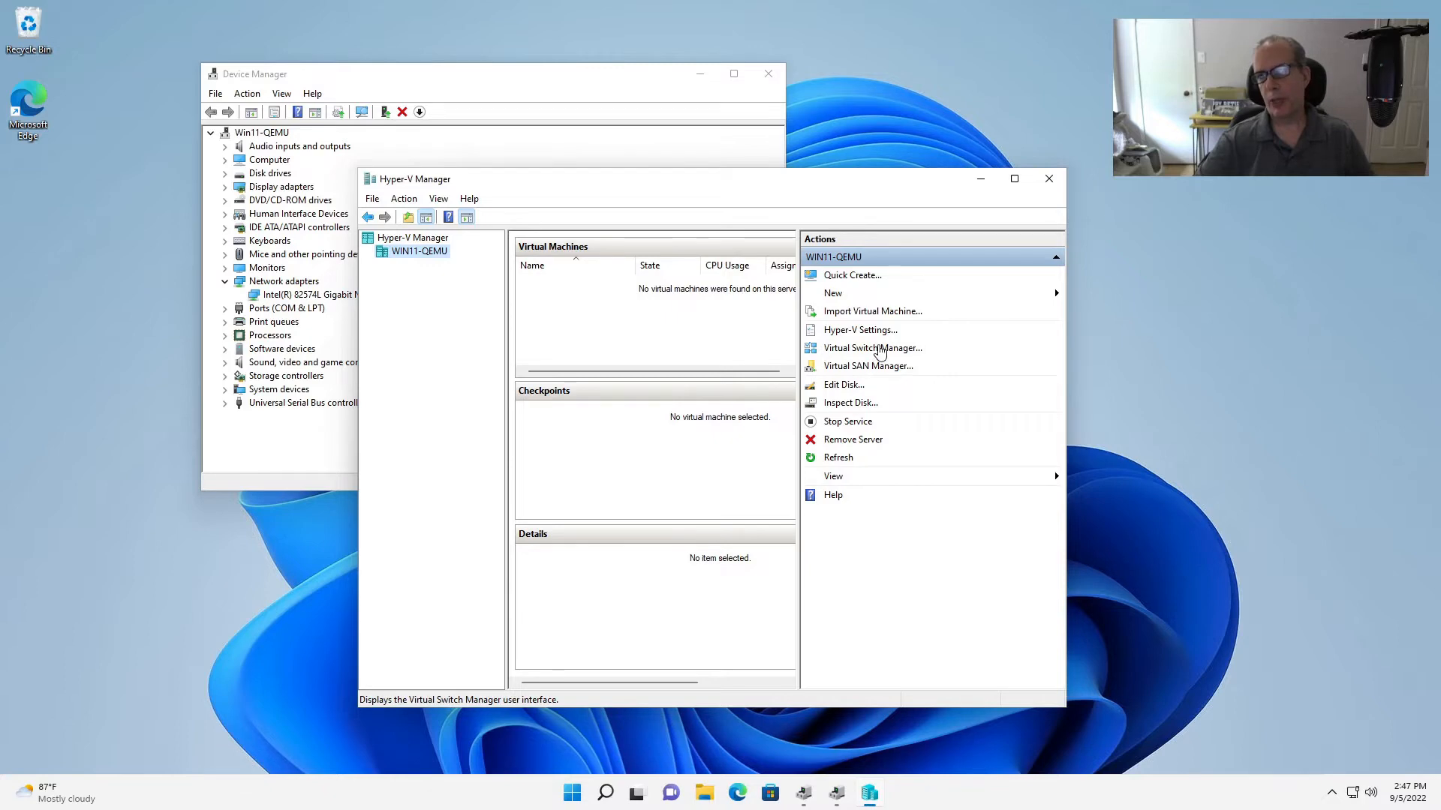
Open Virtual Switch Manager from the WIN11-QEMU Actions pane
left_click(871, 347)
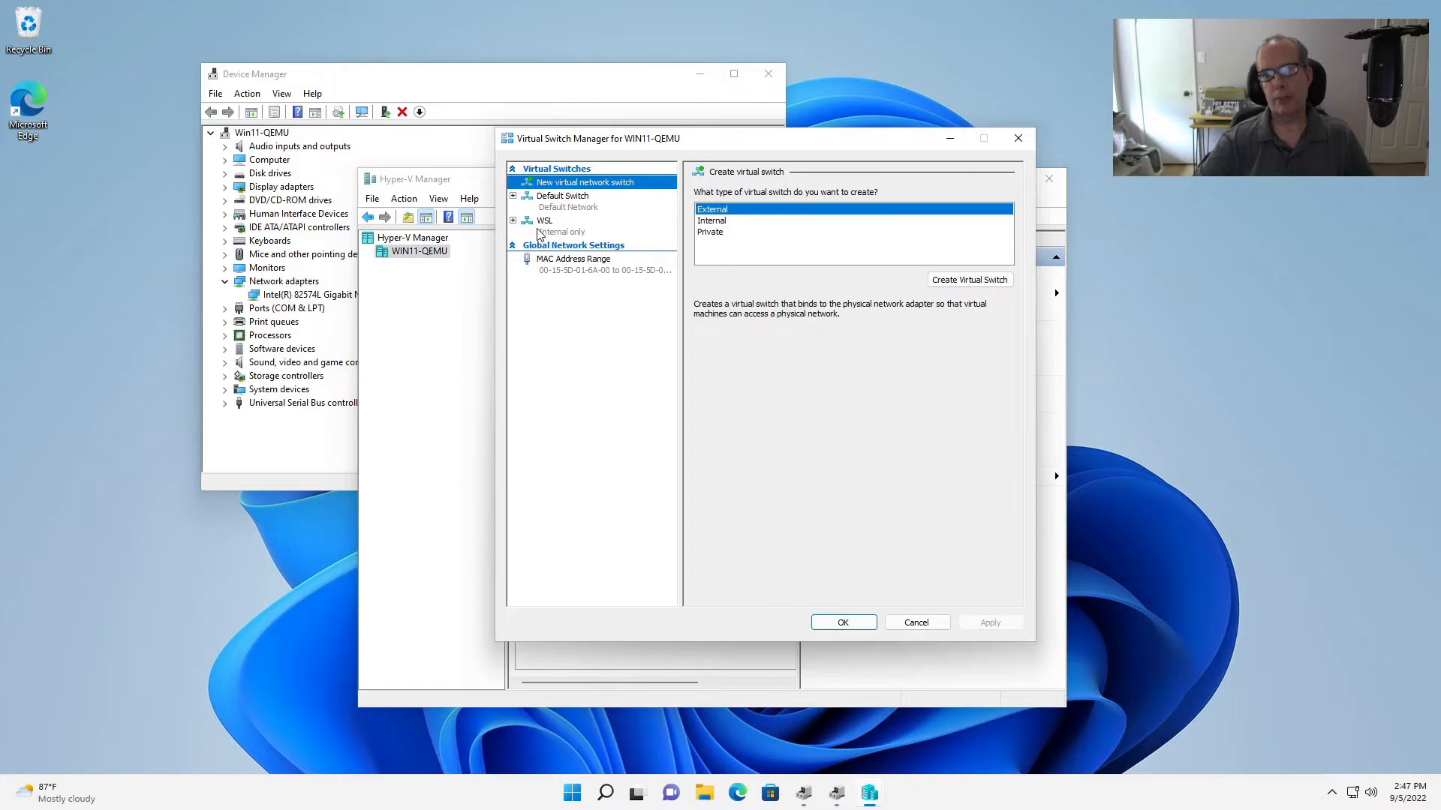
mouse_move(646, 285)
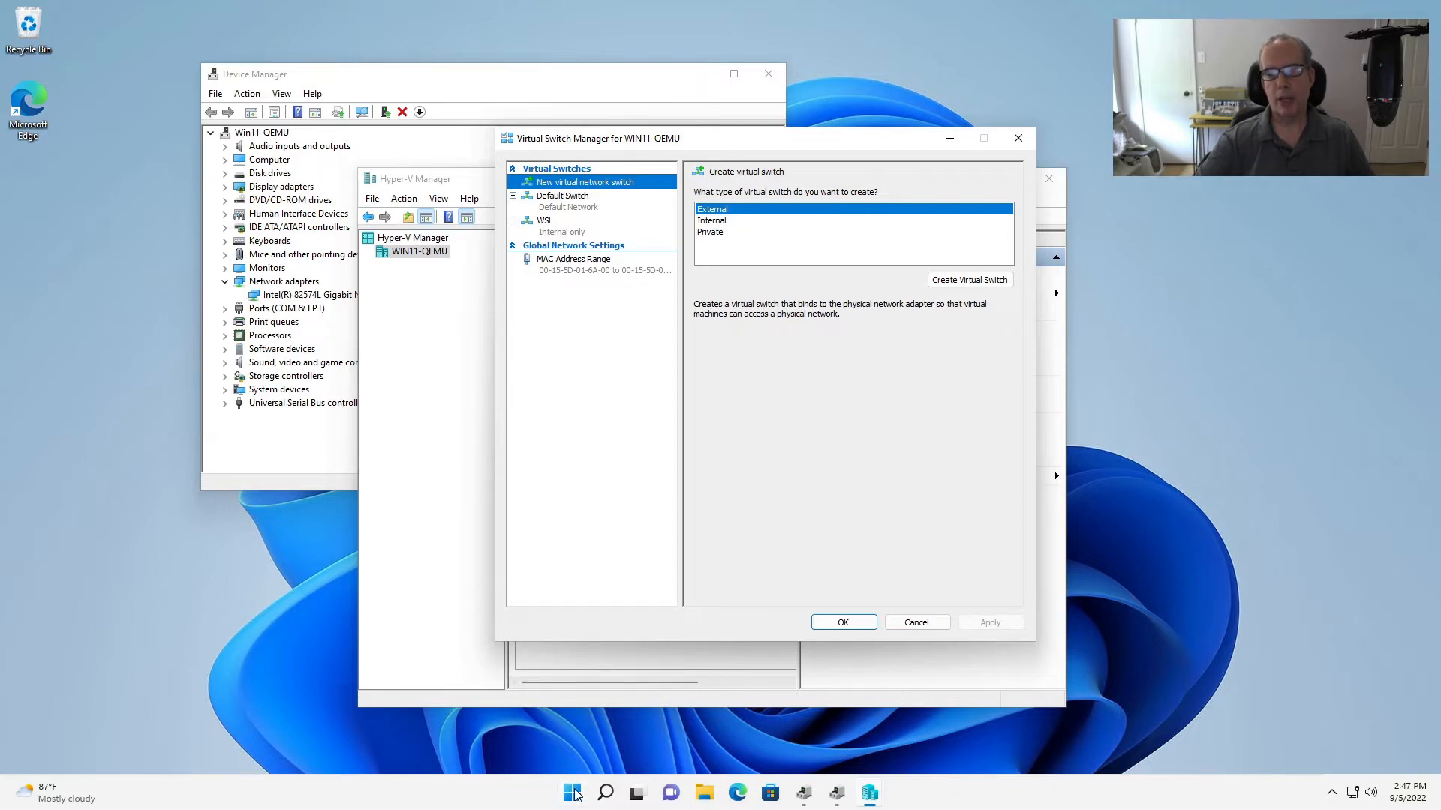
Launch Command Prompt, view ipconfig output, and mark IPv4 address 172.16.1.188
type("cm")
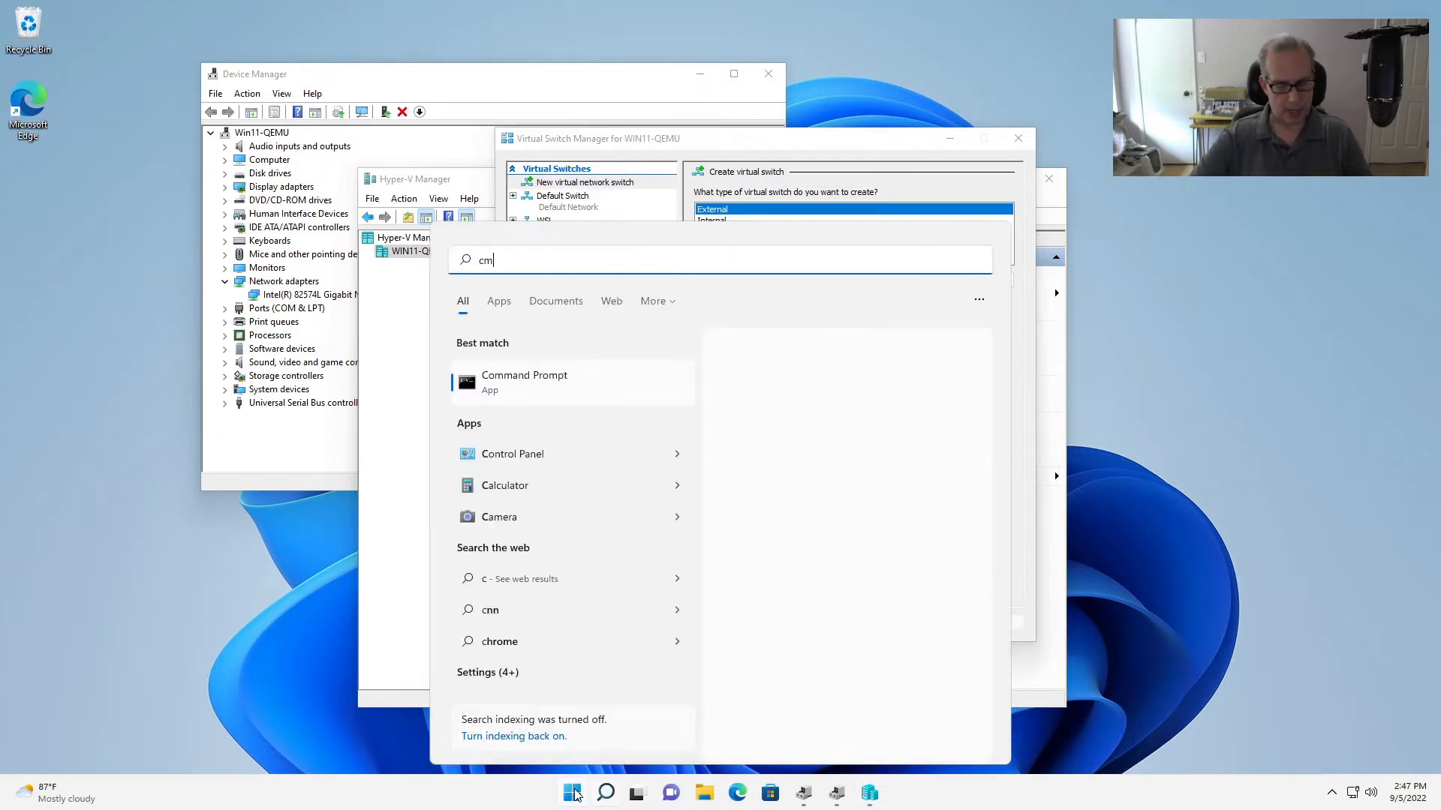
left_click(524, 381)
type("ipconfig")
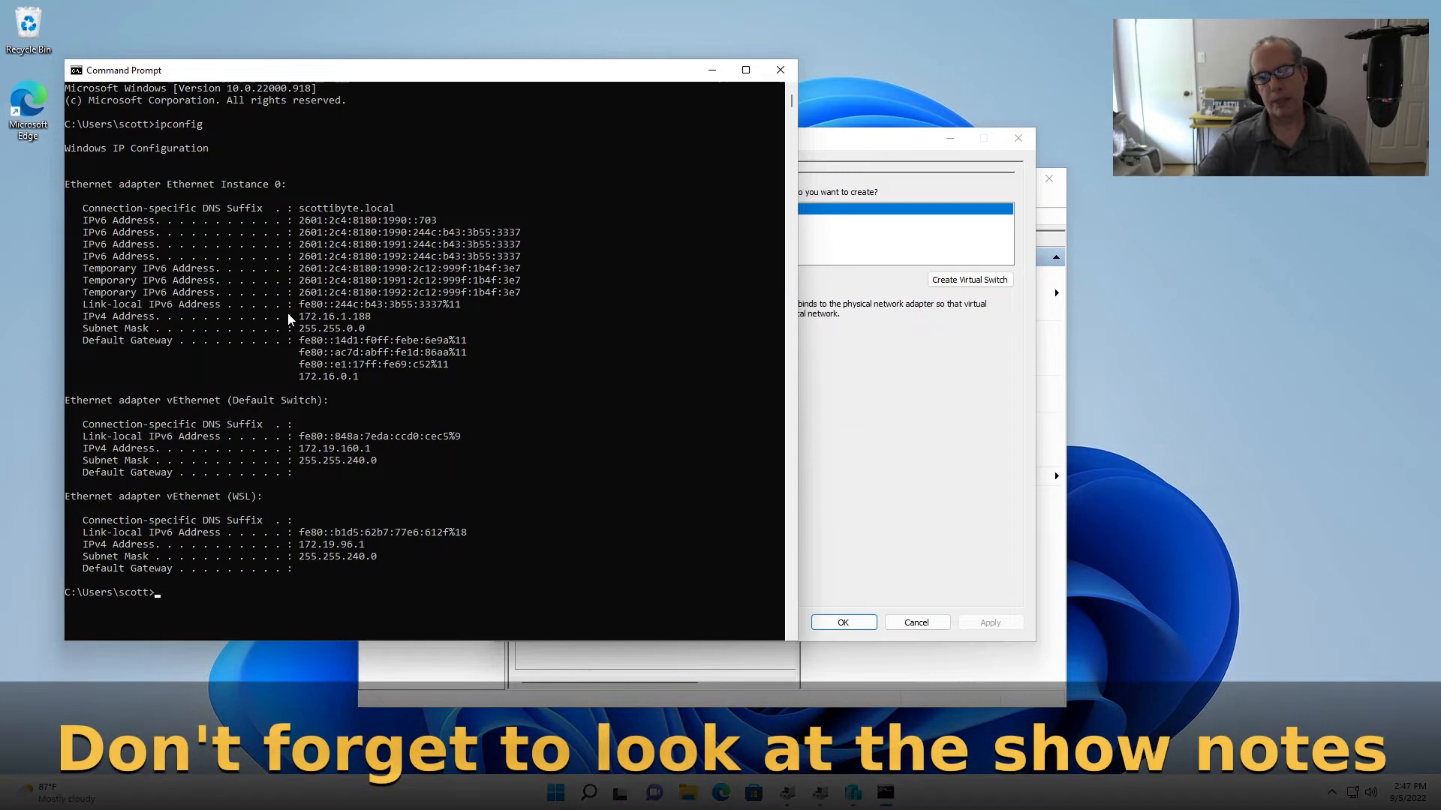
mouse_move(303, 322)
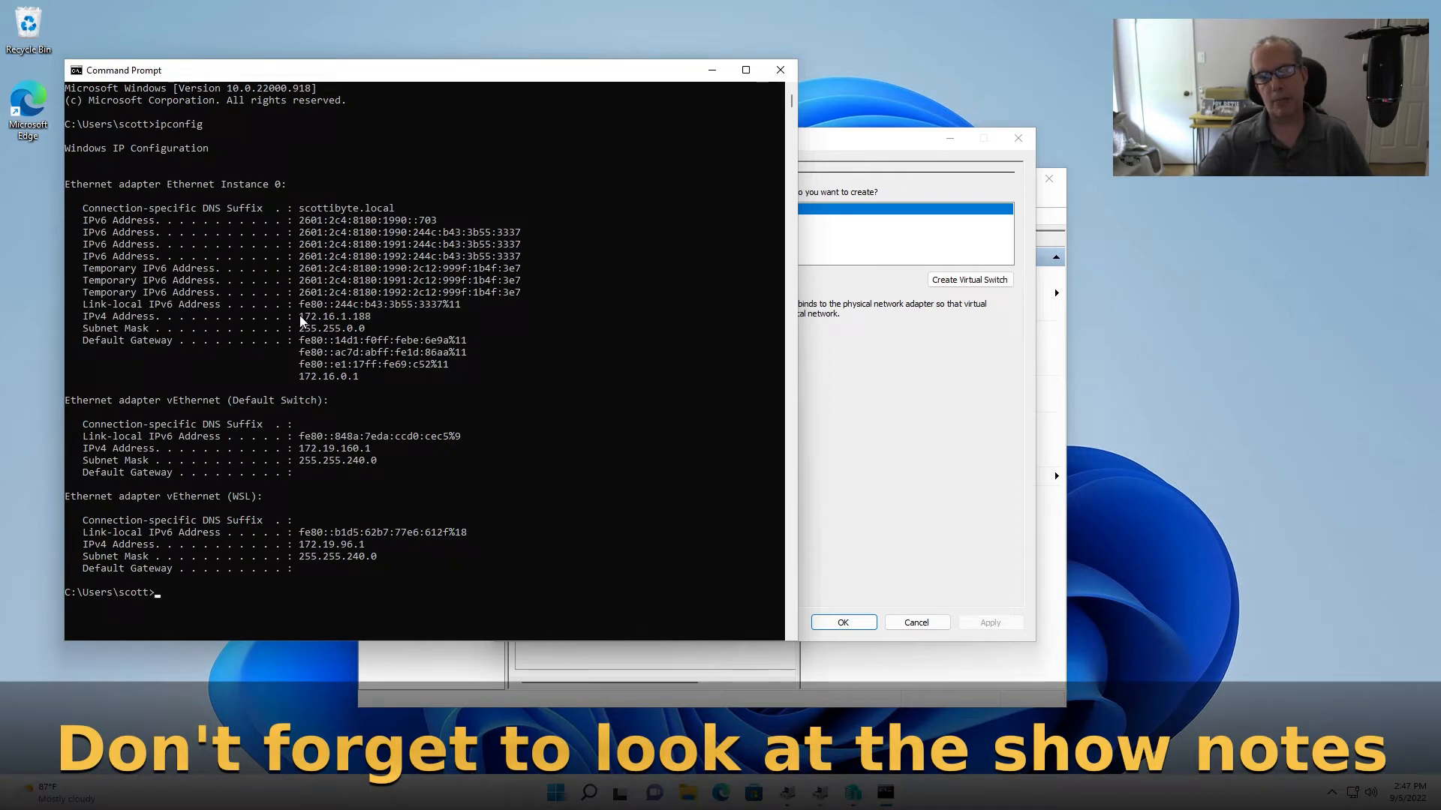
mouse_move(311, 337)
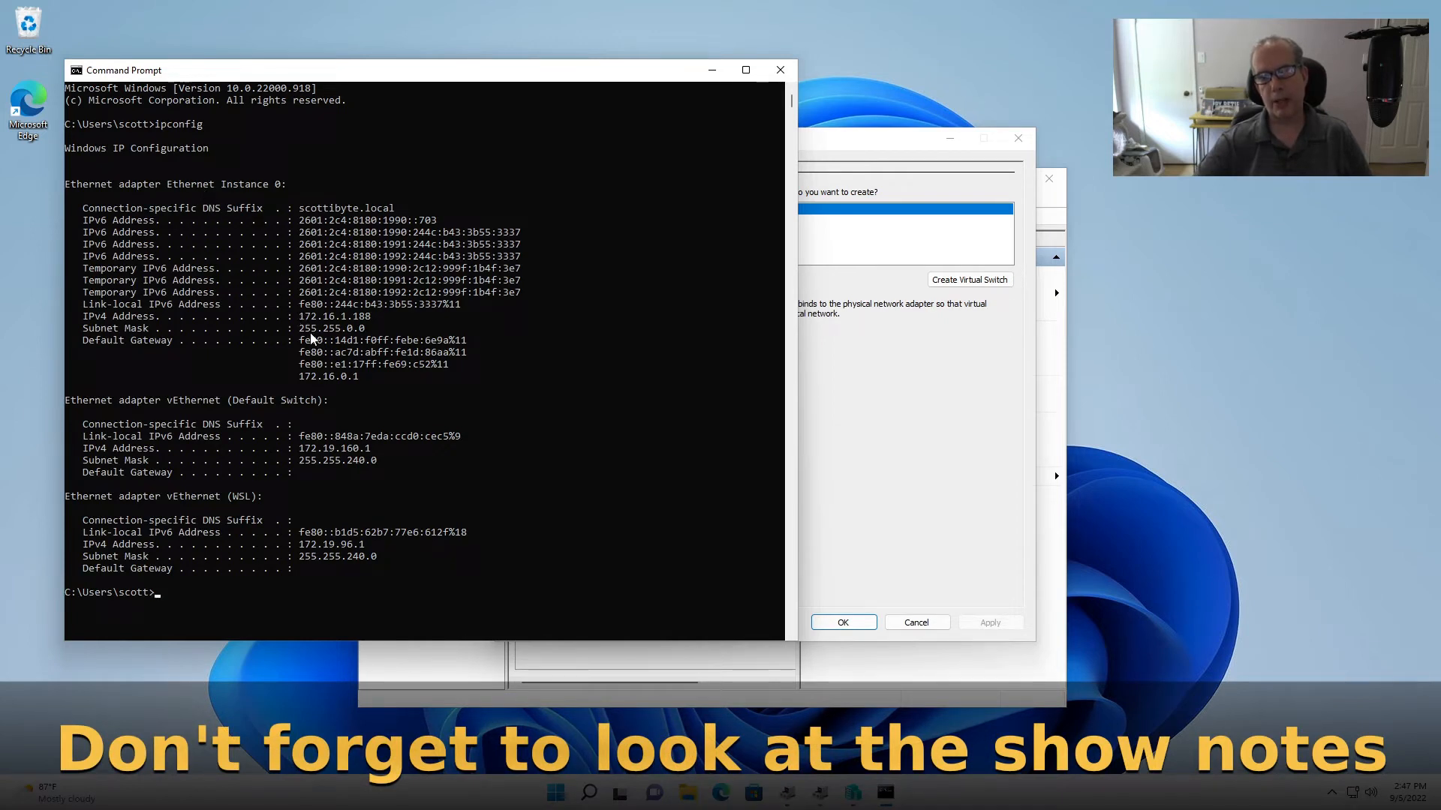
double_click(318, 315)
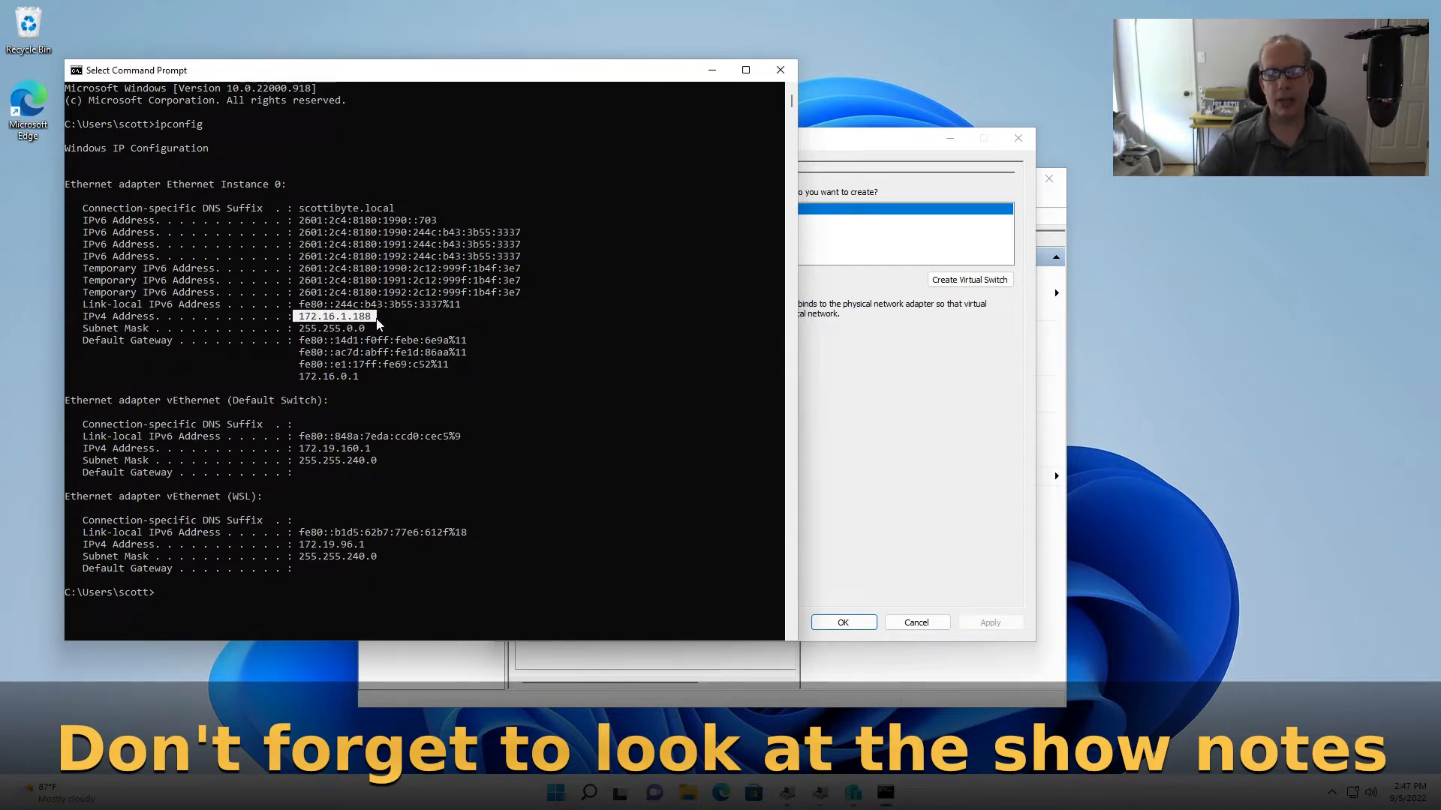
mouse_move(340, 429)
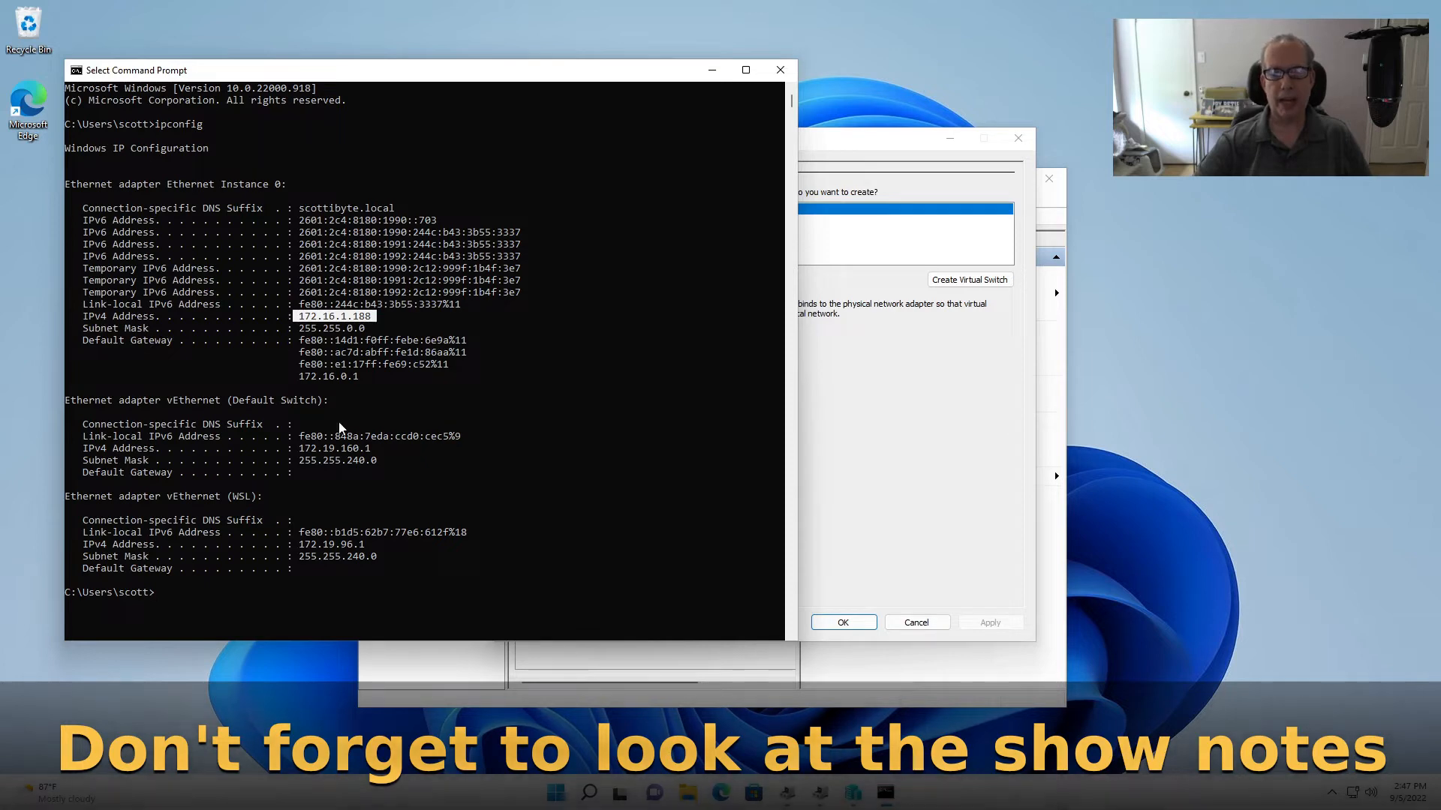
mouse_move(198, 488)
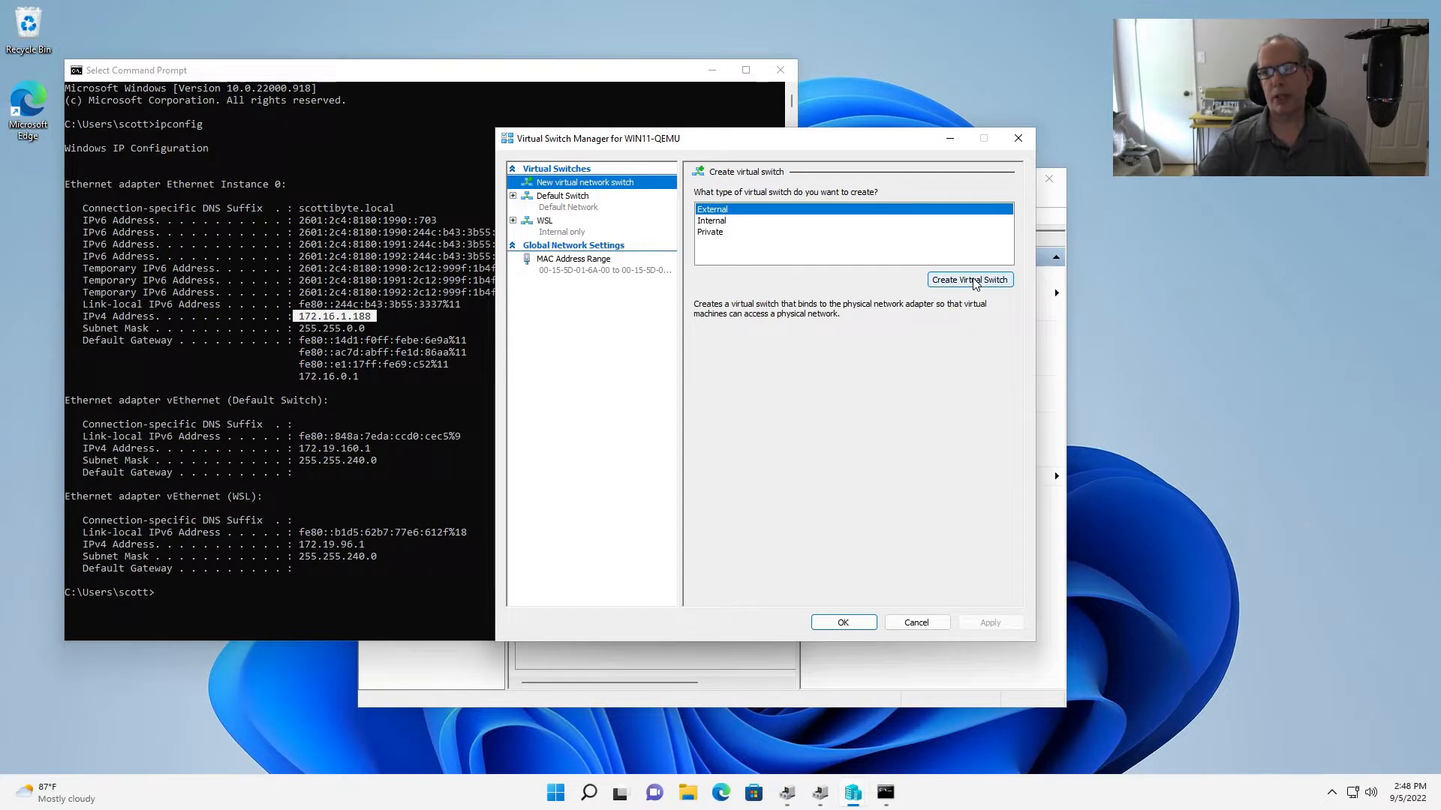
Create external switch VLAN30 with management VLAN ID 30, apply it and confirm the warning
left_click(970, 280)
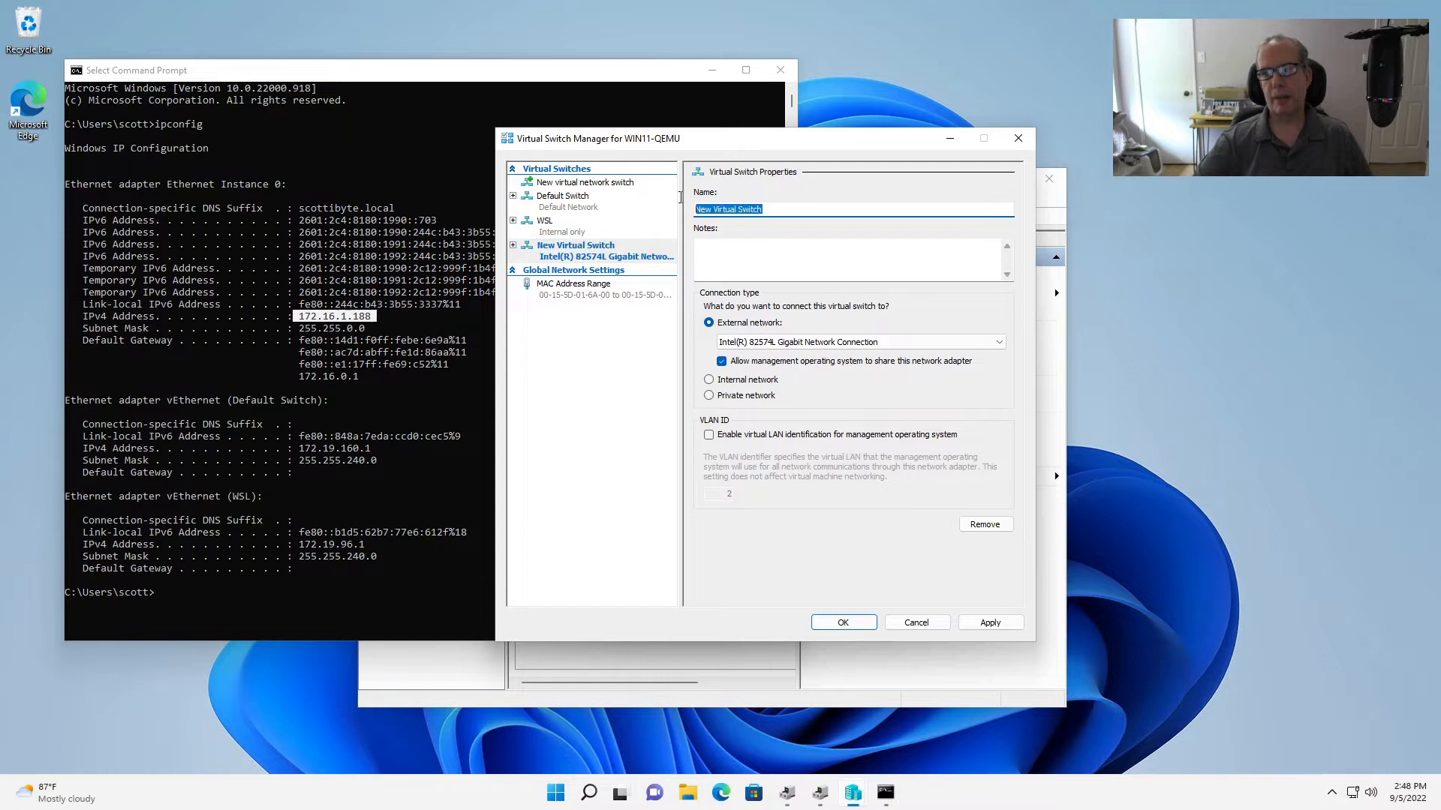
mouse_move(678, 201)
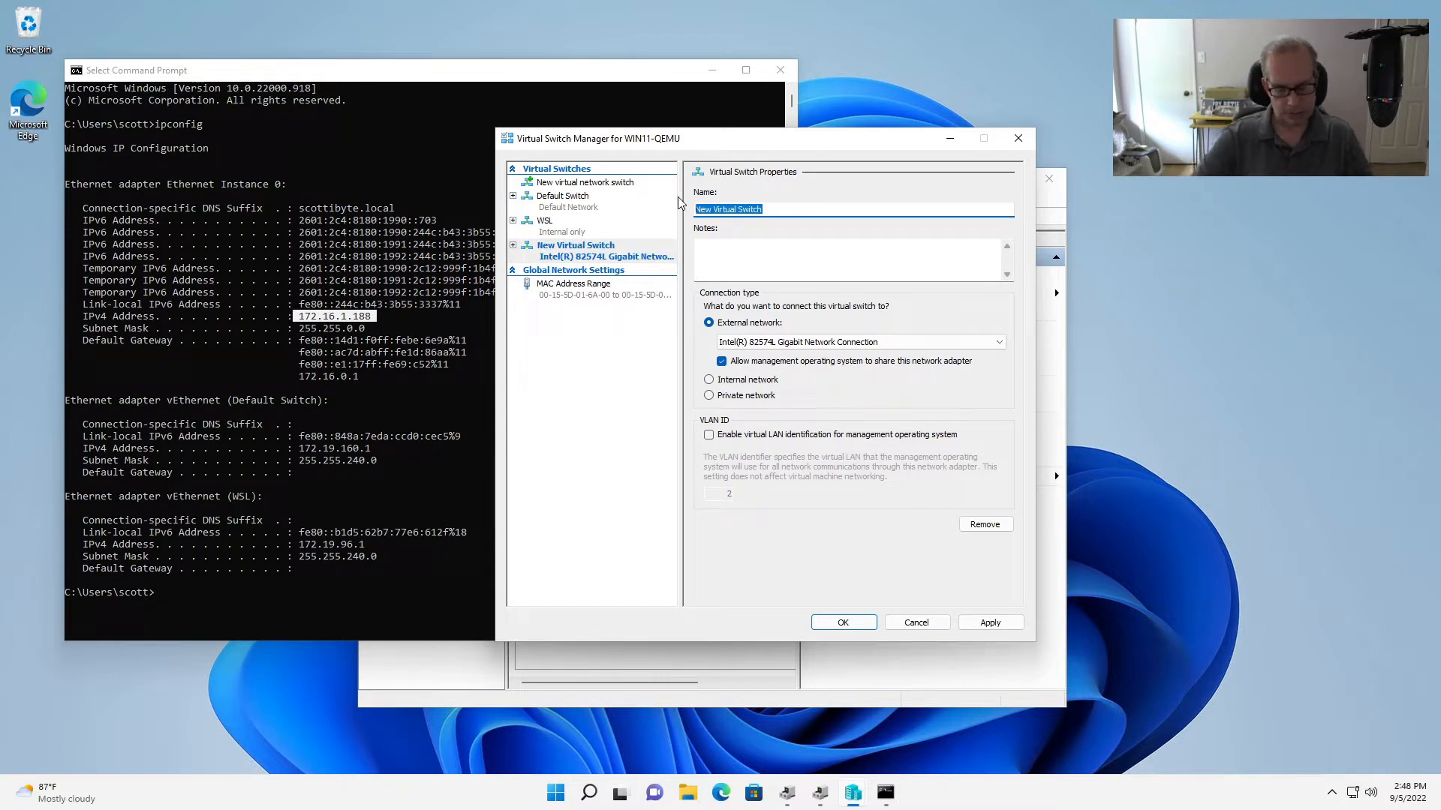
type("VLA")
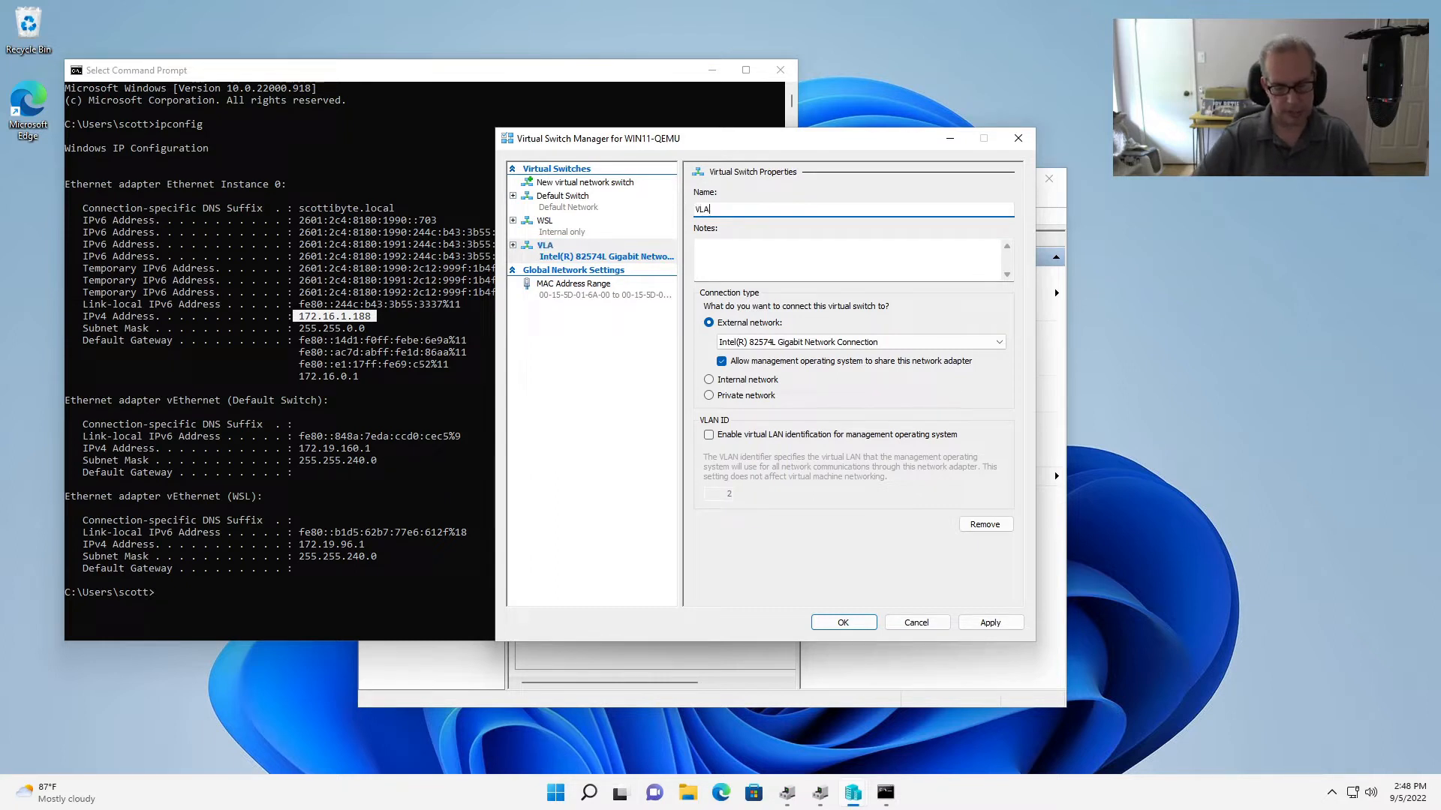
type("N30")
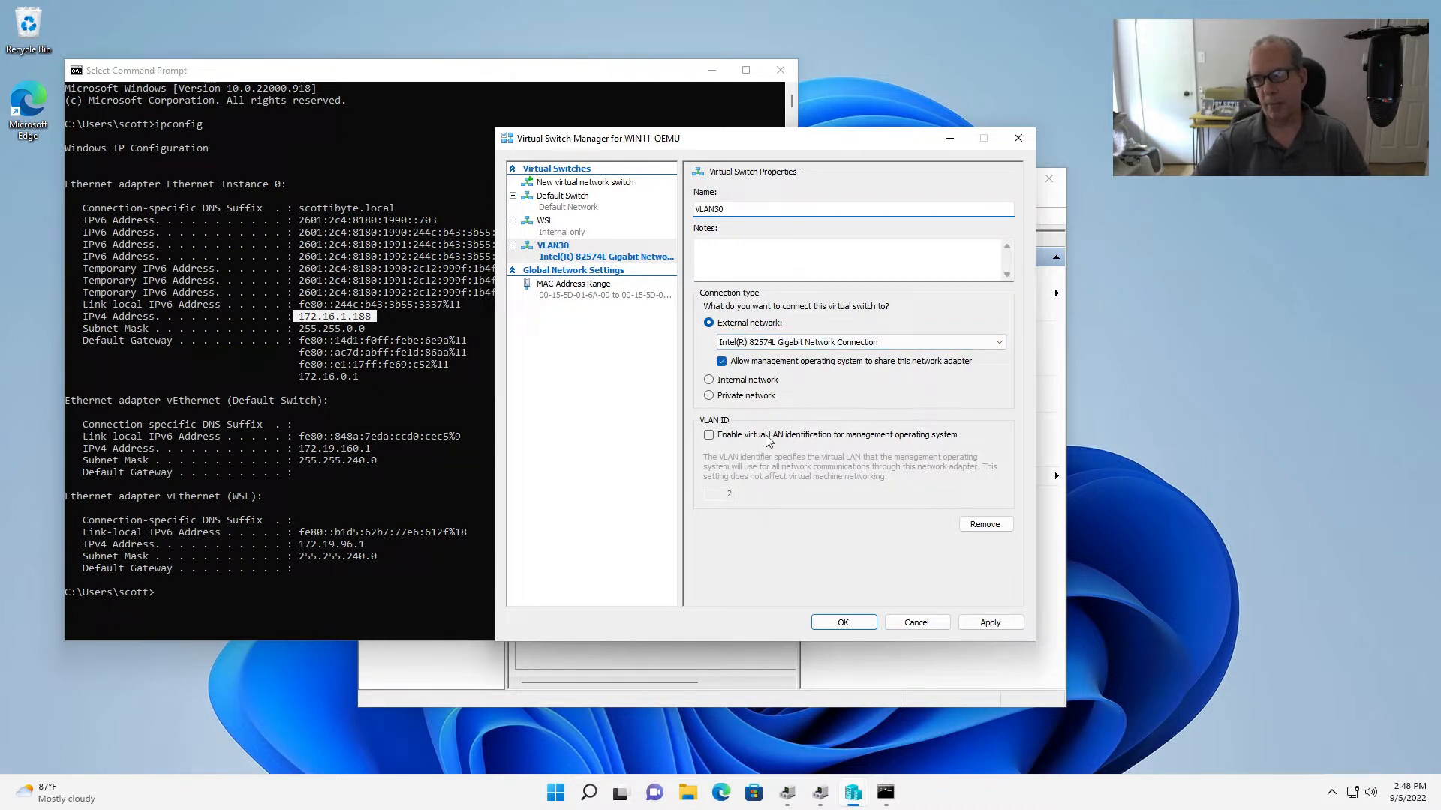
left_click(709, 434)
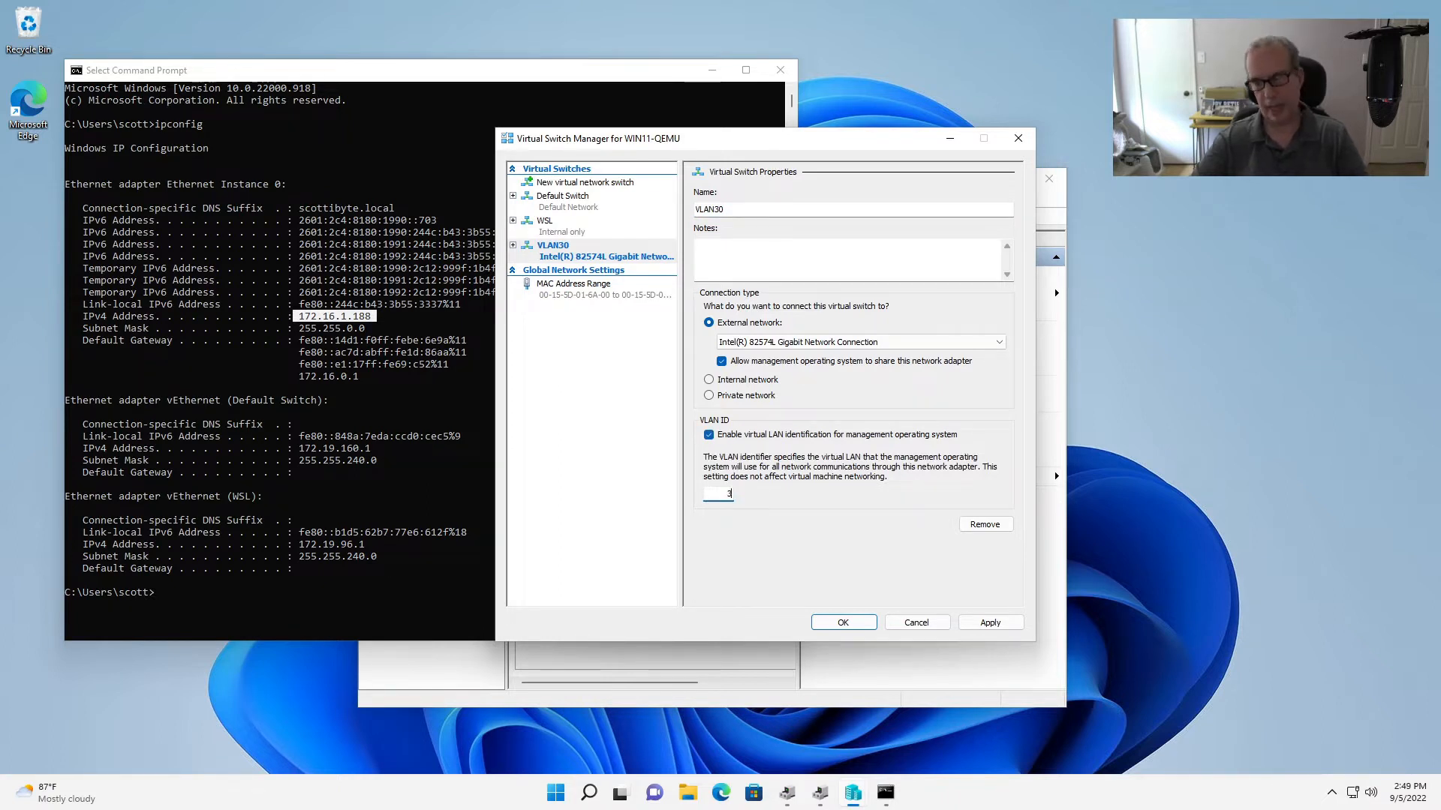
type("0")
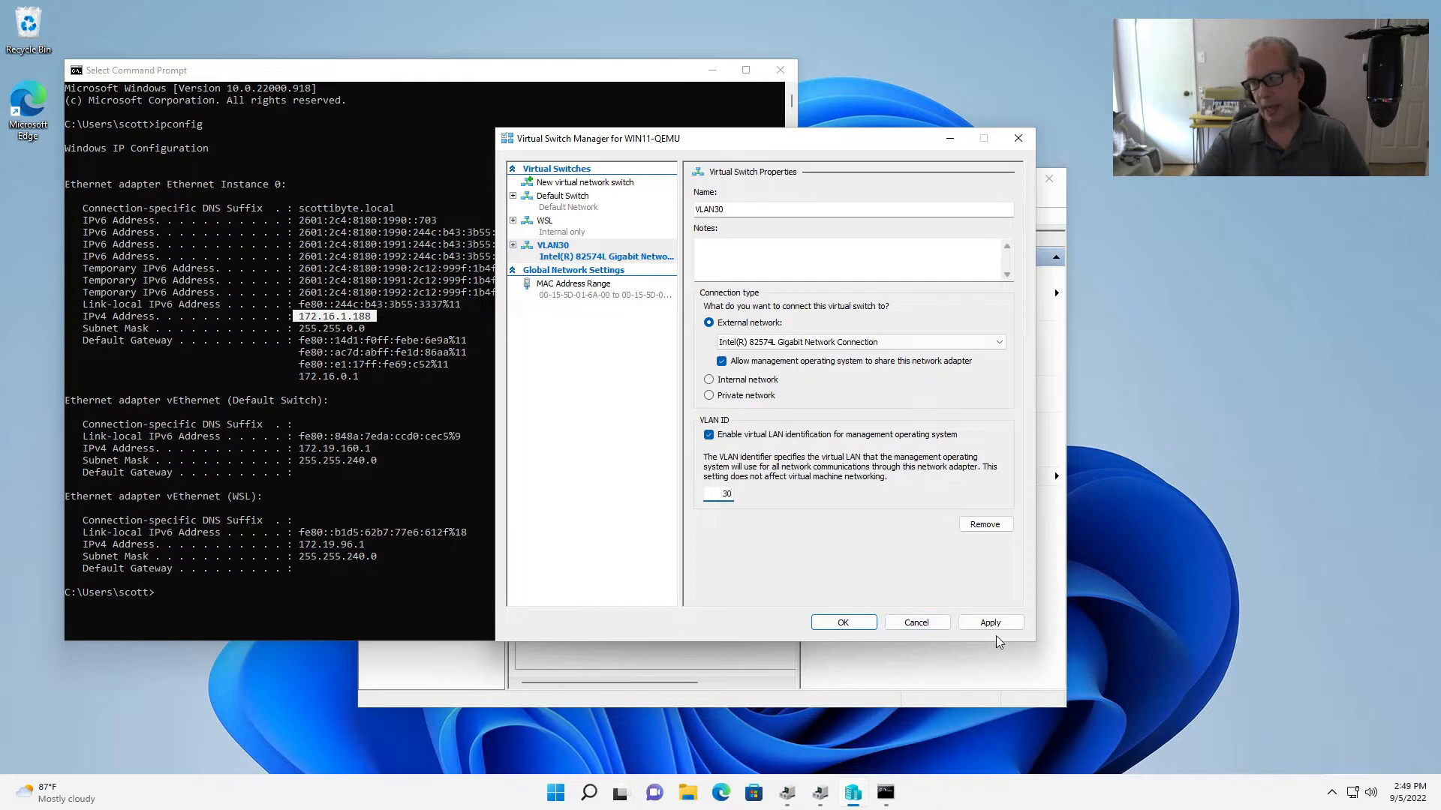
left_click(990, 622)
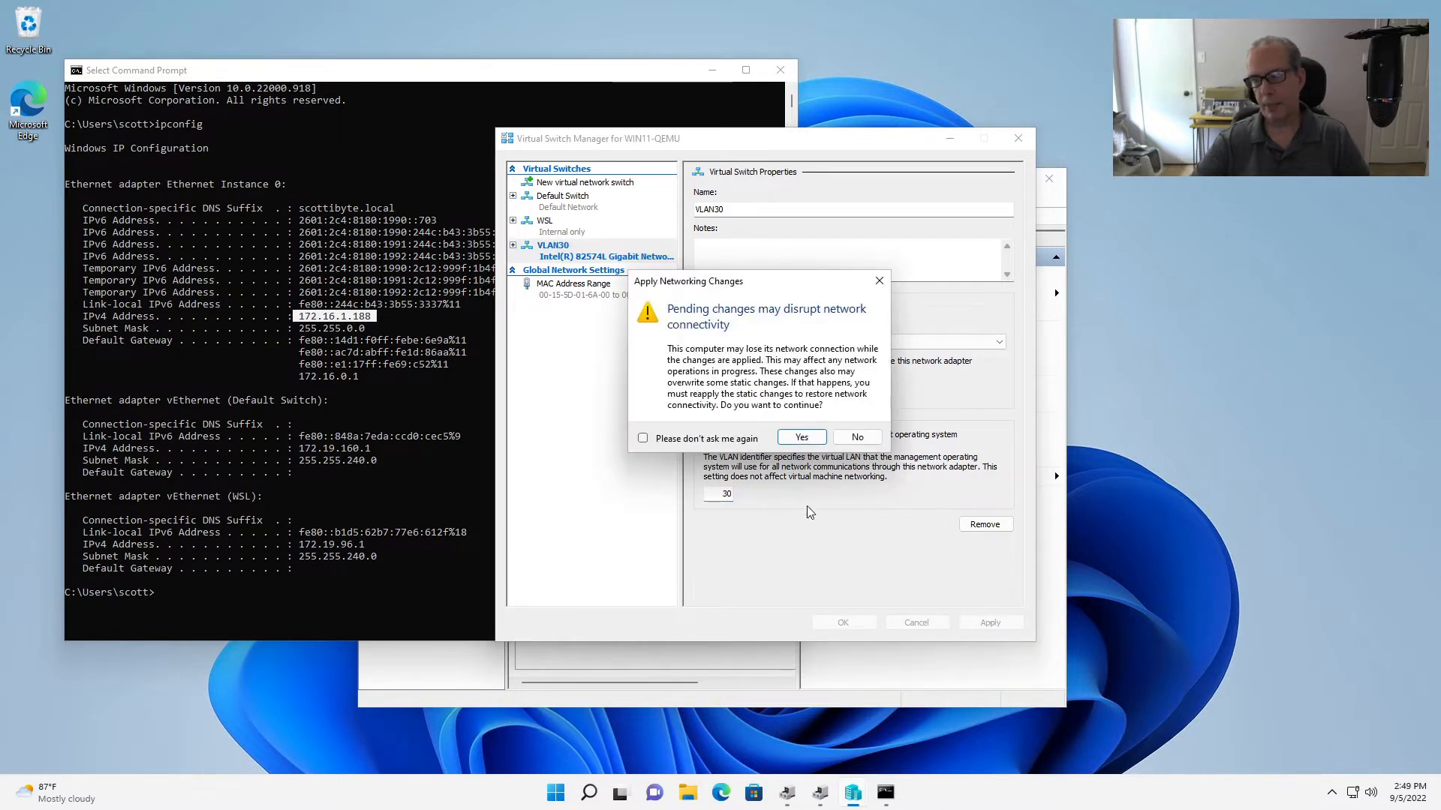
left_click(801, 437)
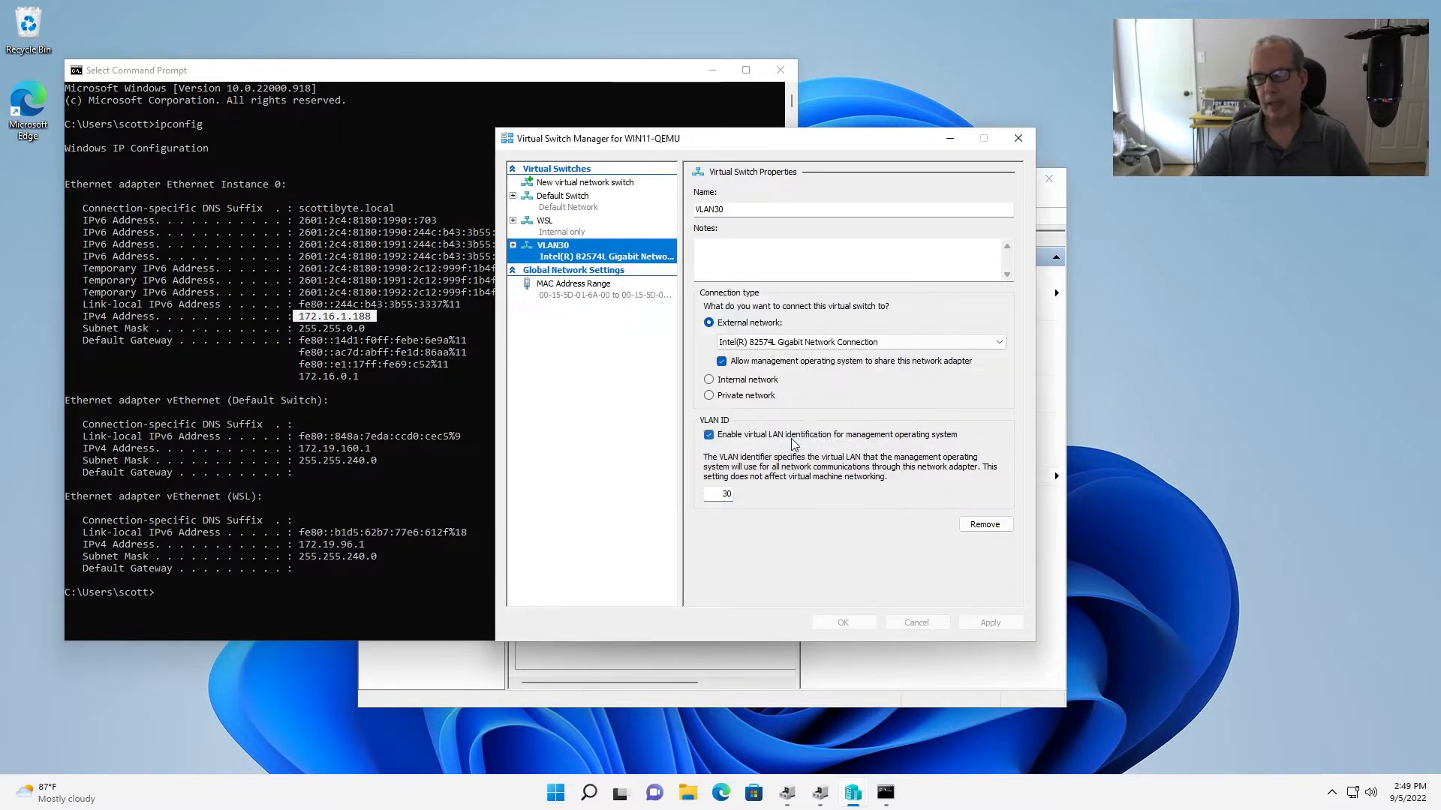
left_click(989, 622)
type("c")
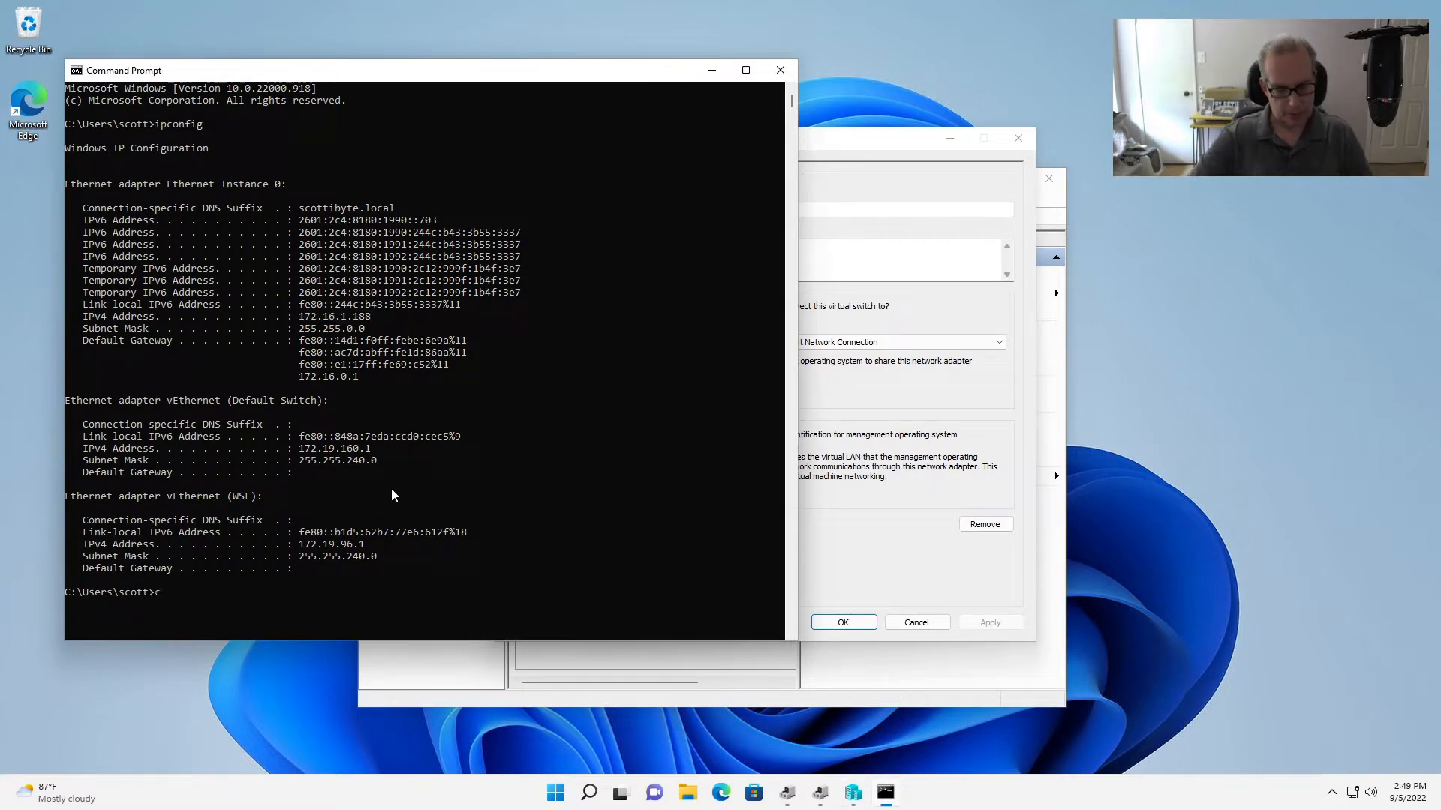
Run cls, ipconfig showing vEthernet (VLAN30), then ipconfig /renew
type("ls")
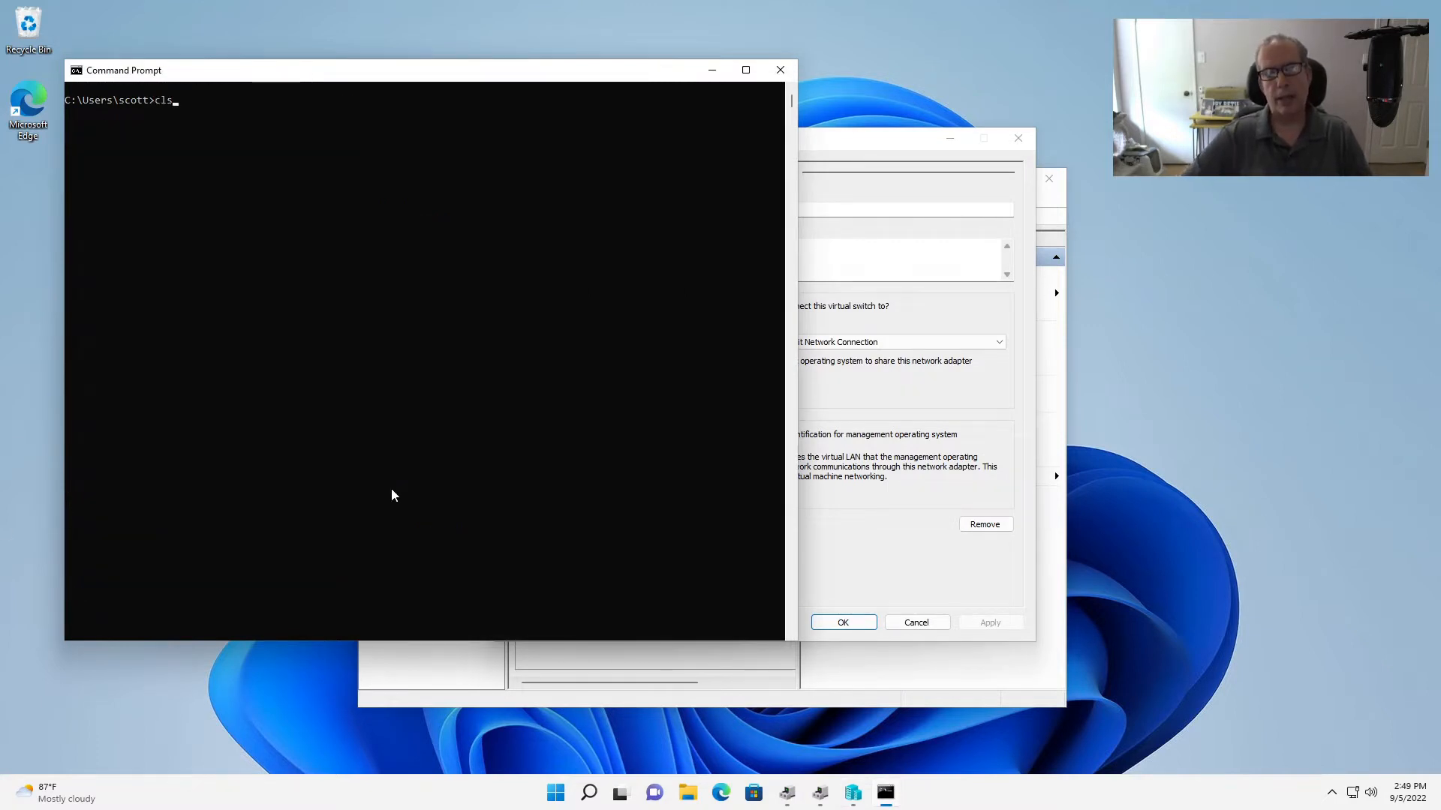
type("ipconfig")
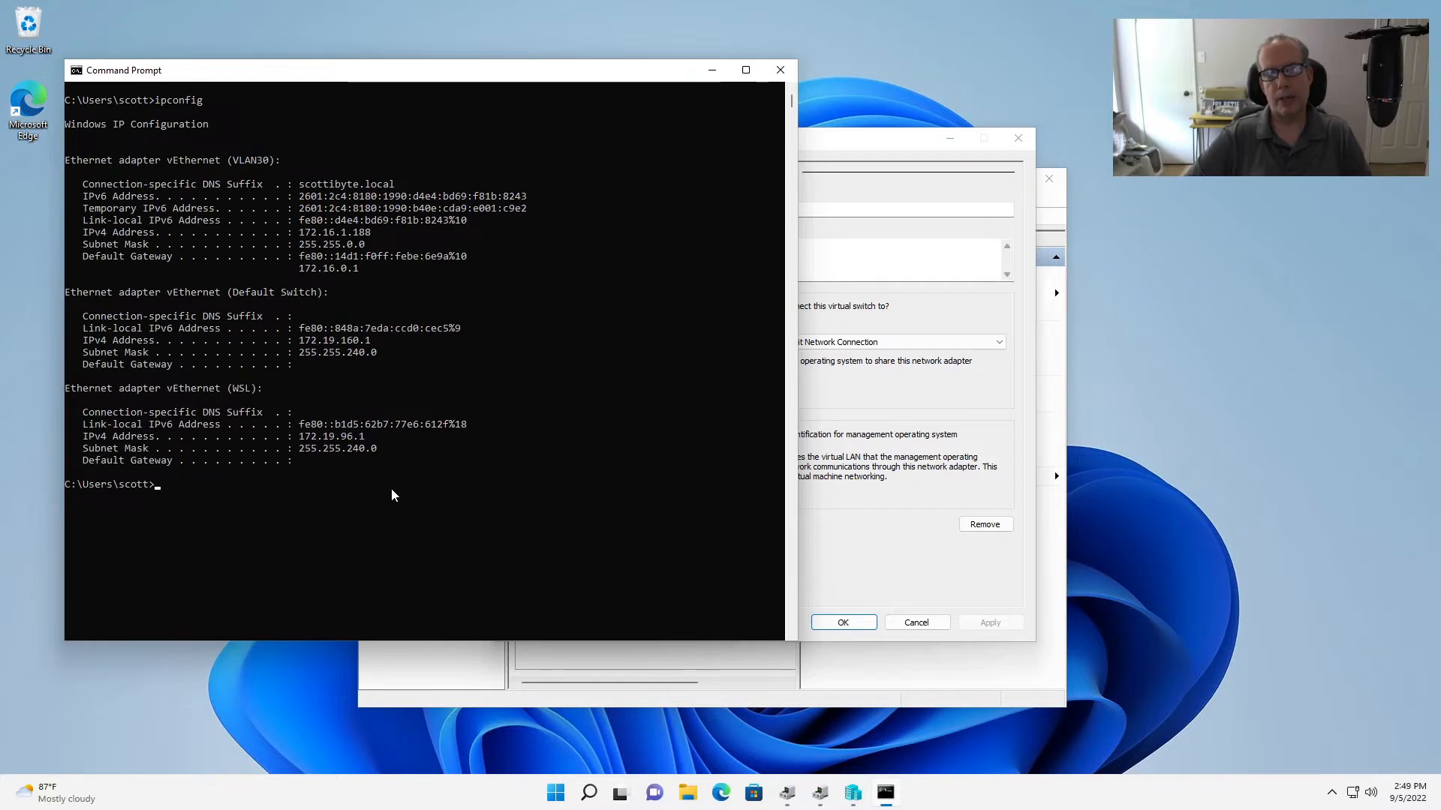
mouse_move(292, 233)
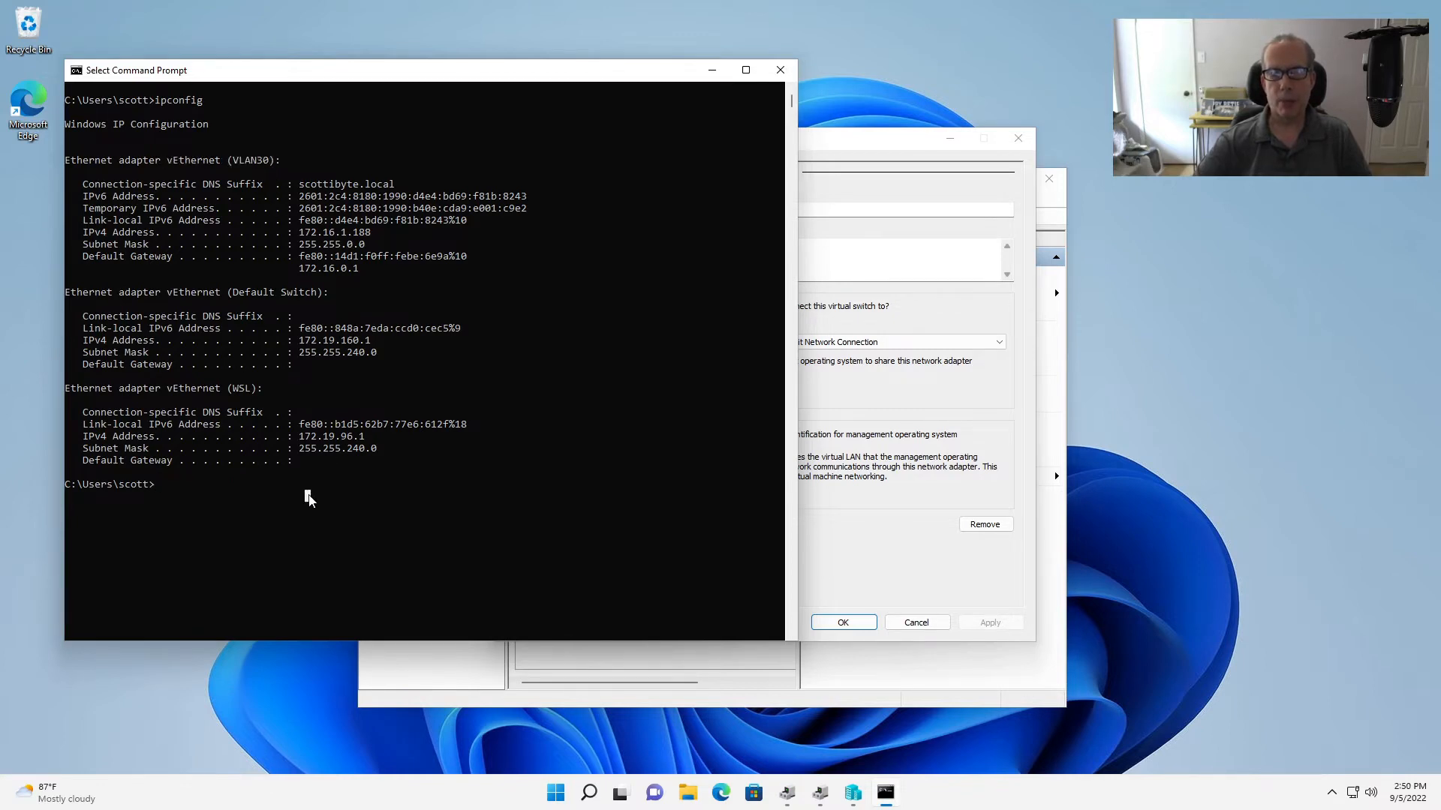
type("i")
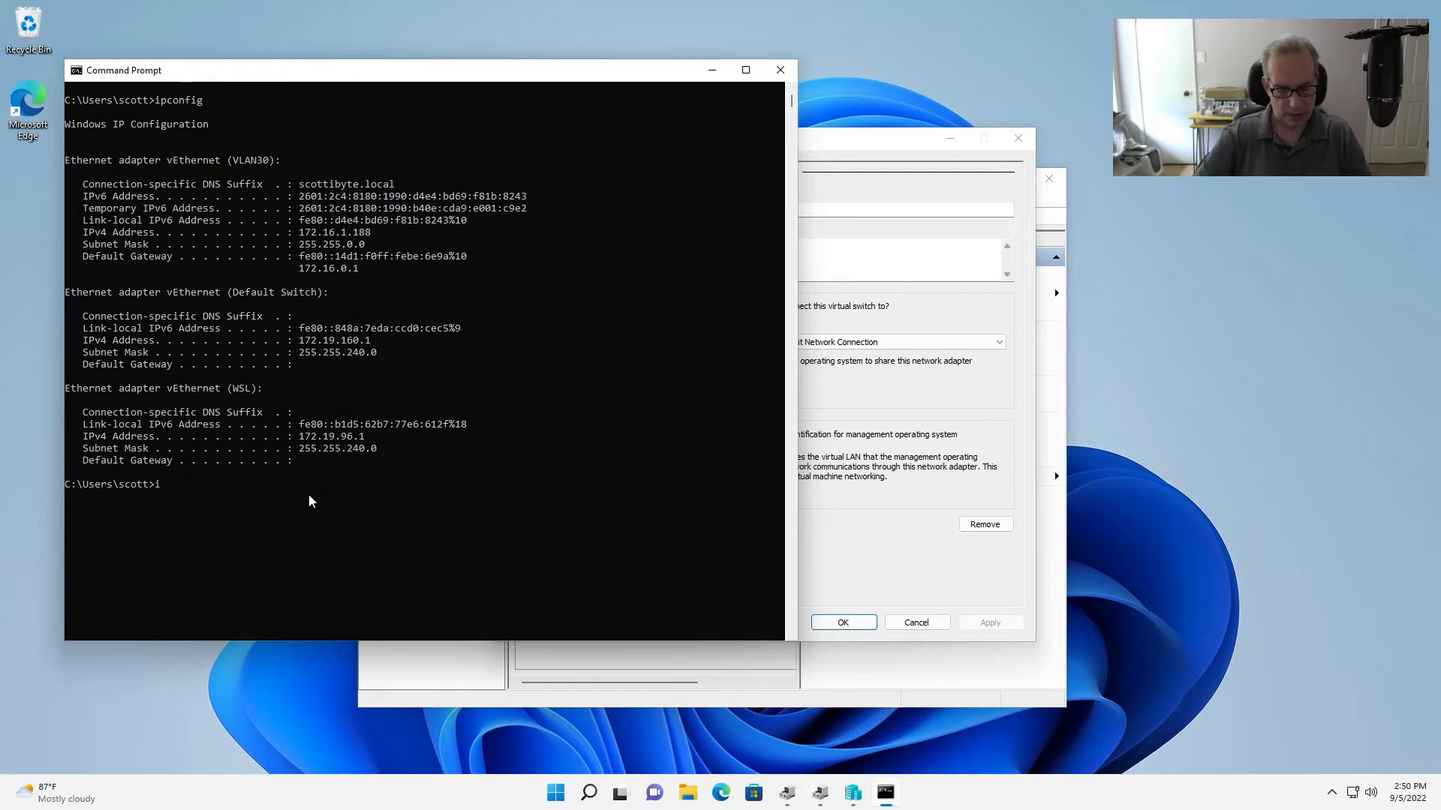
type("pconfig")
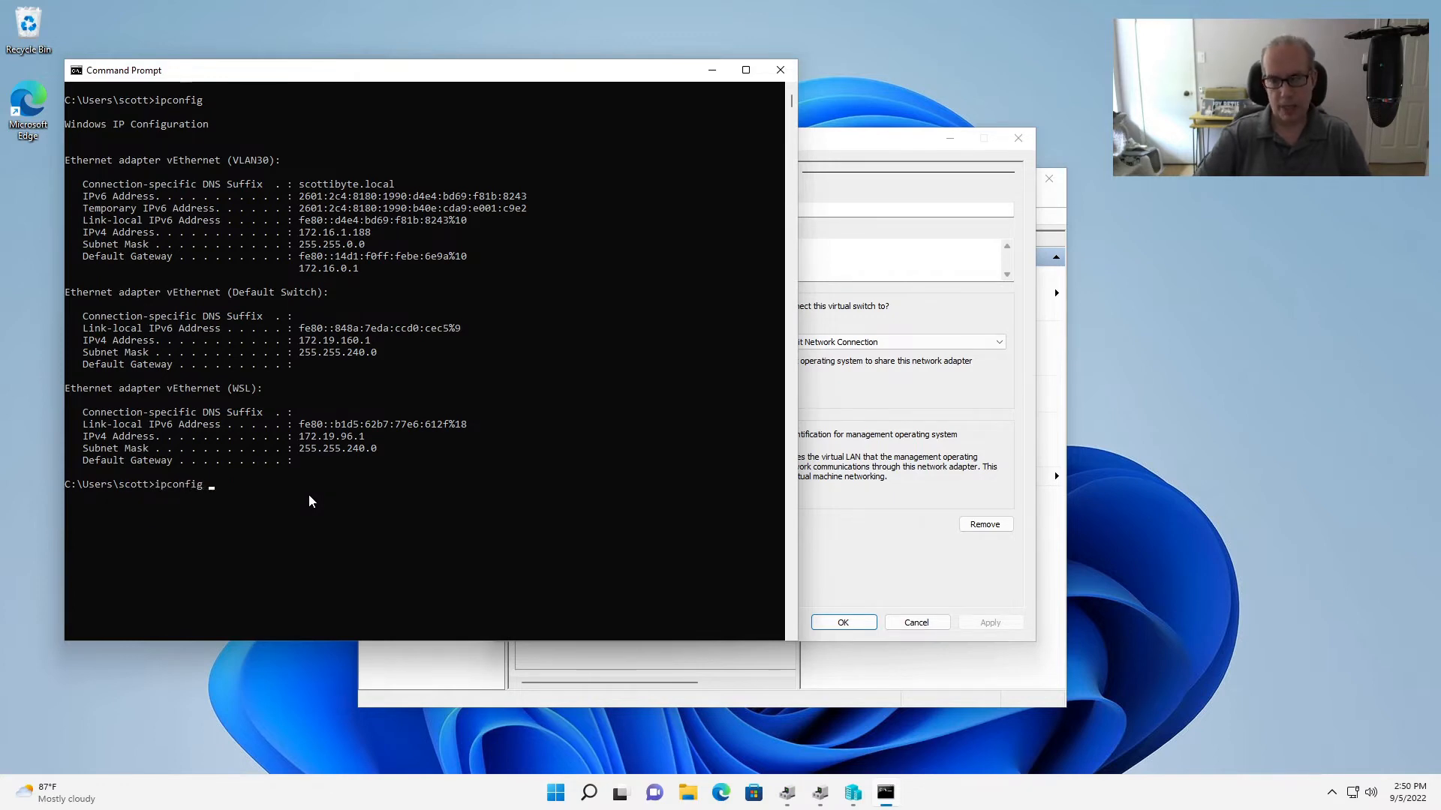
type("/rene")
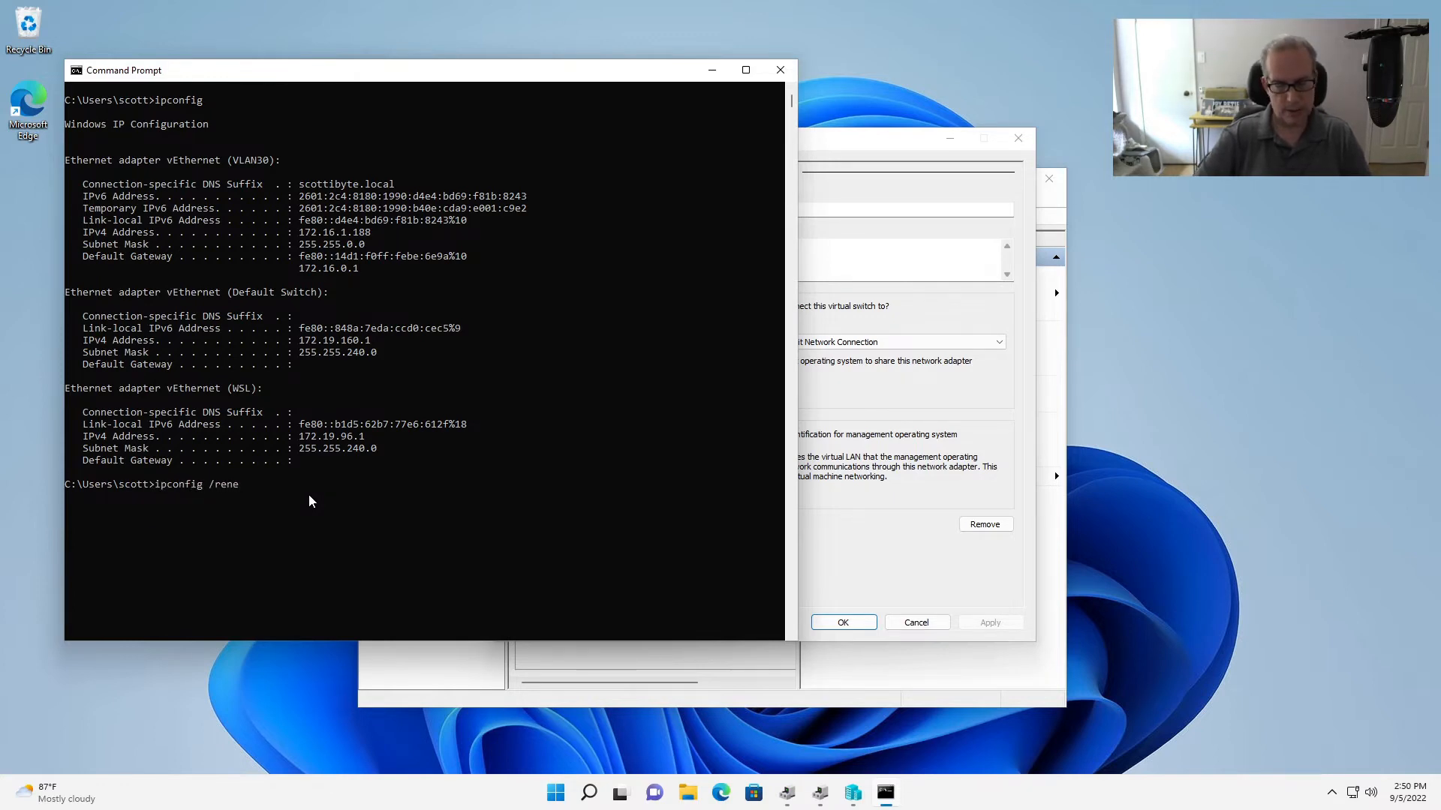
type("w")
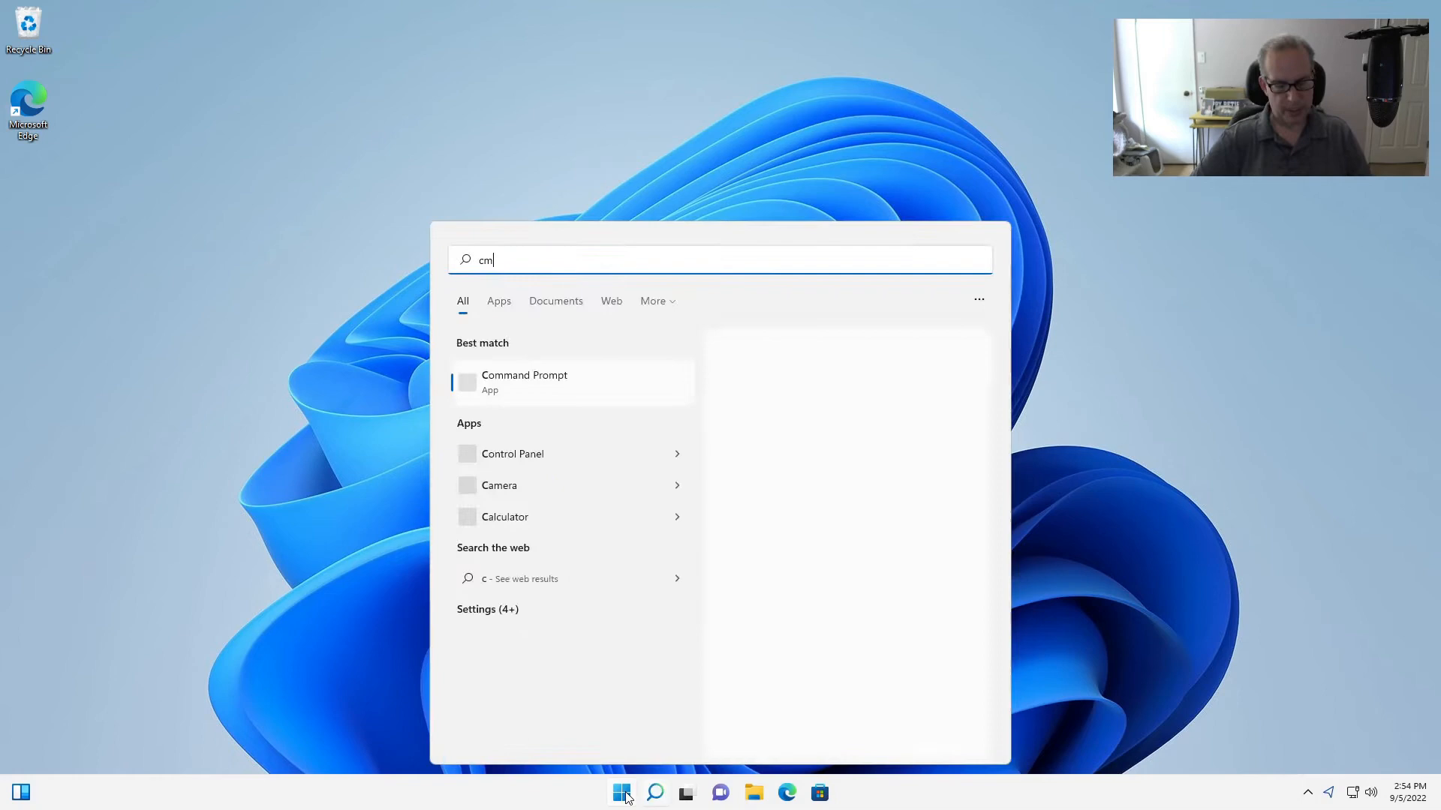
Open a new Command Prompt and run ipconfig, showing 192.168.30.158 with gateway 192.168.30.1
left_click(524, 381)
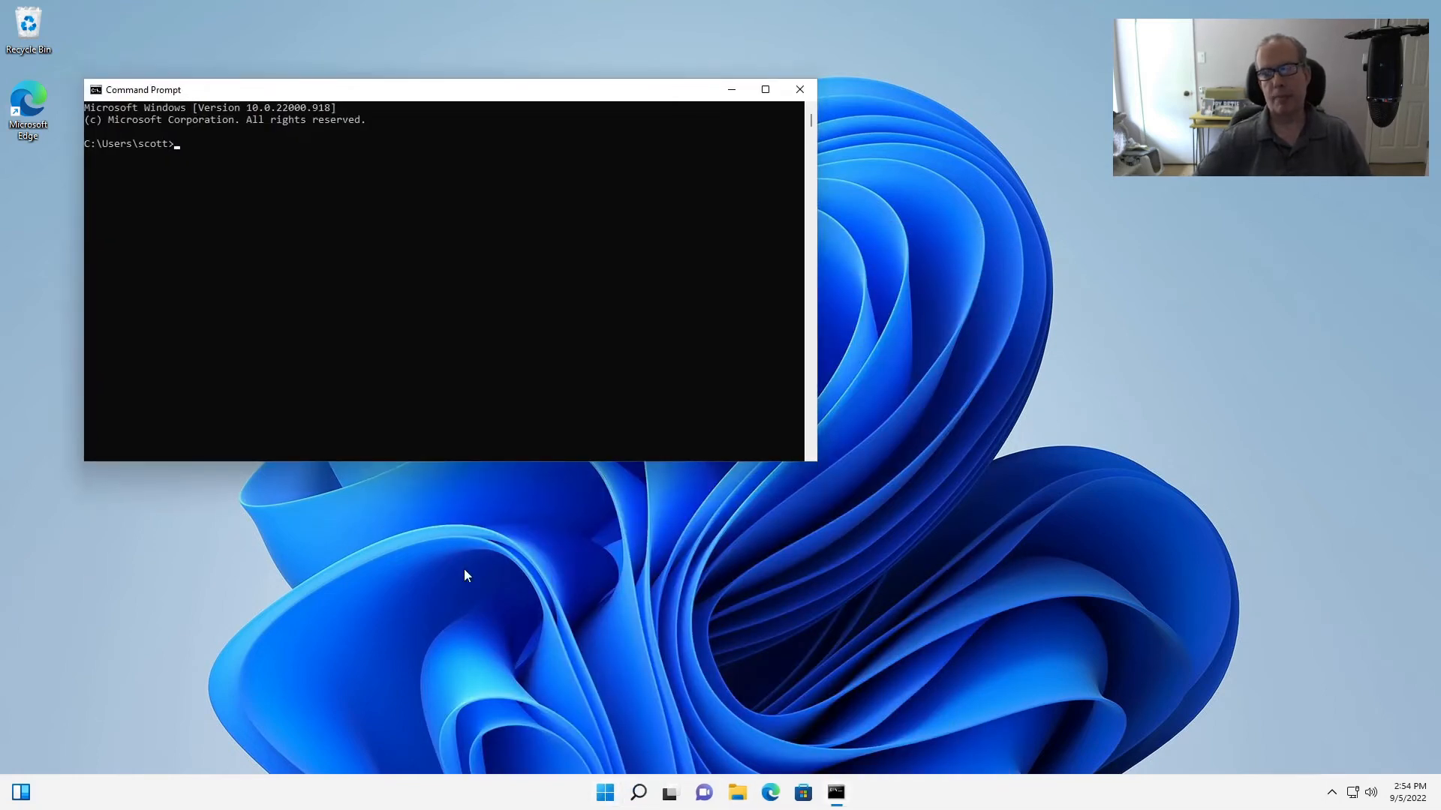
type("ipconfig")
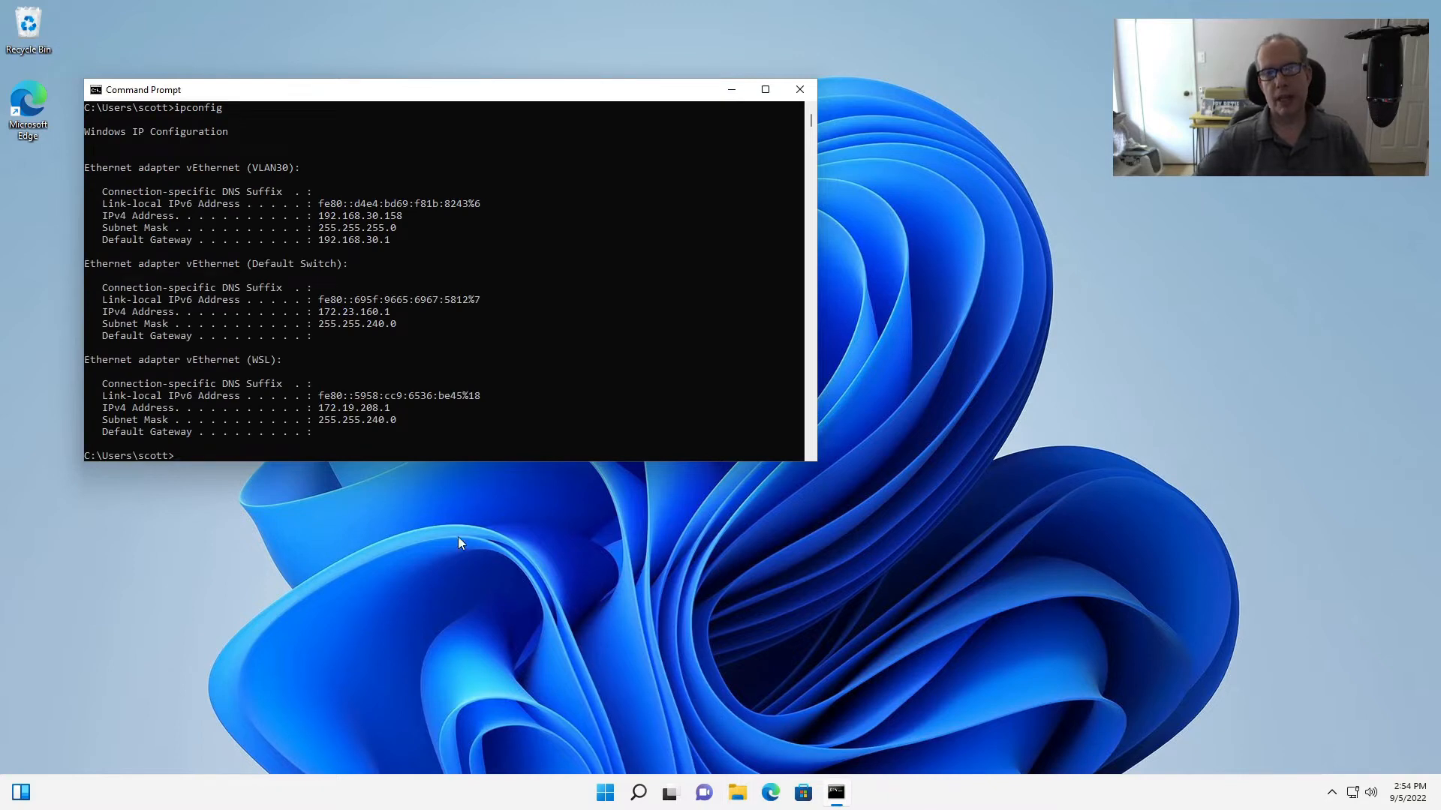
mouse_move(323, 218)
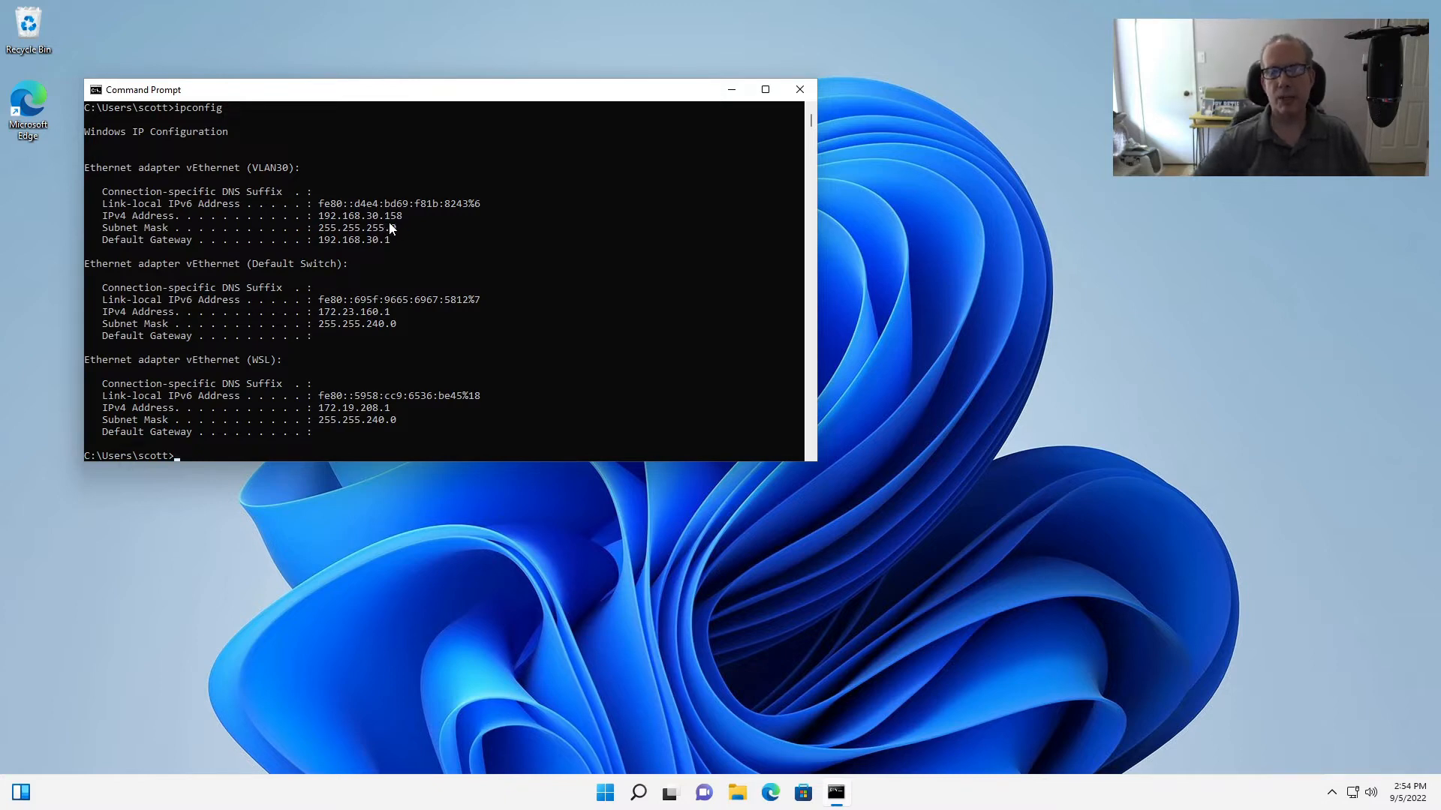
mouse_move(38, 381)
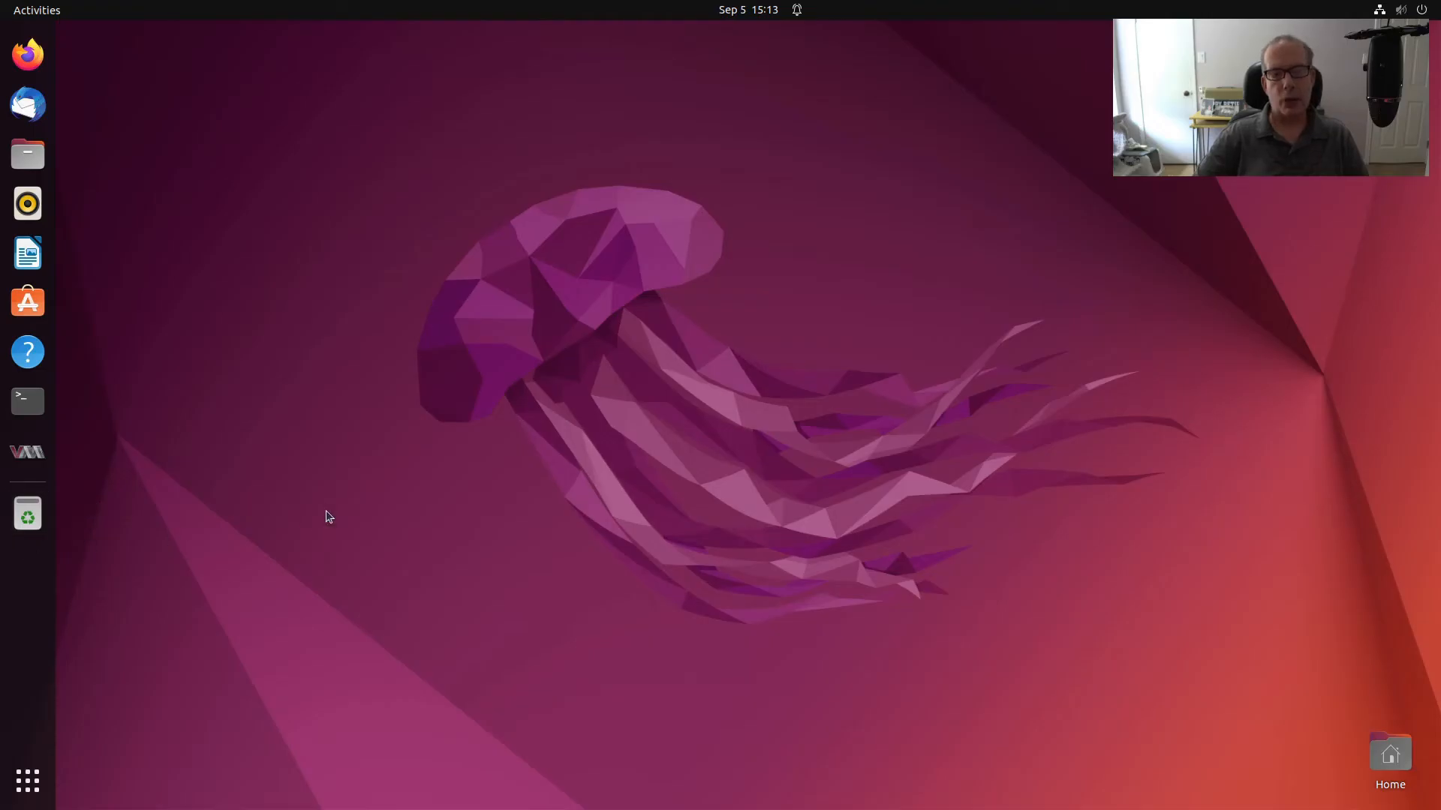
mouse_move(136, 446)
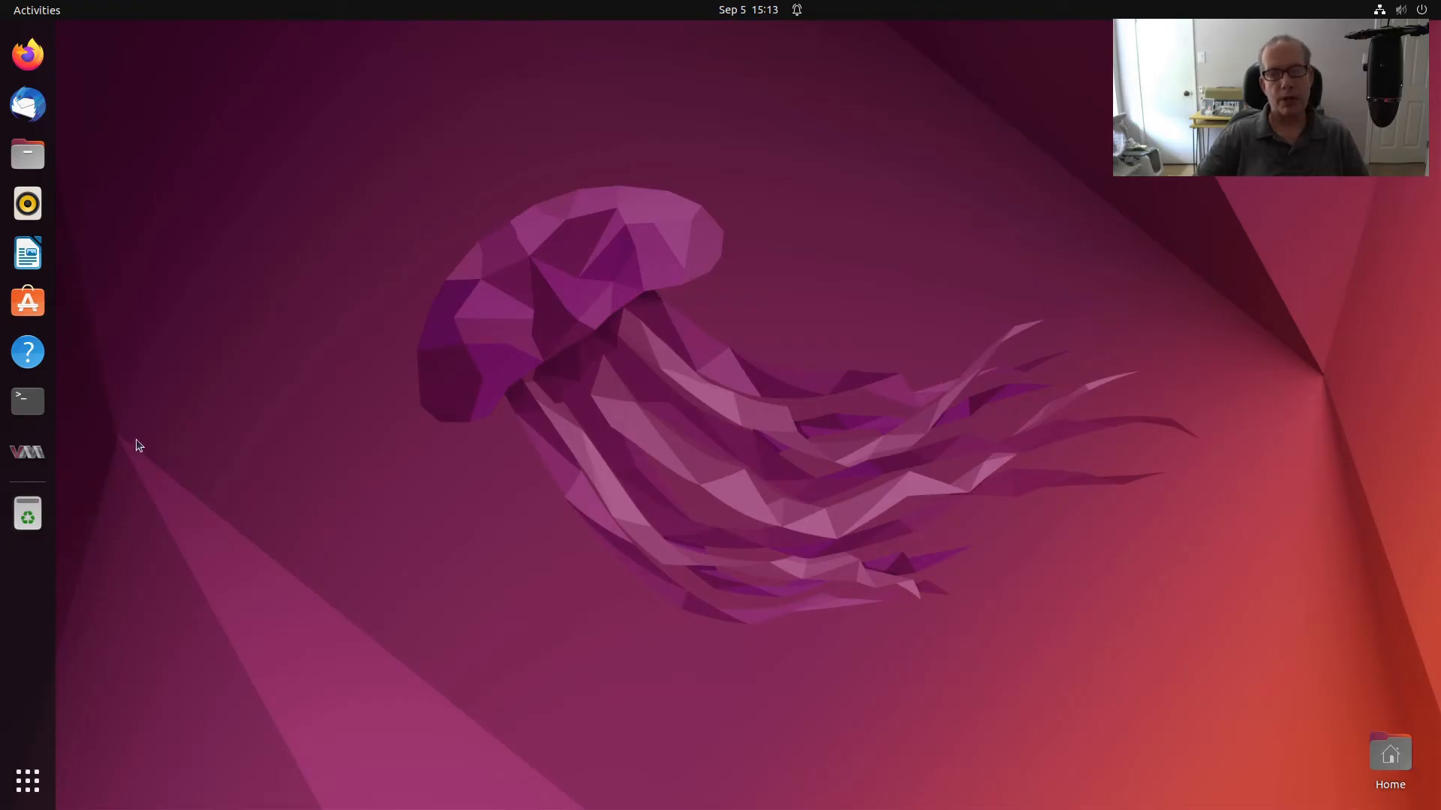
Open a Terminal from the dock and enter sudo apt install vlan
left_click(27, 401)
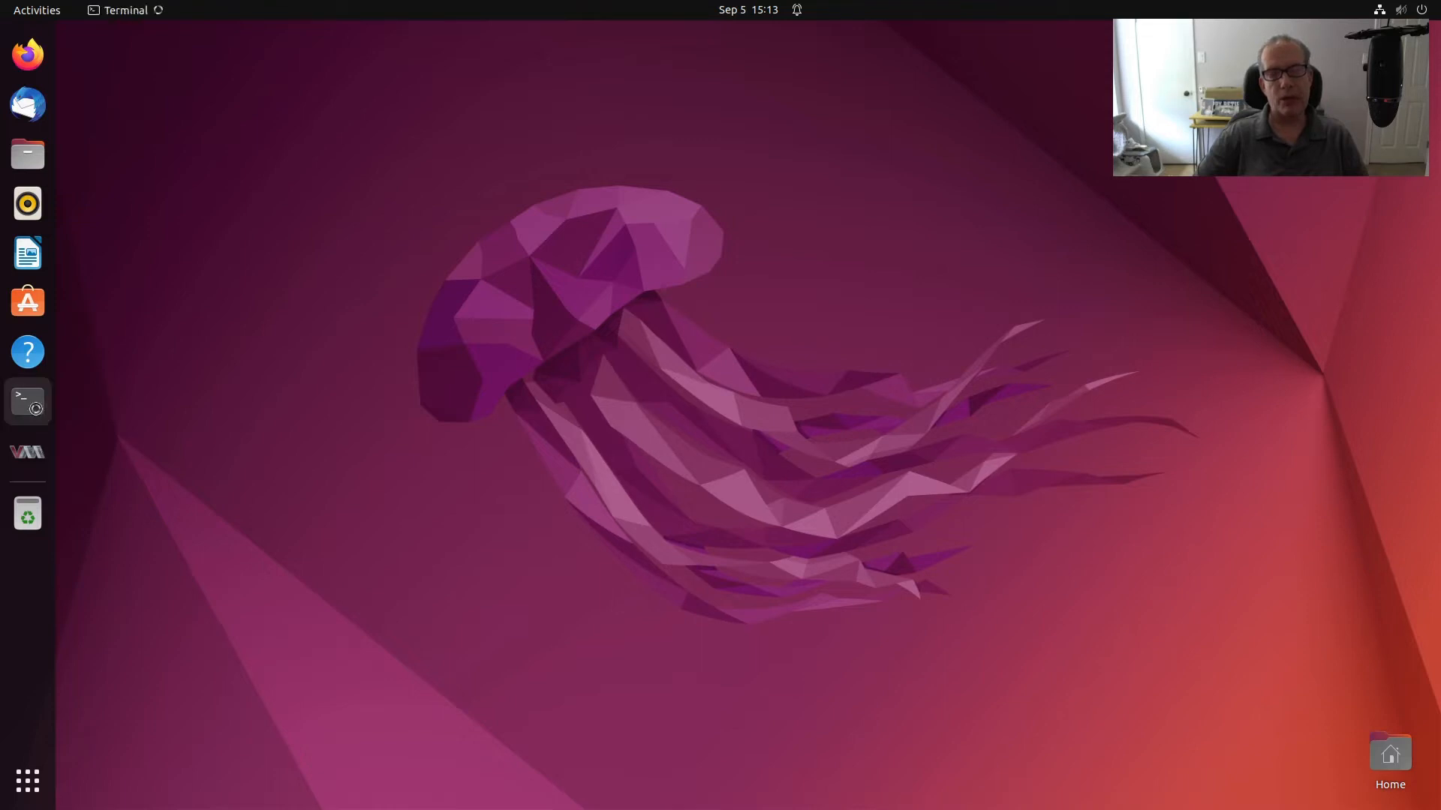
left_click(27, 400)
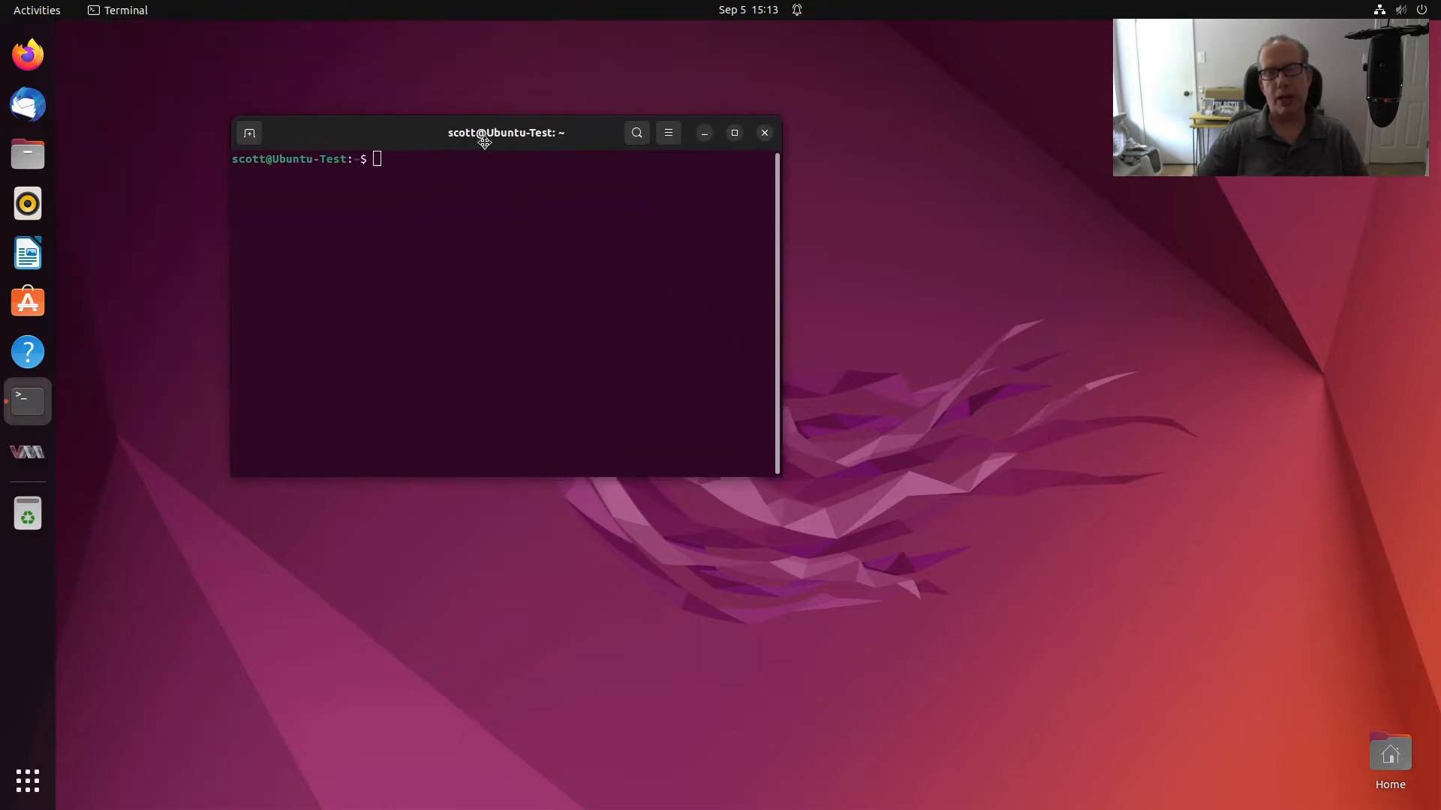
type("s")
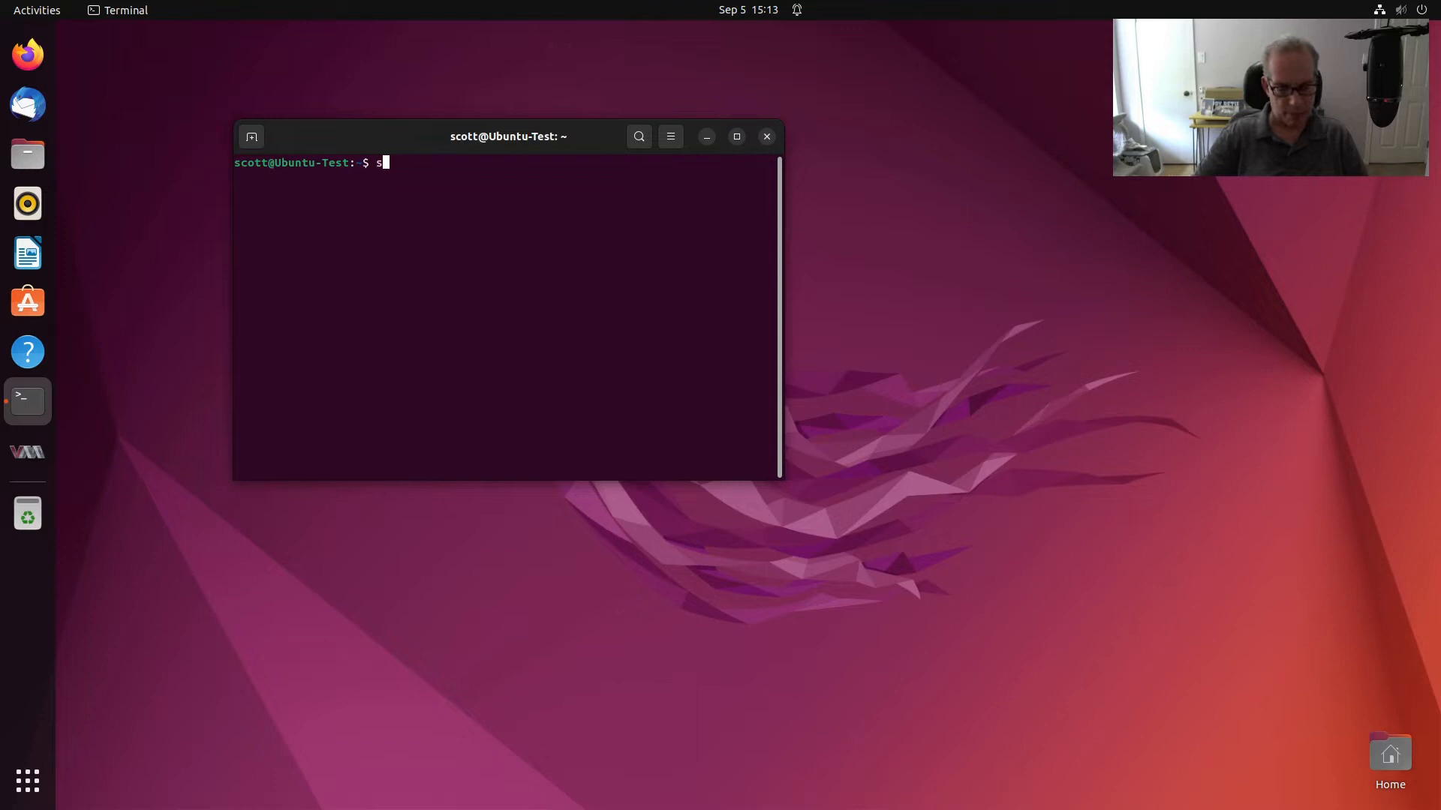
type("udo apt ins")
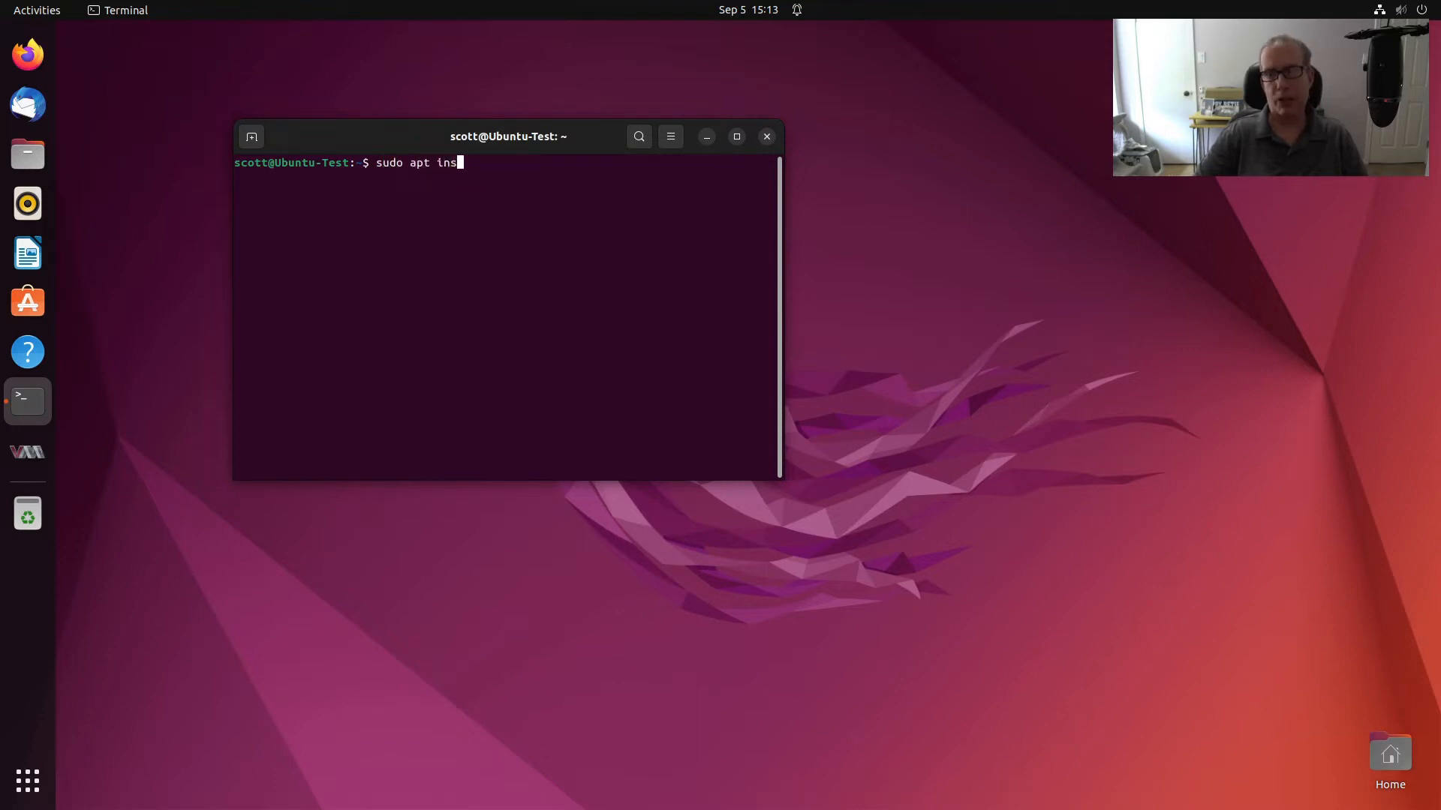
type("tall vl")
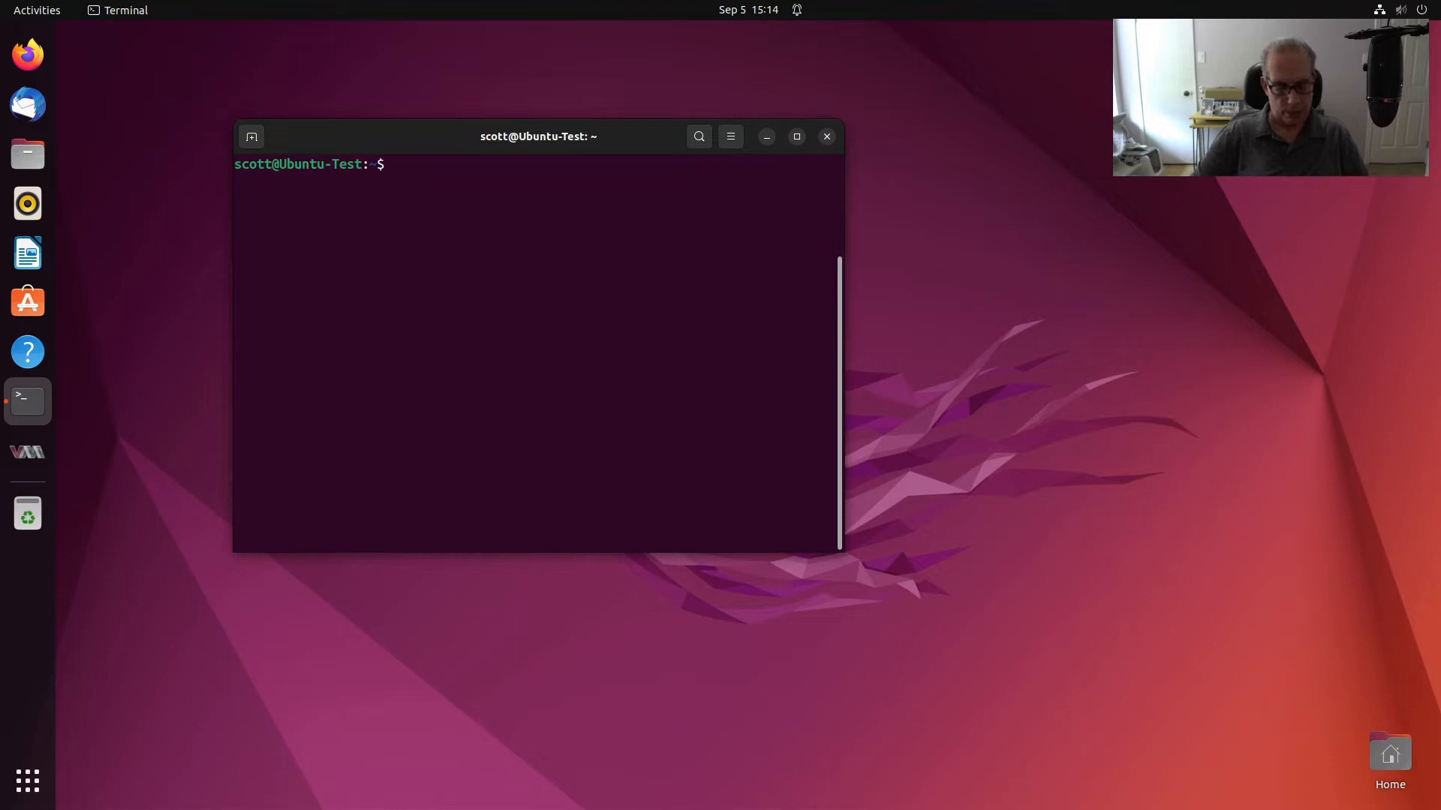
Run nm-connection-editor and drag the Network Connections window to the screen centre
type("nm-")
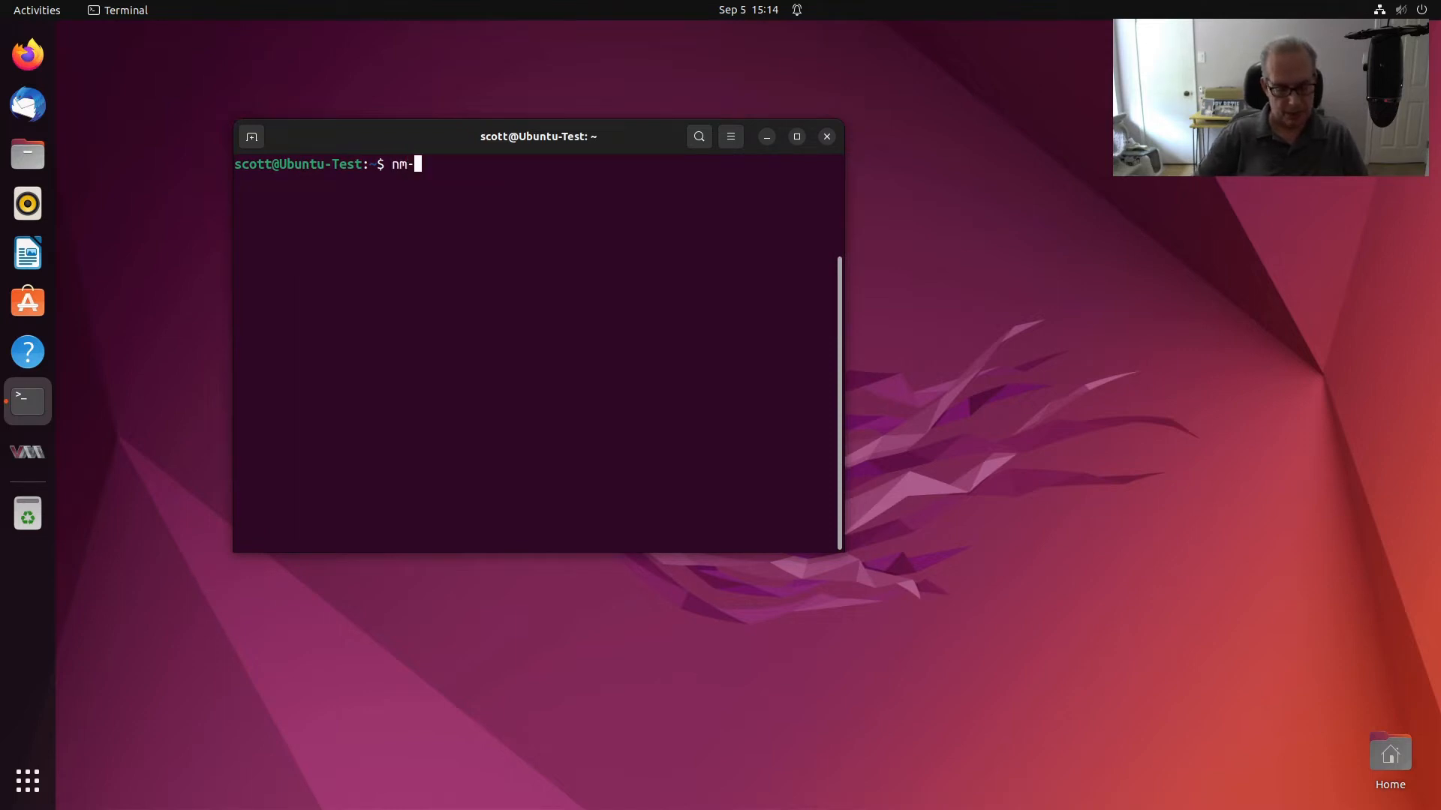
type("connectio")
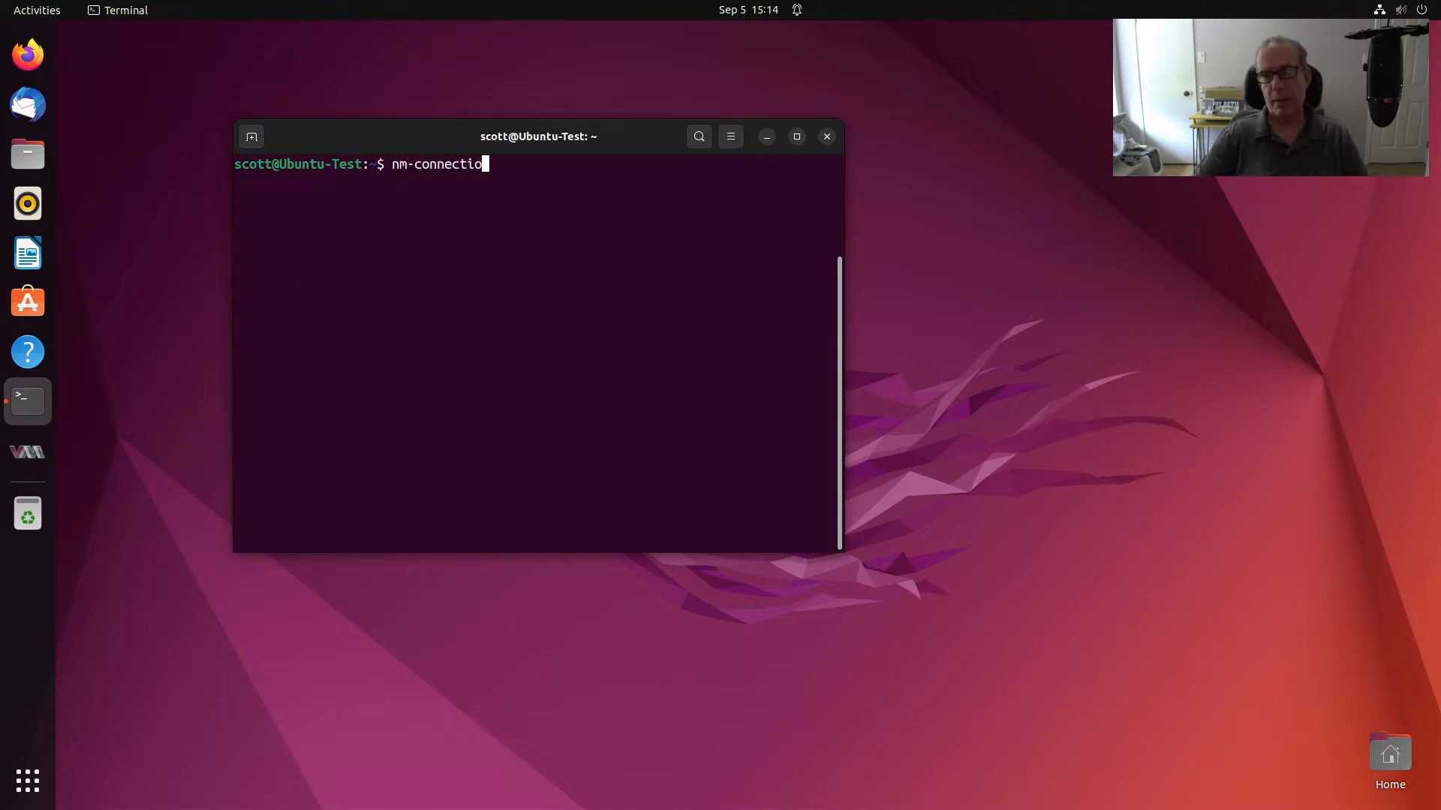
type("n-e")
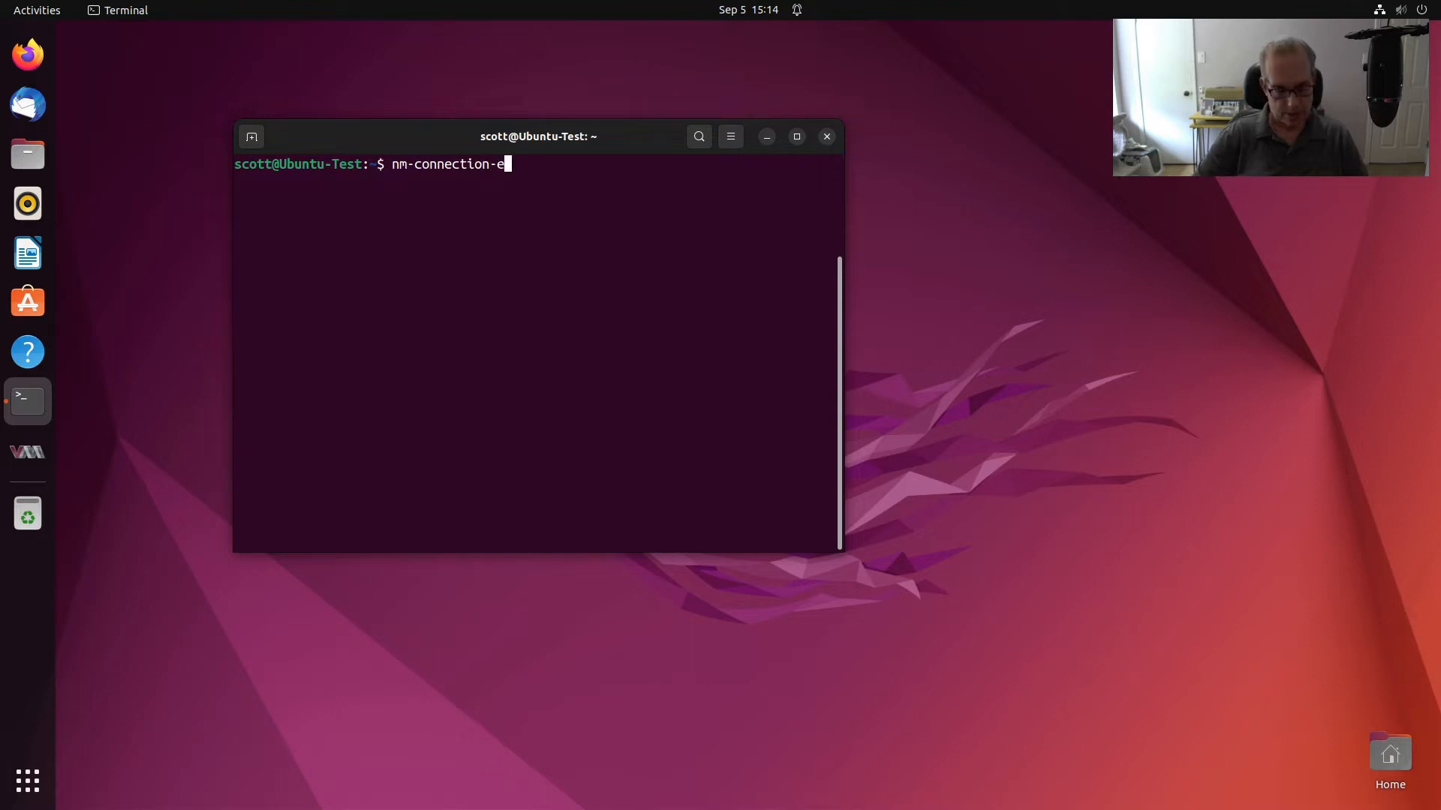
key("Return")
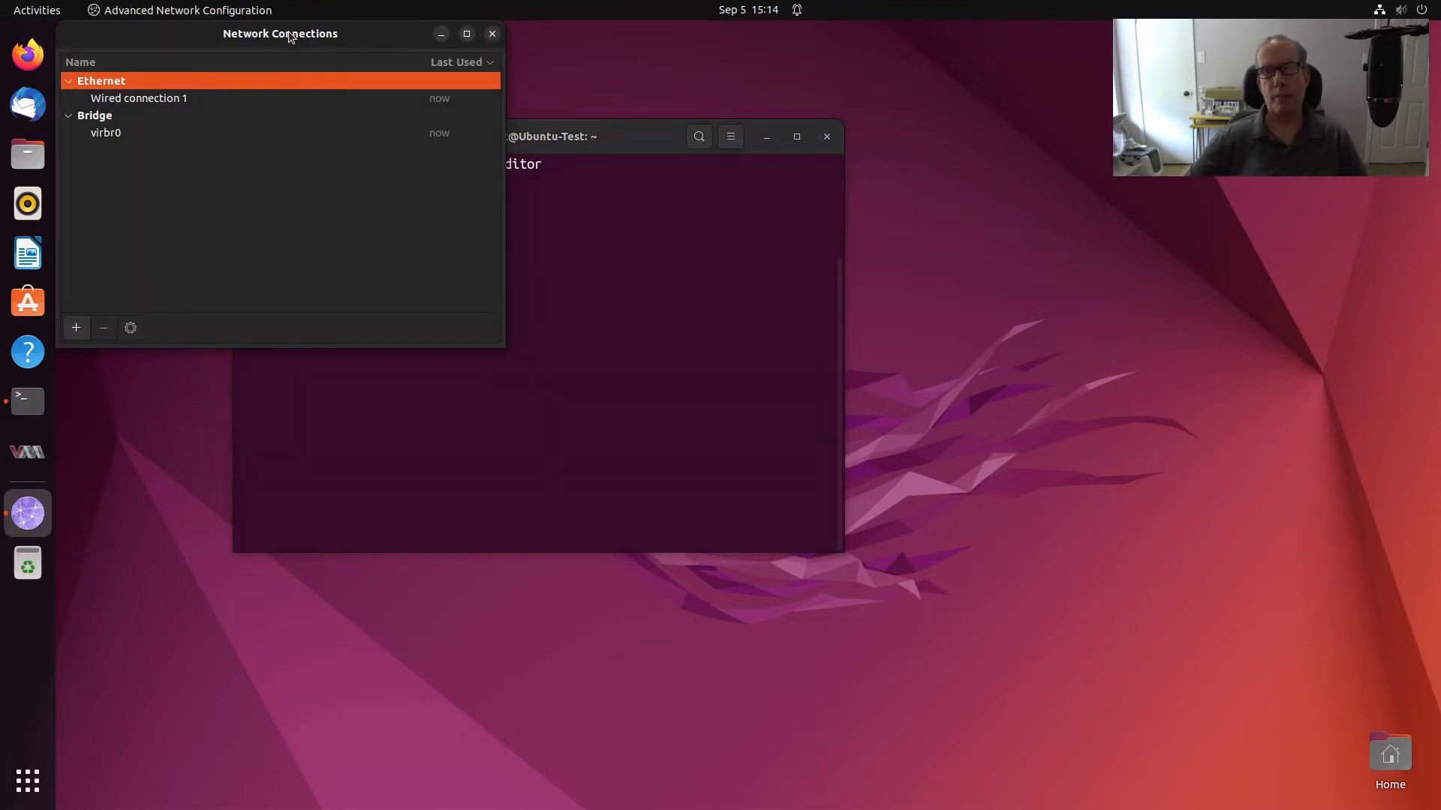
left_click_drag(280, 34, 543, 309)
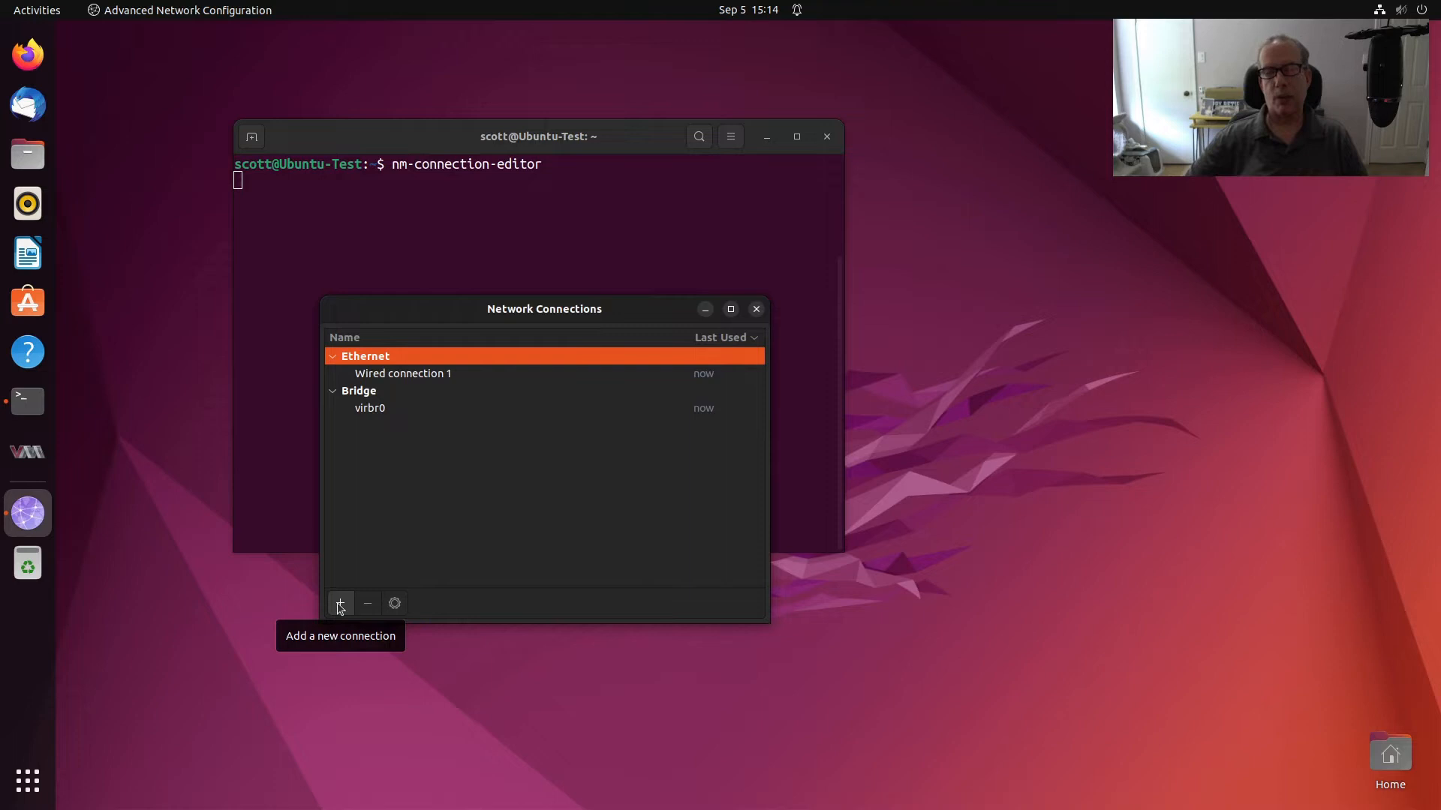
Add a new connection of type VLAN, opening the VLAN connection 1 editor
left_click(340, 602)
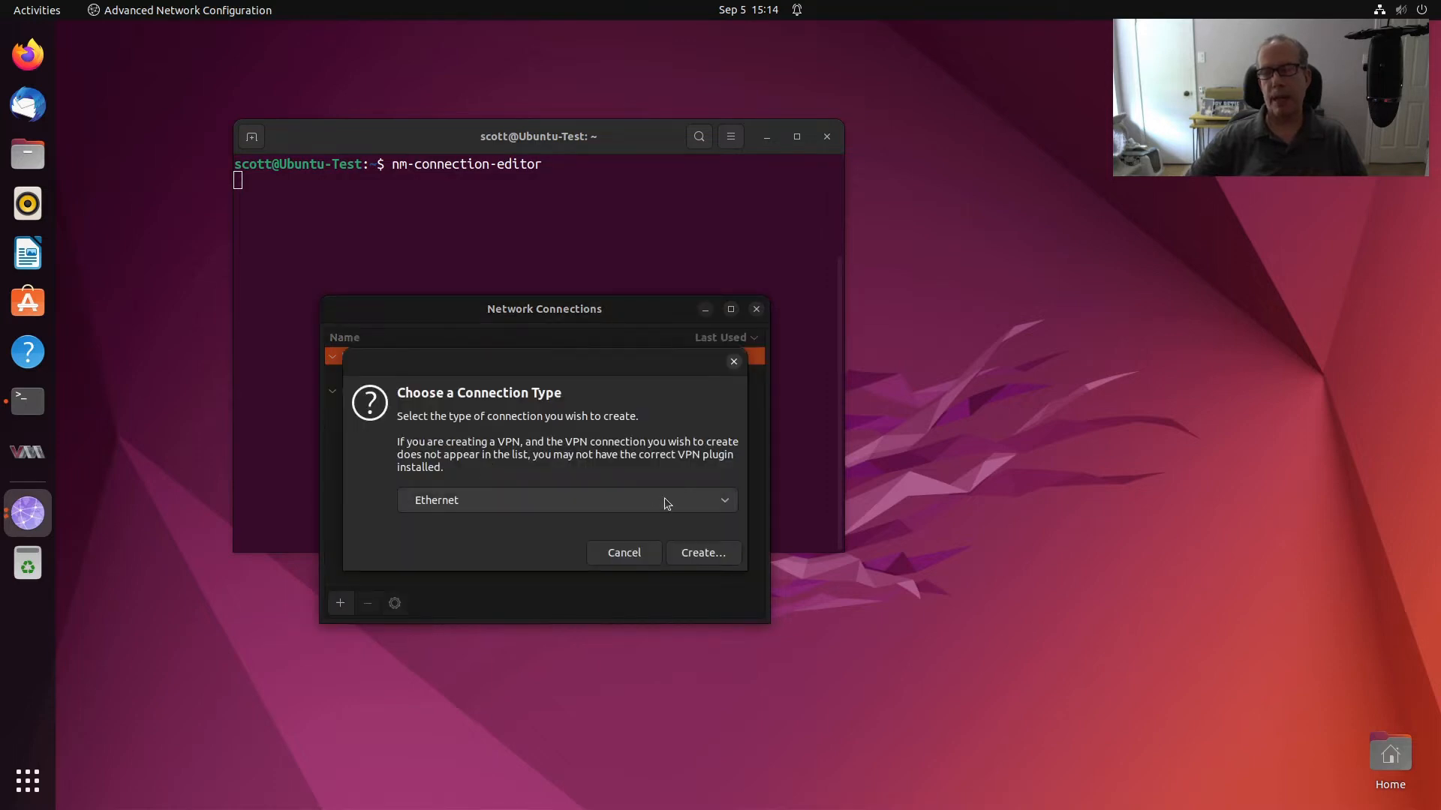
left_click(565, 499)
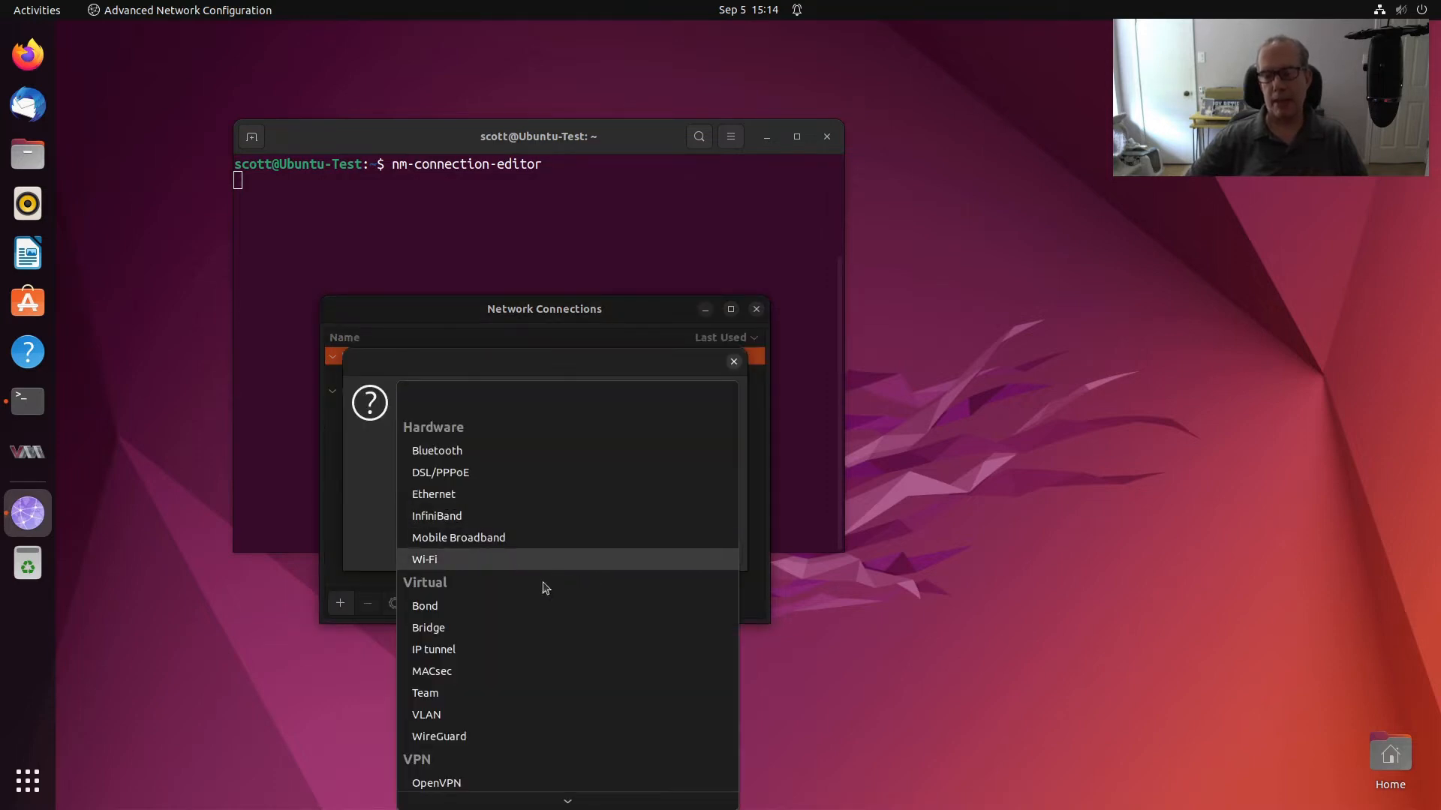
mouse_move(462, 710)
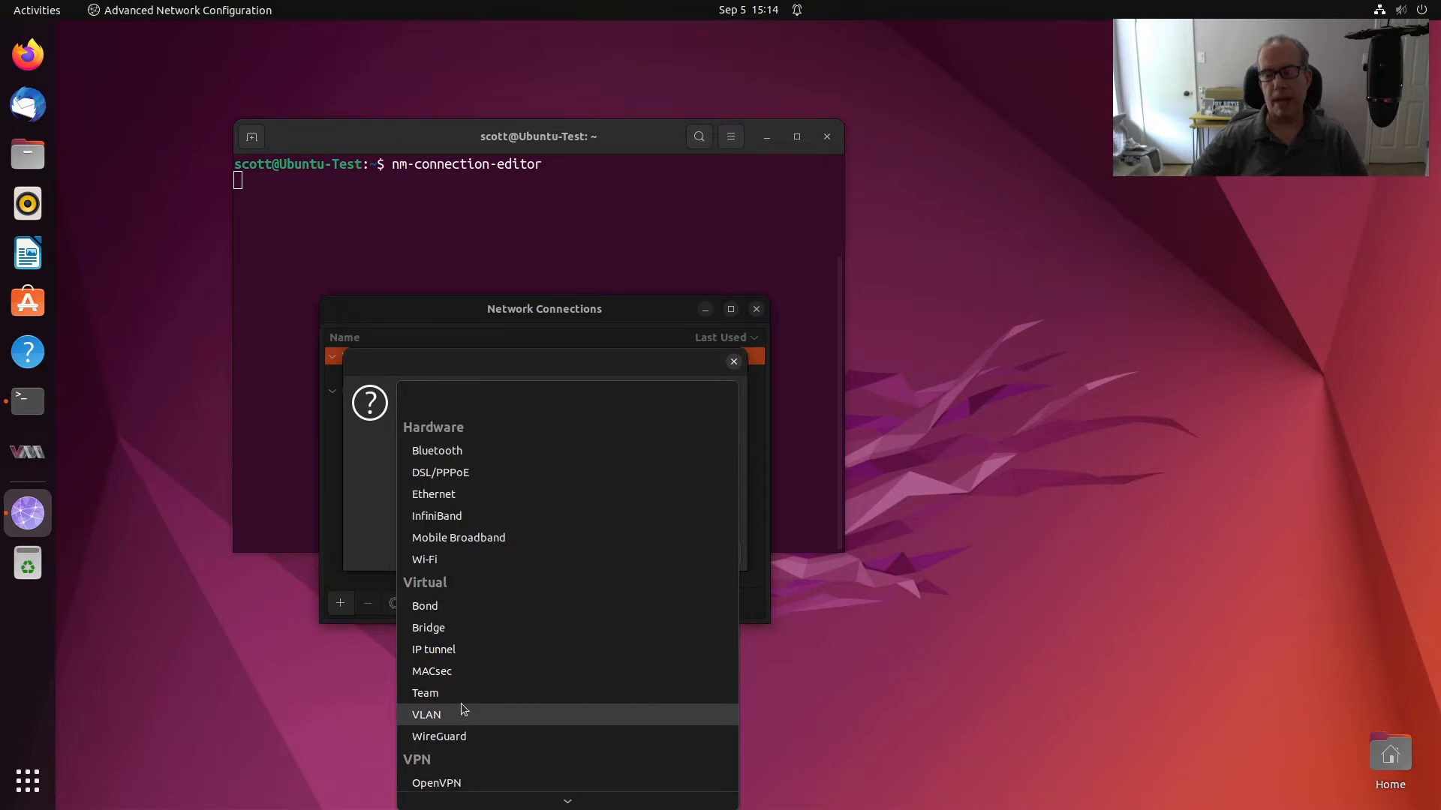
left_click(426, 713)
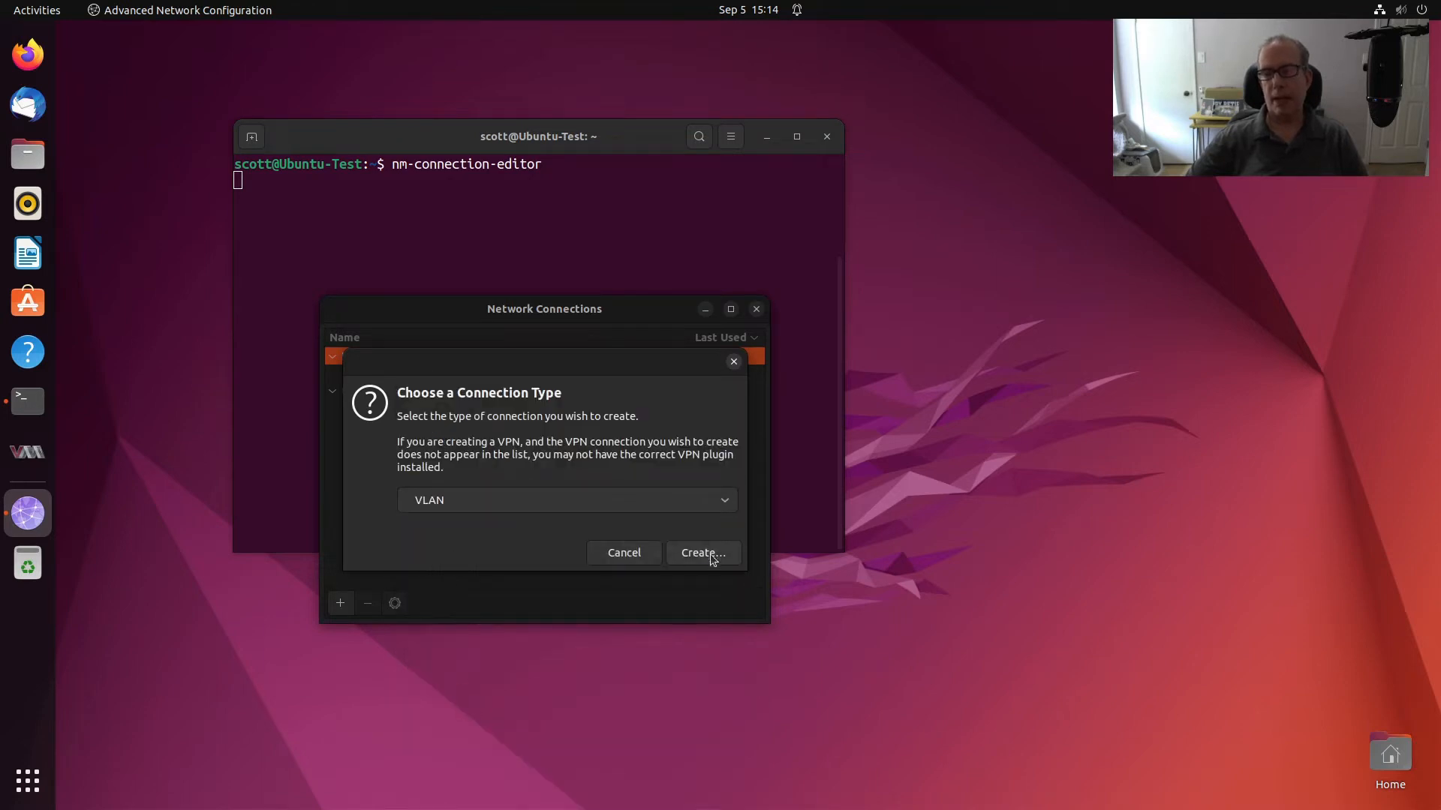
left_click(704, 552)
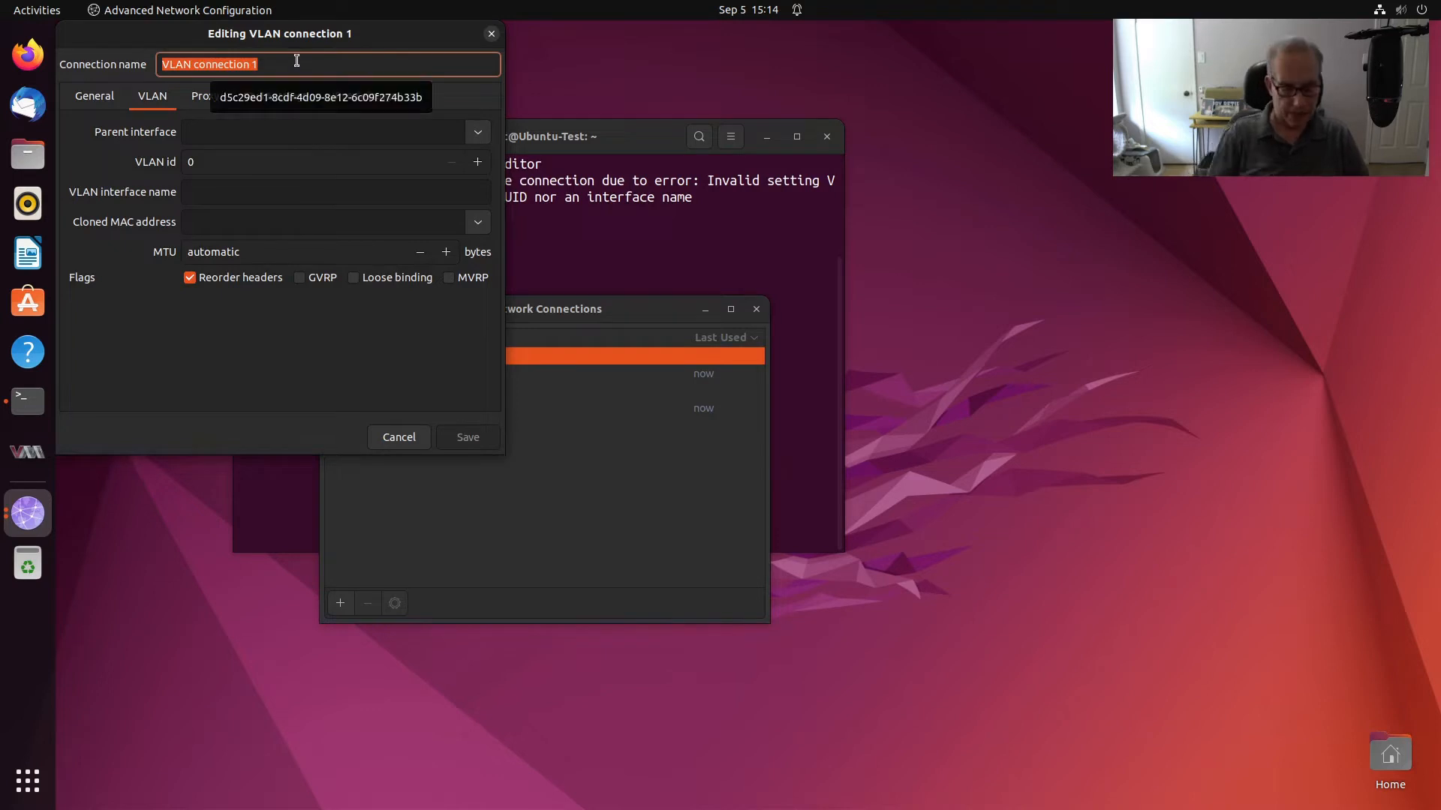
Save VLAN connection vlan30 with VLAN ID 30 on parent enp1s0, interface name vlan30
type("vlan30")
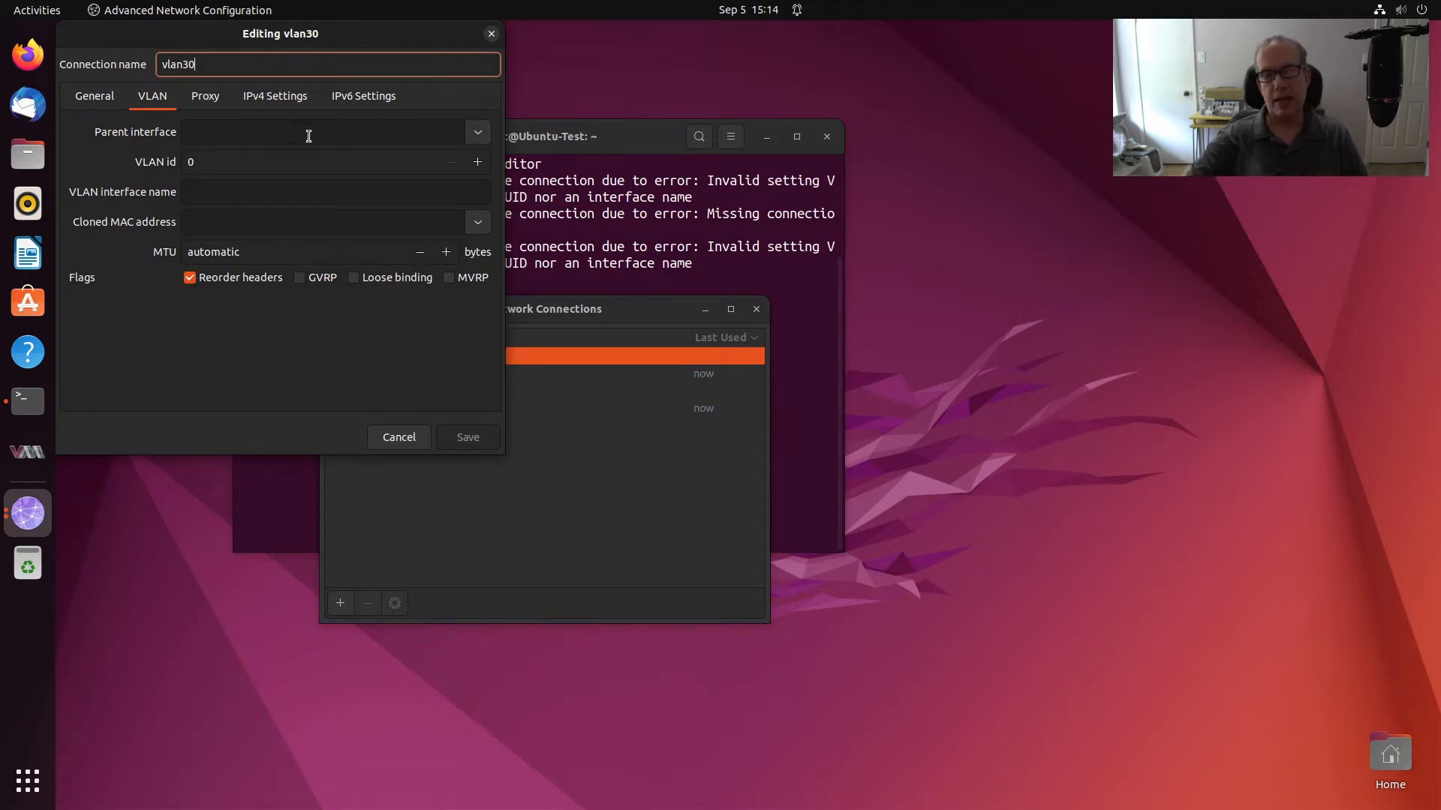
left_click(477, 131)
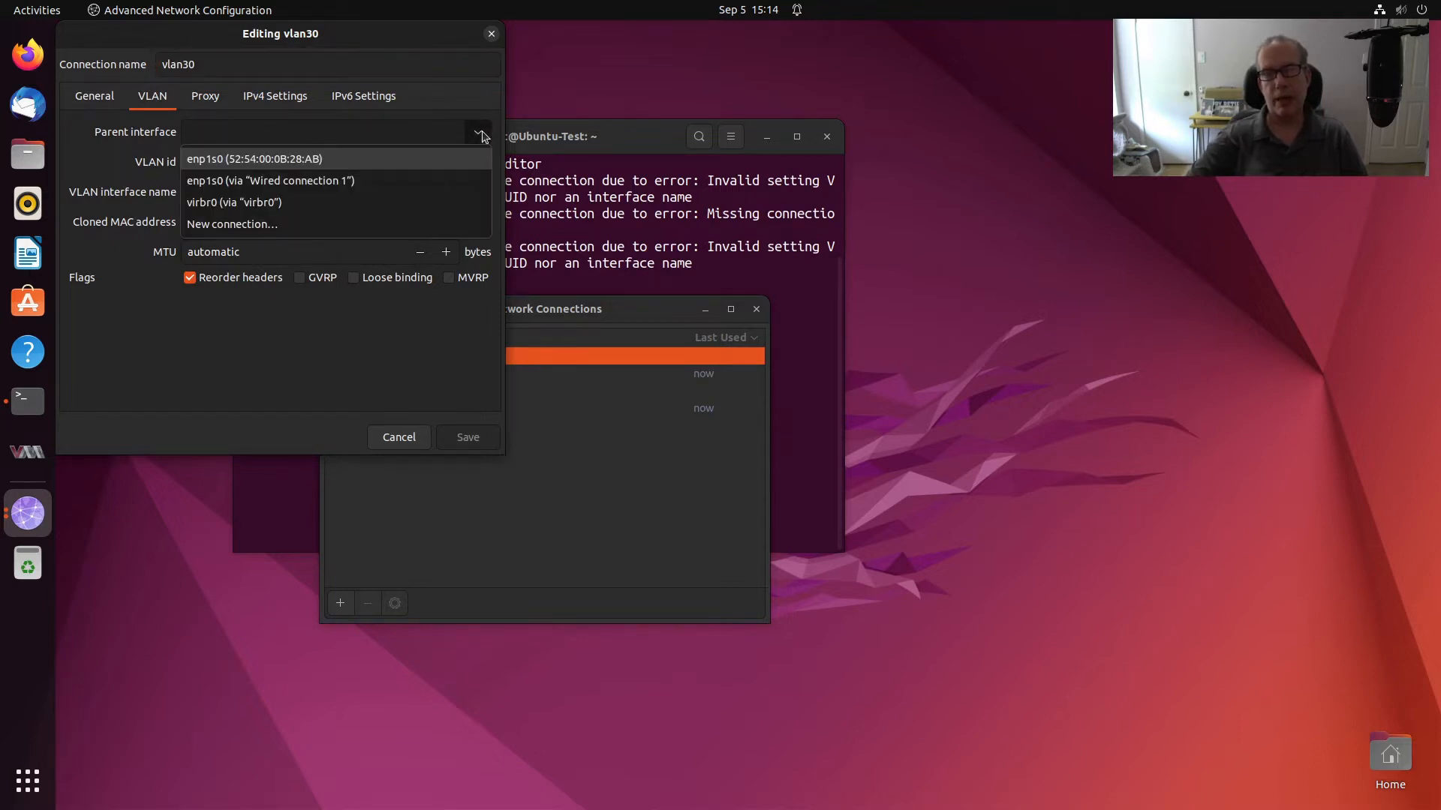
mouse_move(270, 180)
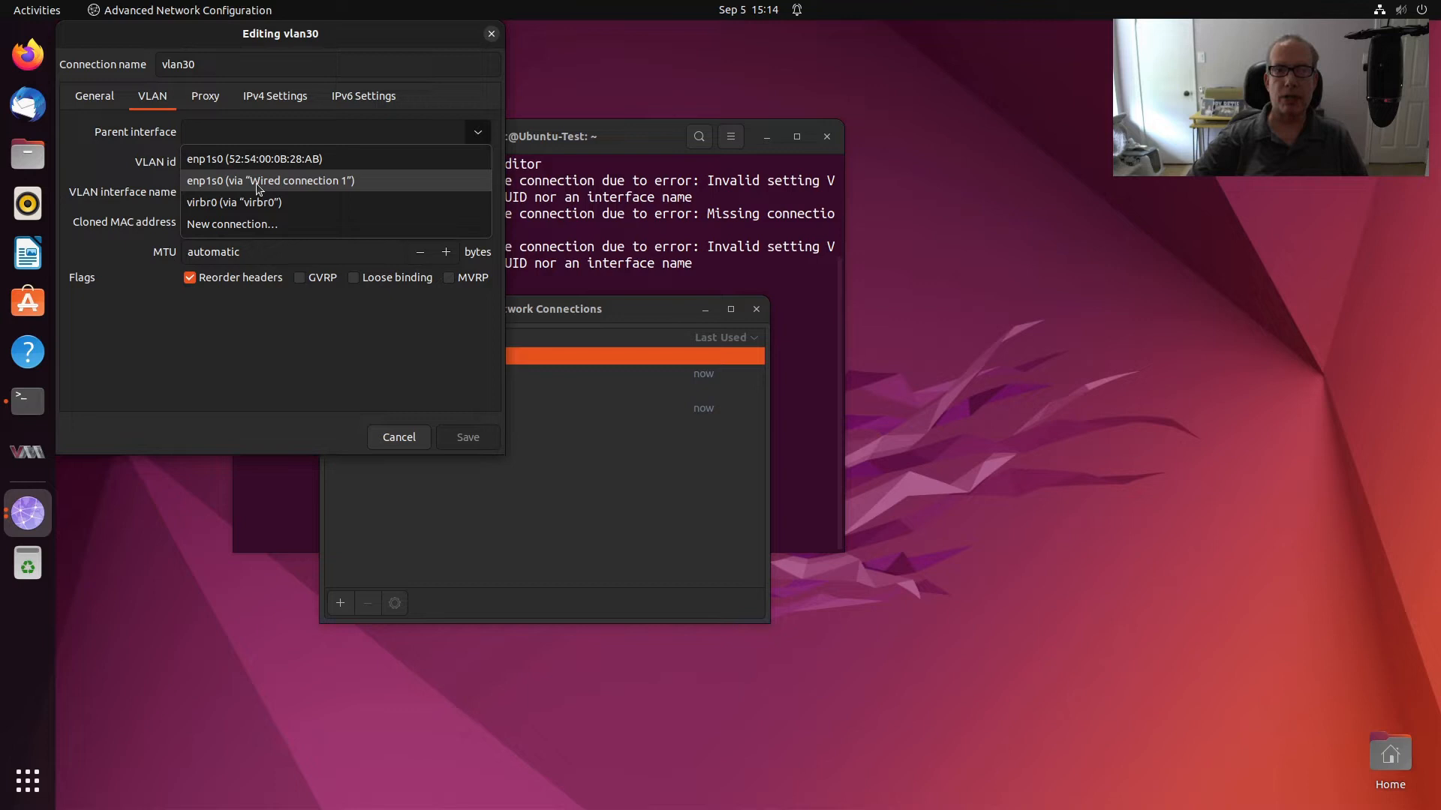
left_click(270, 180)
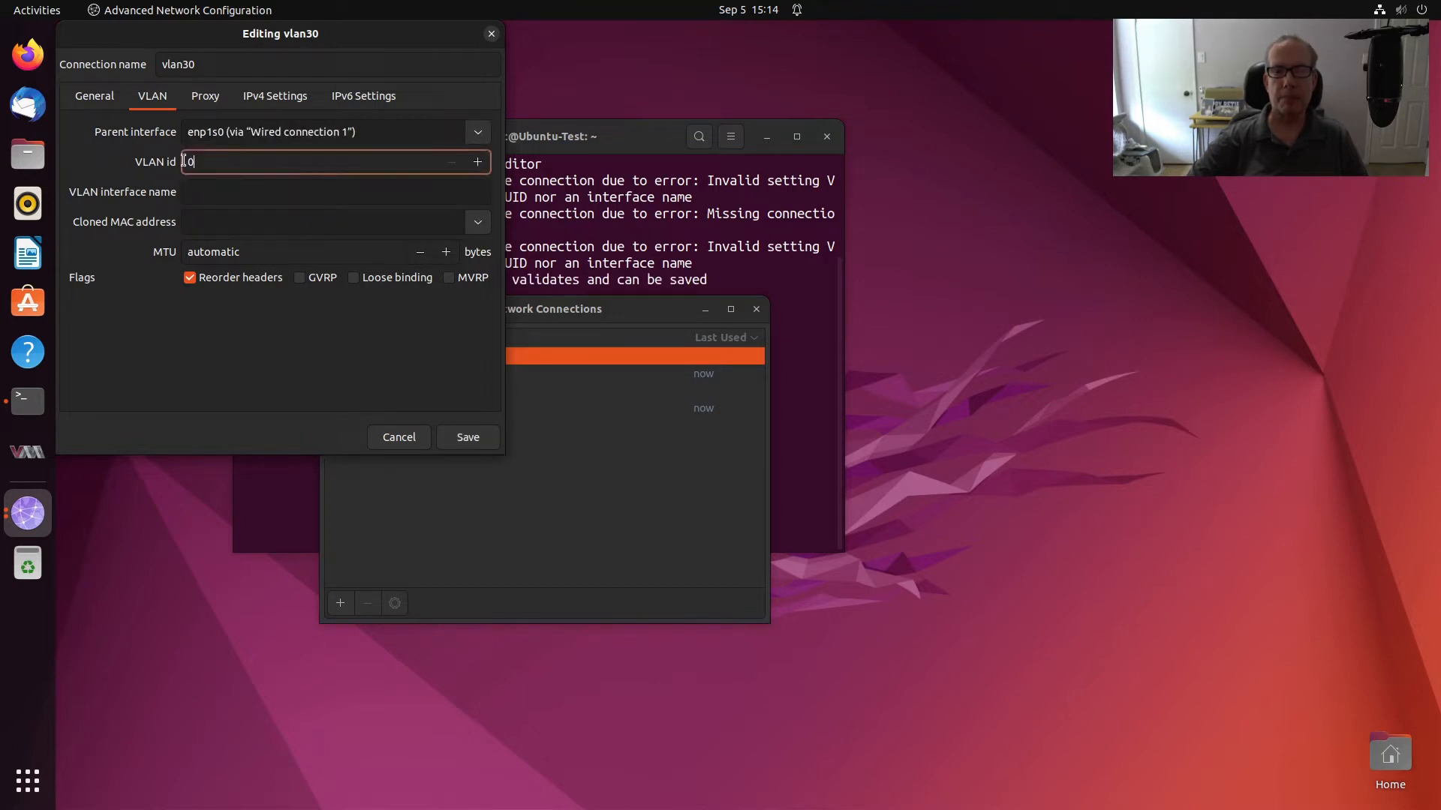
type("3")
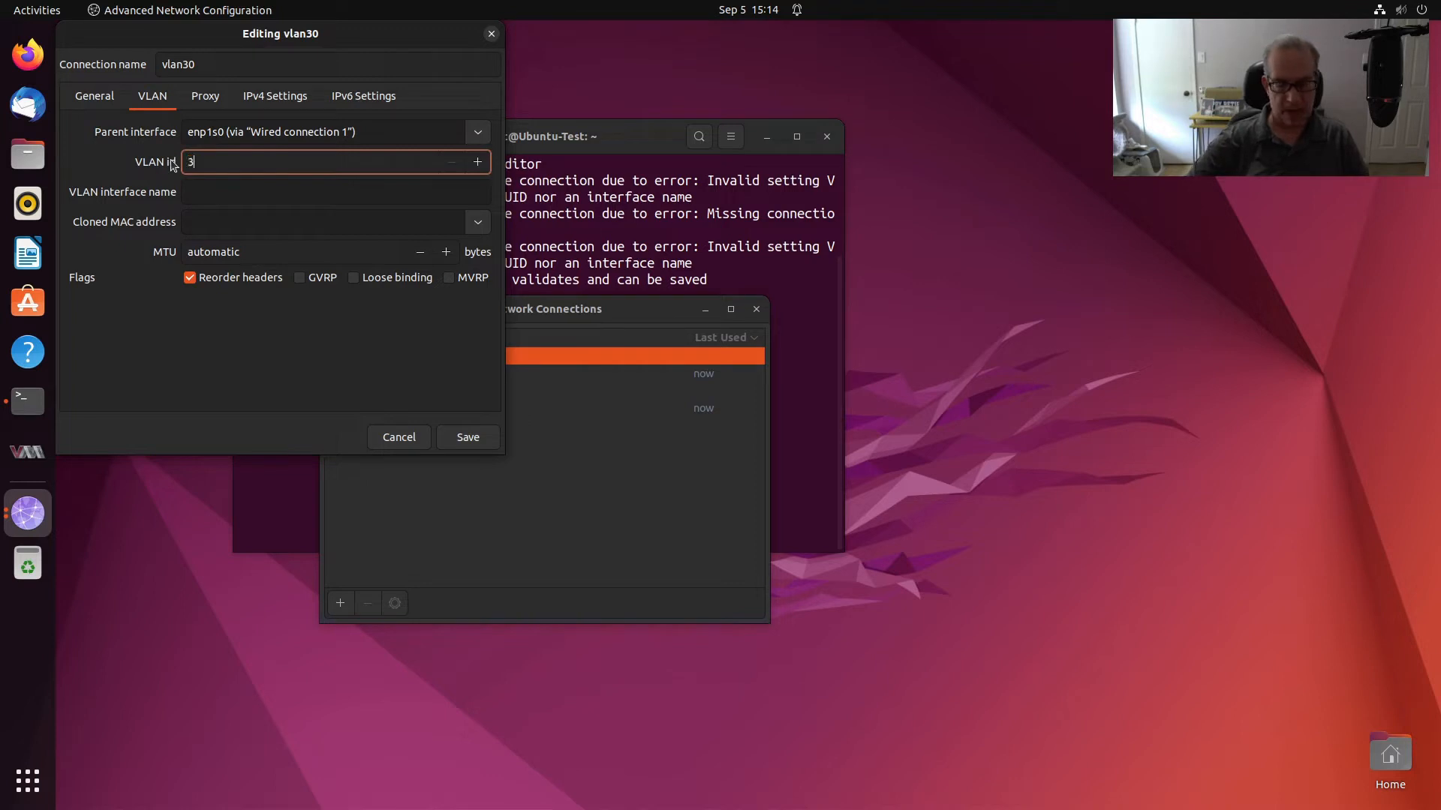
type("0")
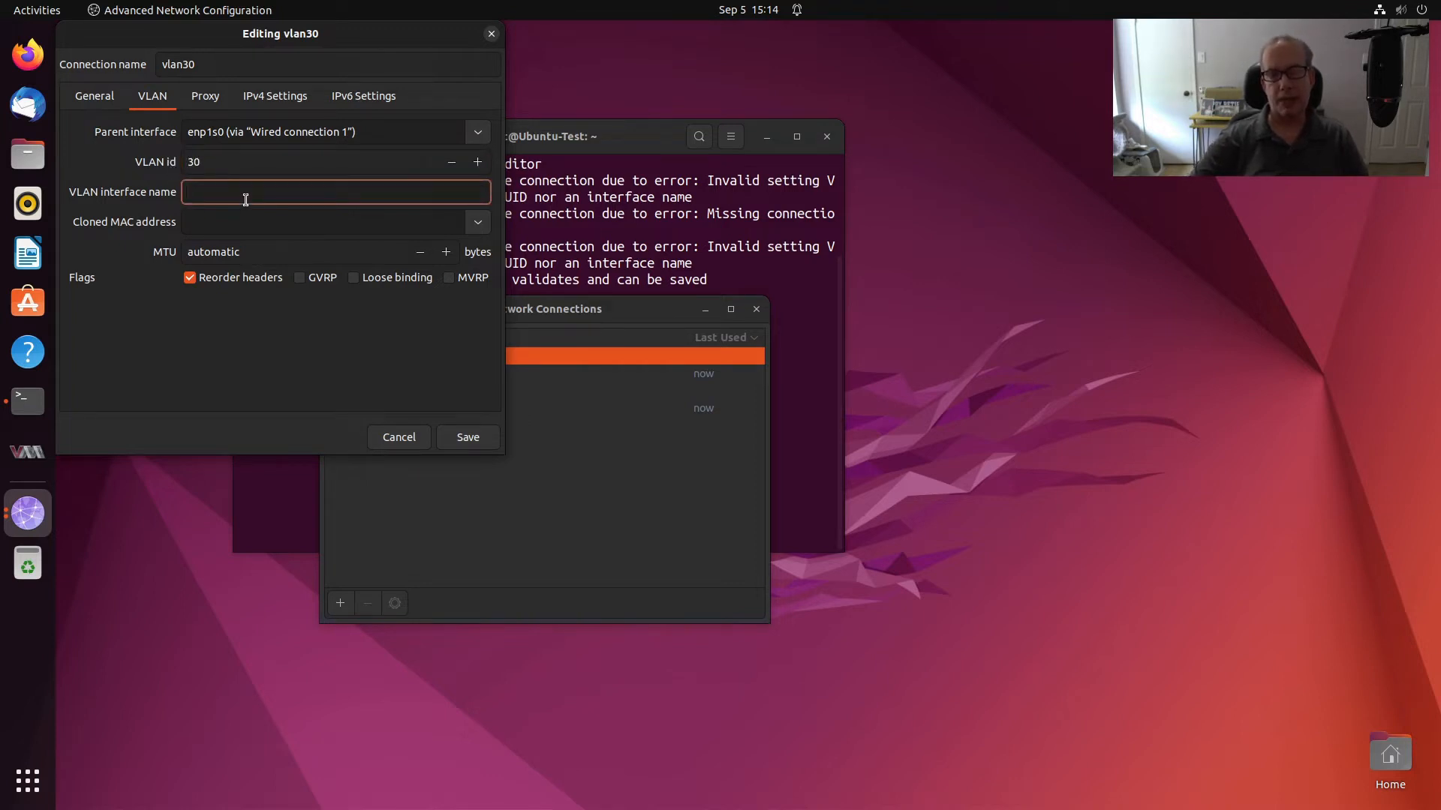
type("vl")
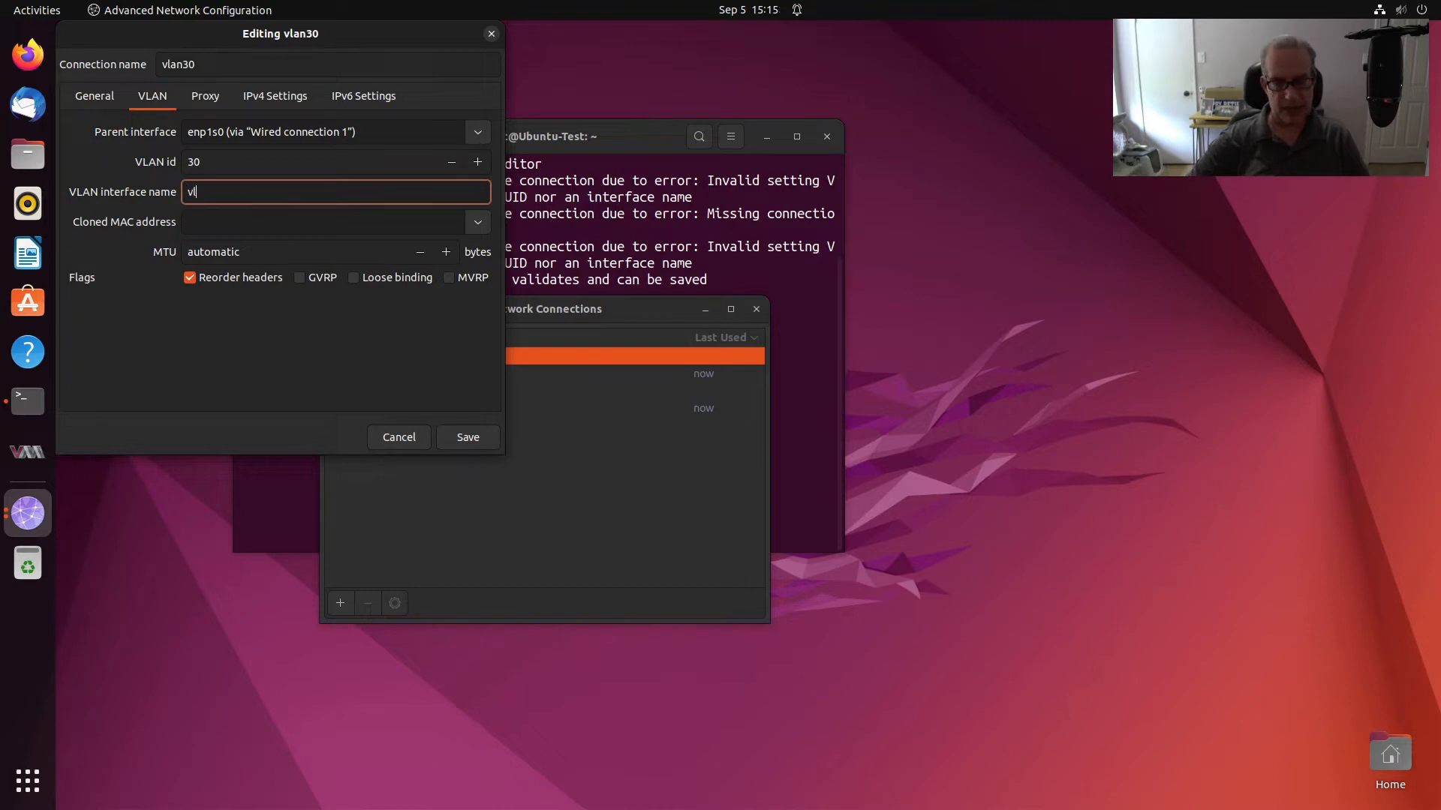
type("lan30")
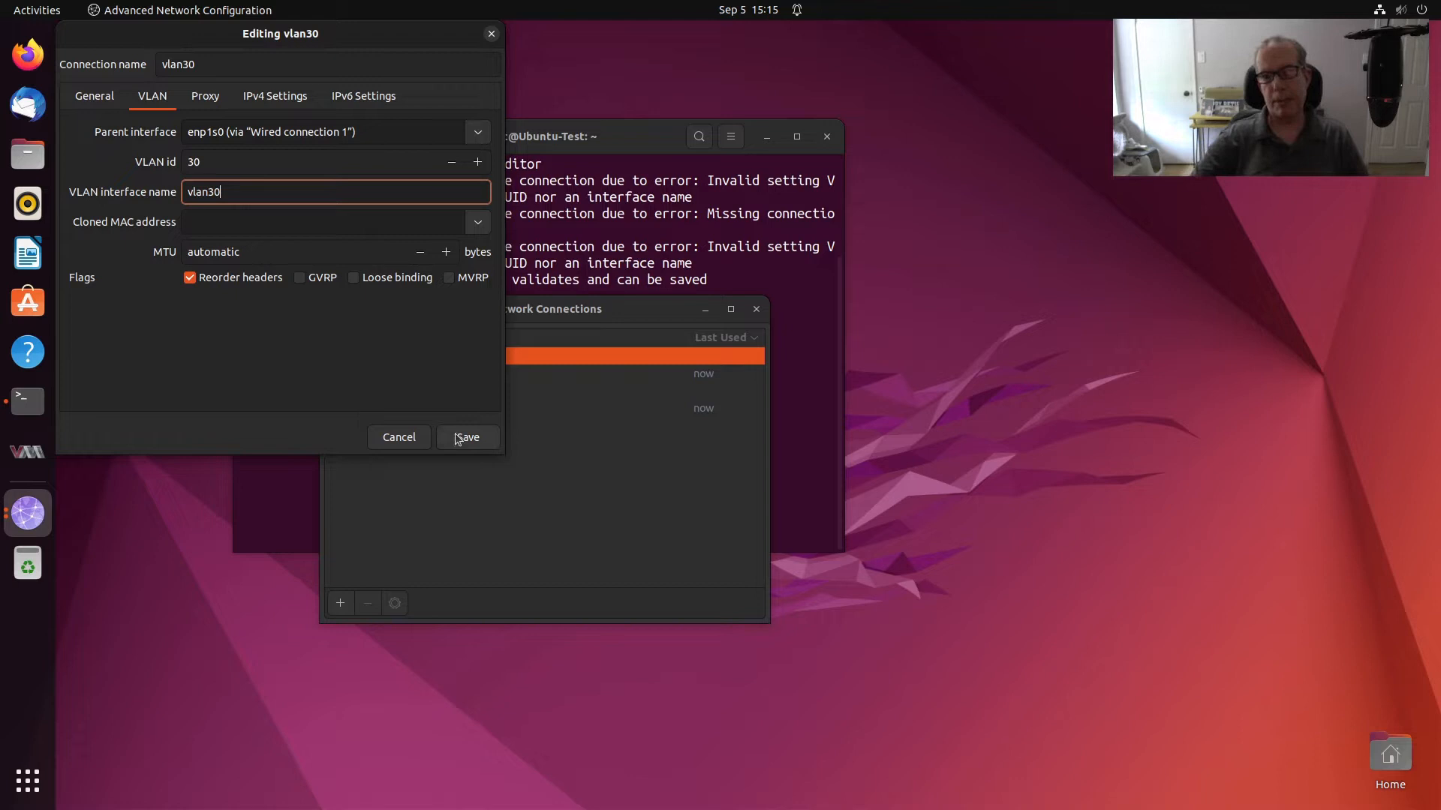
mouse_move(466, 437)
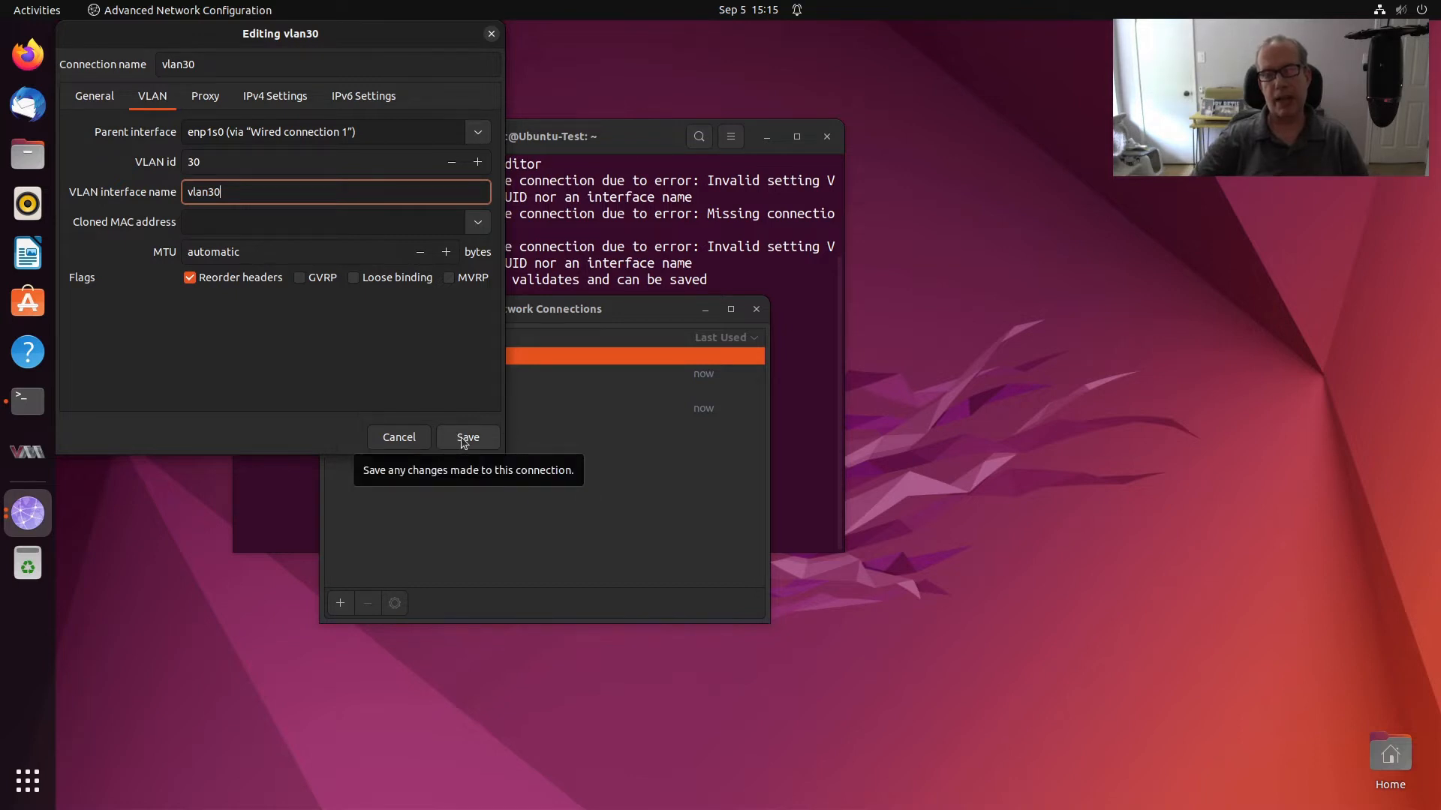
left_click(467, 437)
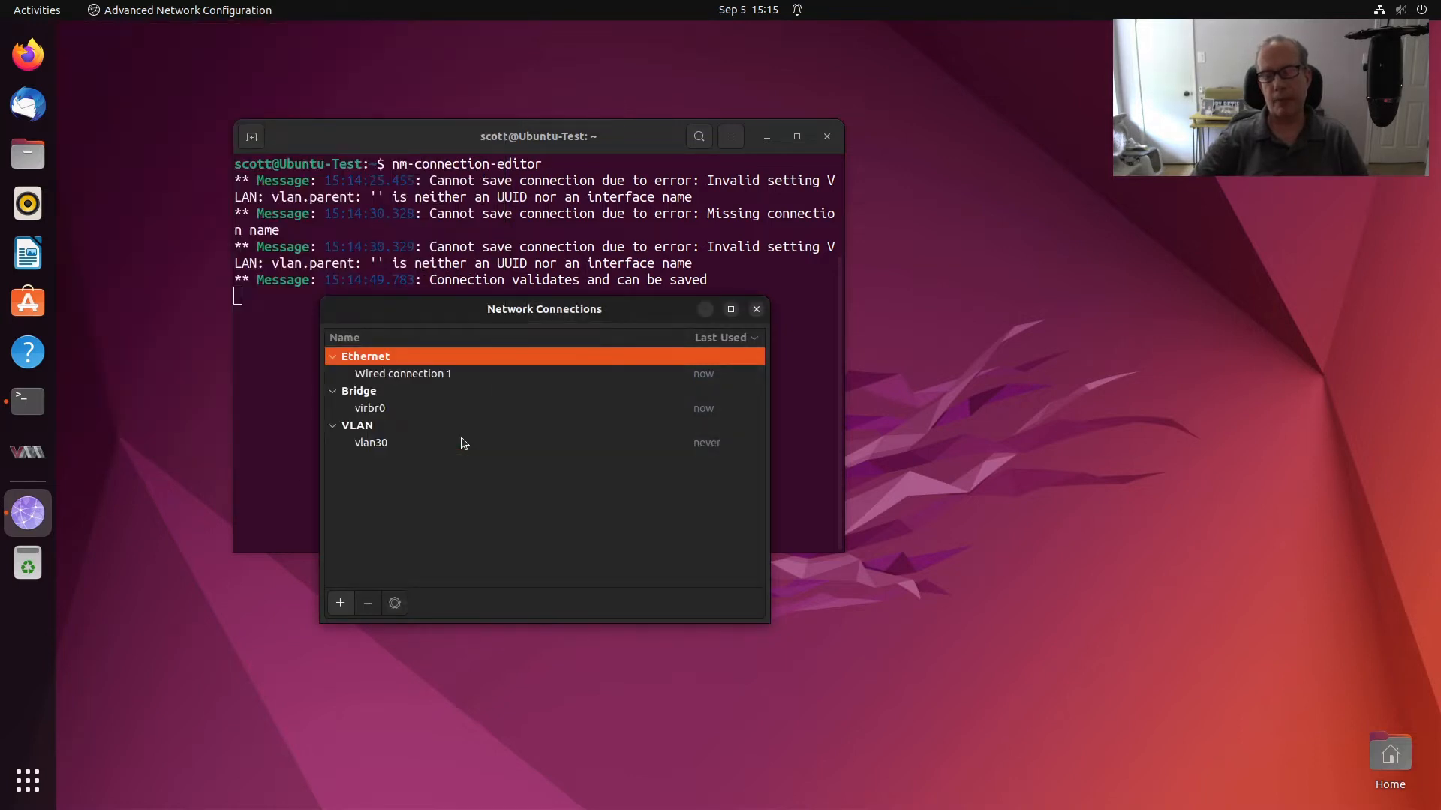
mouse_move(377, 456)
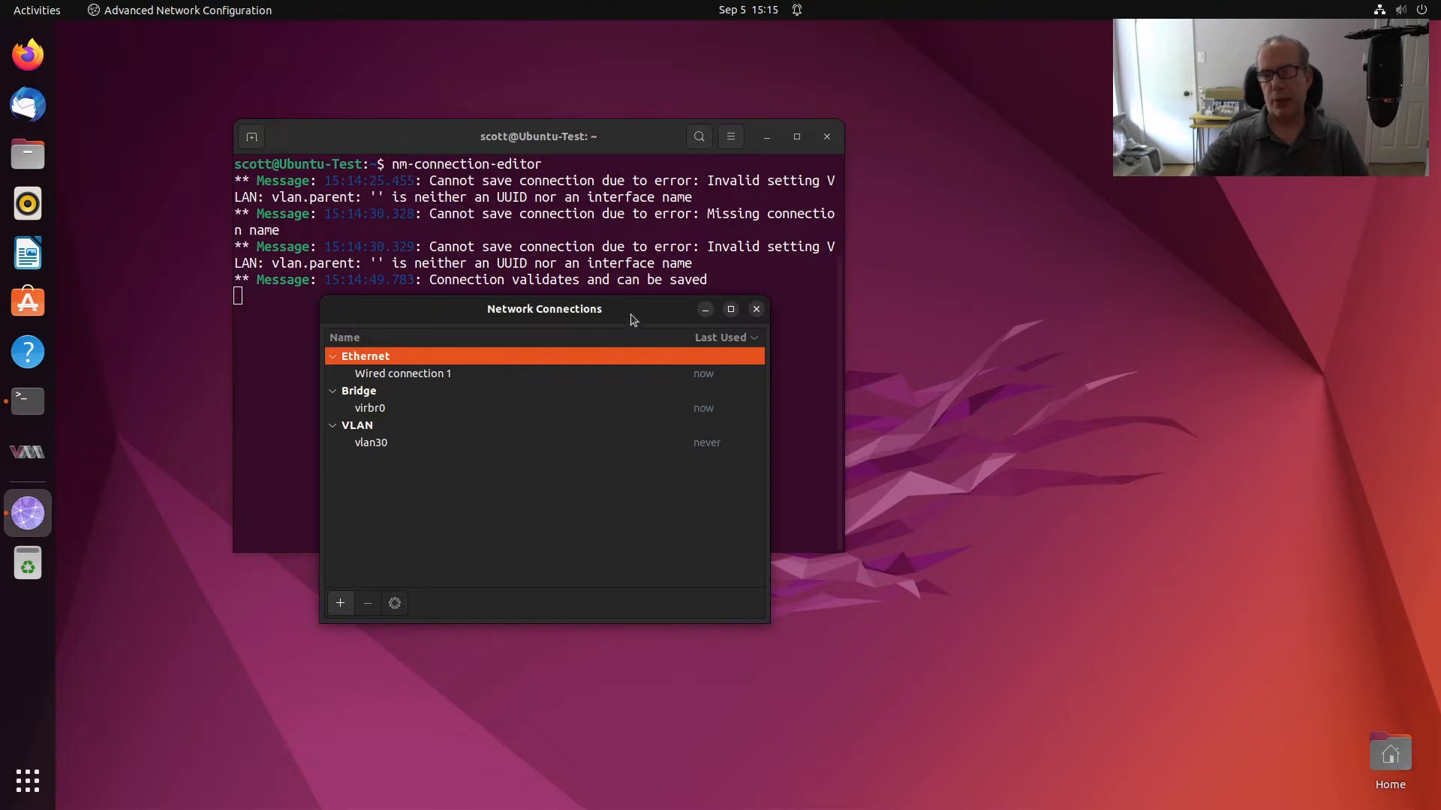
Open a new Terminal window from the dock icon's menu
right_click(27, 401)
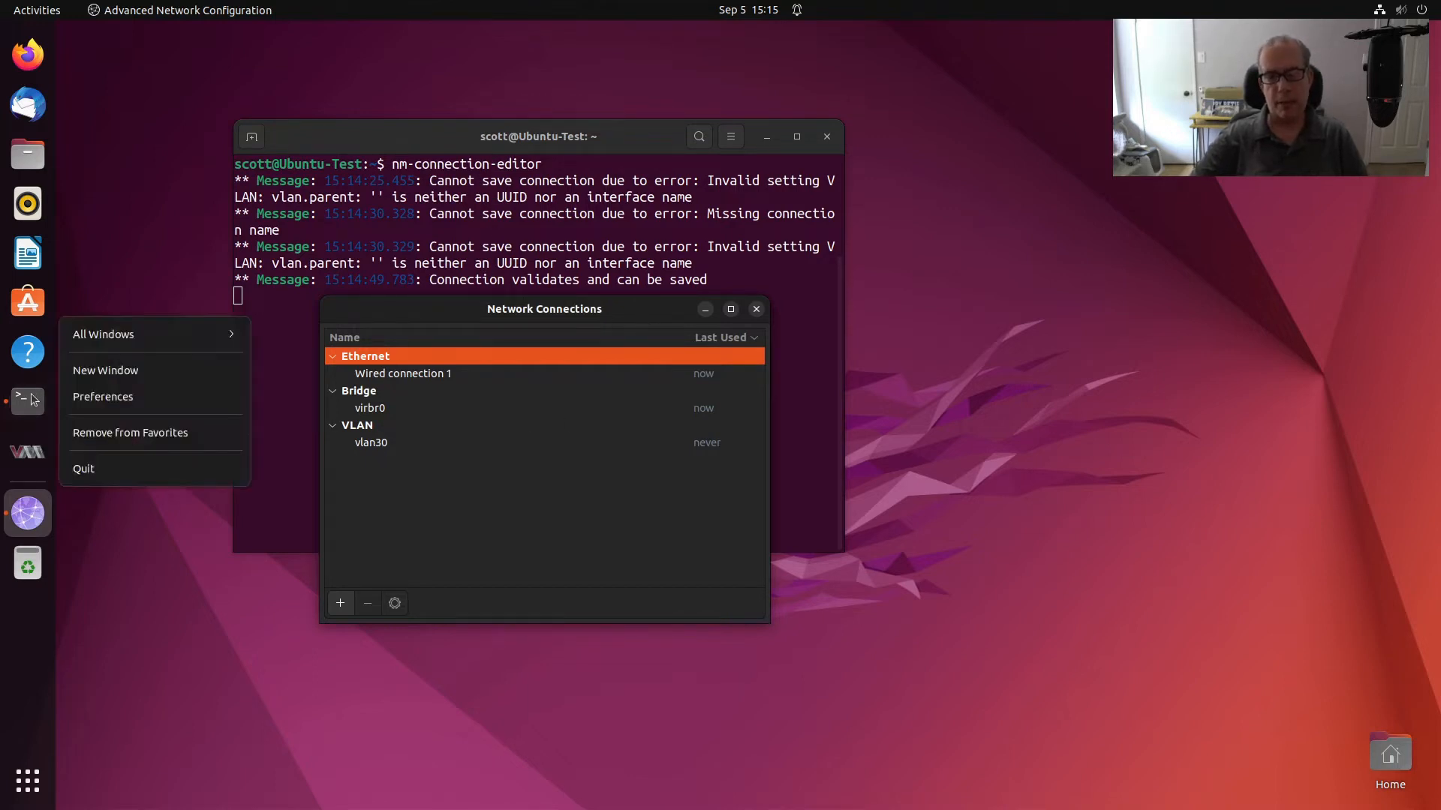
left_click(105, 369)
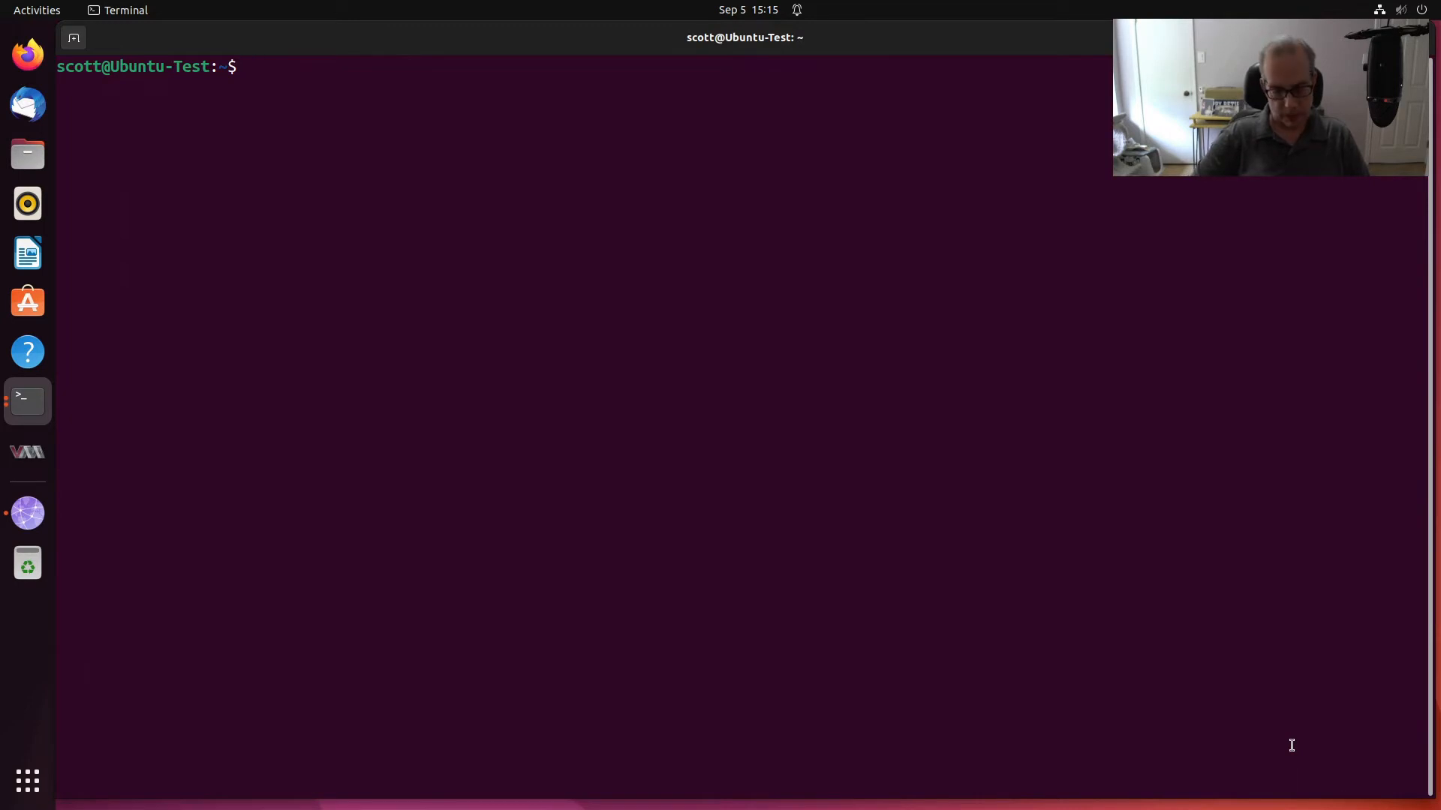
Run ifconfig and check vlan30 at 192.168.30.80 beside enp1s0 at 172.16.1.196
type("ifconfig")
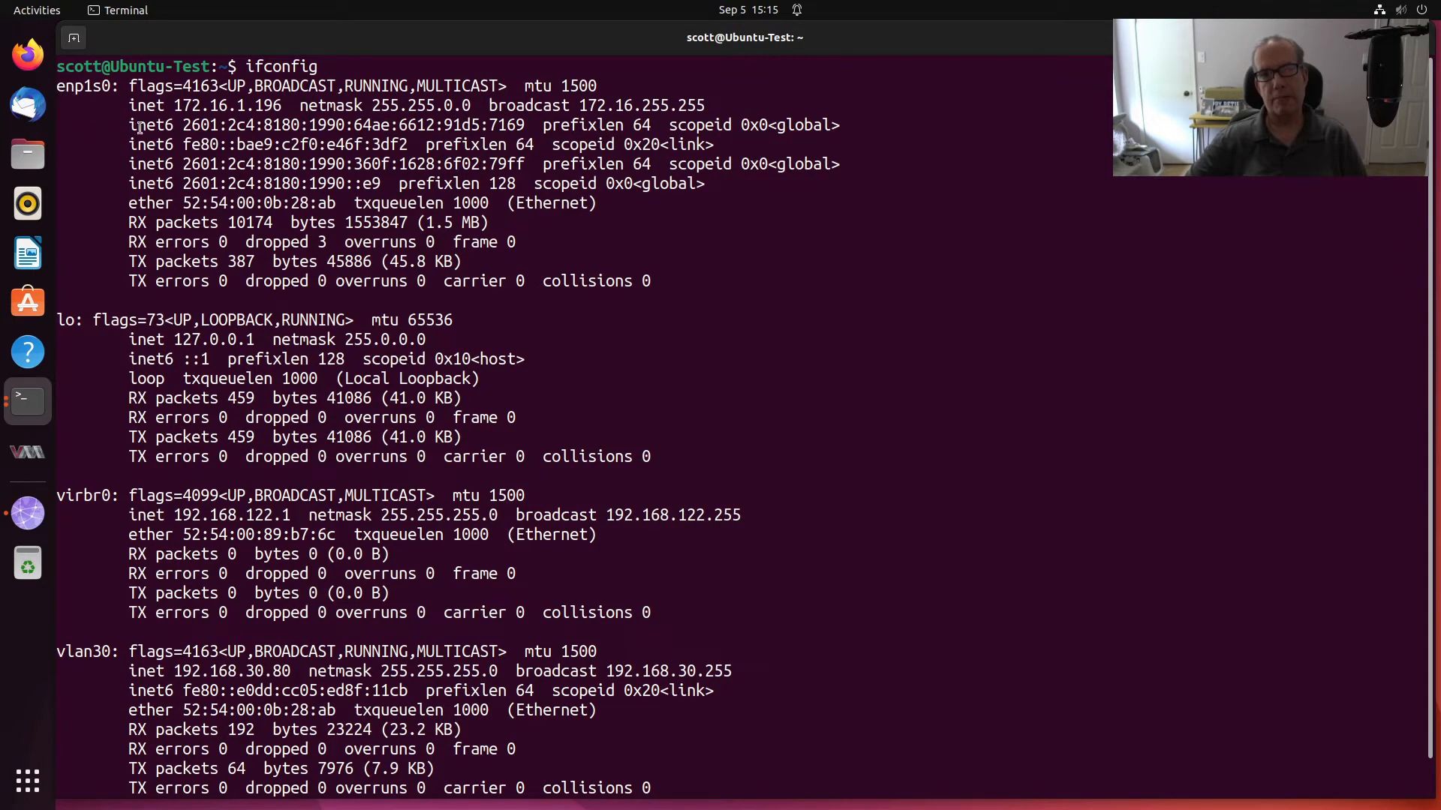
double_click(147, 106)
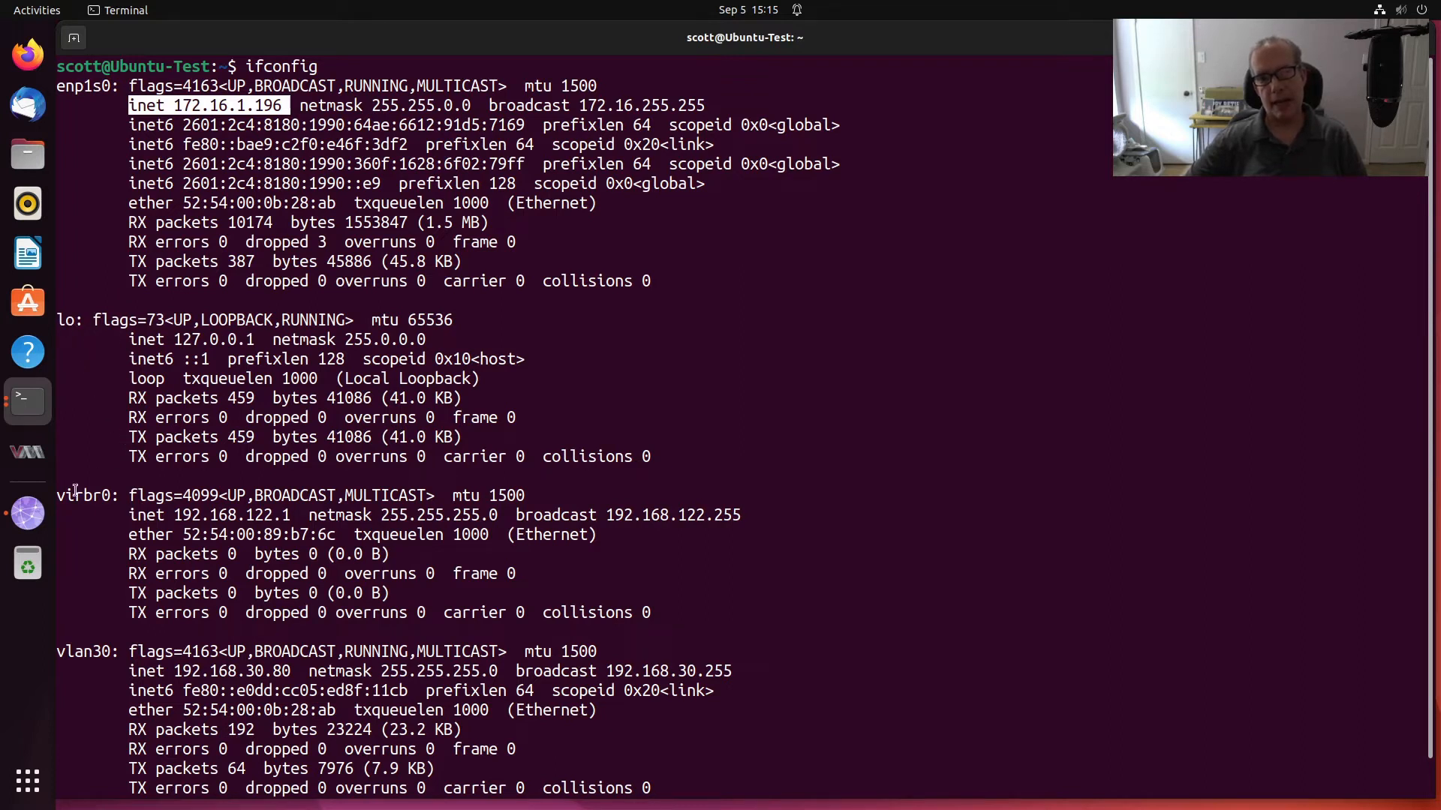
mouse_move(165, 527)
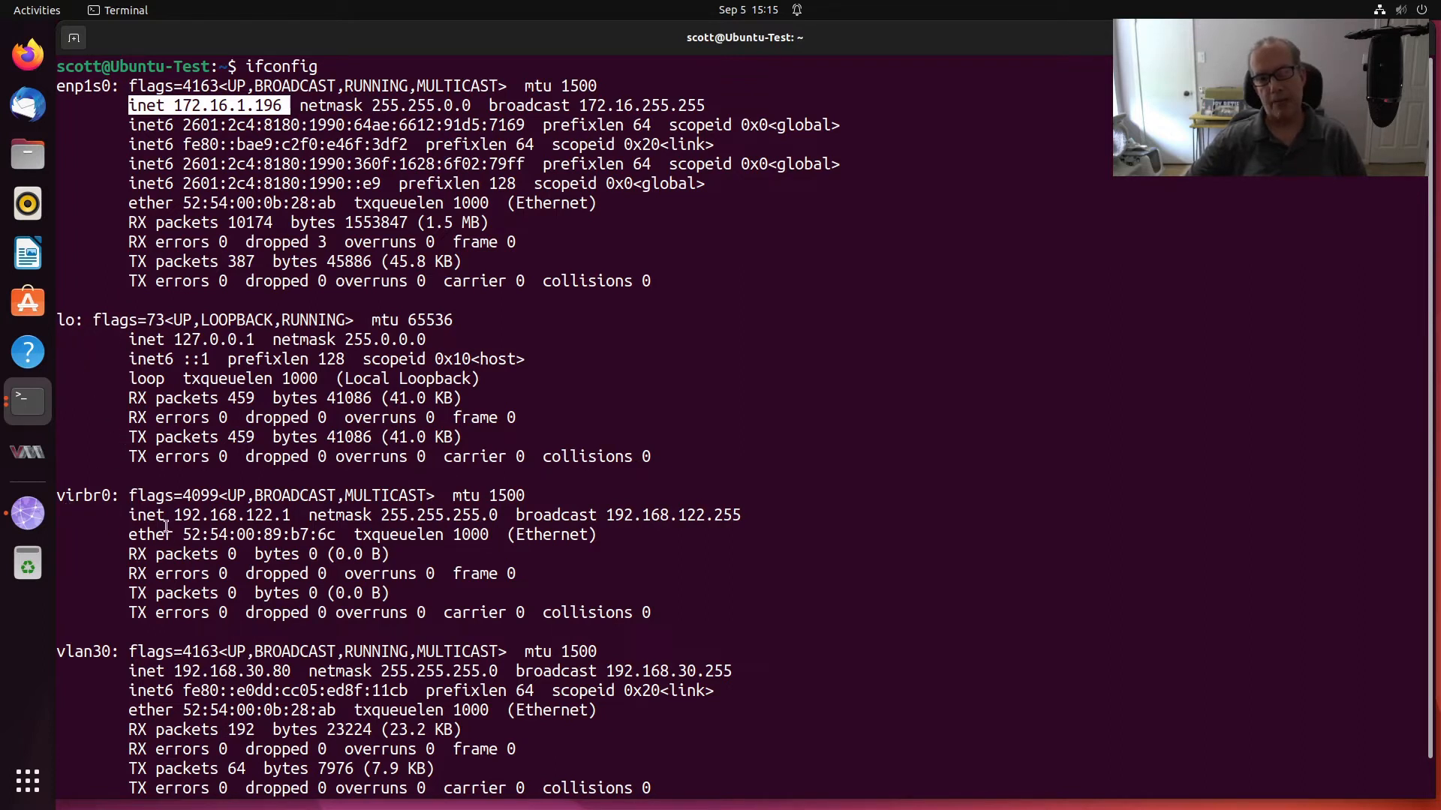
mouse_move(262, 535)
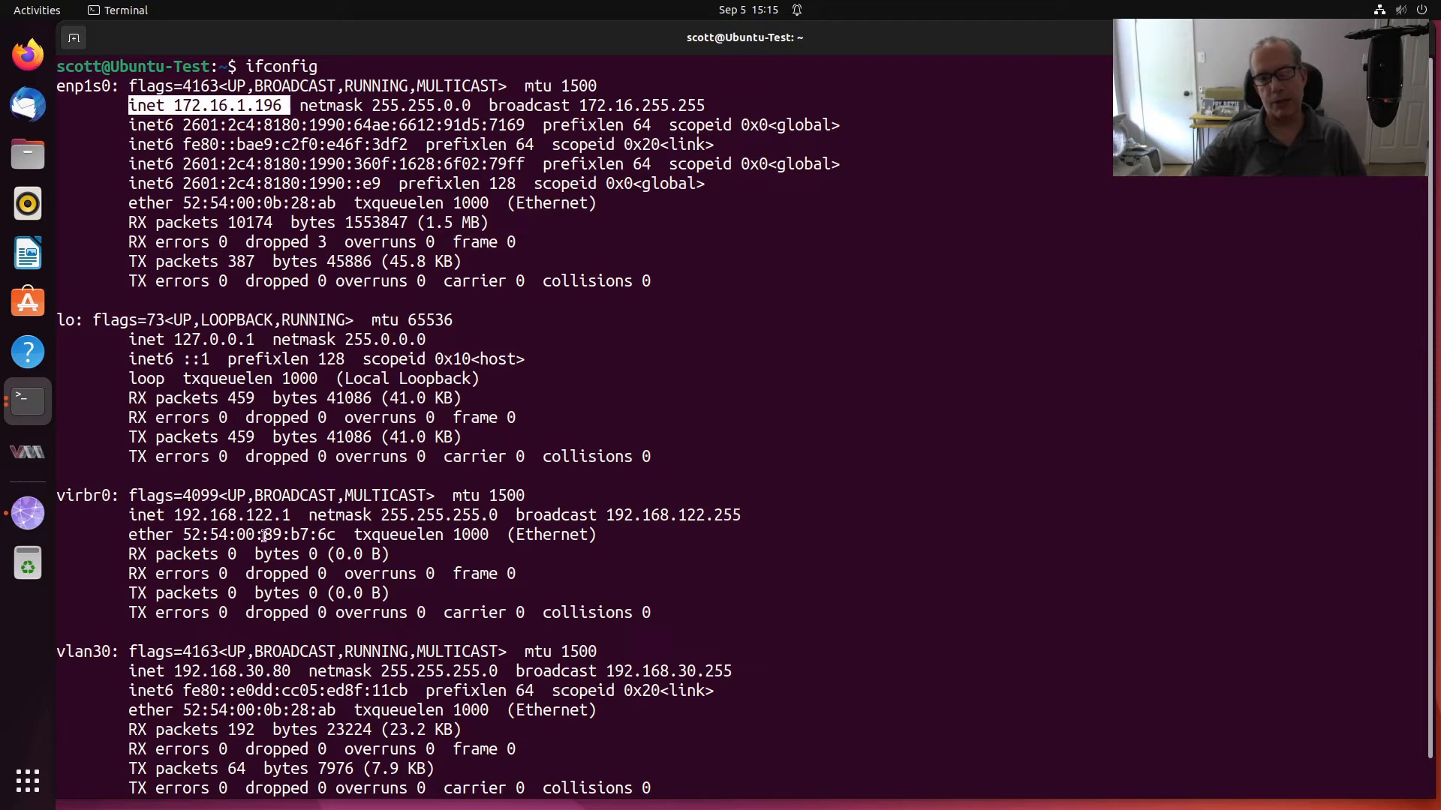
scroll("down", 3)
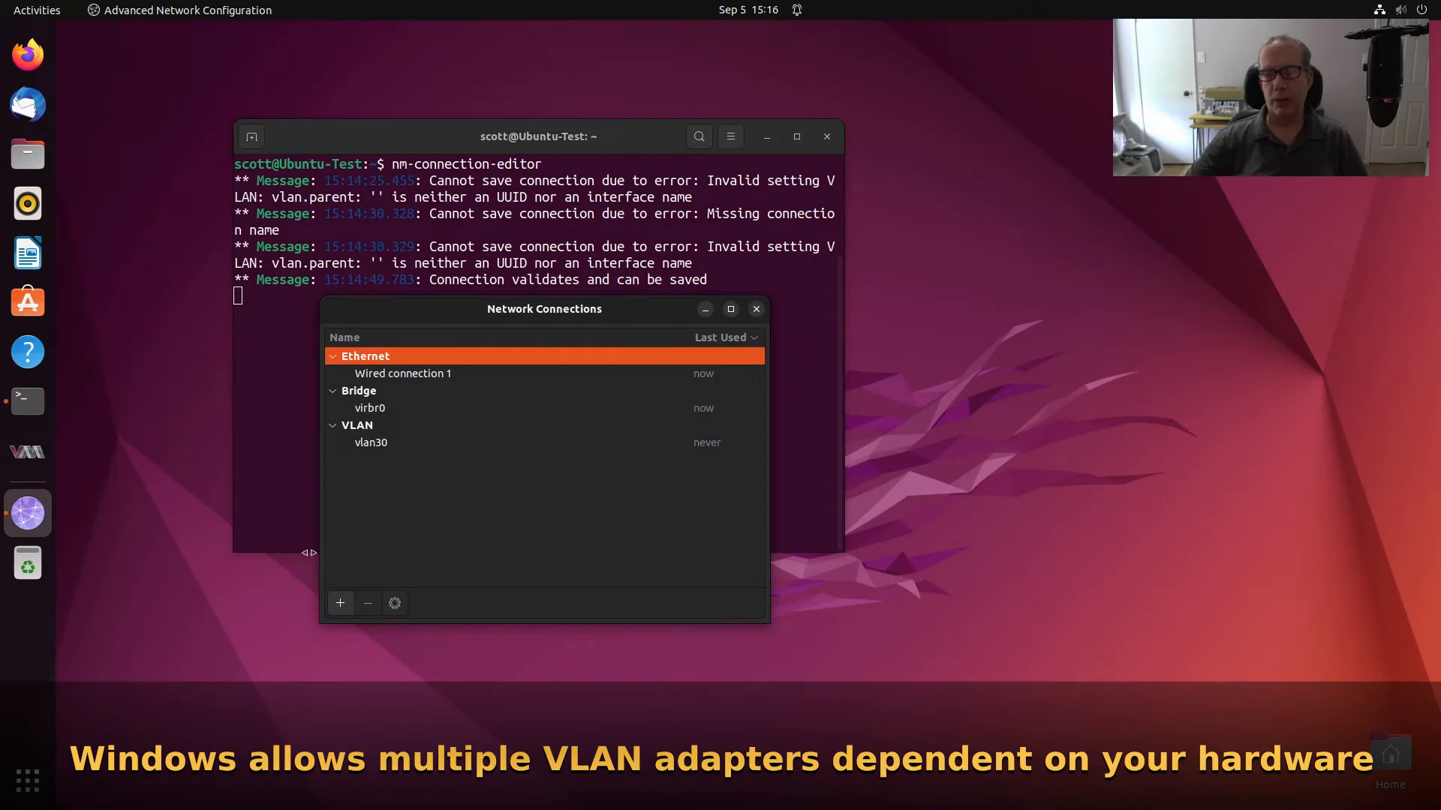
Add a new connection of type VLAN, opening the editor for VLAN connection 1
left_click(340, 603)
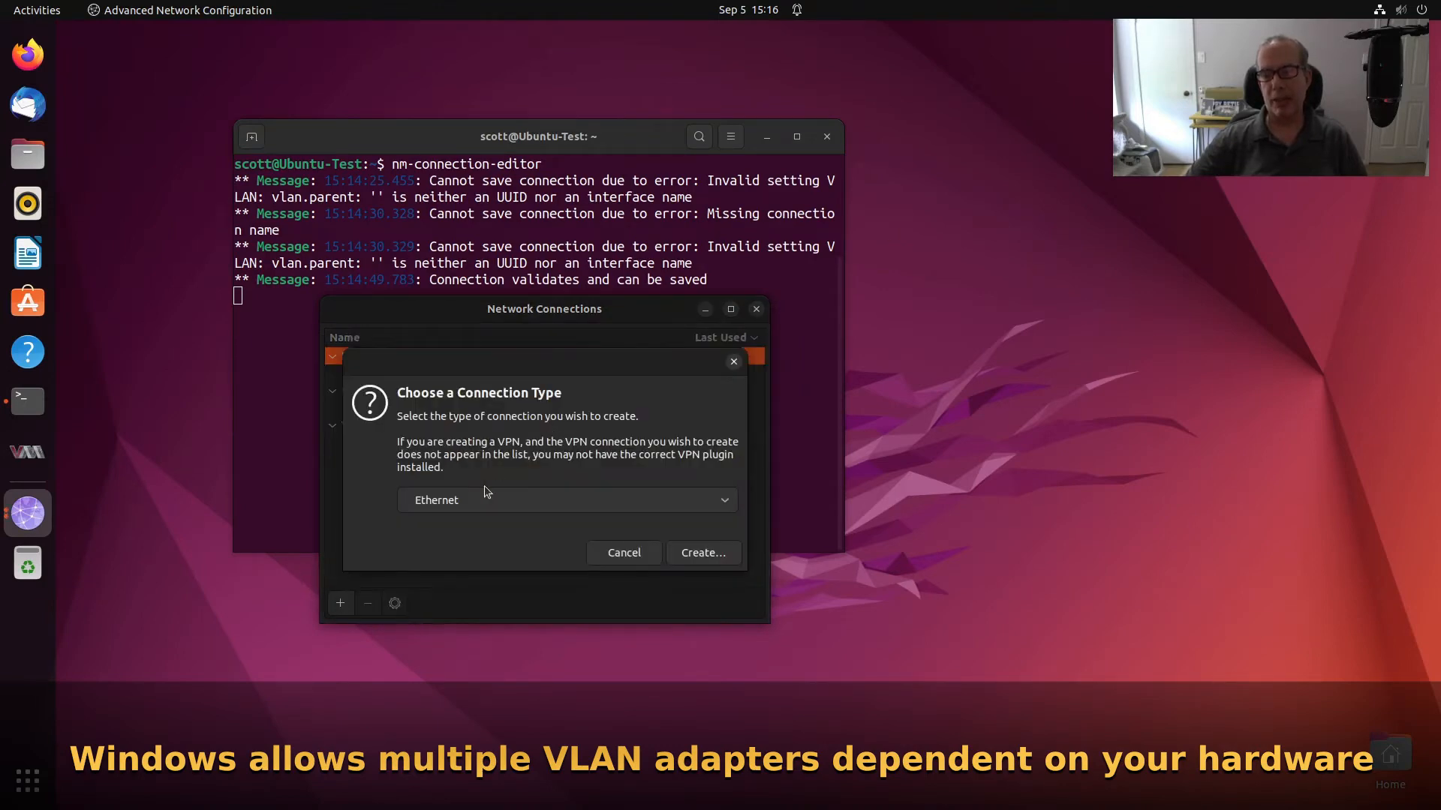
left_click(565, 500)
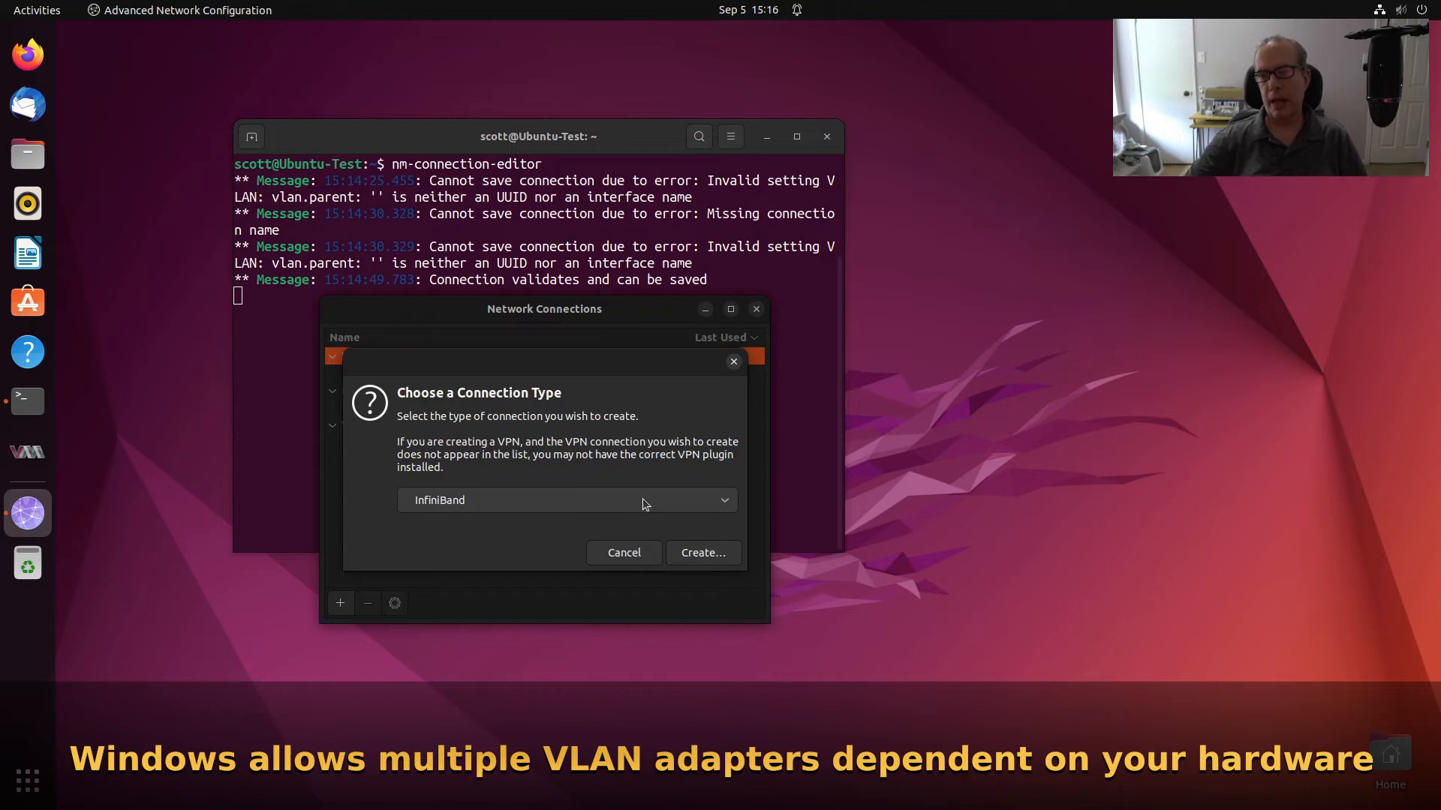
left_click(567, 499)
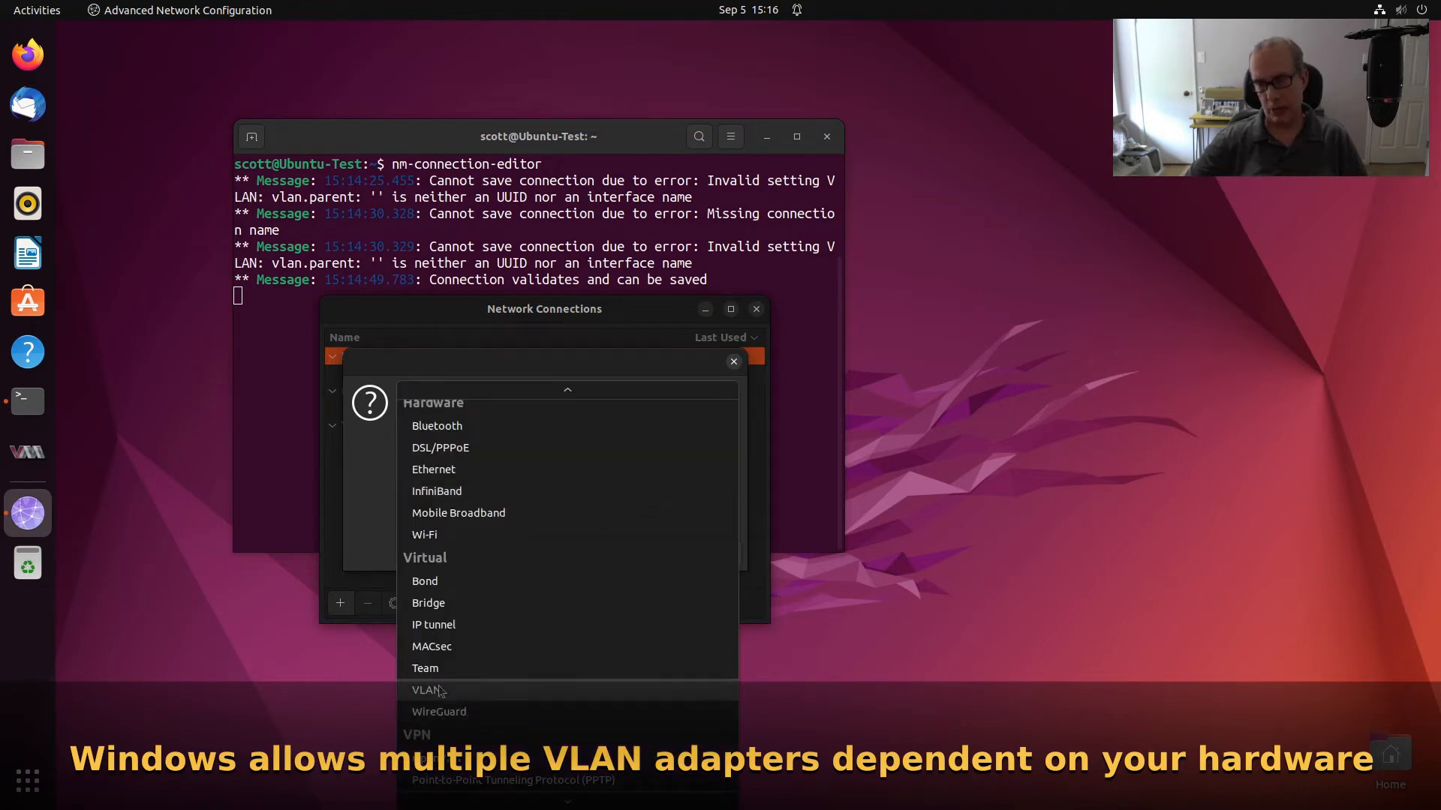
left_click(426, 690)
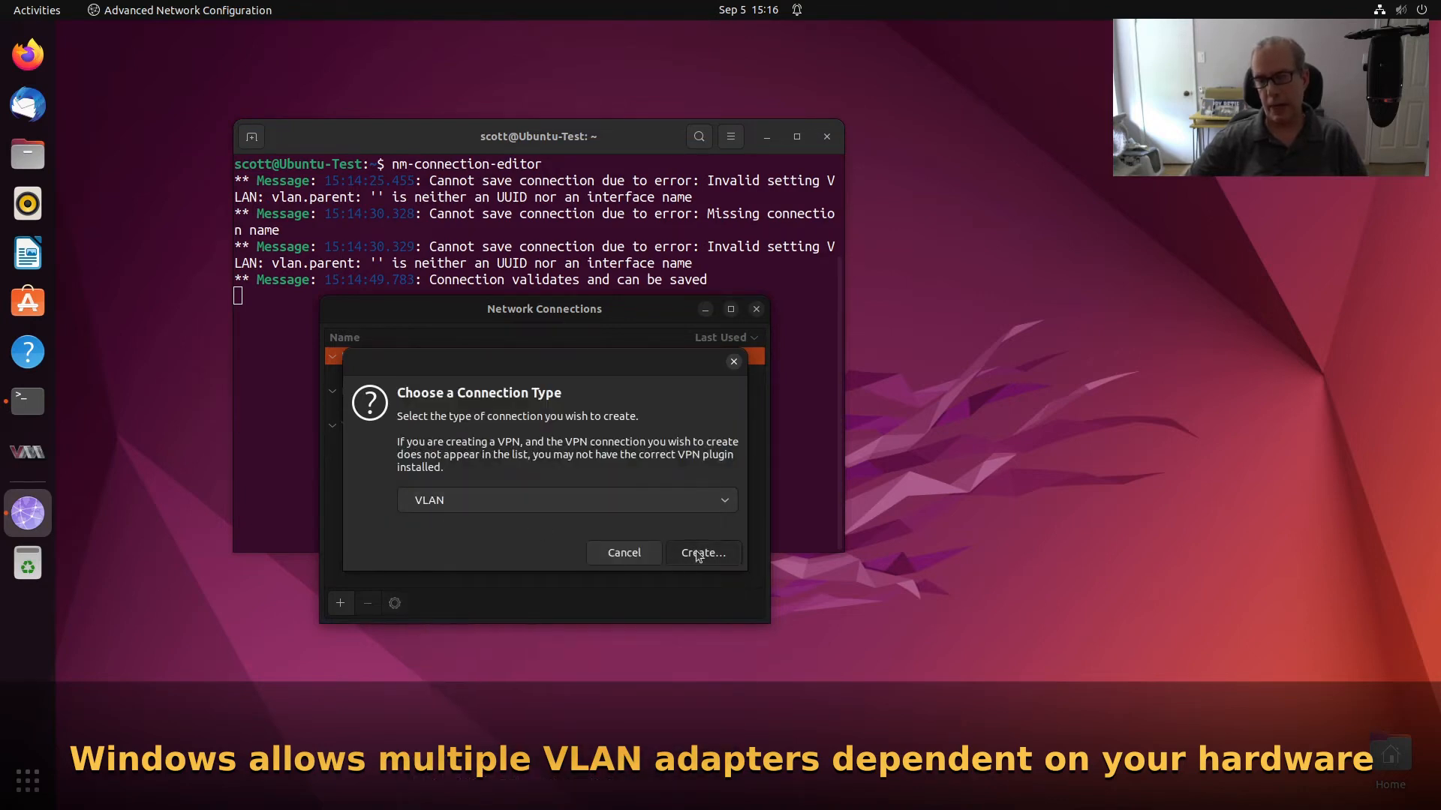
left_click(703, 552)
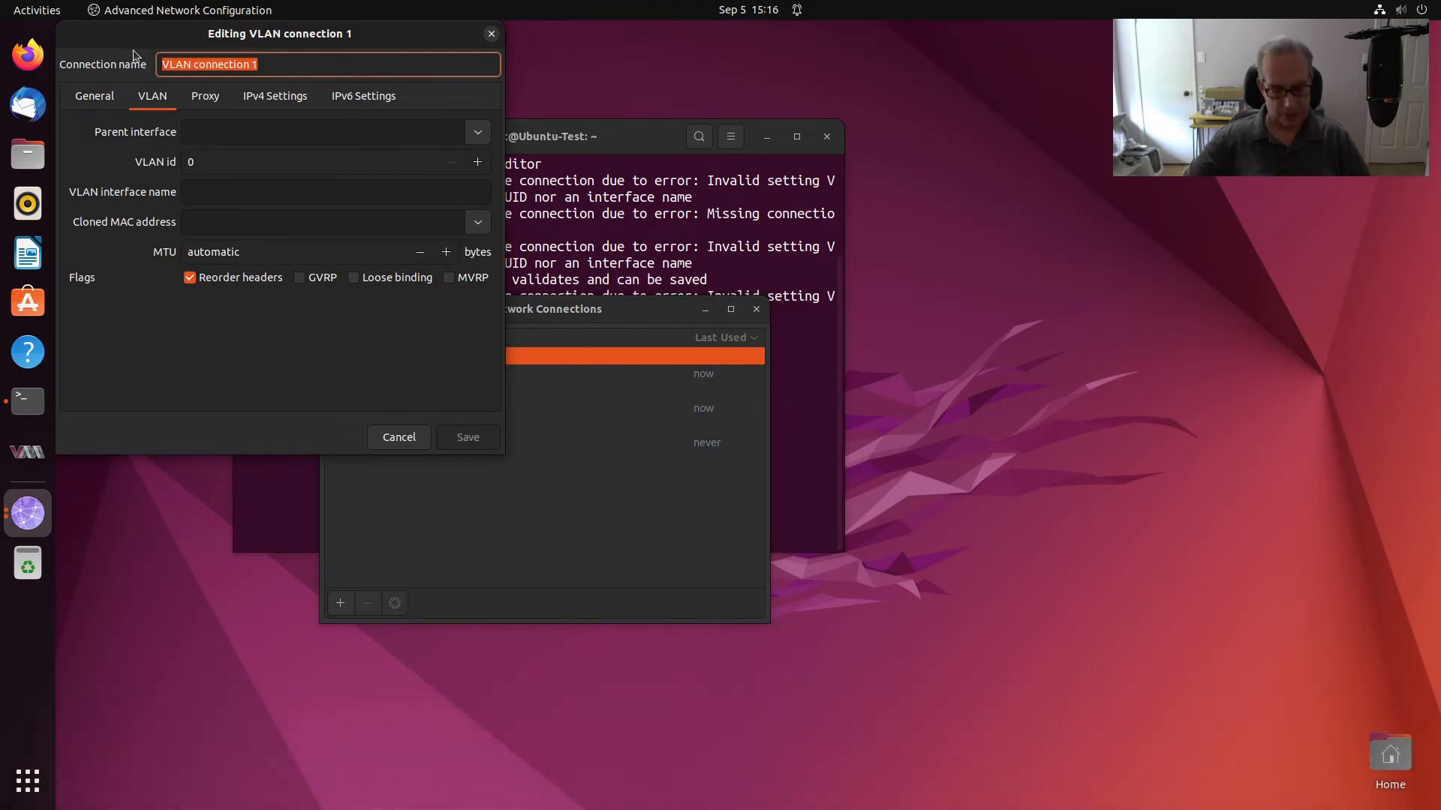
Save VLAN connection vlan80 with VLAN ID 80 on parent enp1s0, interface name vlan80
type("vlan80")
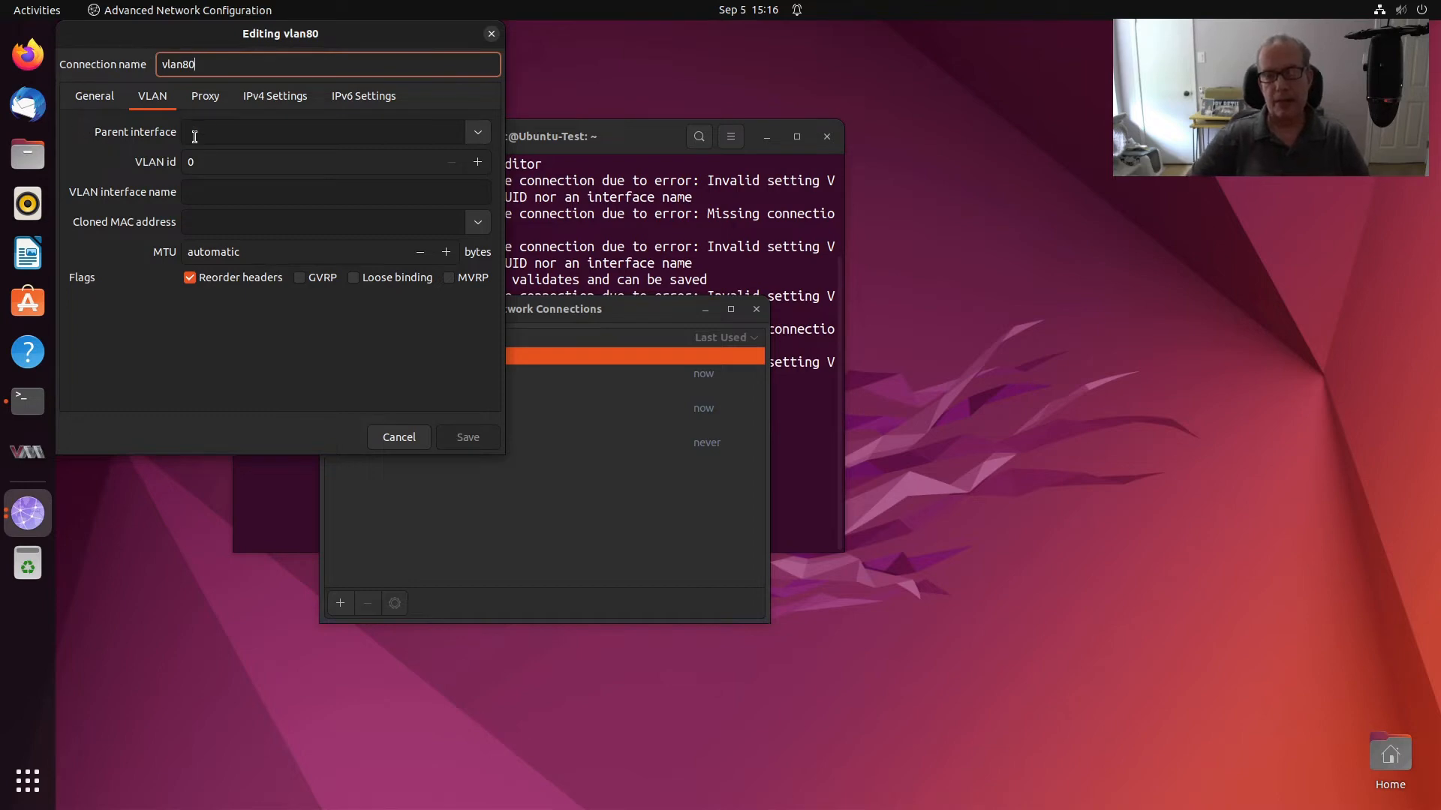
left_click(476, 132)
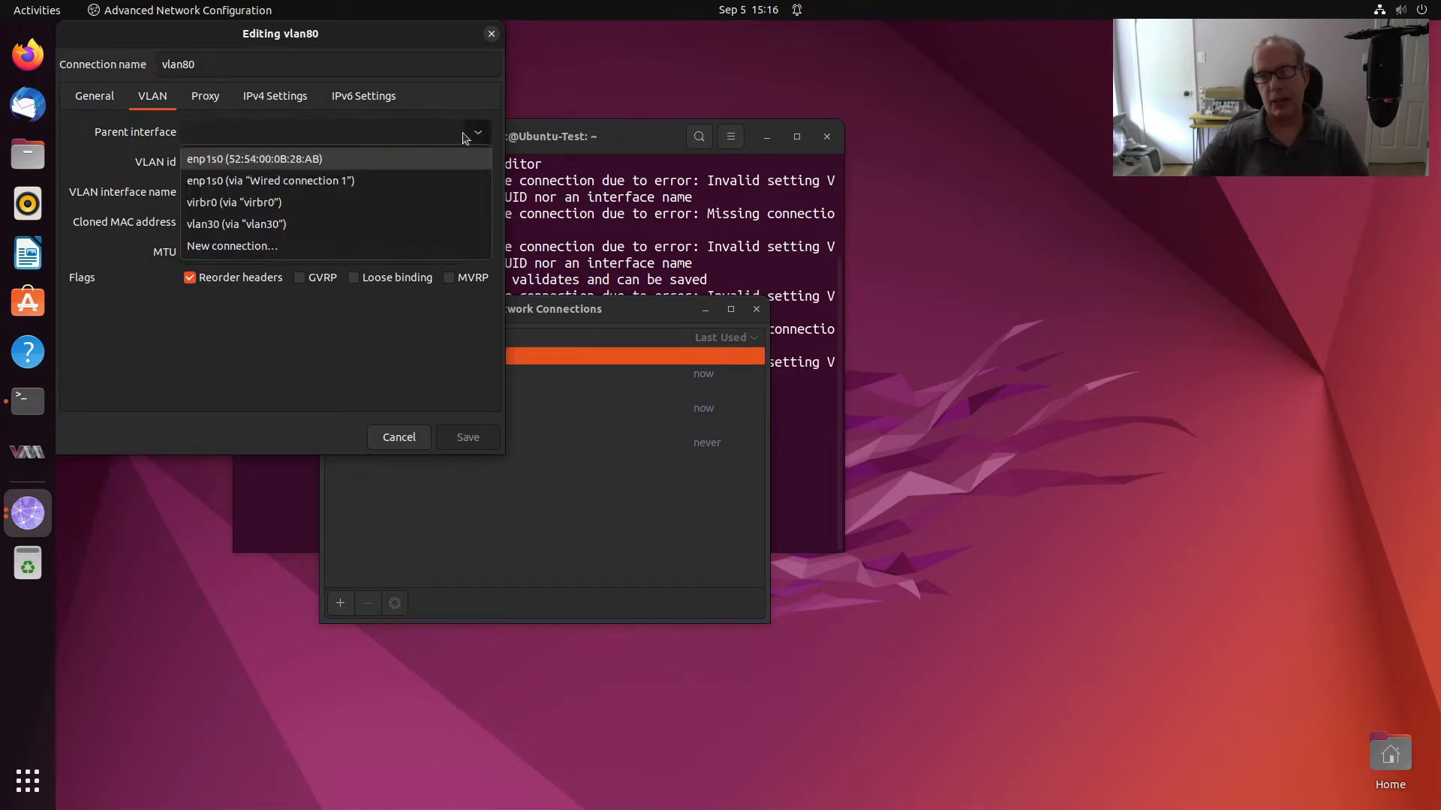
left_click(270, 180)
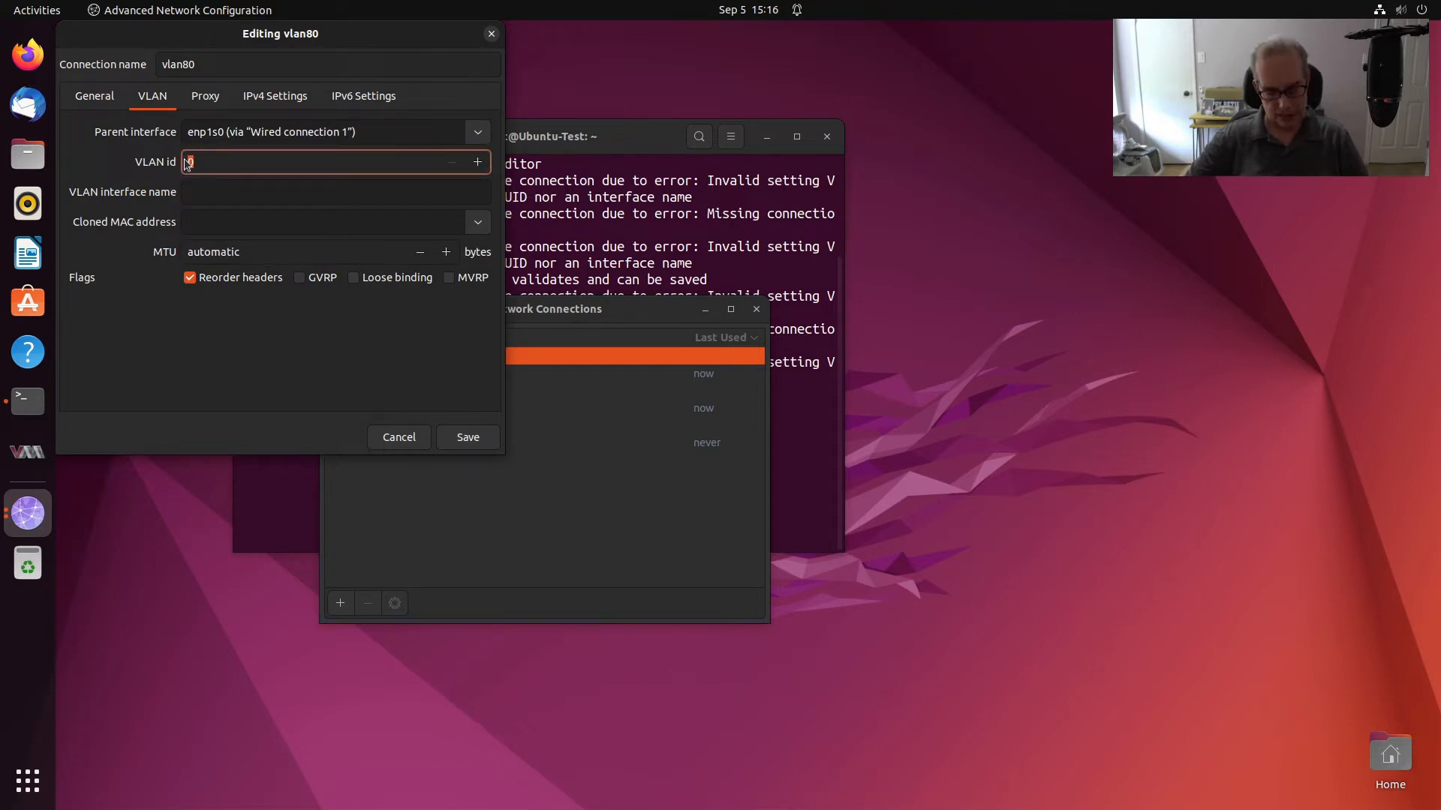
type("80")
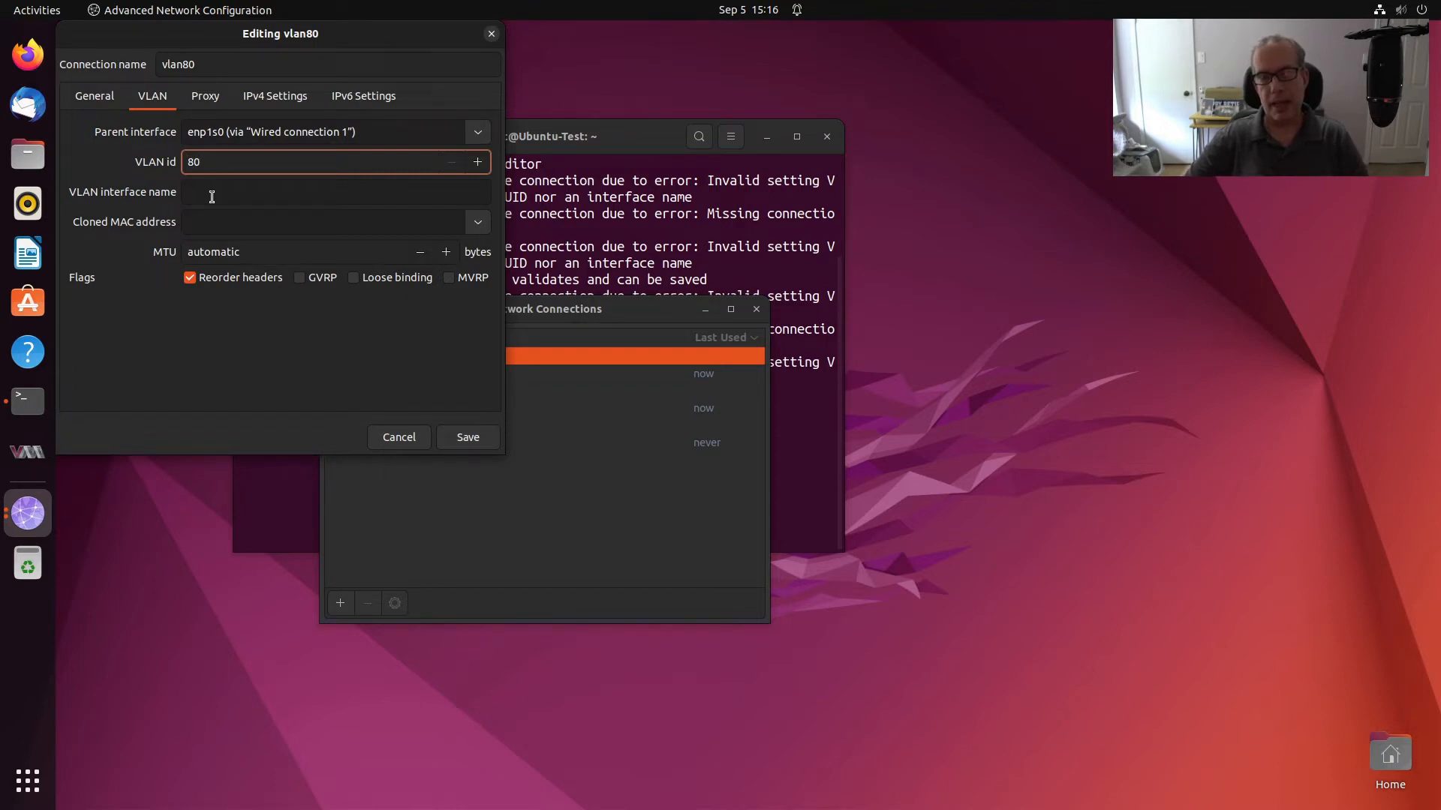
left_click(335, 191)
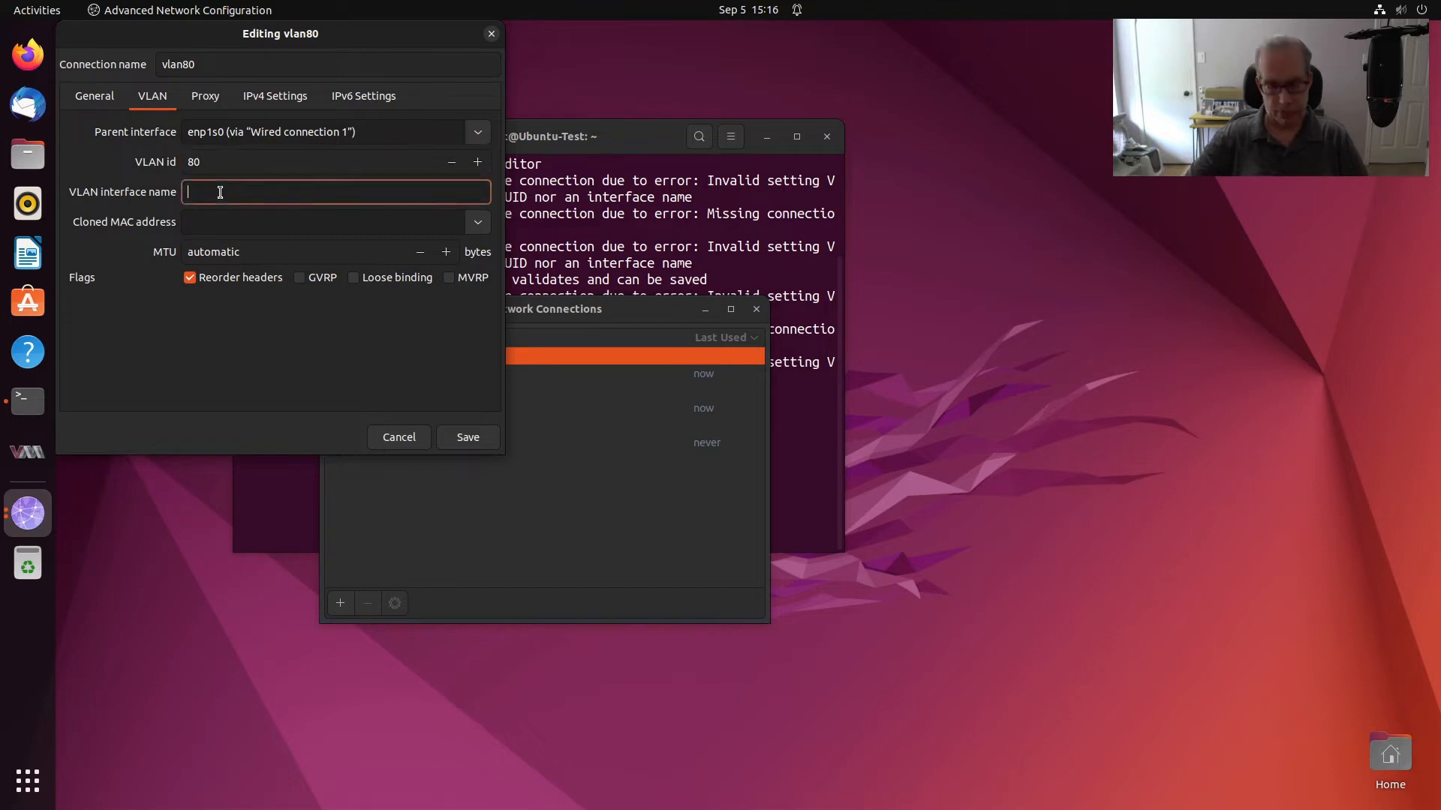
type("vlan8")
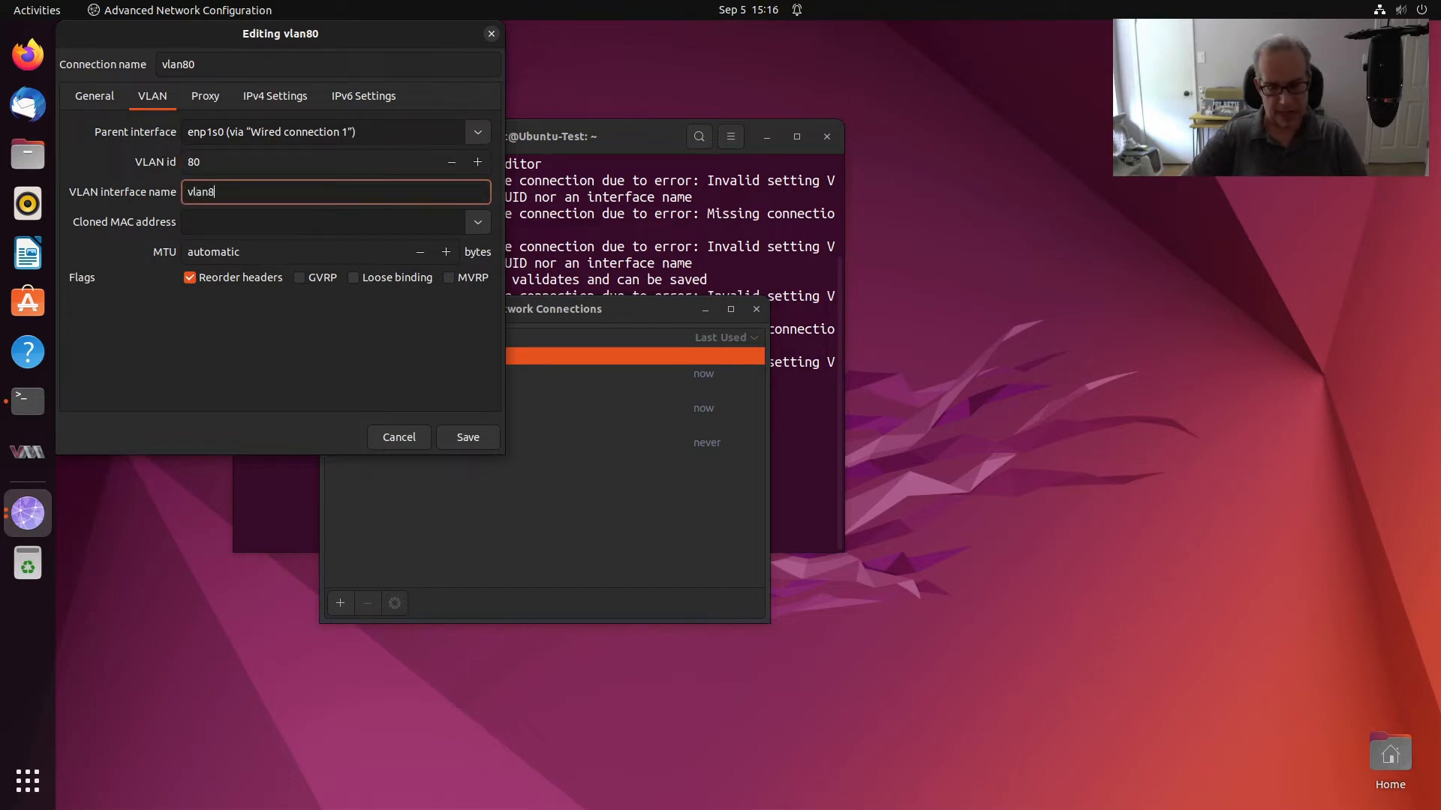
type("0")
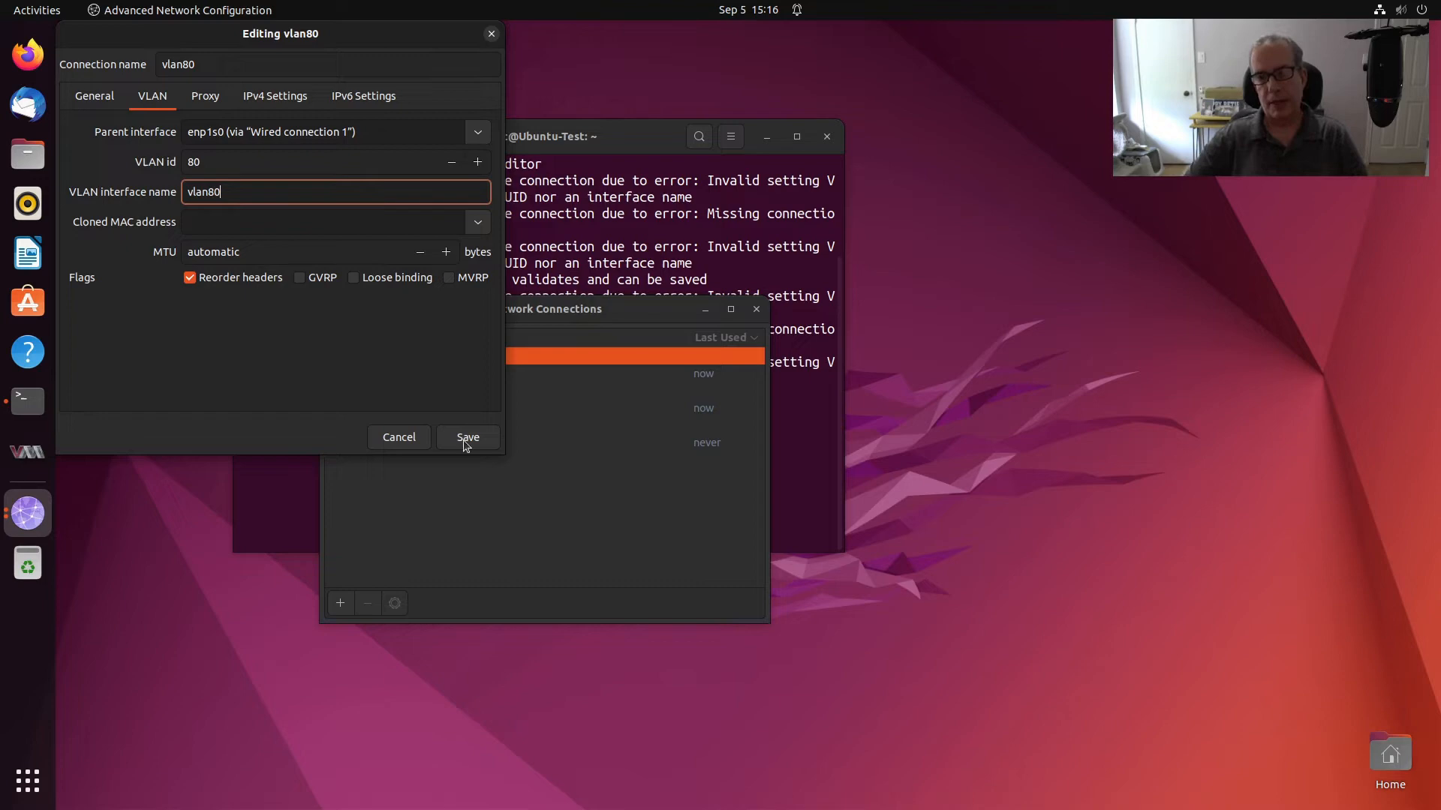
left_click(467, 436)
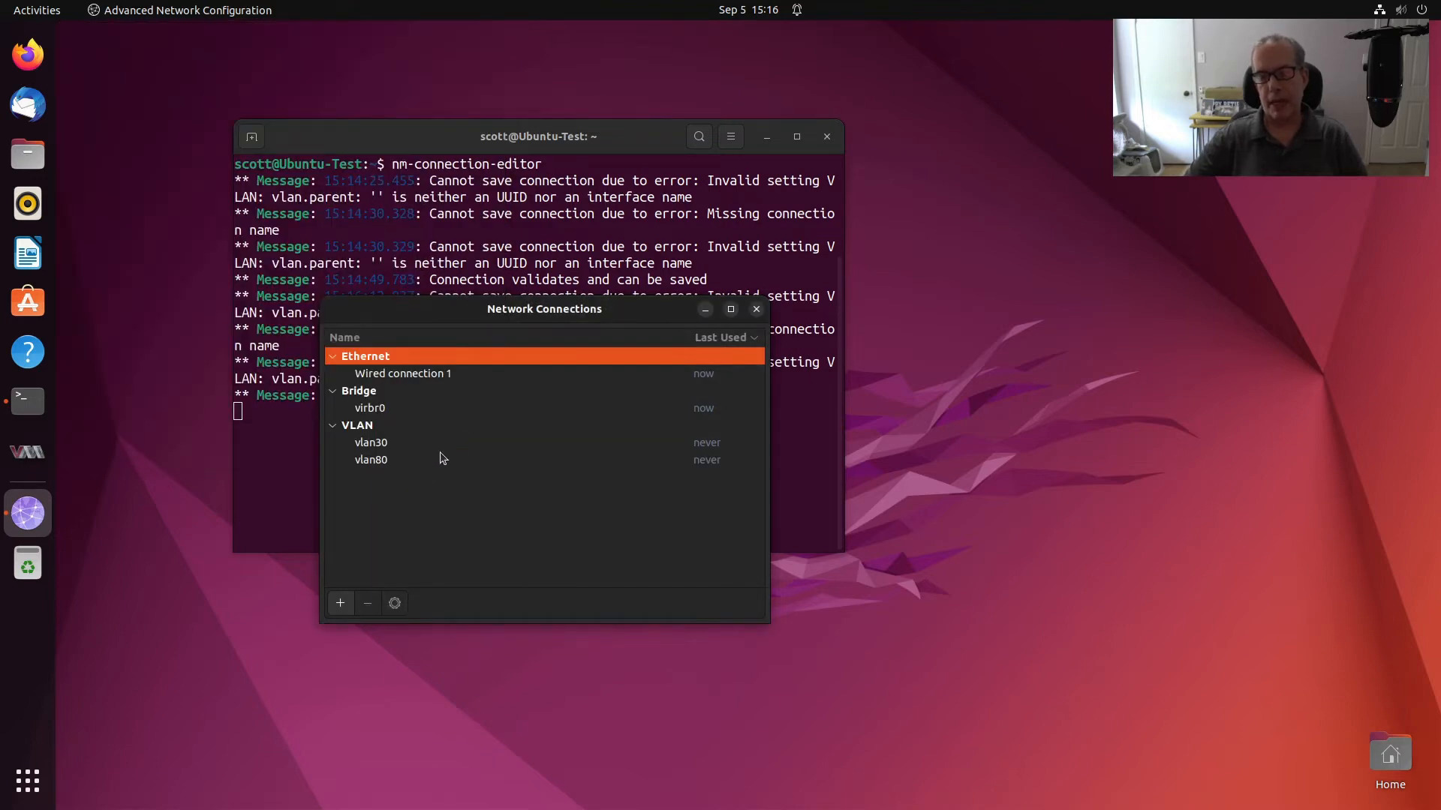
mouse_move(27, 402)
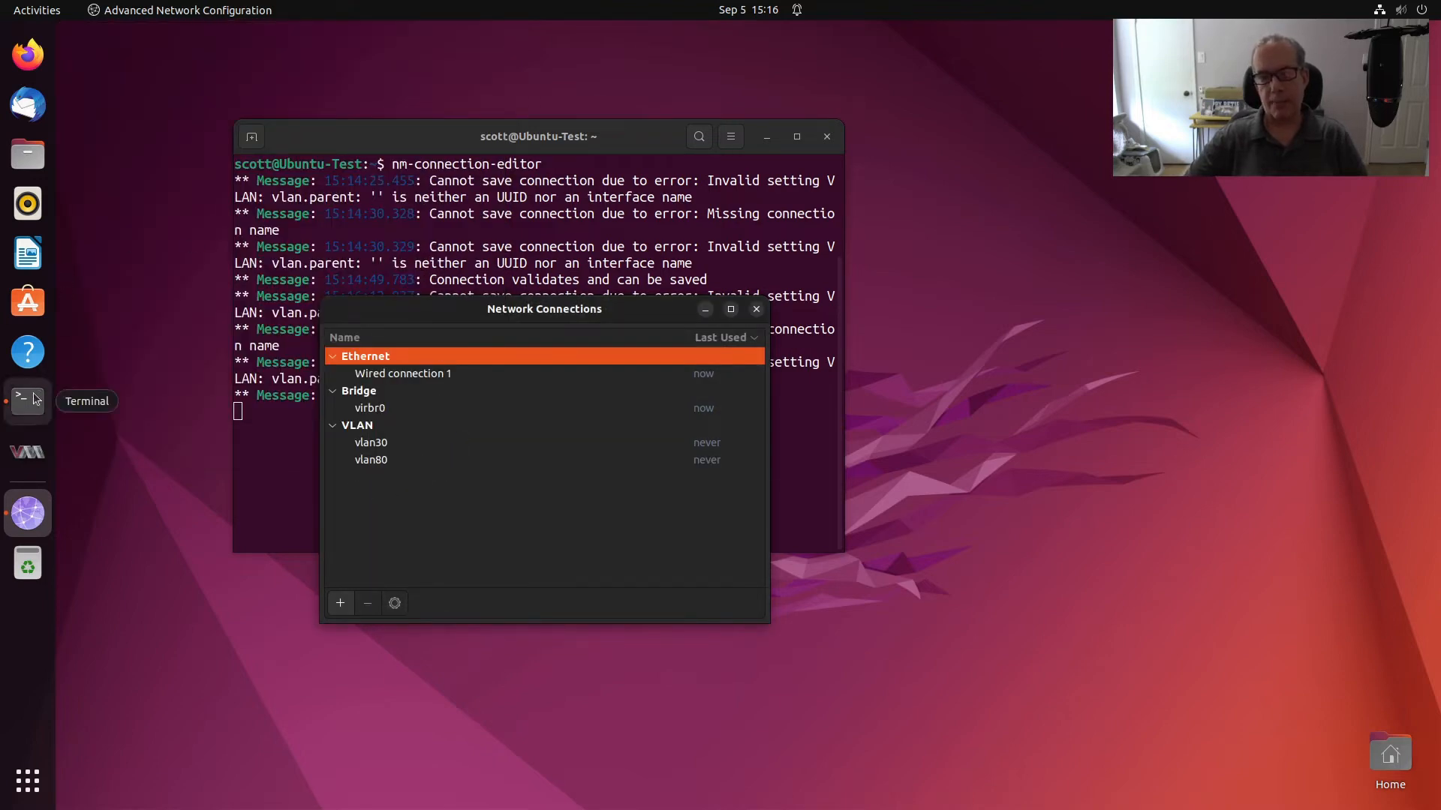
In a new Terminal window, run ifconfig showing vlan30 (192.168.30.80) and vlan80 (192.168.80.210)
right_click(27, 401)
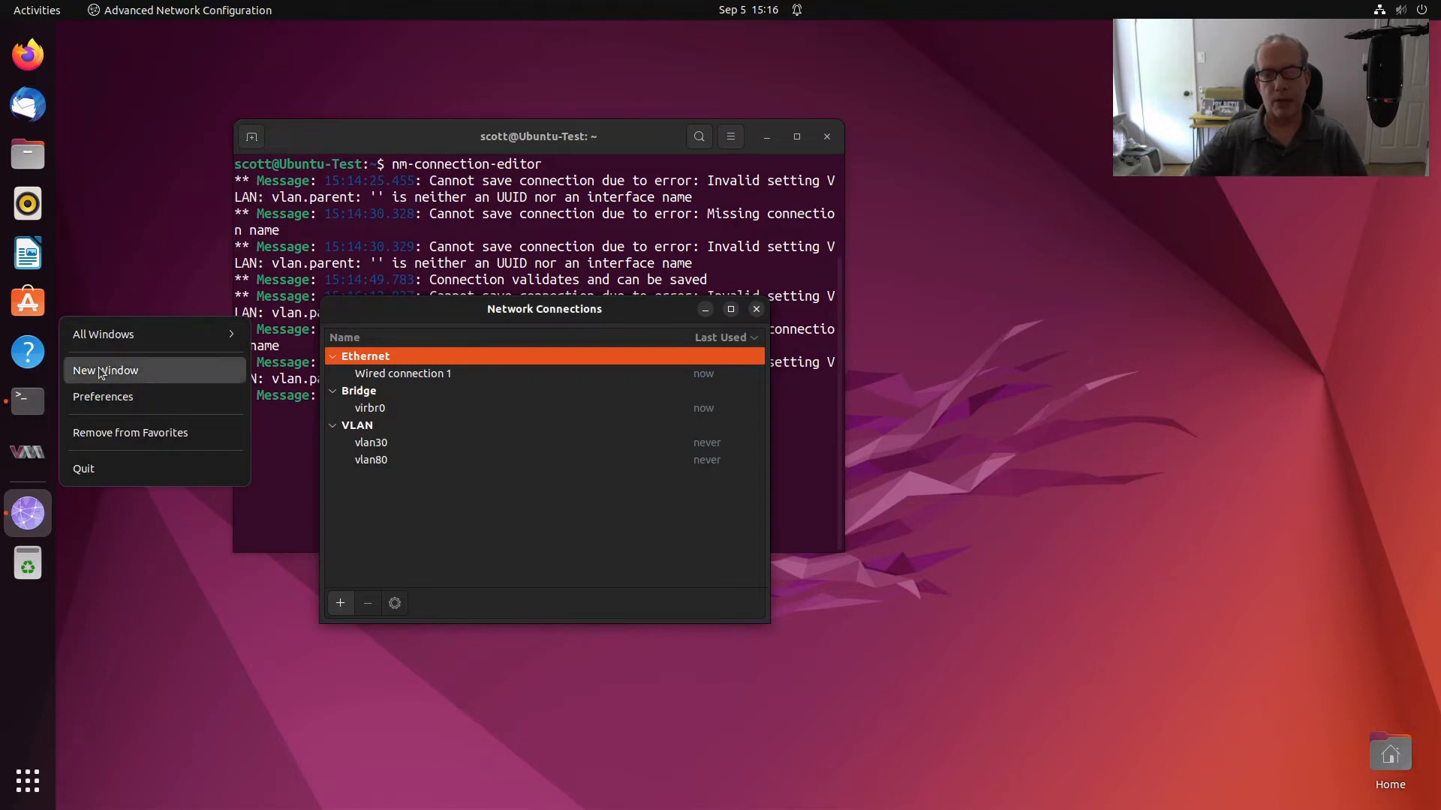
left_click(105, 370)
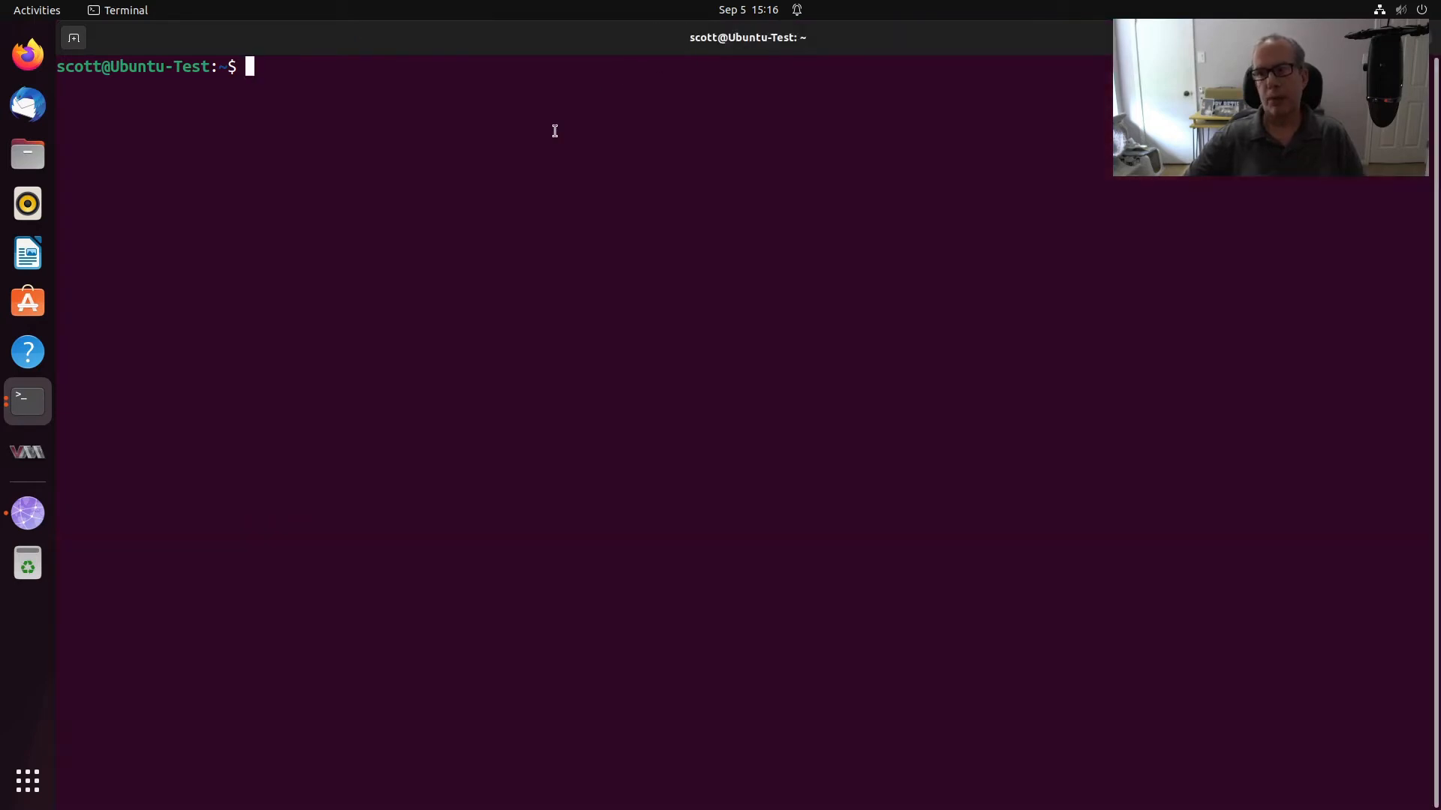
type("ifconfig")
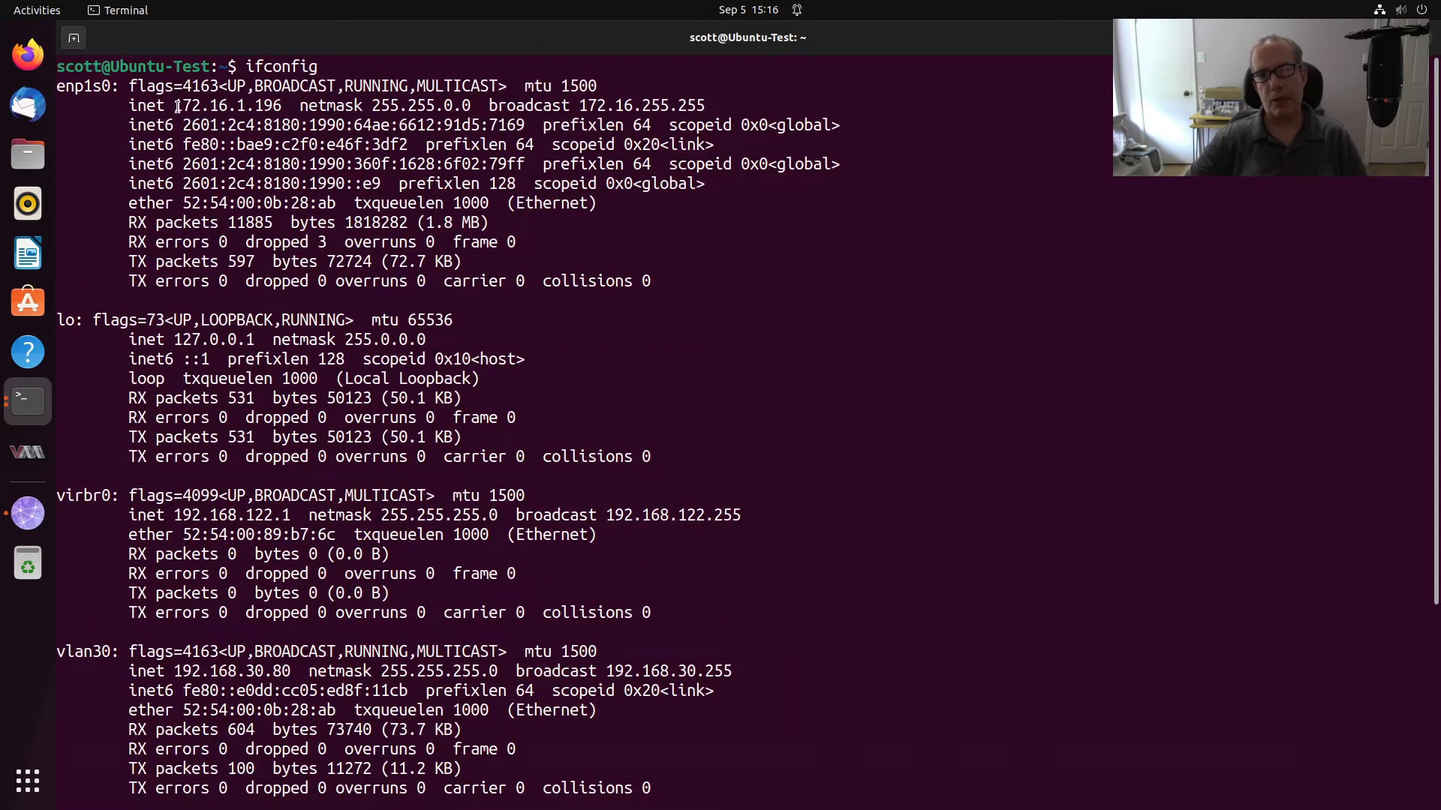
double_click(225, 105)
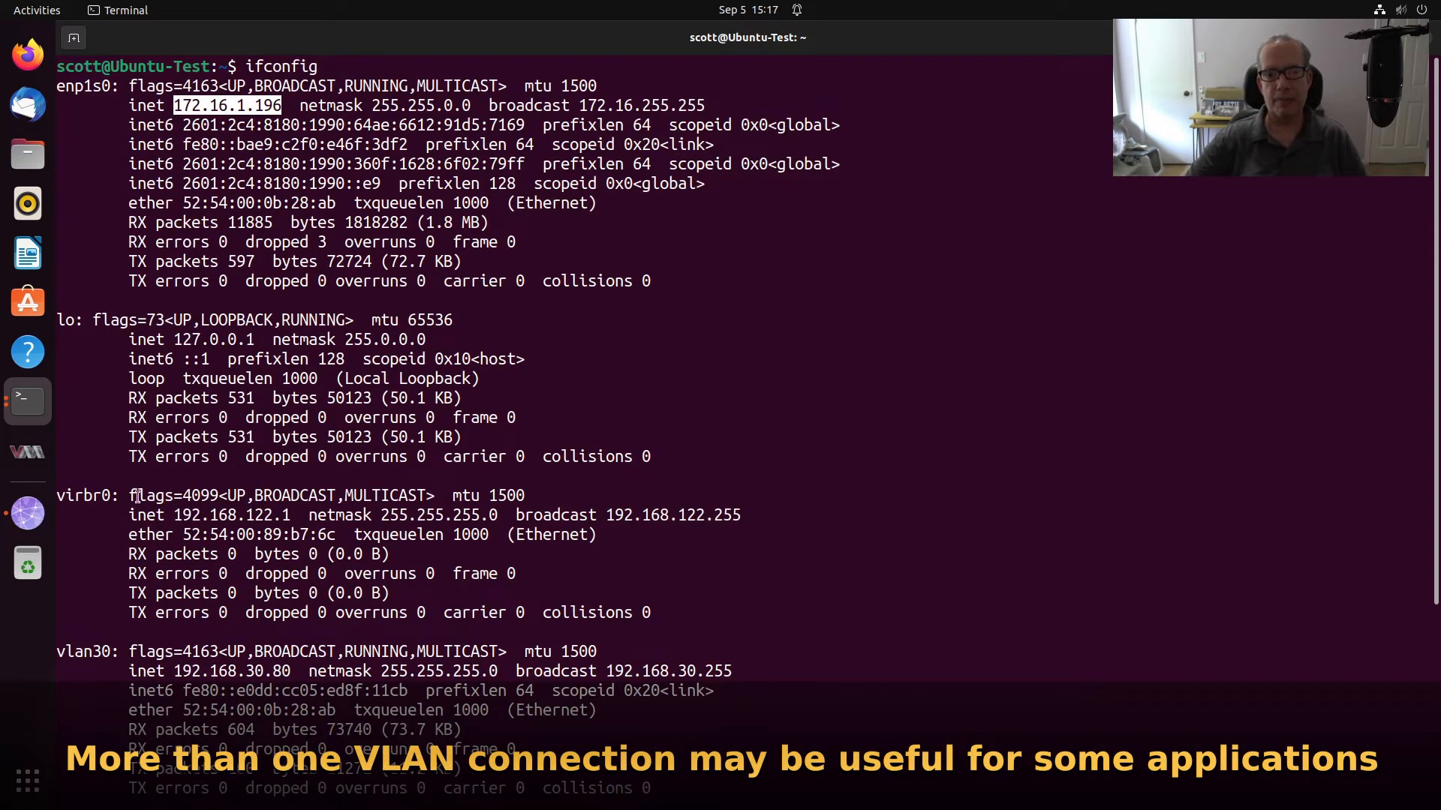
scroll("down", 3)
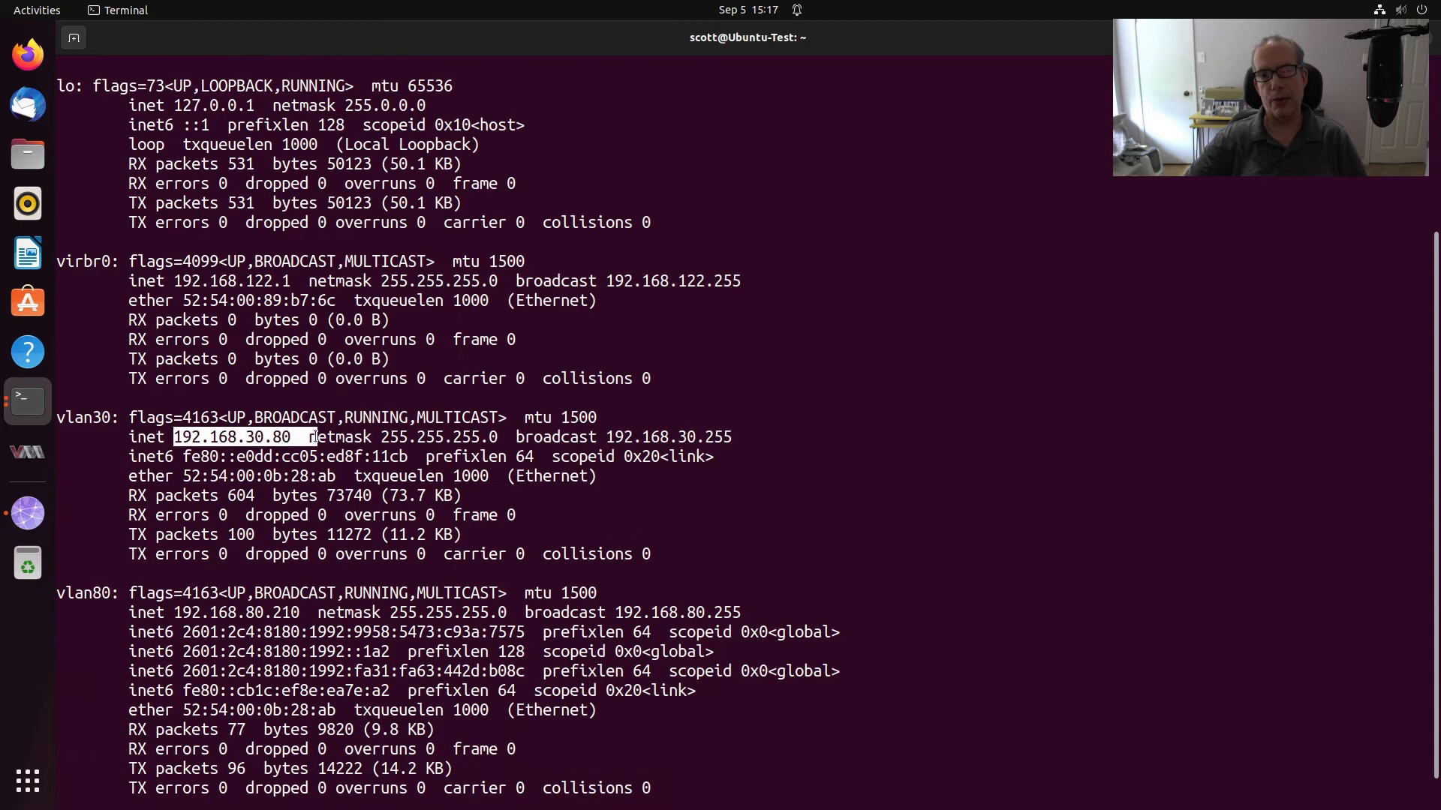
scroll("down", 3)
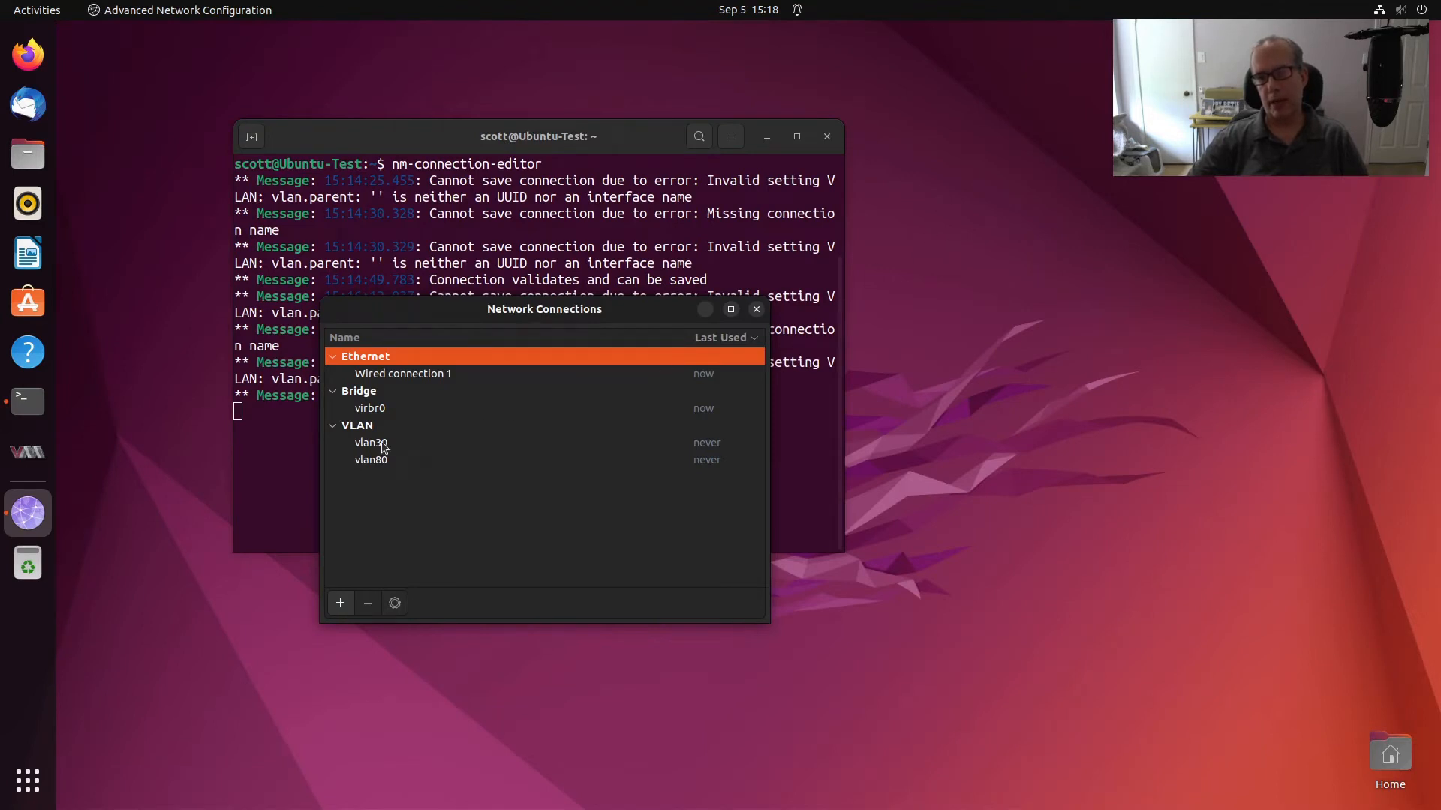
Delete vlan30, then vlan80, confirming each, and close the Network Connections window
left_click(370, 442)
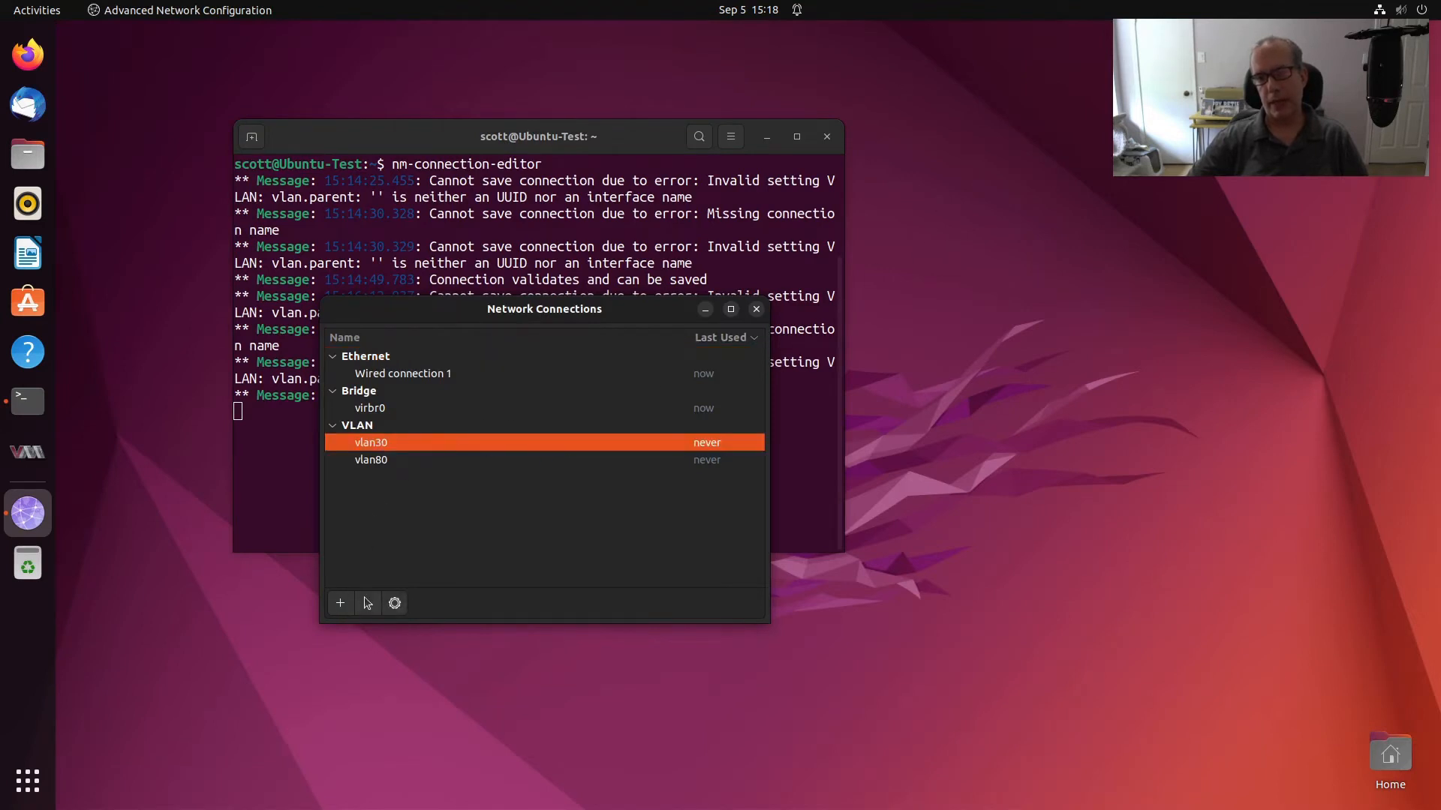
left_click(367, 603)
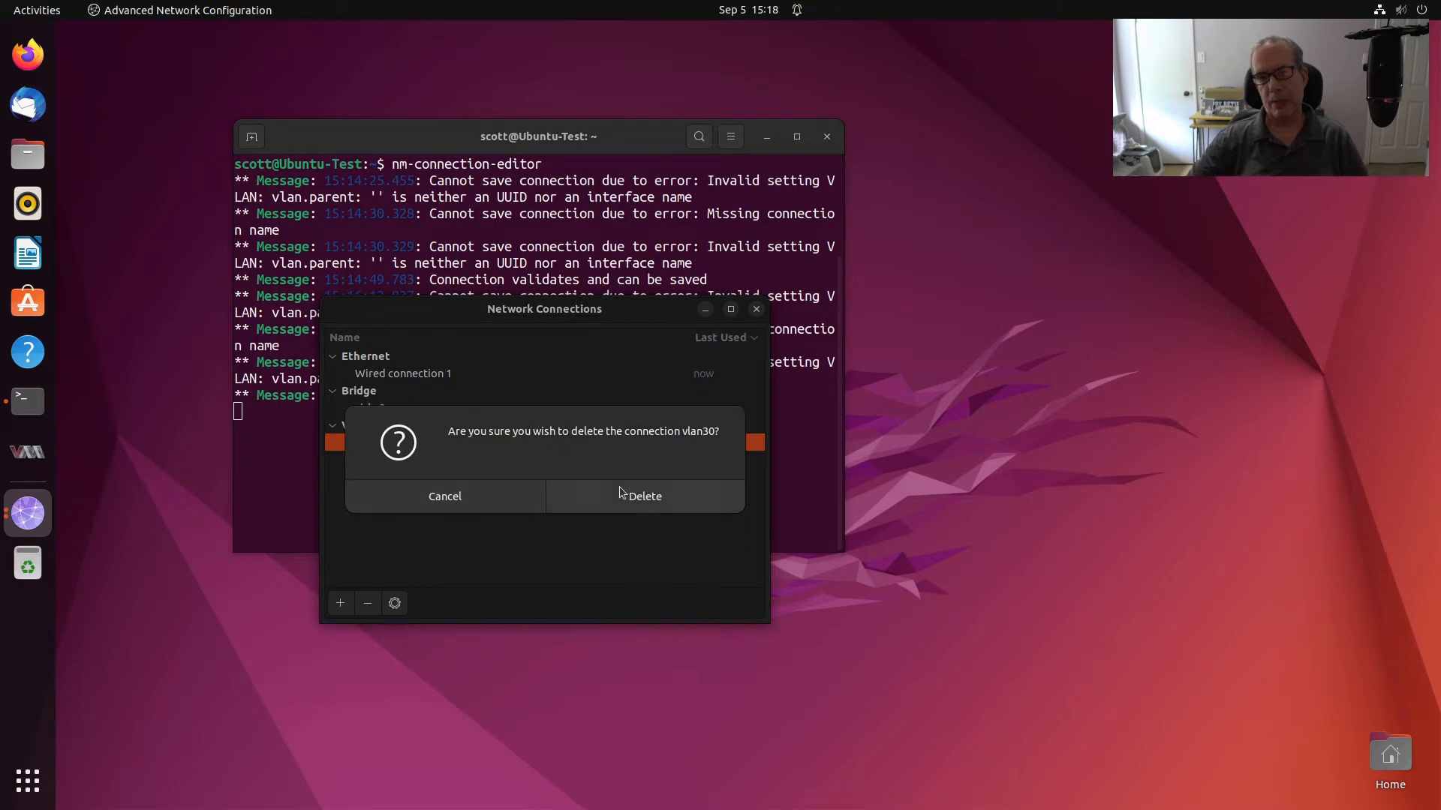
left_click(644, 496)
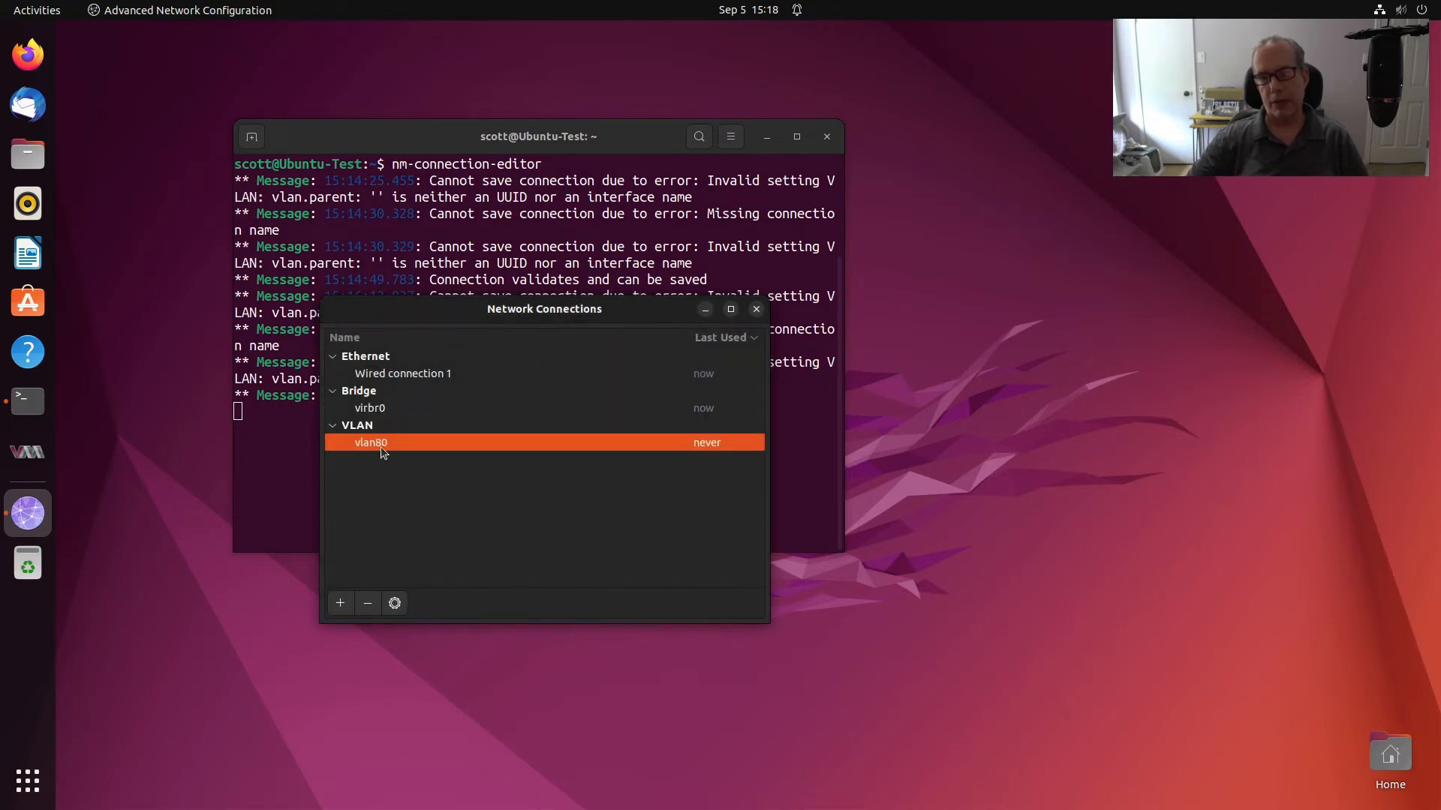
left_click(367, 603)
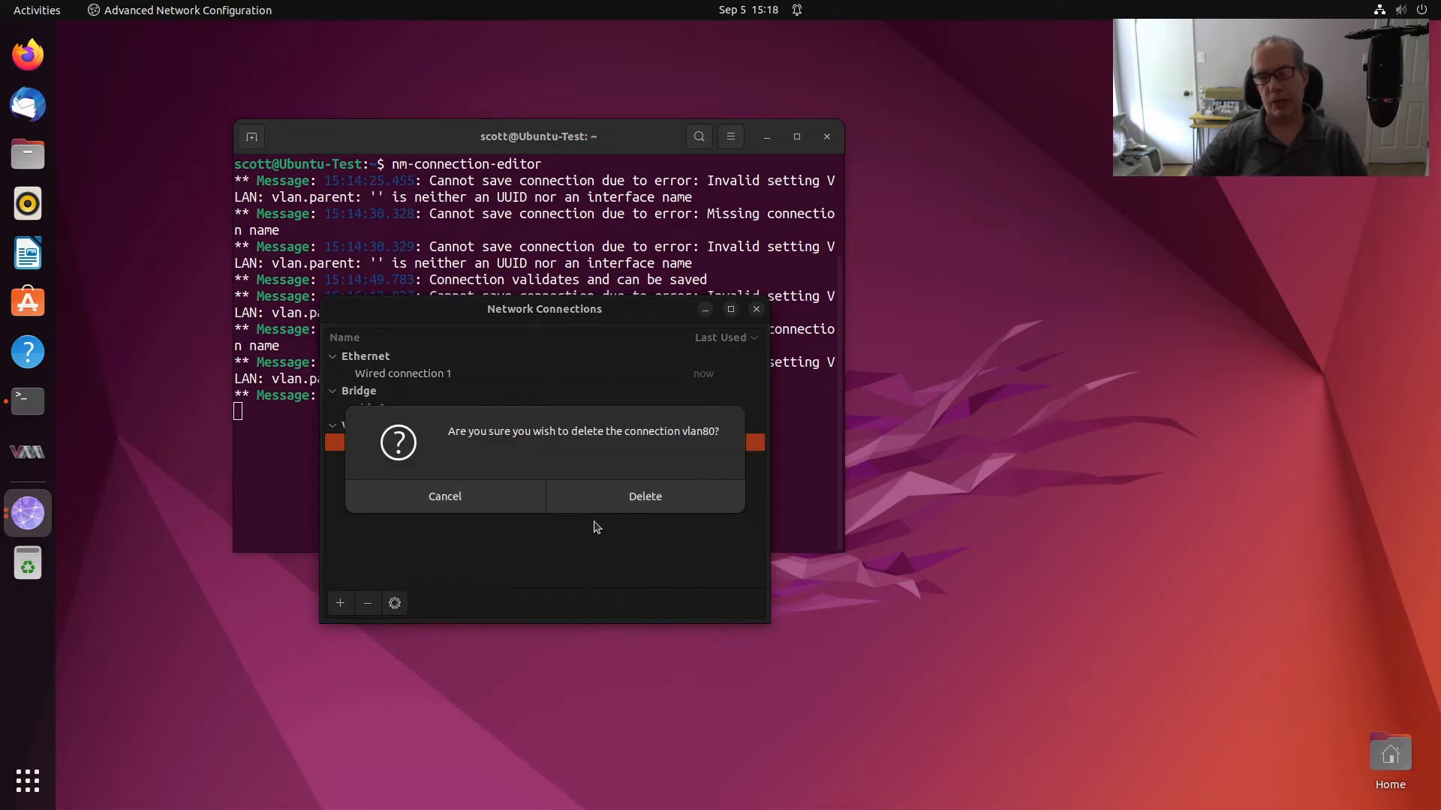
left_click(644, 496)
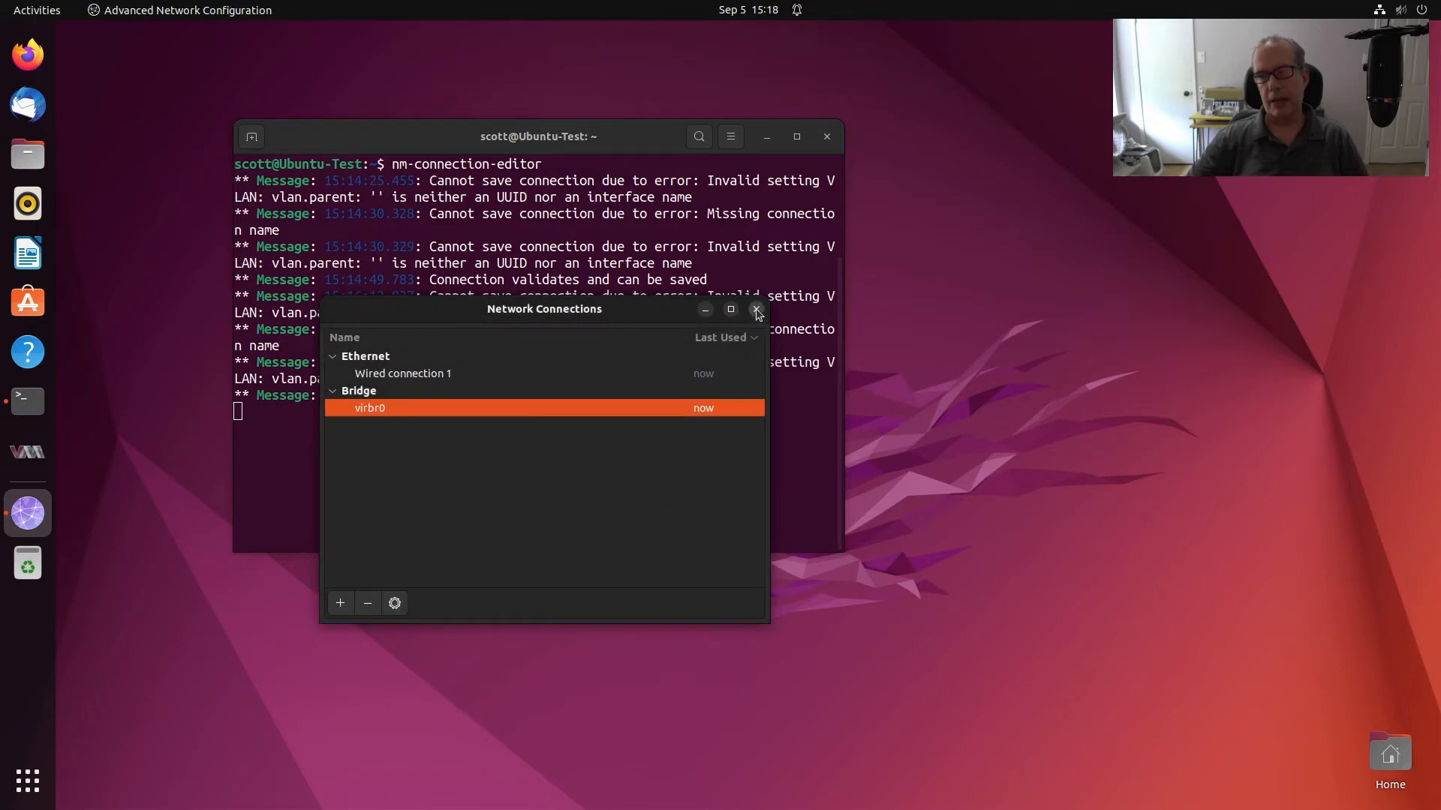
left_click(754, 309)
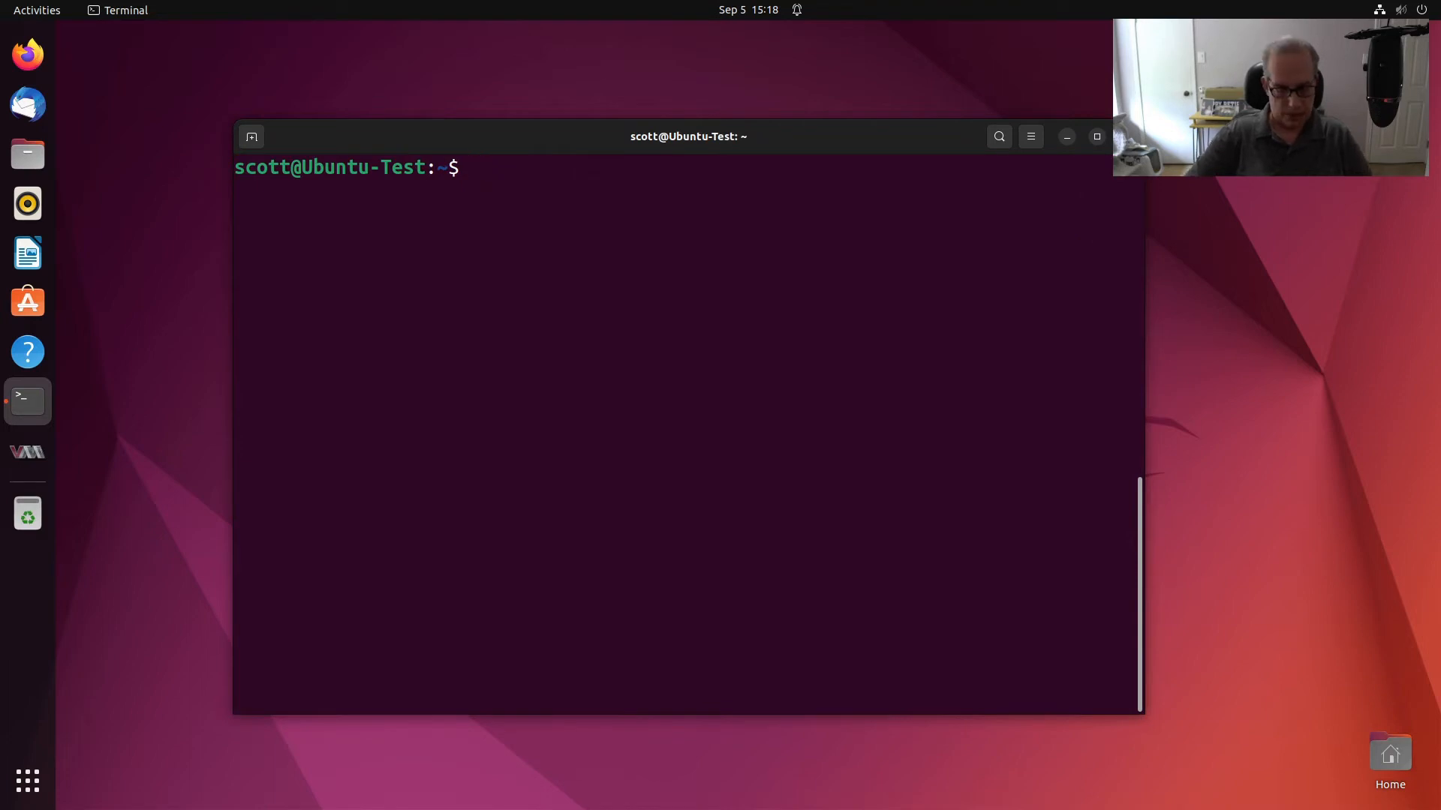
Run ifconfig and confirm only enp1s0 (172.16.1.196), lo and virbr0 remain
type("ifconfig")
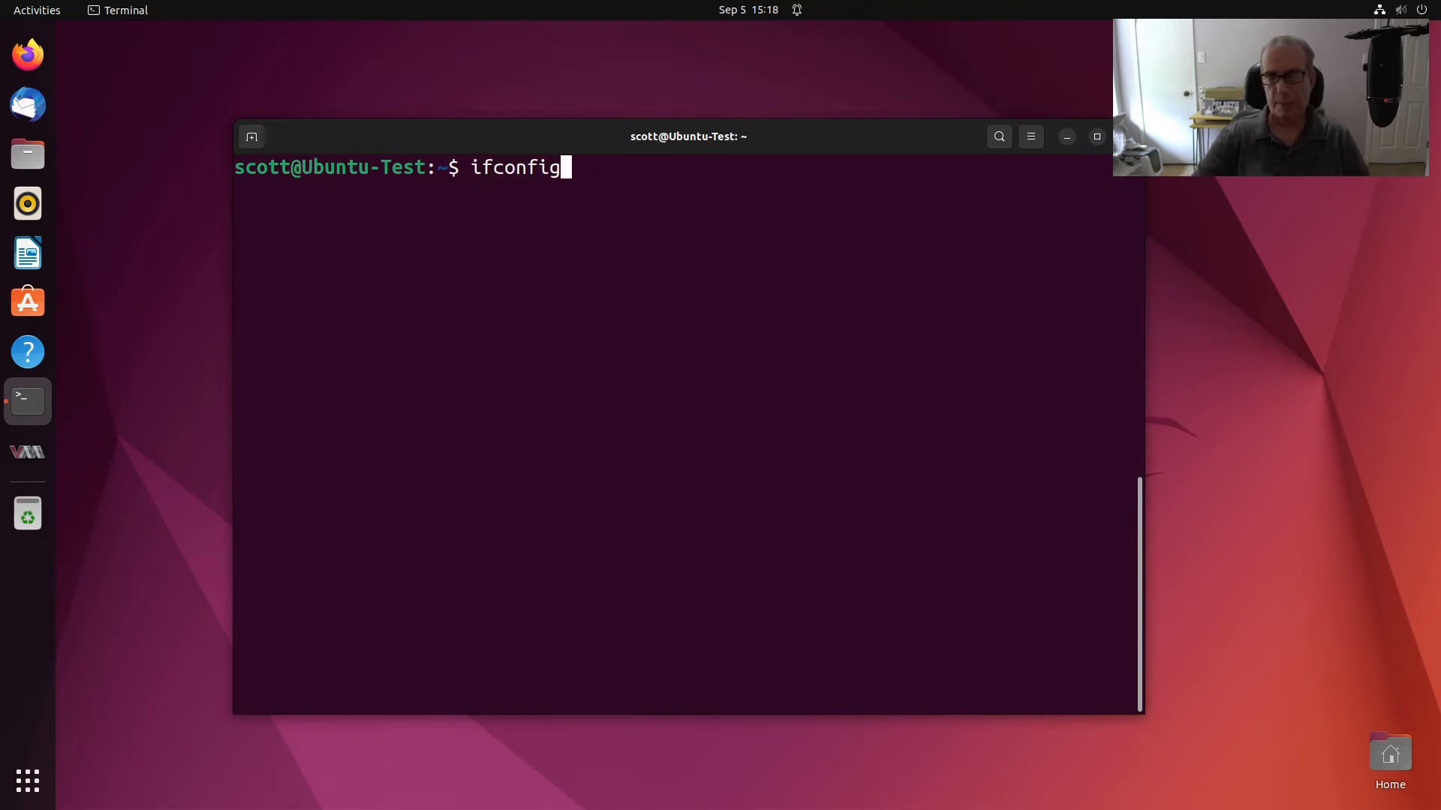
key("Return")
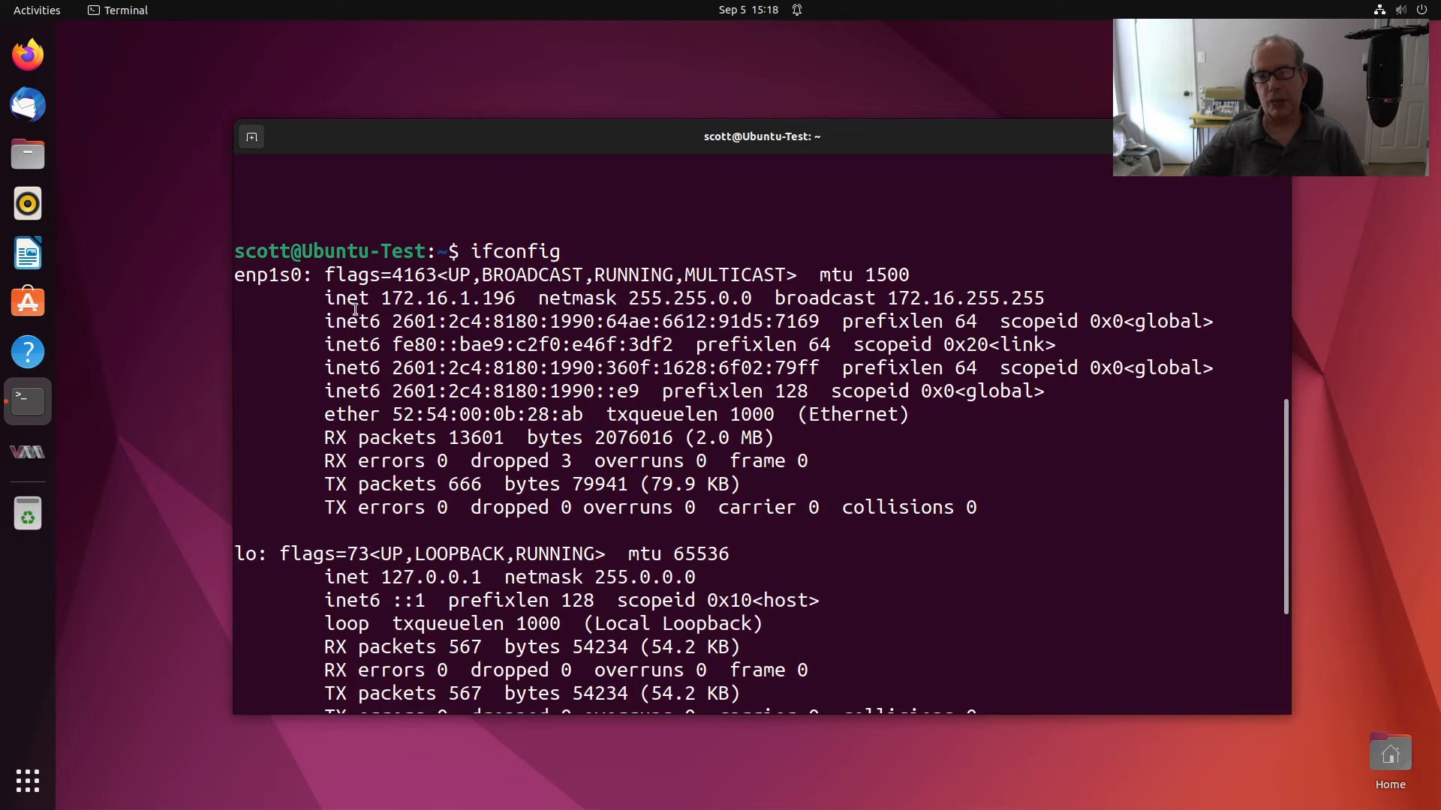
double_click(439, 298)
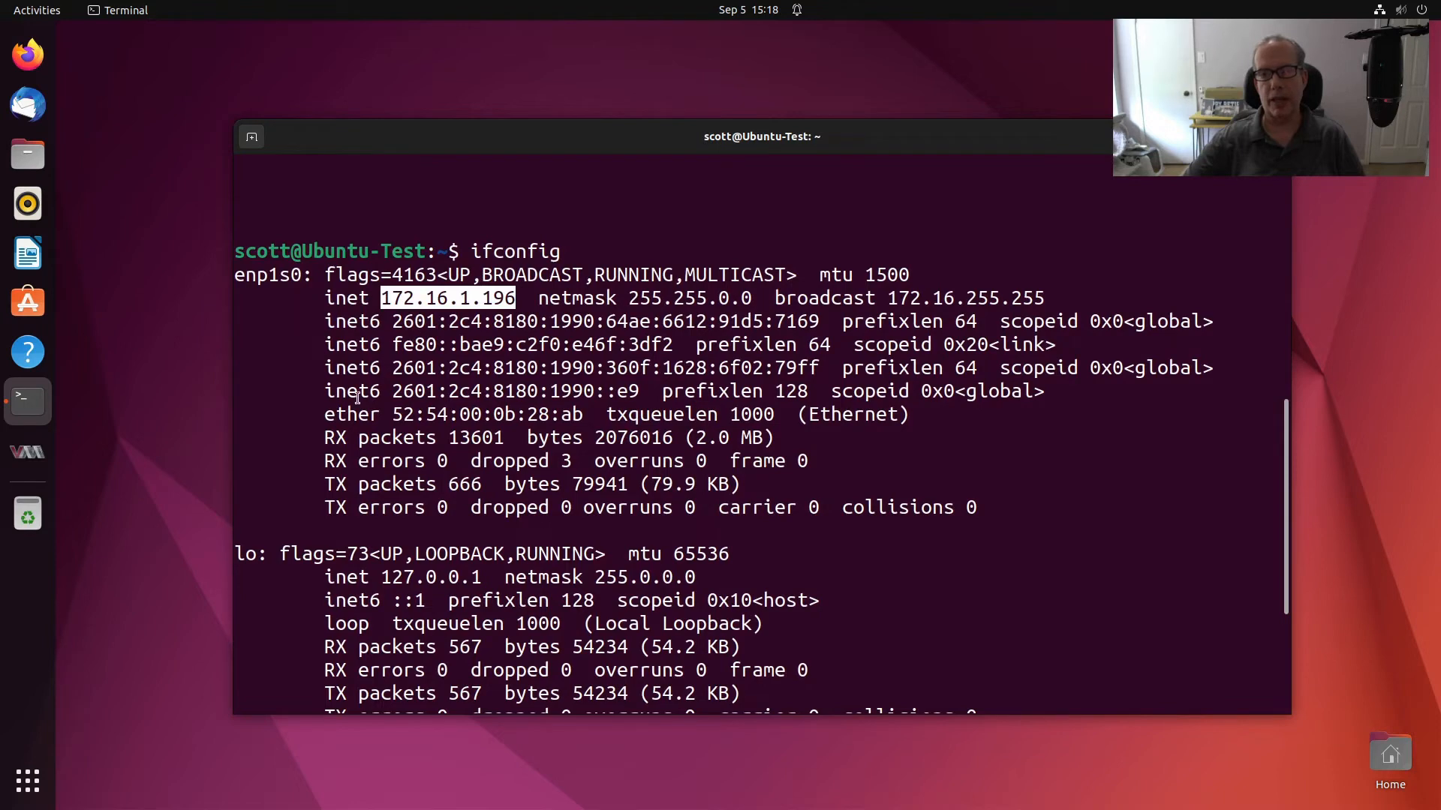
scroll("down", 3)
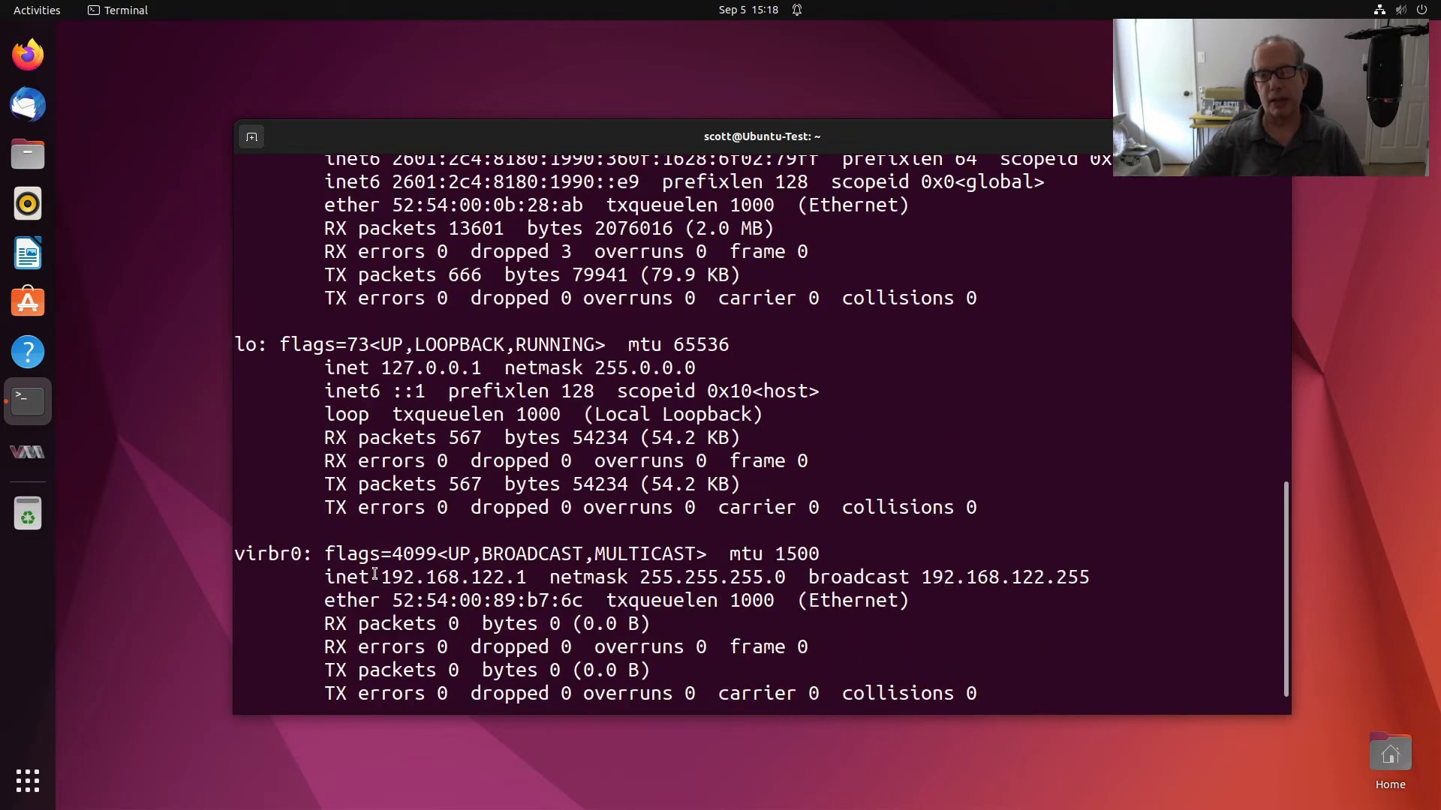
scroll("down", 3)
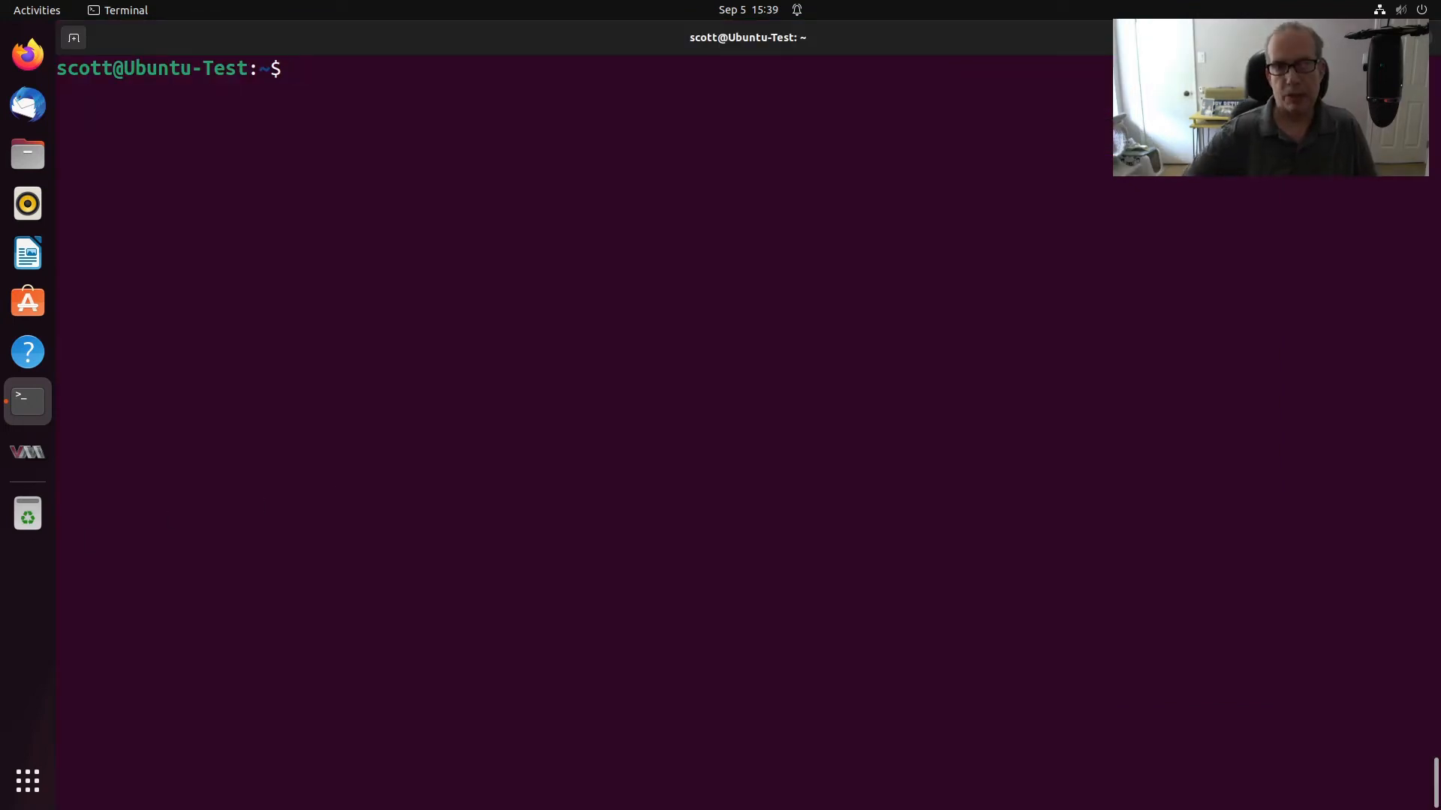
Run ifconfig, then 'sudo ip link add link enp1s0 name vlan30 type vlan id 30', which reports File exists
type("ifconfig")
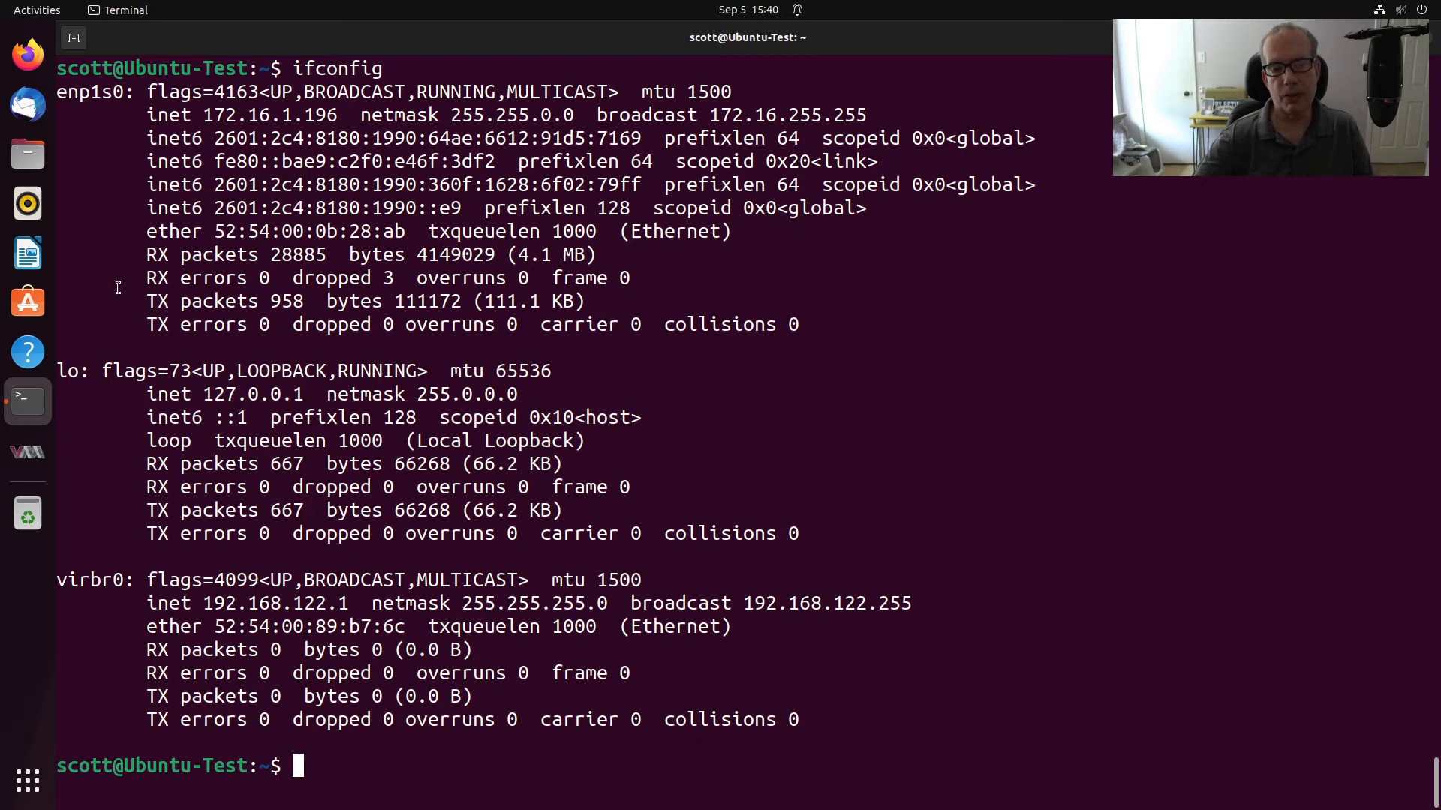
mouse_move(155, 568)
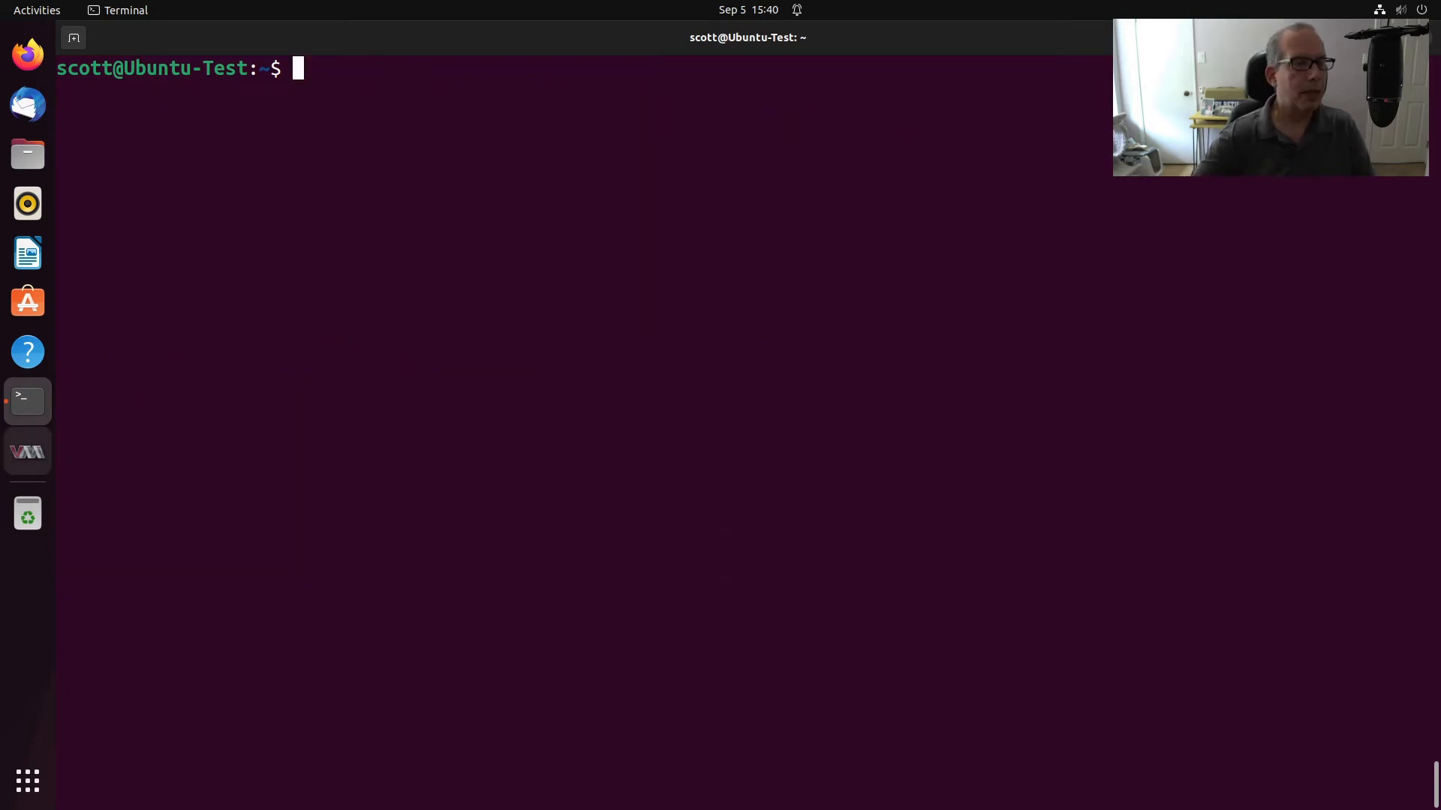
mouse_move(27, 451)
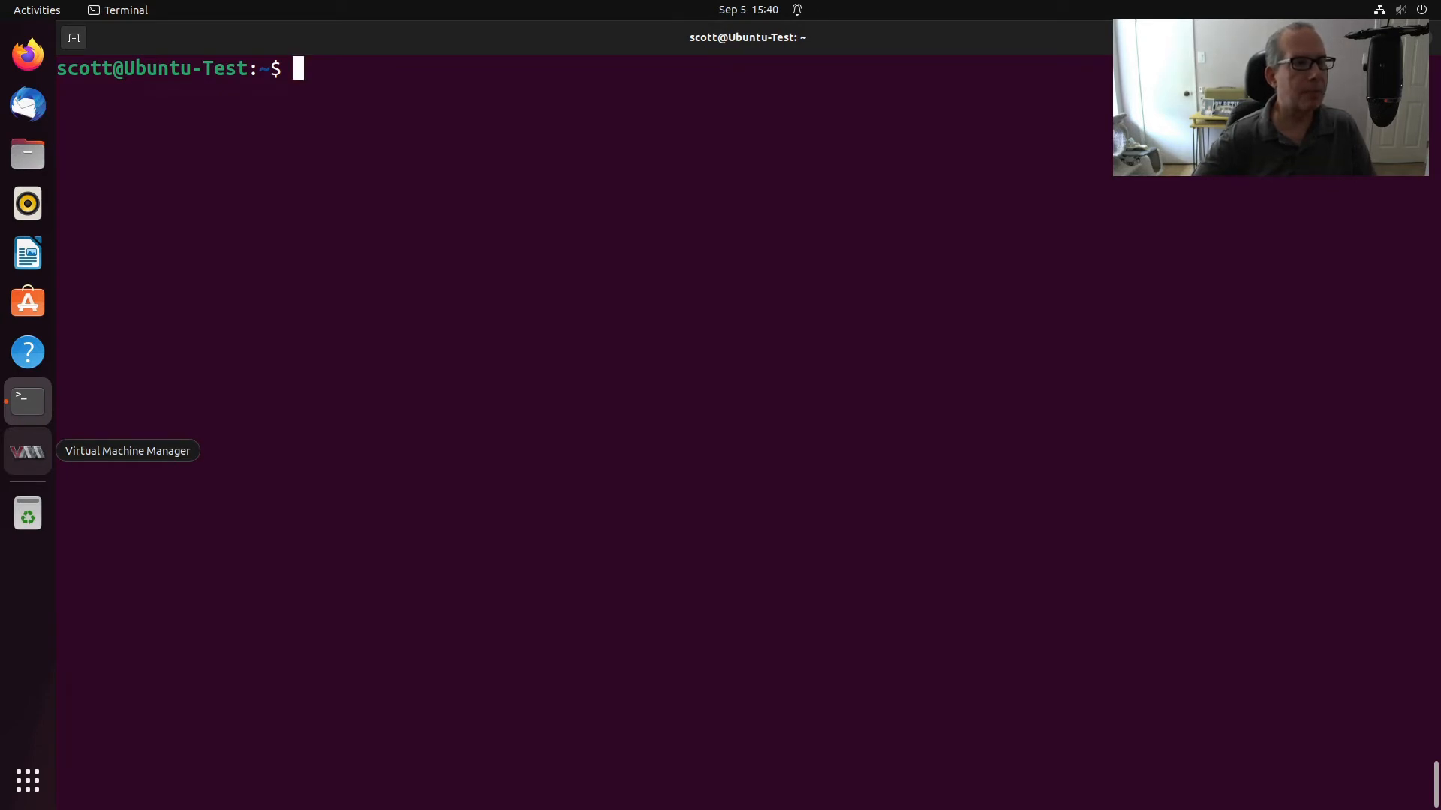
type("sudo ip link add link enp1s0 name vlan30 type vlan id 30")
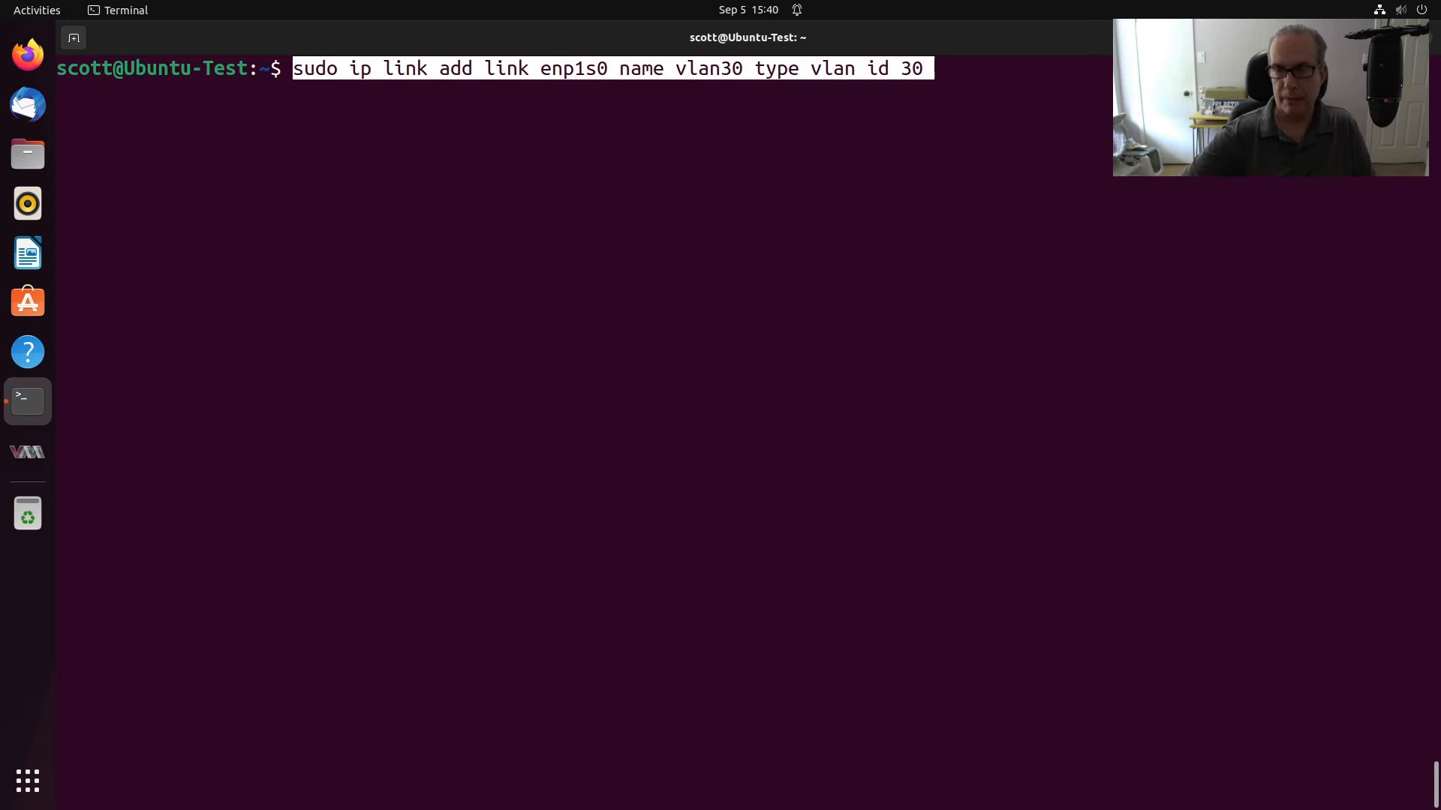
key("Return")
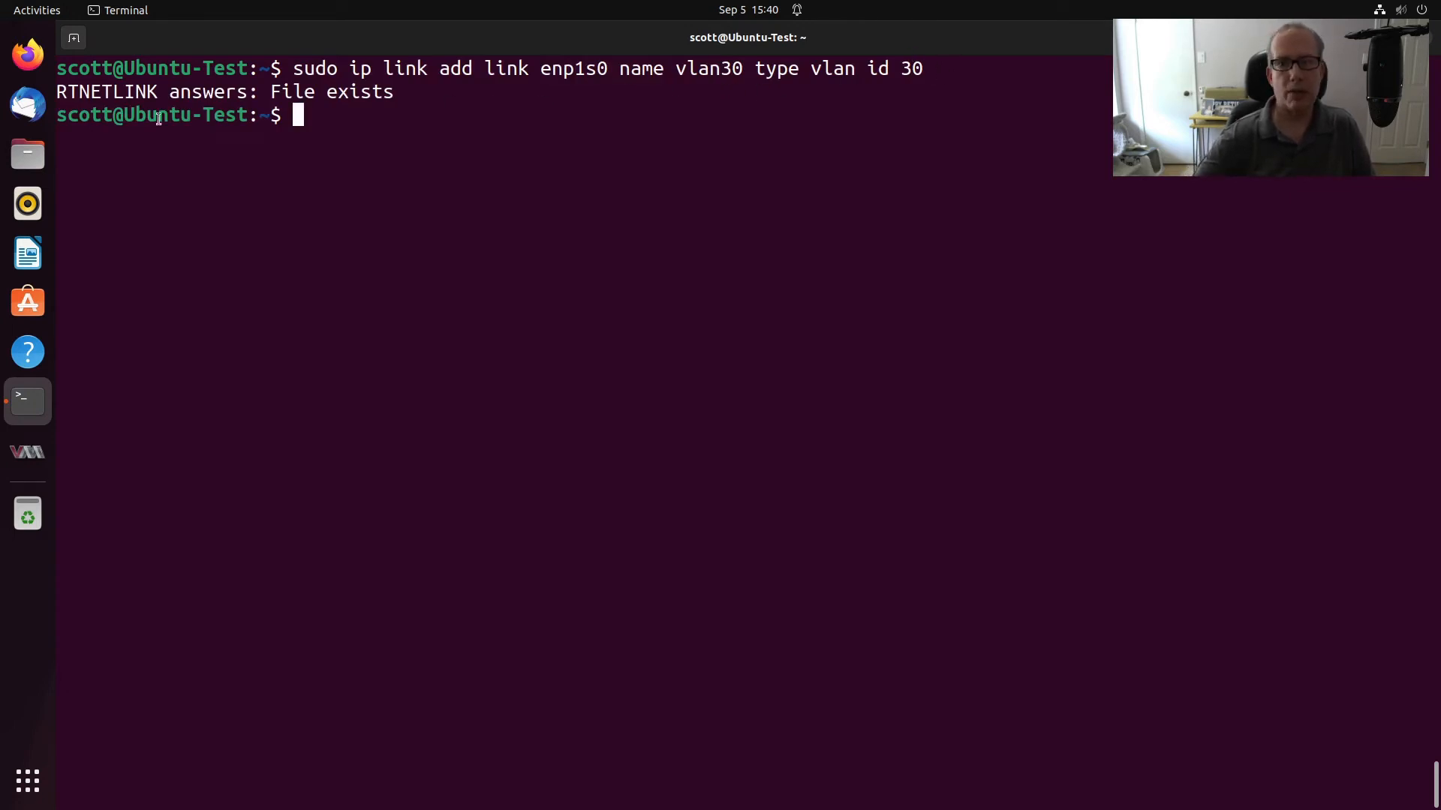
mouse_move(27, 104)
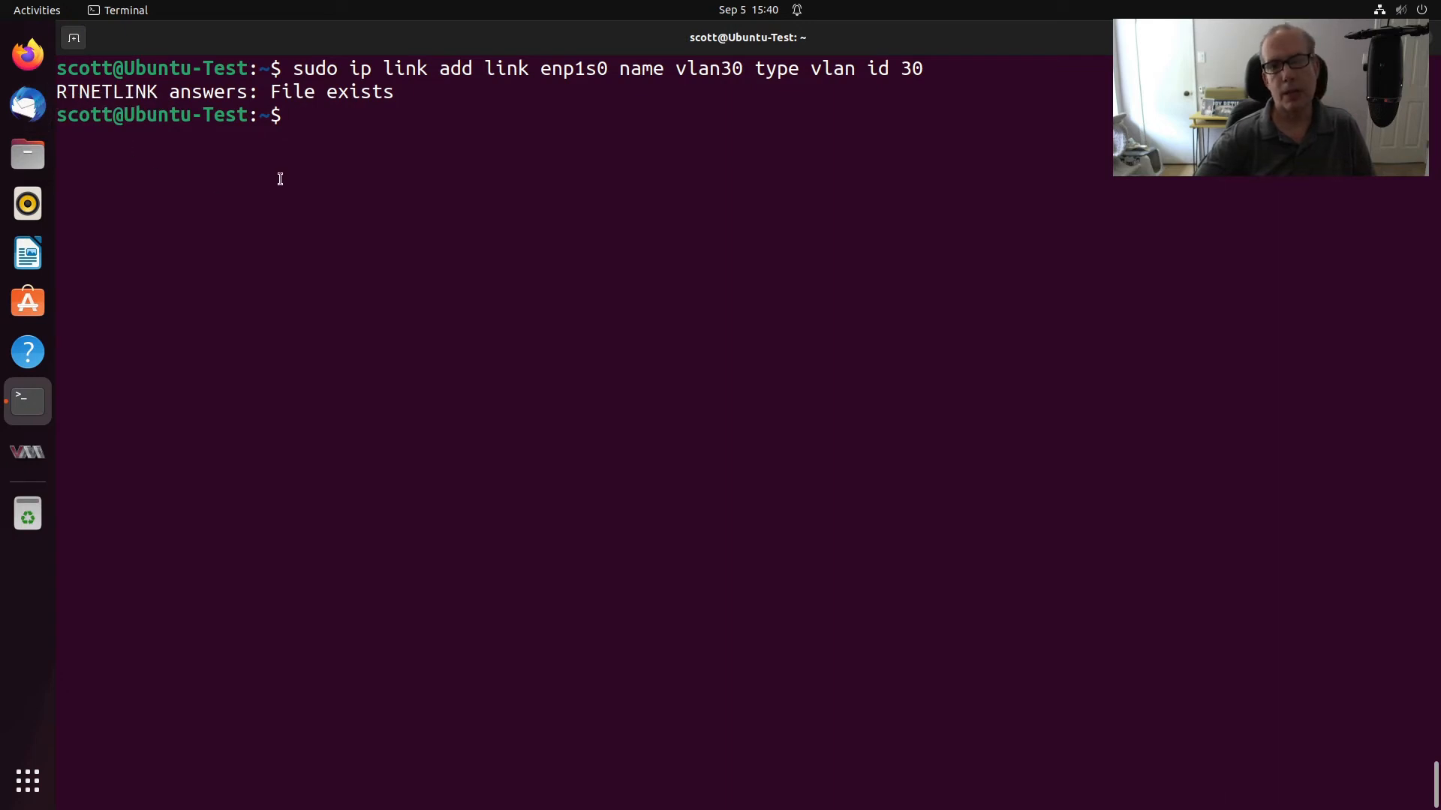
Bring vlan30 up, run 'sudo dhclient vlan30', and verify ifconfig shows 192.168.30.80
type("sudo ip link set dev vlan30 up")
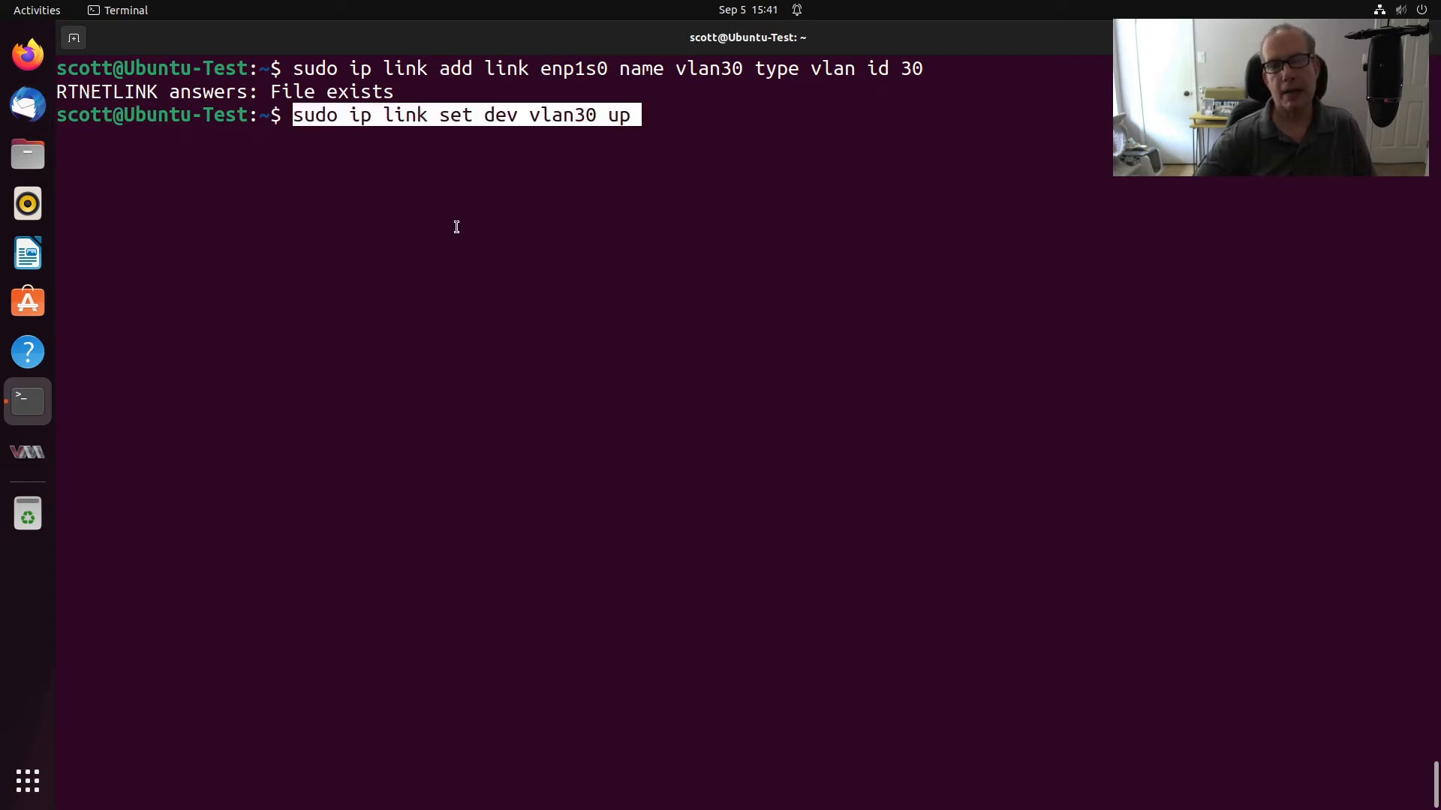
mouse_move(601, 138)
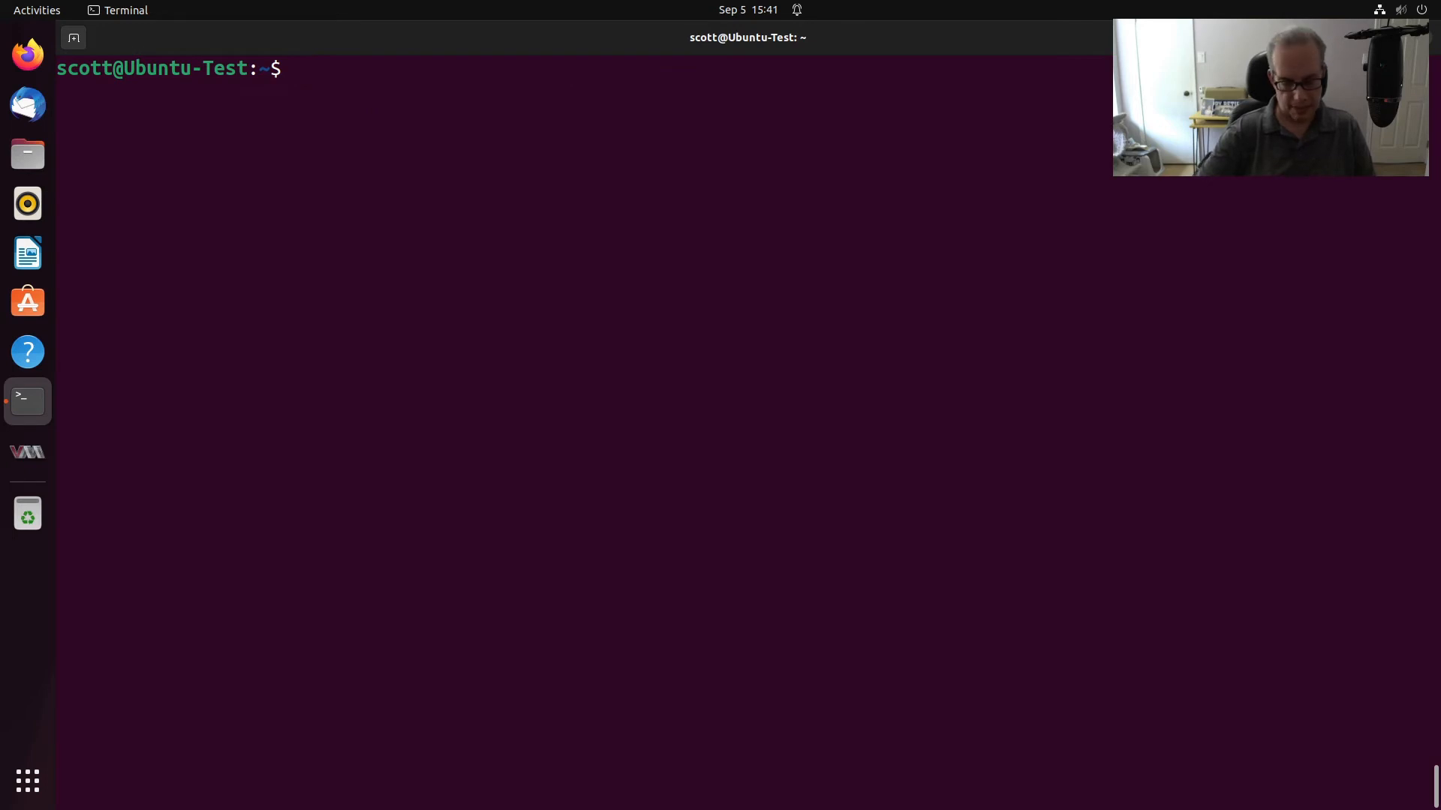
type("ifconfig")
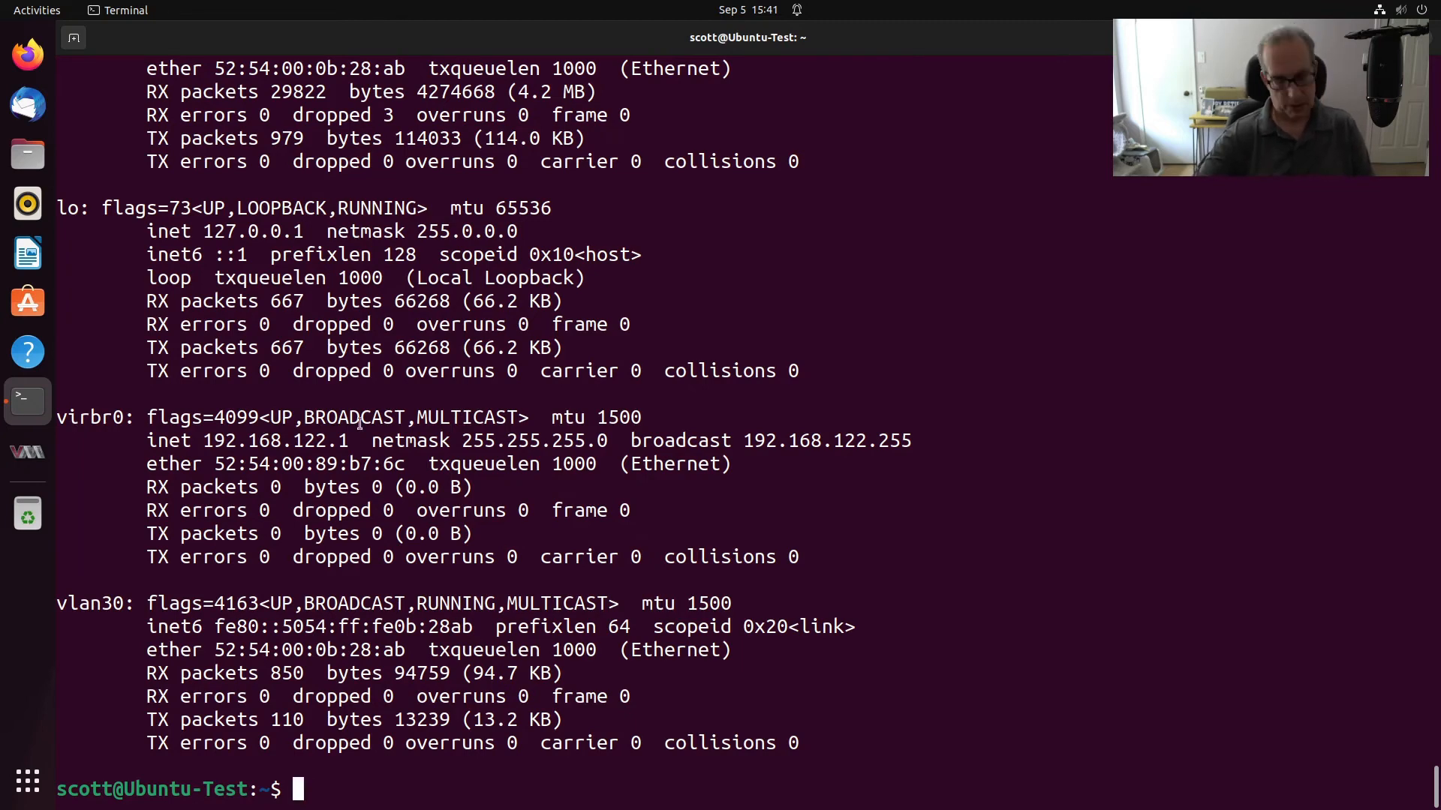
type("sudo dhclient vlan30")
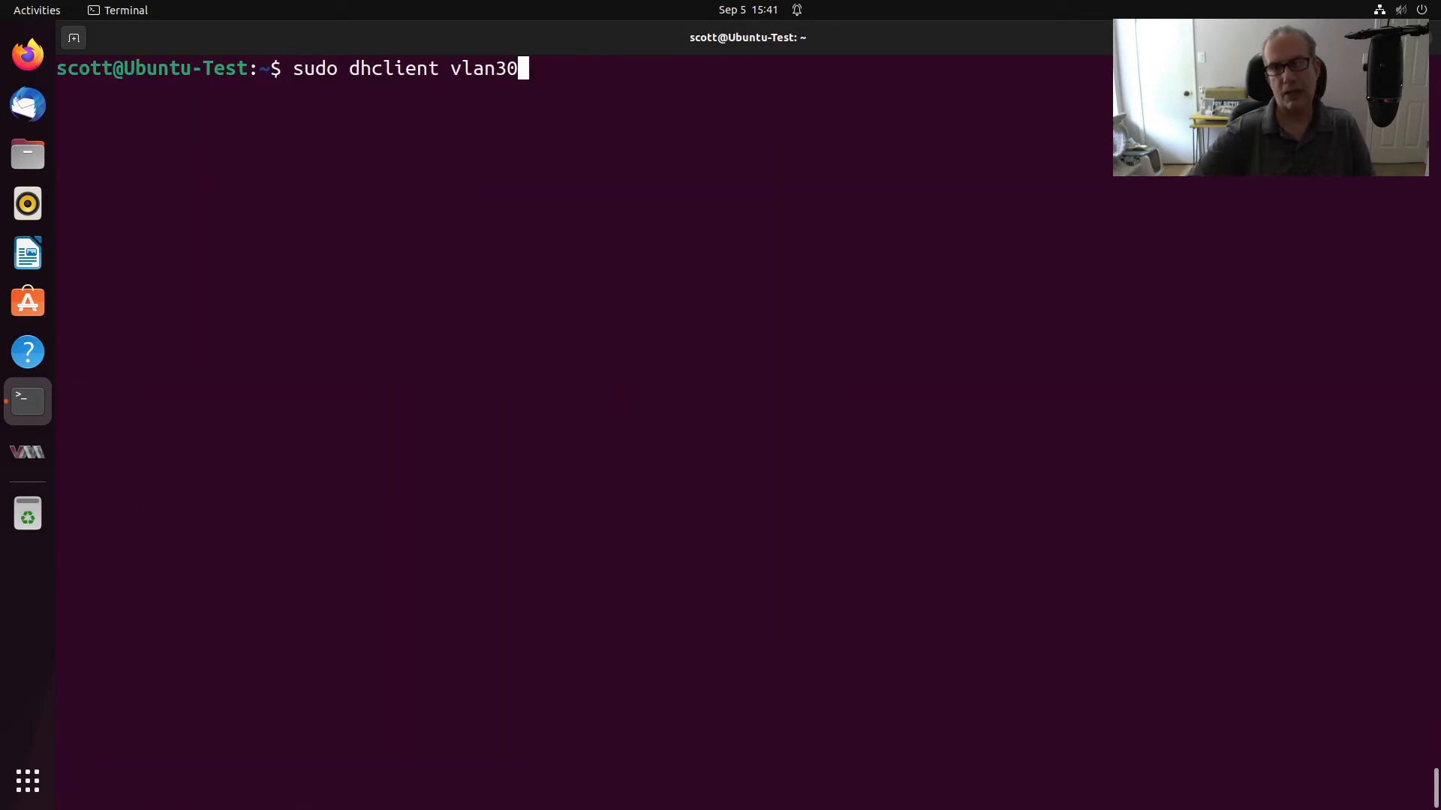
key("Return")
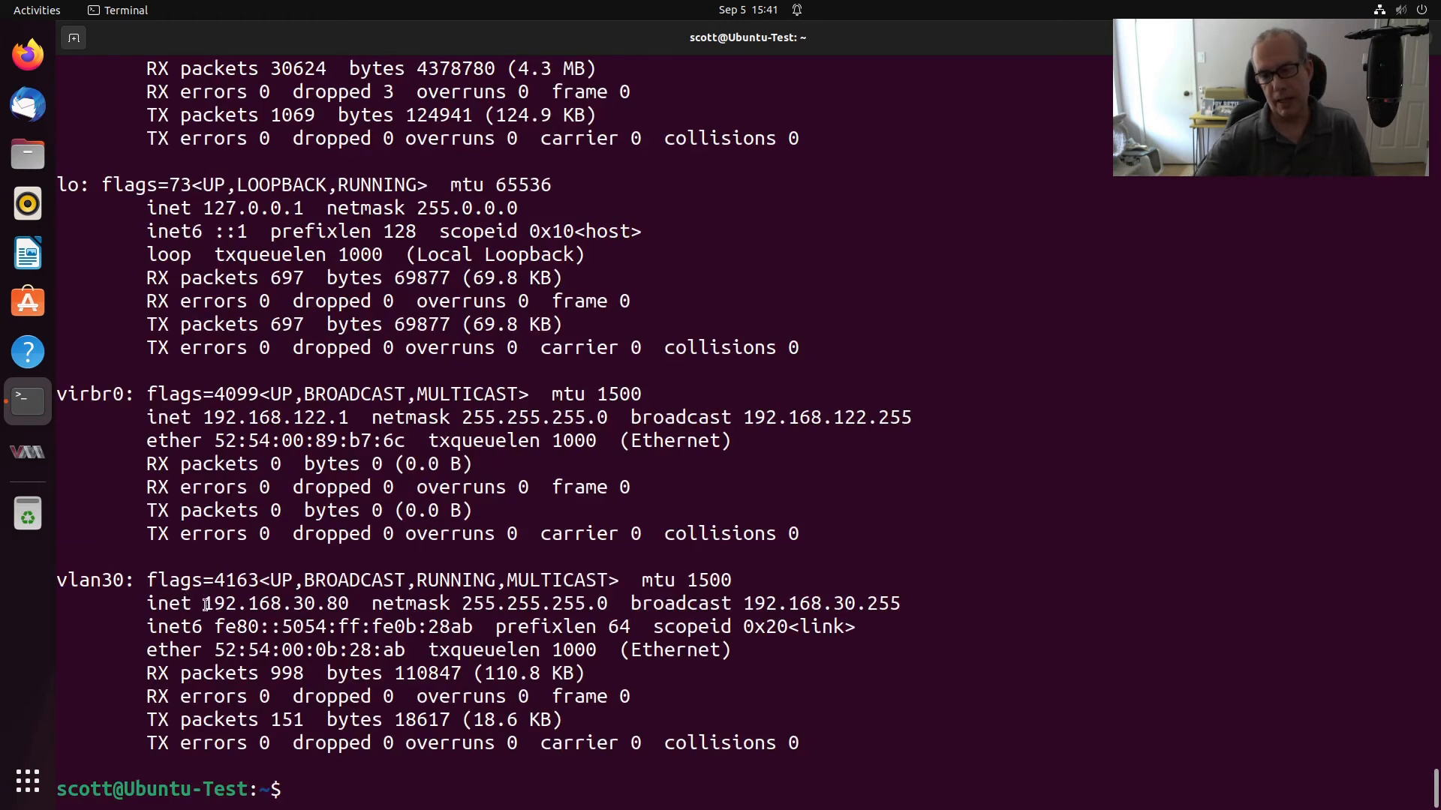
double_click(275, 604)
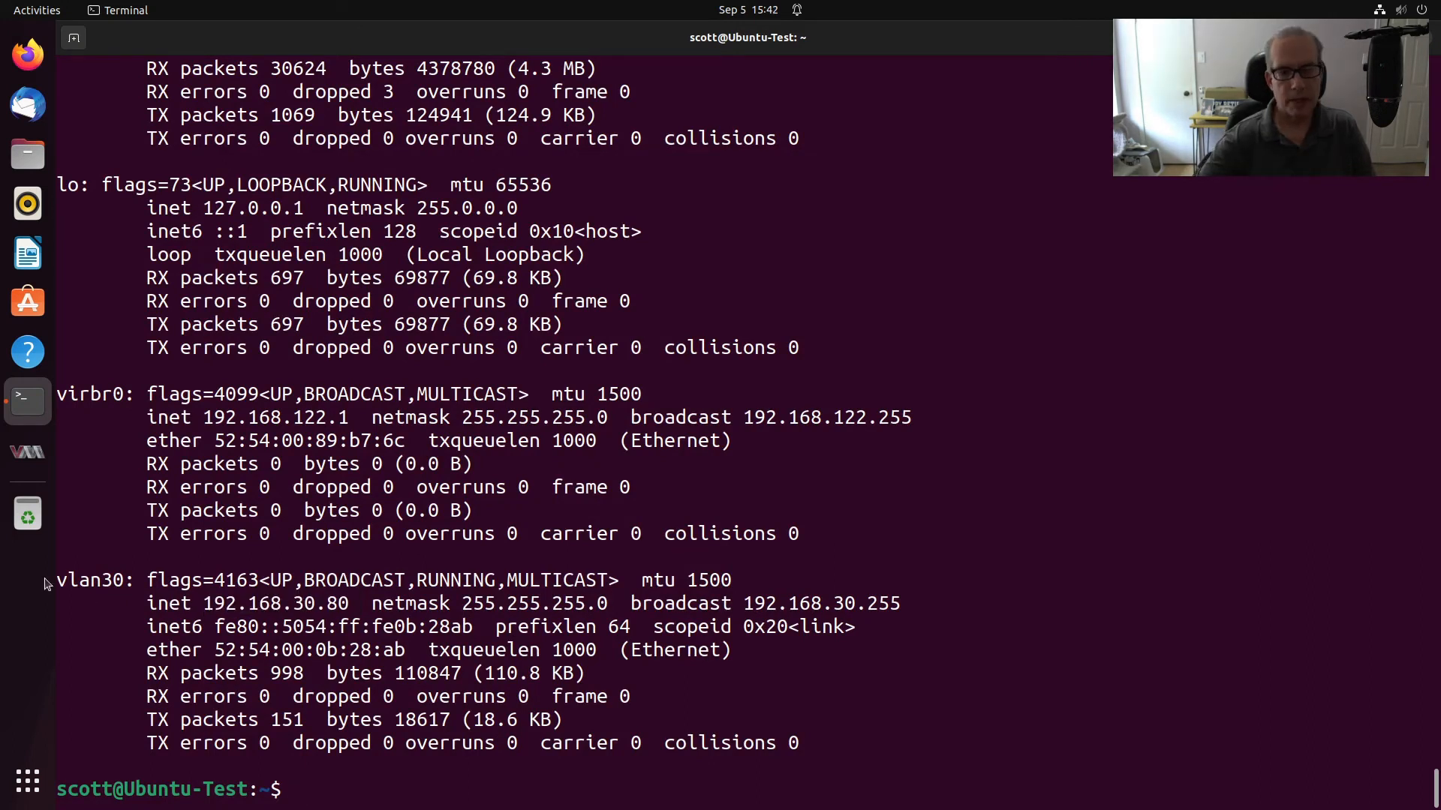
type("n")
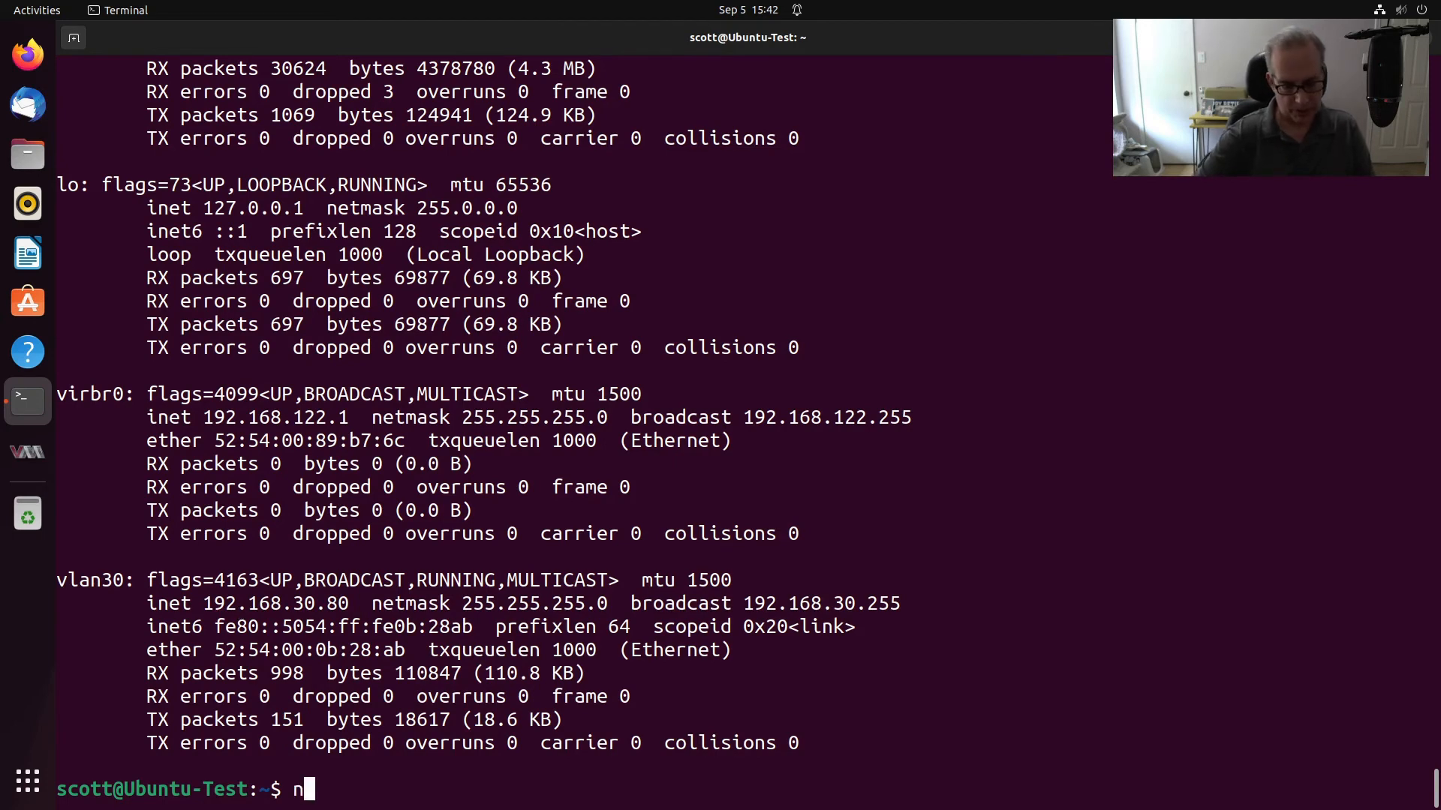
type("m-connection-editor")
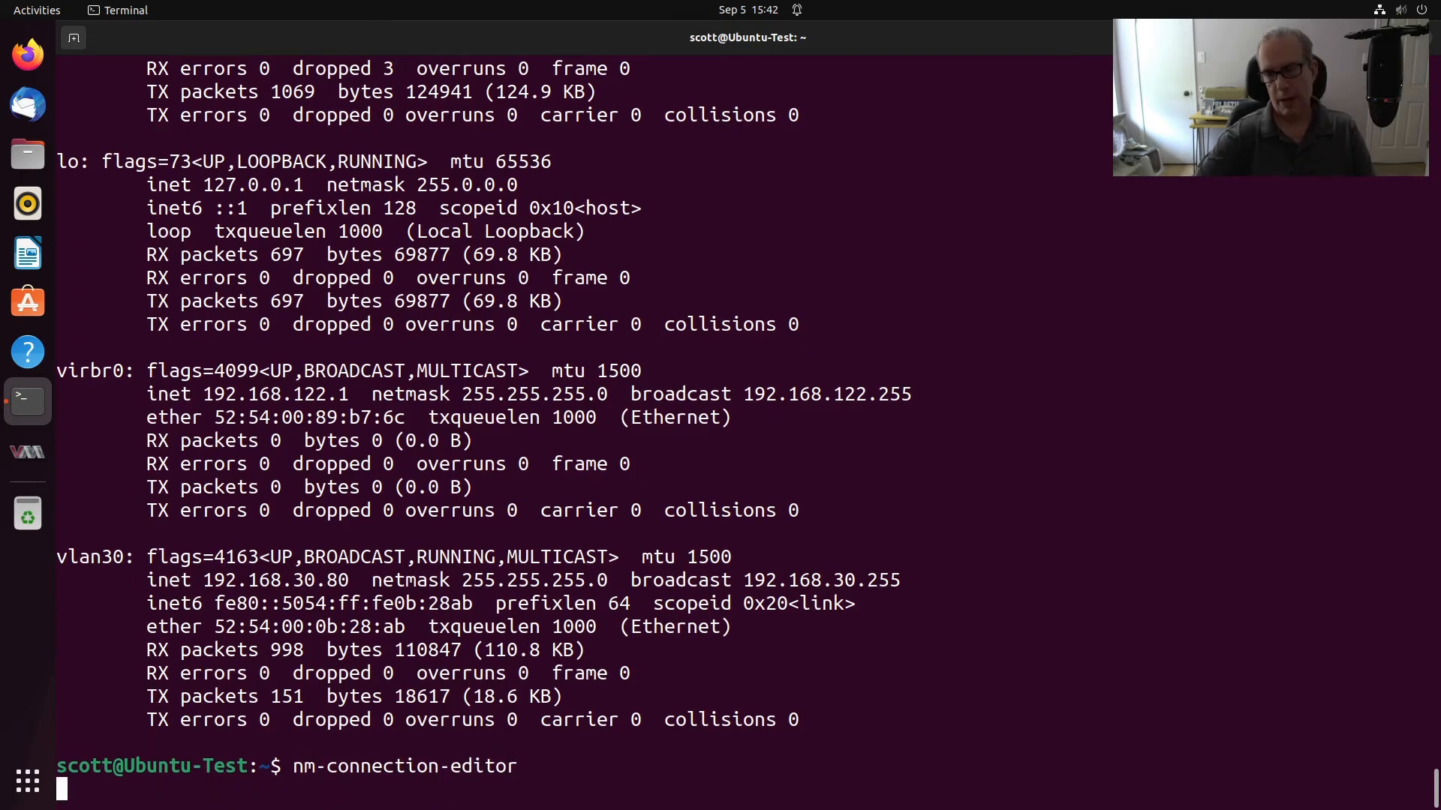
key("Return")
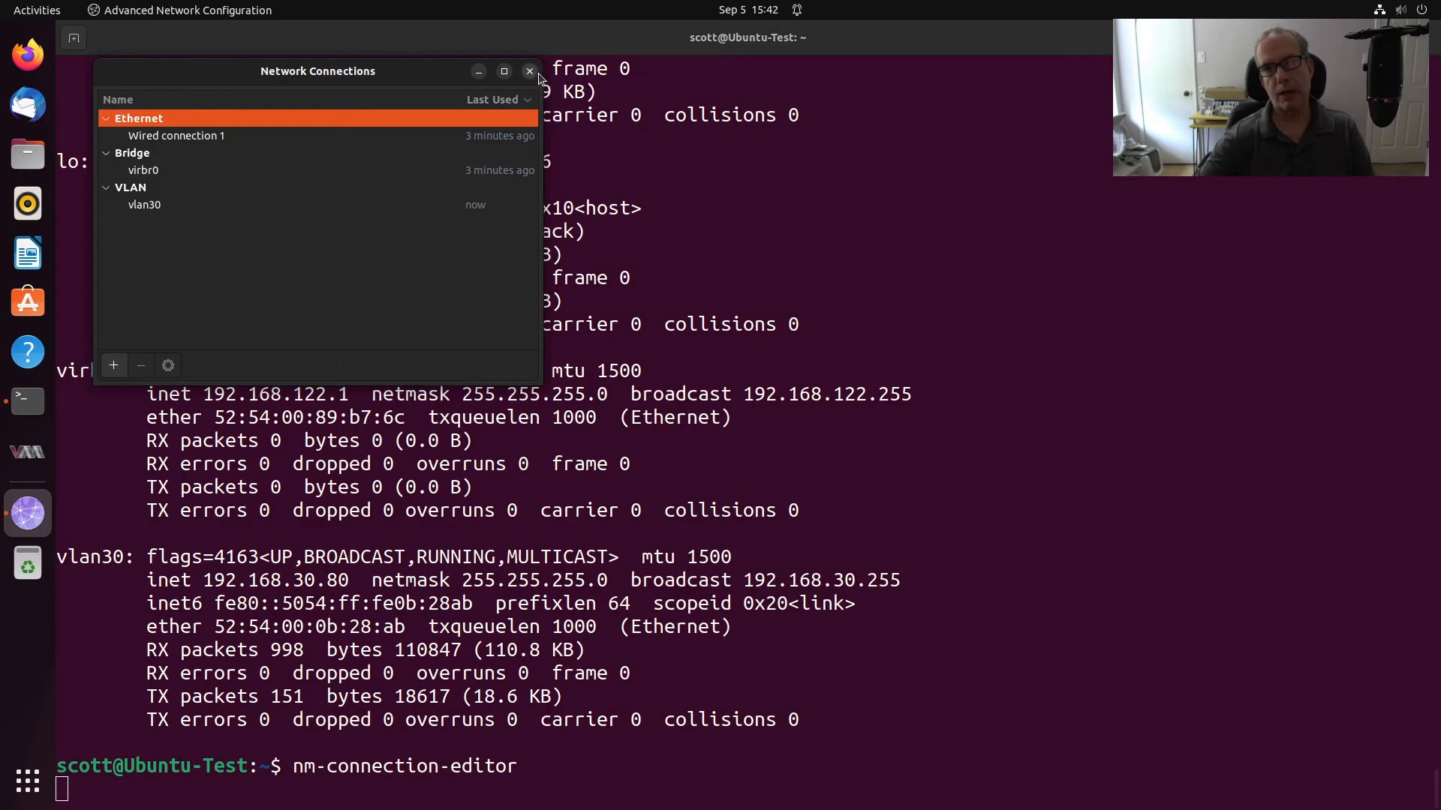
left_click(529, 71)
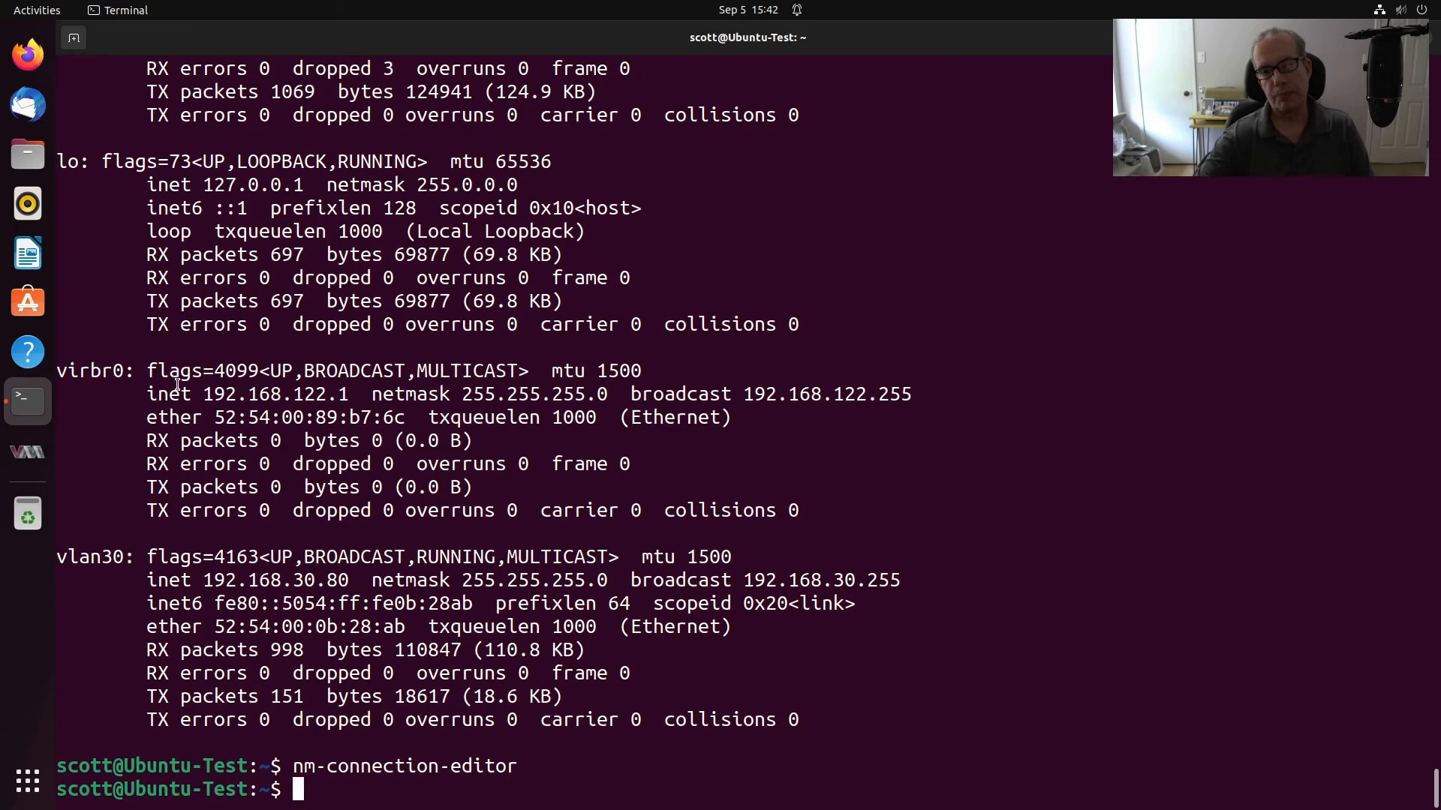
Run 'sudo ip link set dev vlan30 down', then enter 'sudo ip link delete vlan30'
type("sudo ip link set dev vlan30 down")
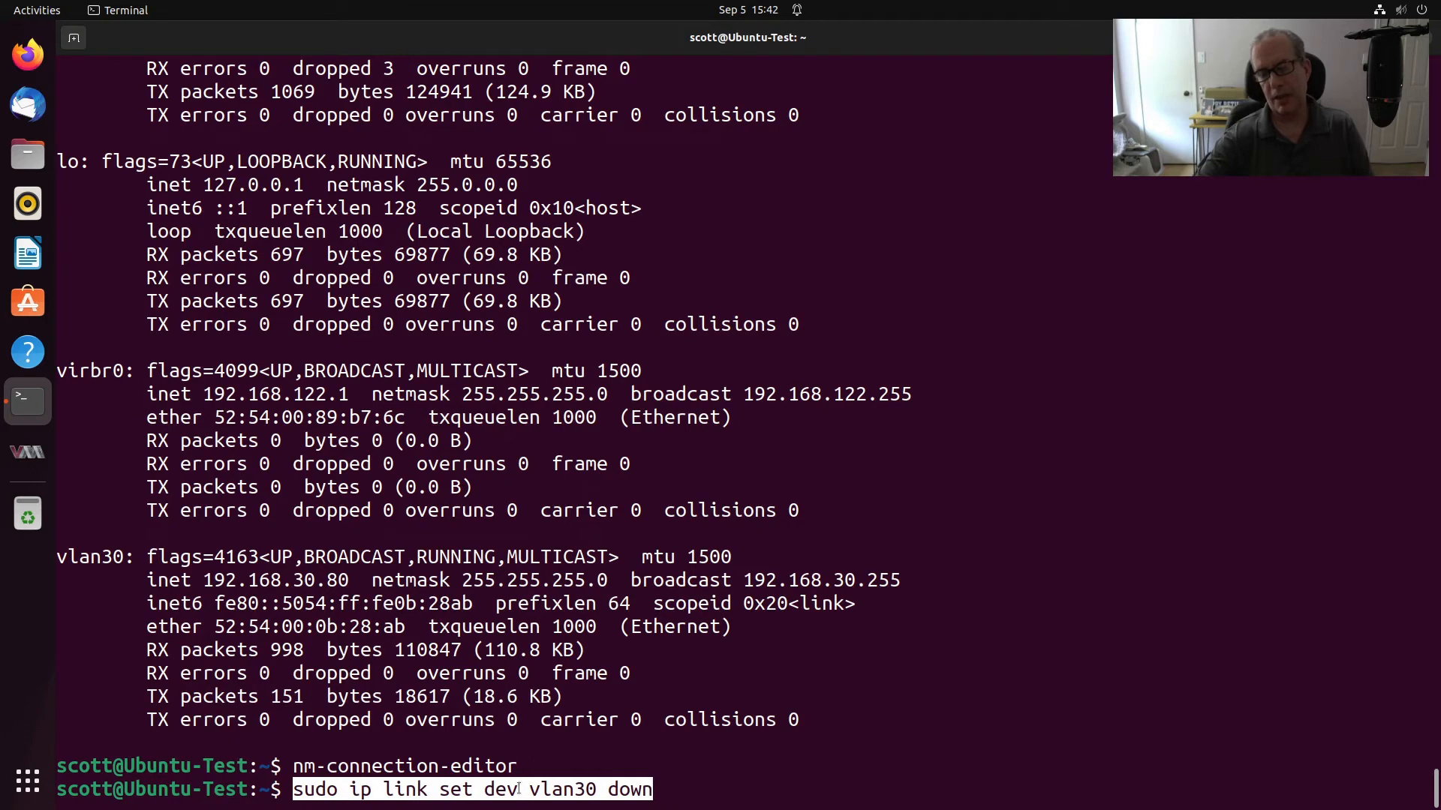
mouse_move(667, 780)
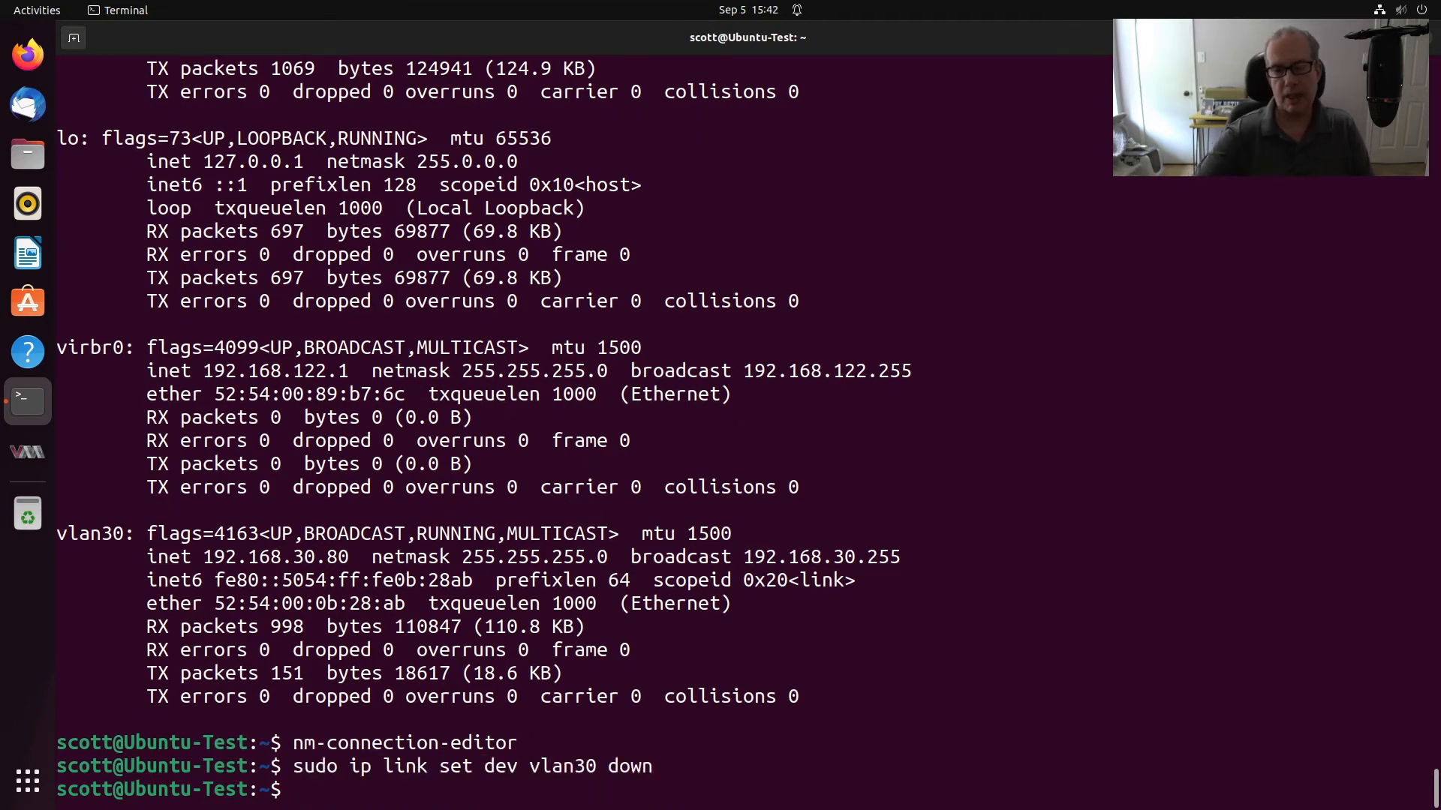
type("nm-connection-editor")
type("ifconfig")
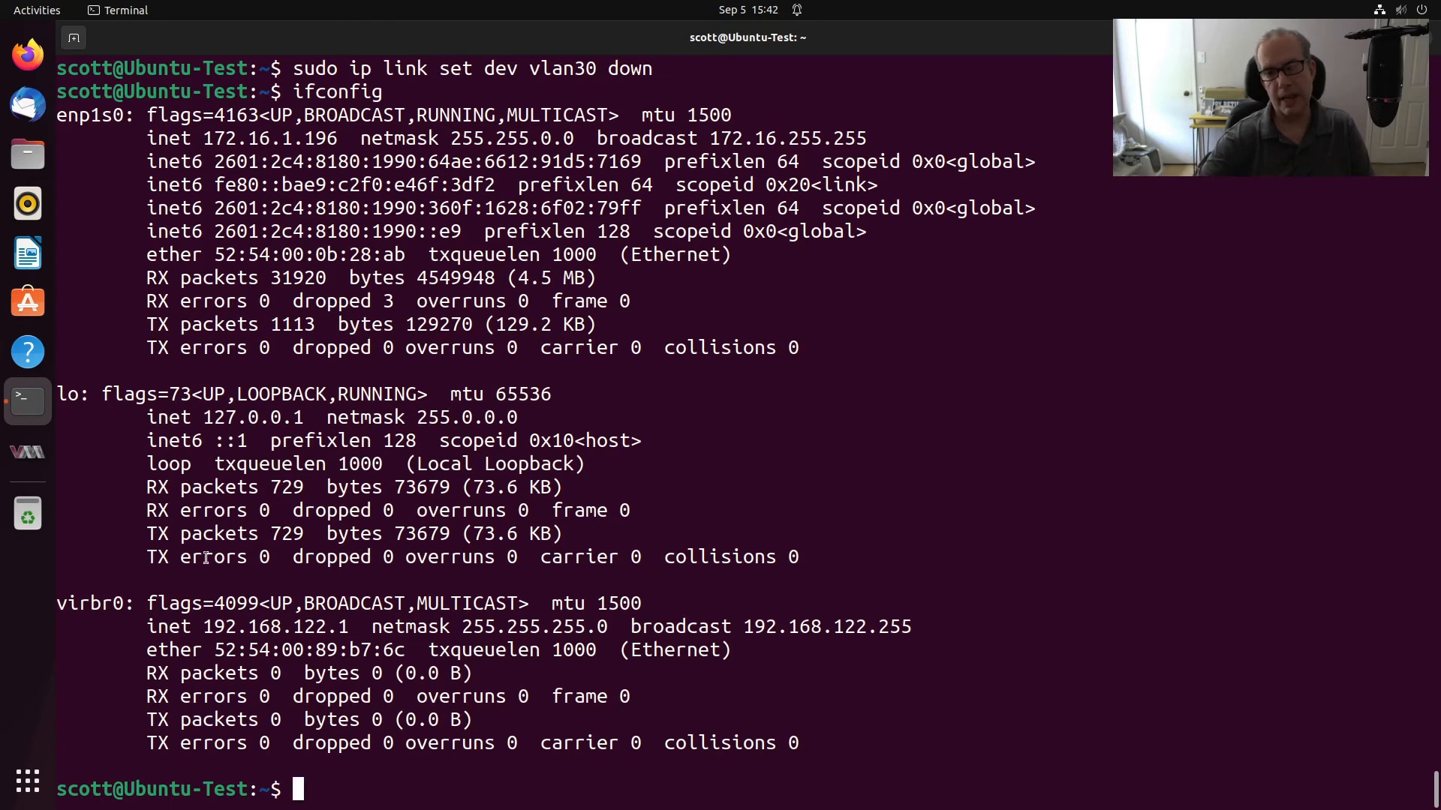
type("sudo ip link delete vlan30")
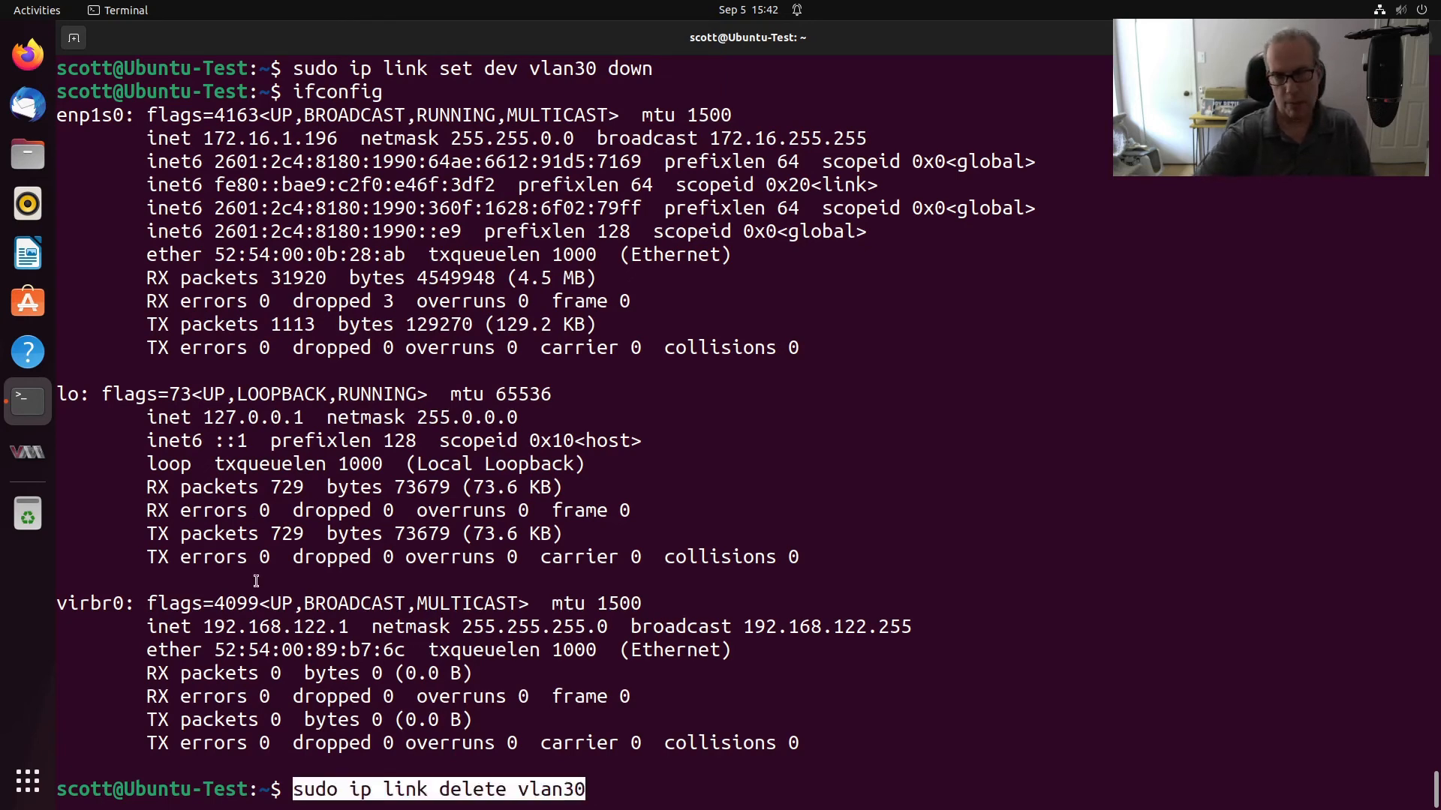